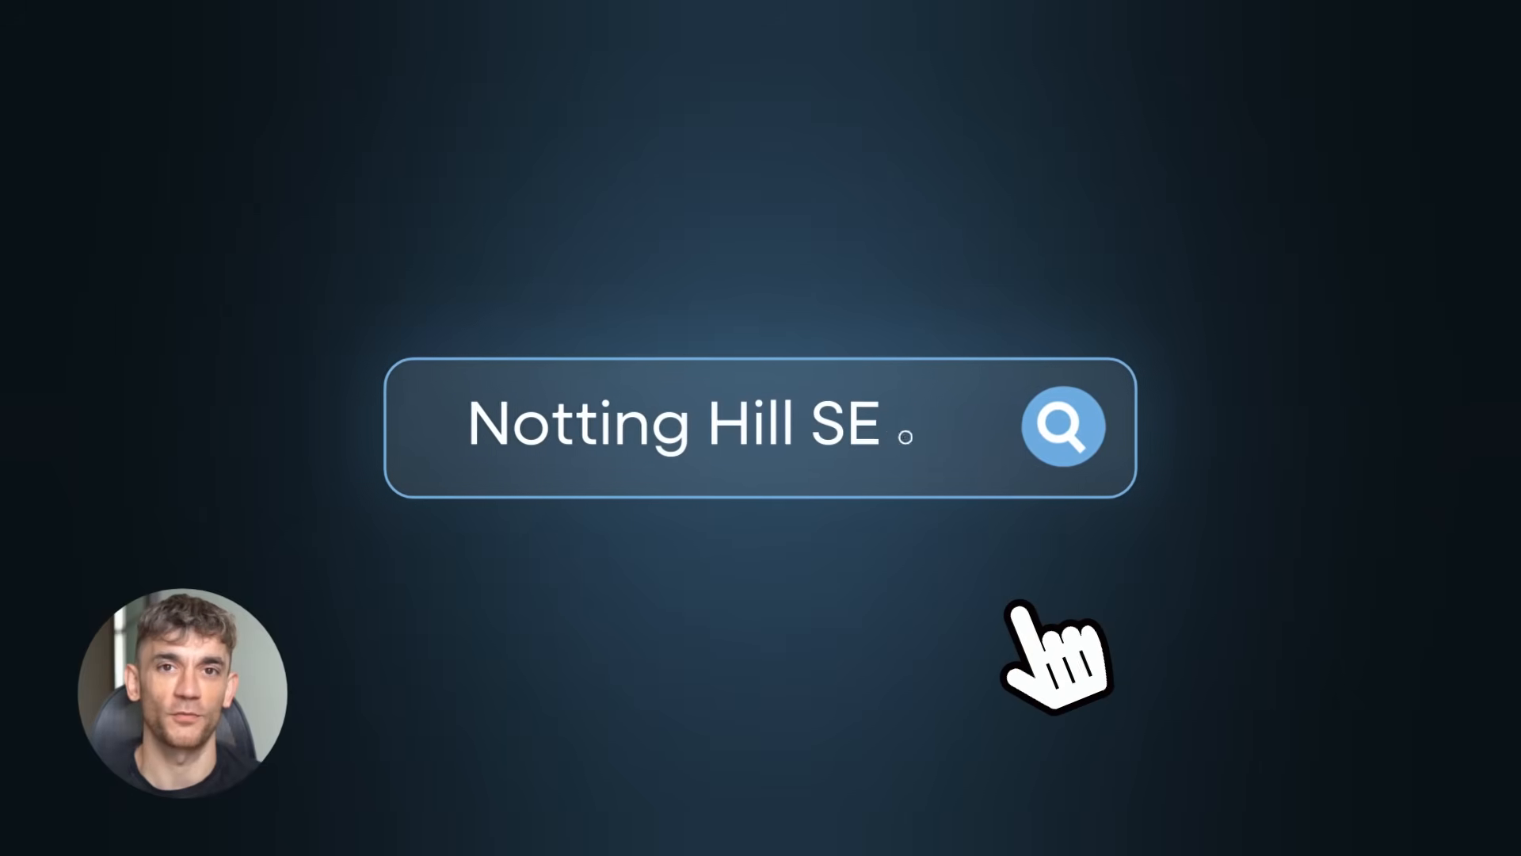
Step: Place the keyword-research prompt template for low-competition long-tail keywords in the message box
click(1061, 424)
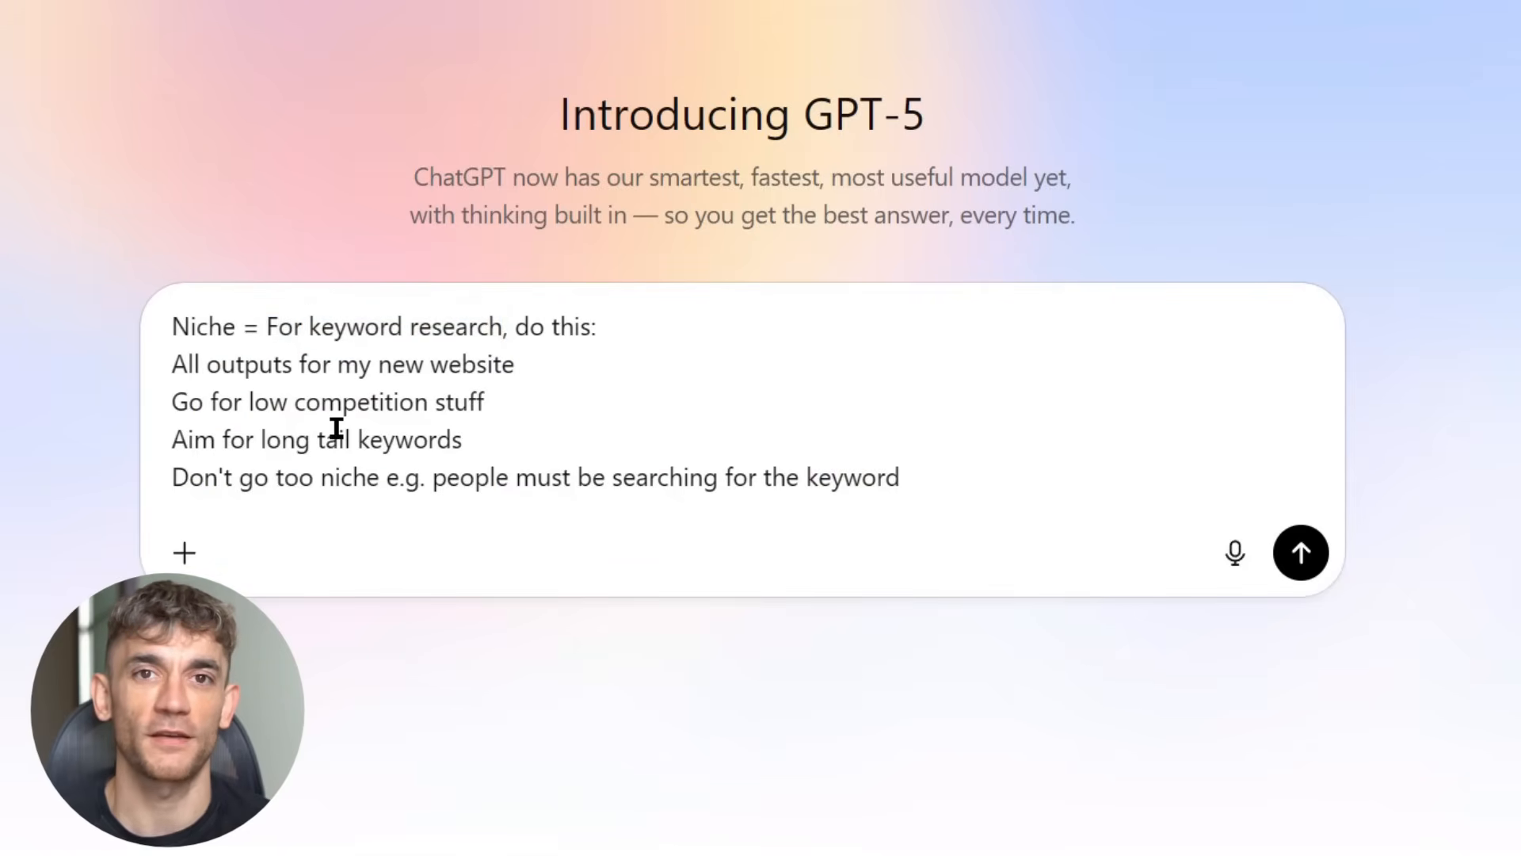
Step: Fill 'Niche = Weight Loss' into the prompt, send it, and read the returned keyword plan
text(Weight Loss)
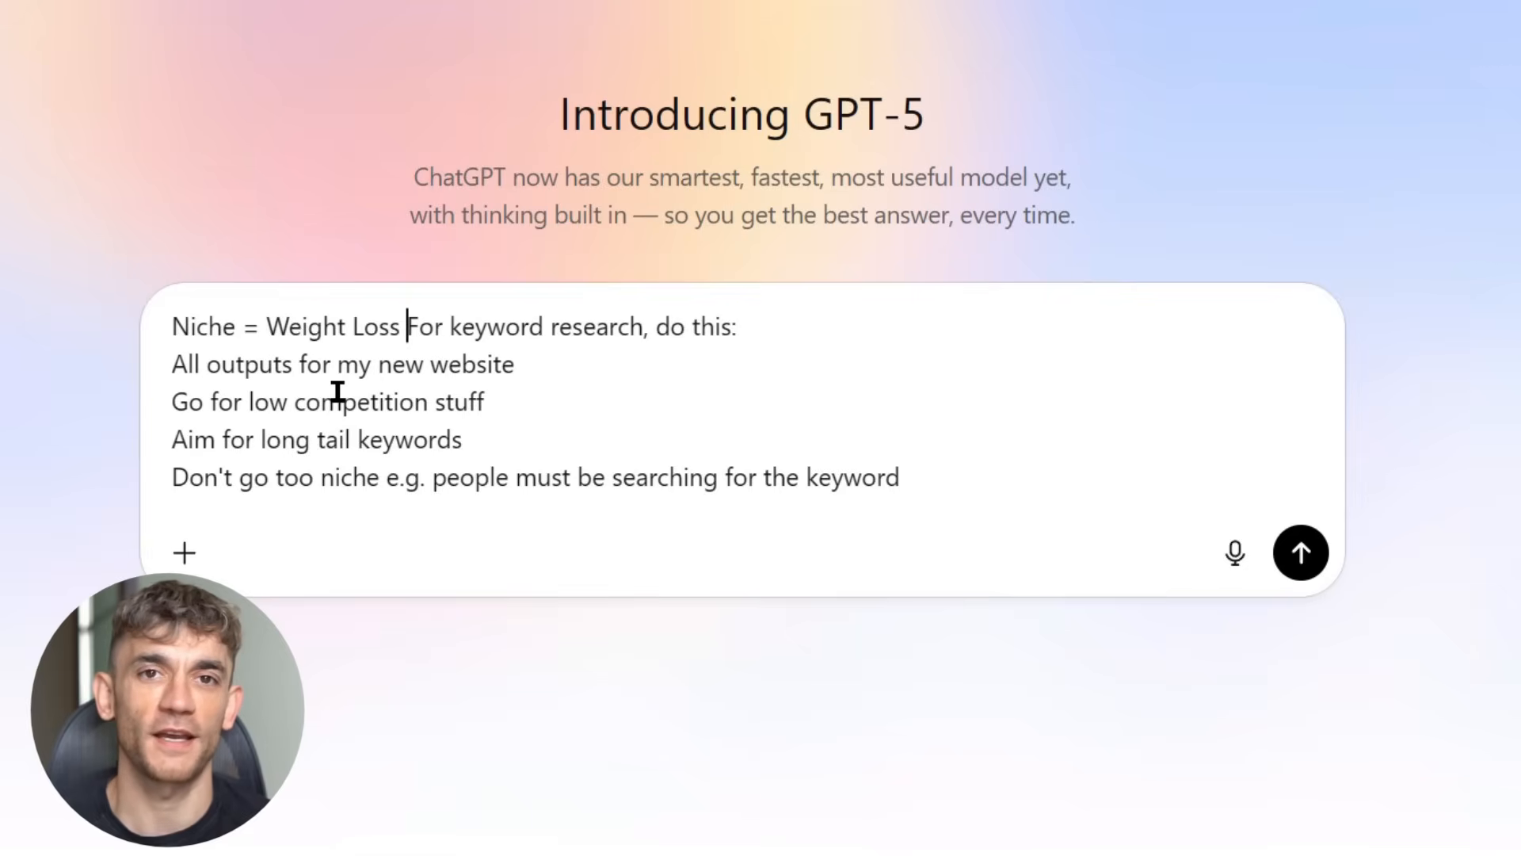
click(1301, 551)
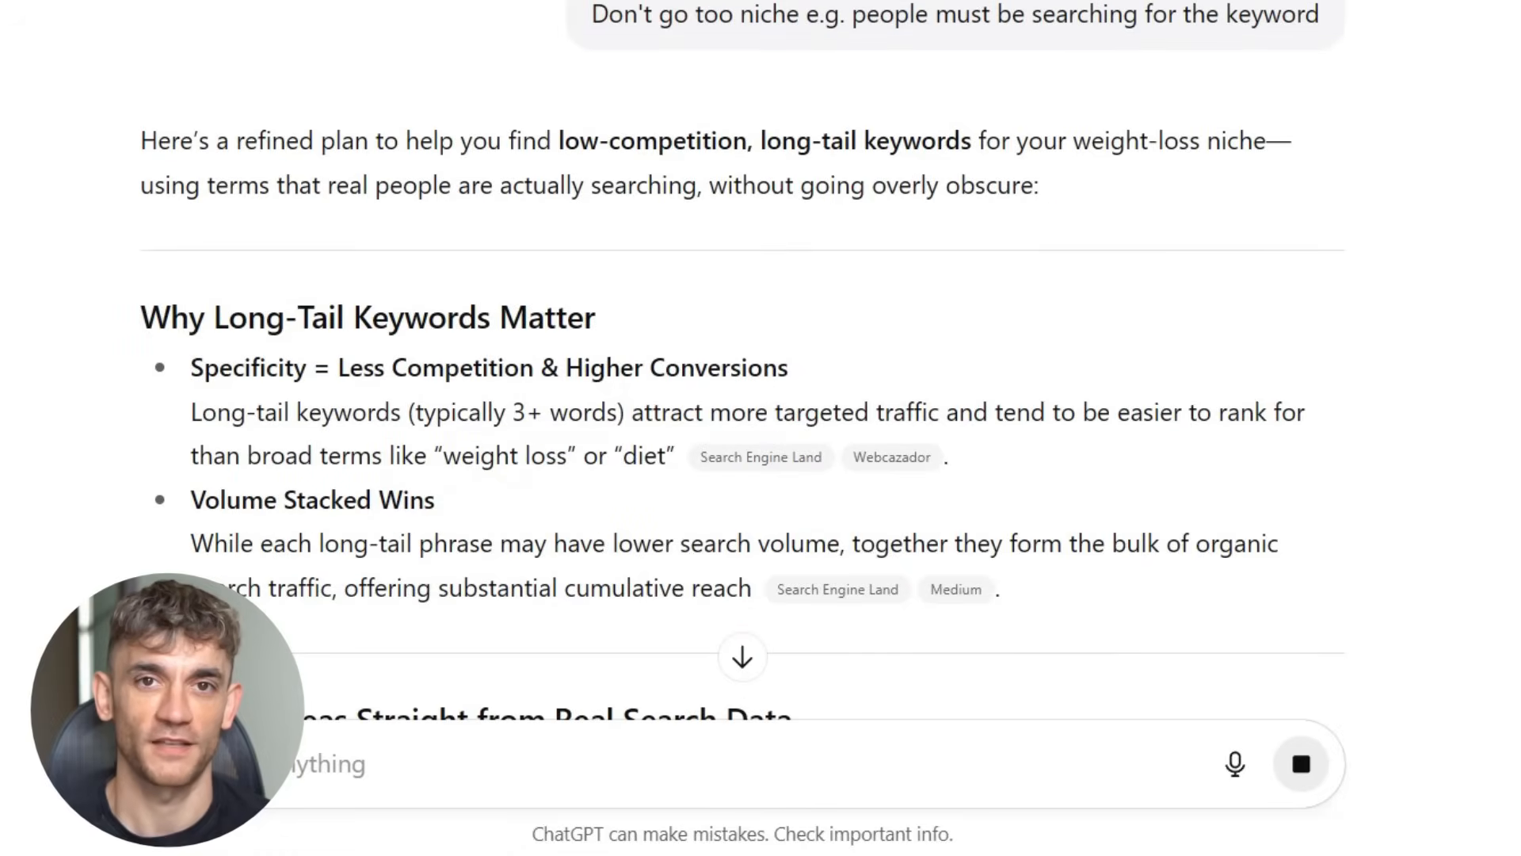
scroll(down, 3)
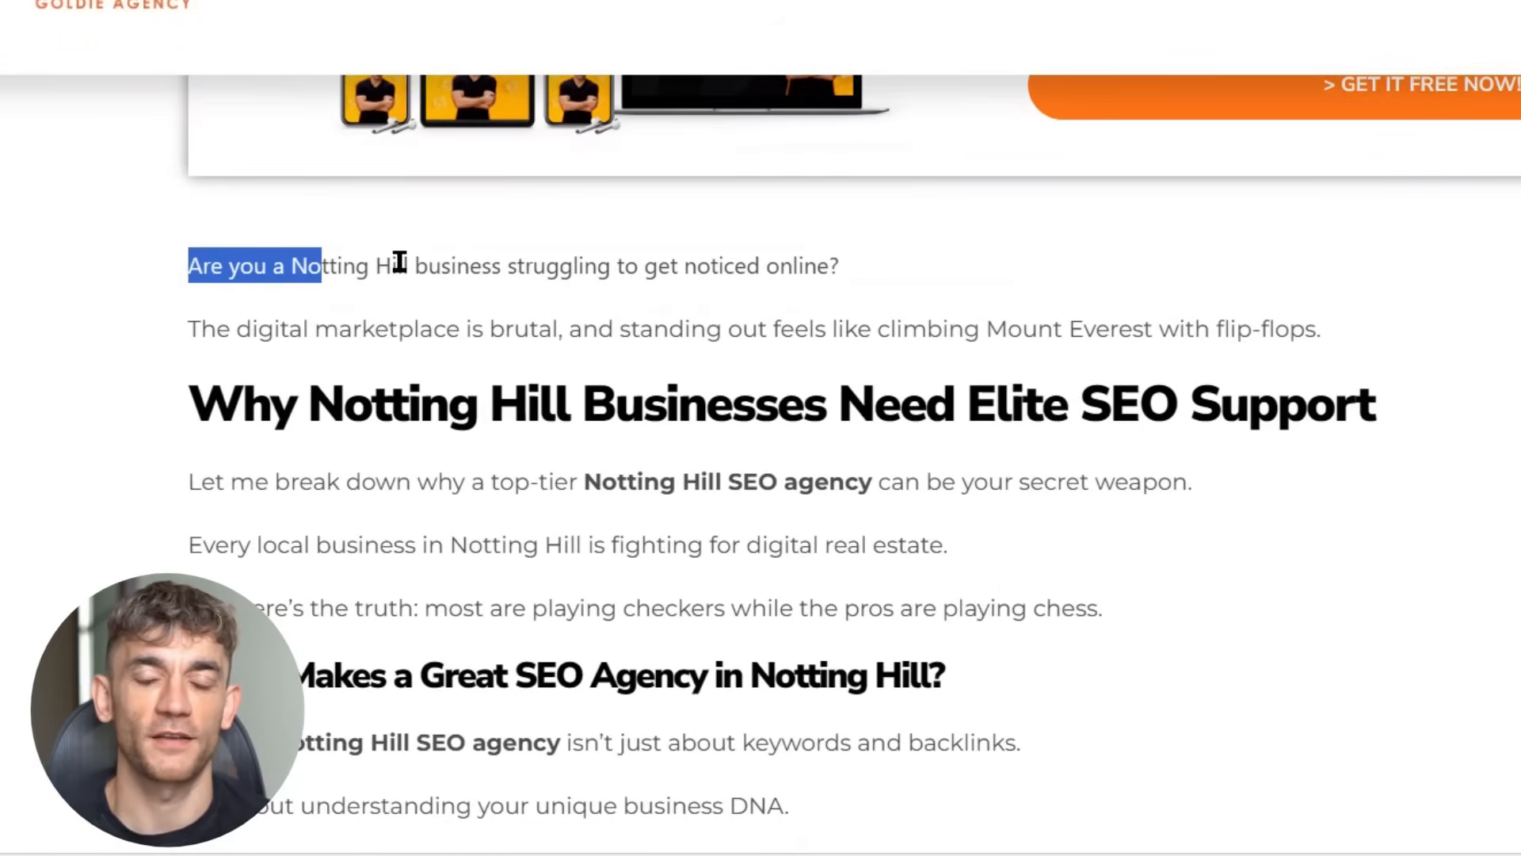
scroll(down, 3)
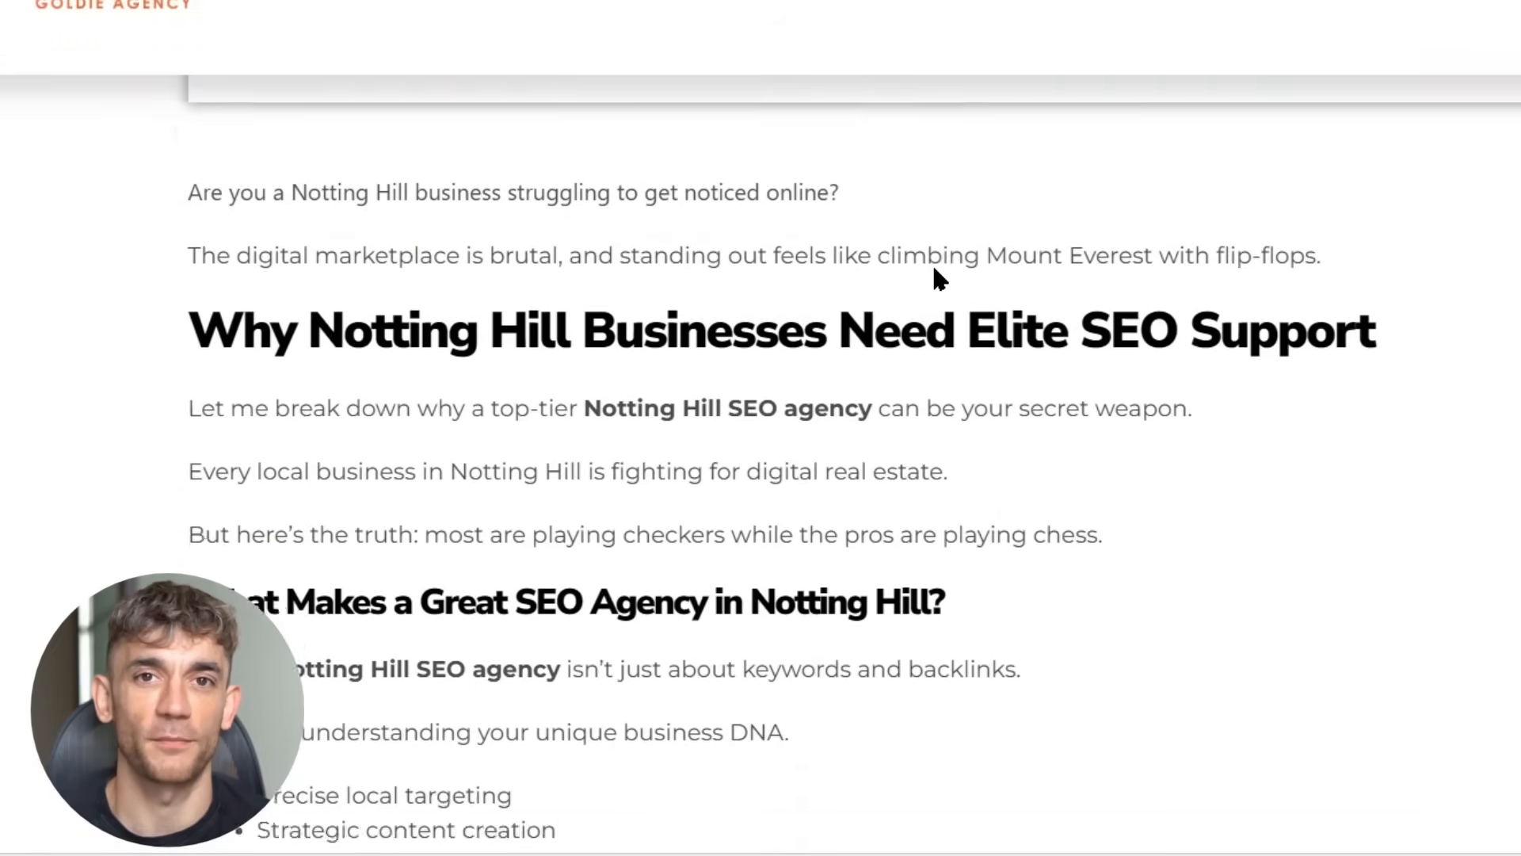
scroll(down, 3)
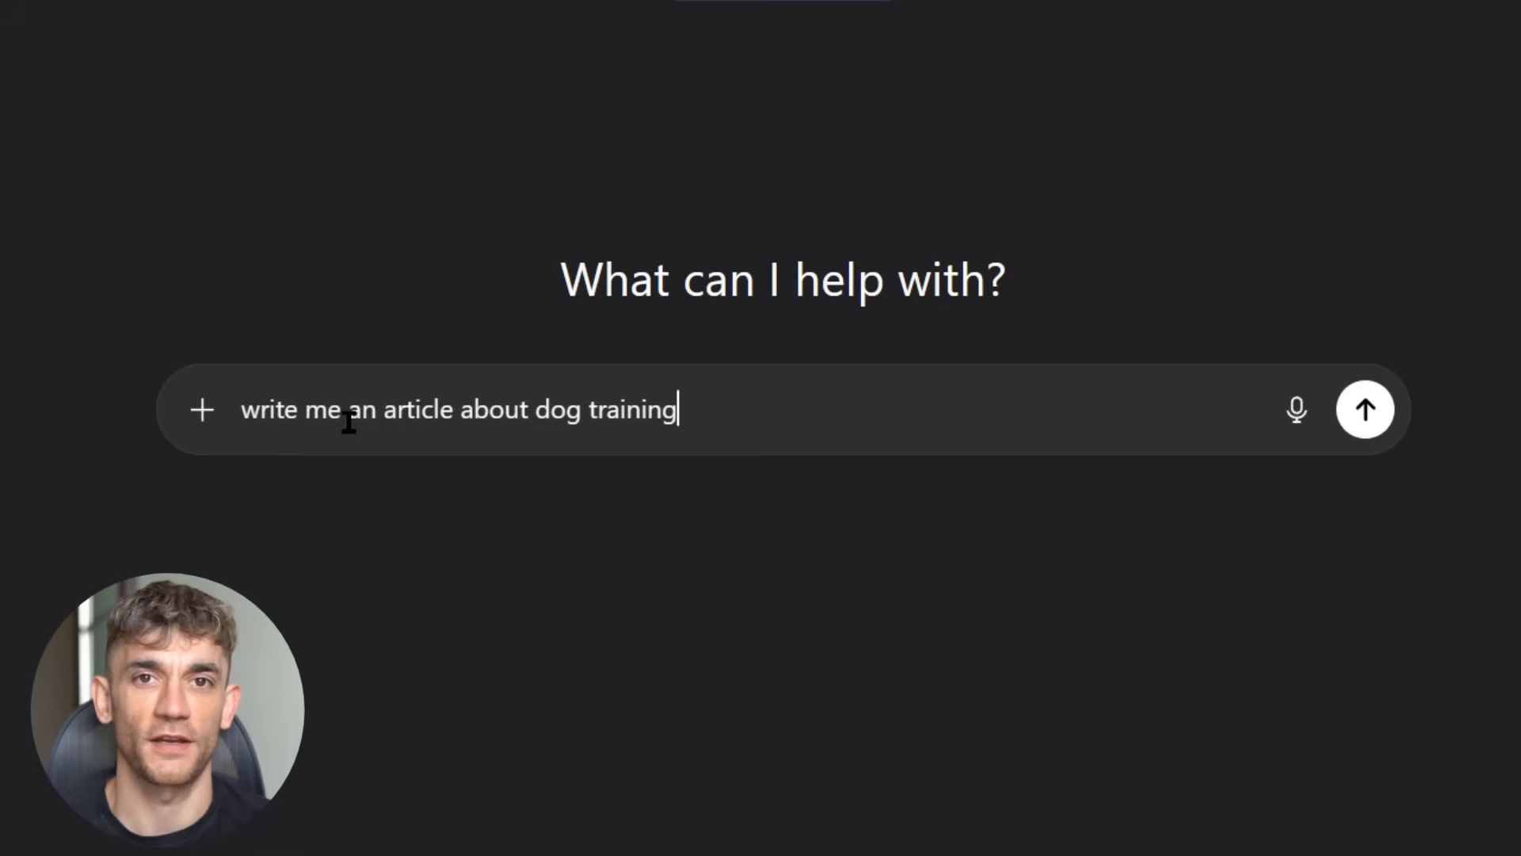
Step: Request 'write me an article about dog training' and read through the returned article
click(1364, 409)
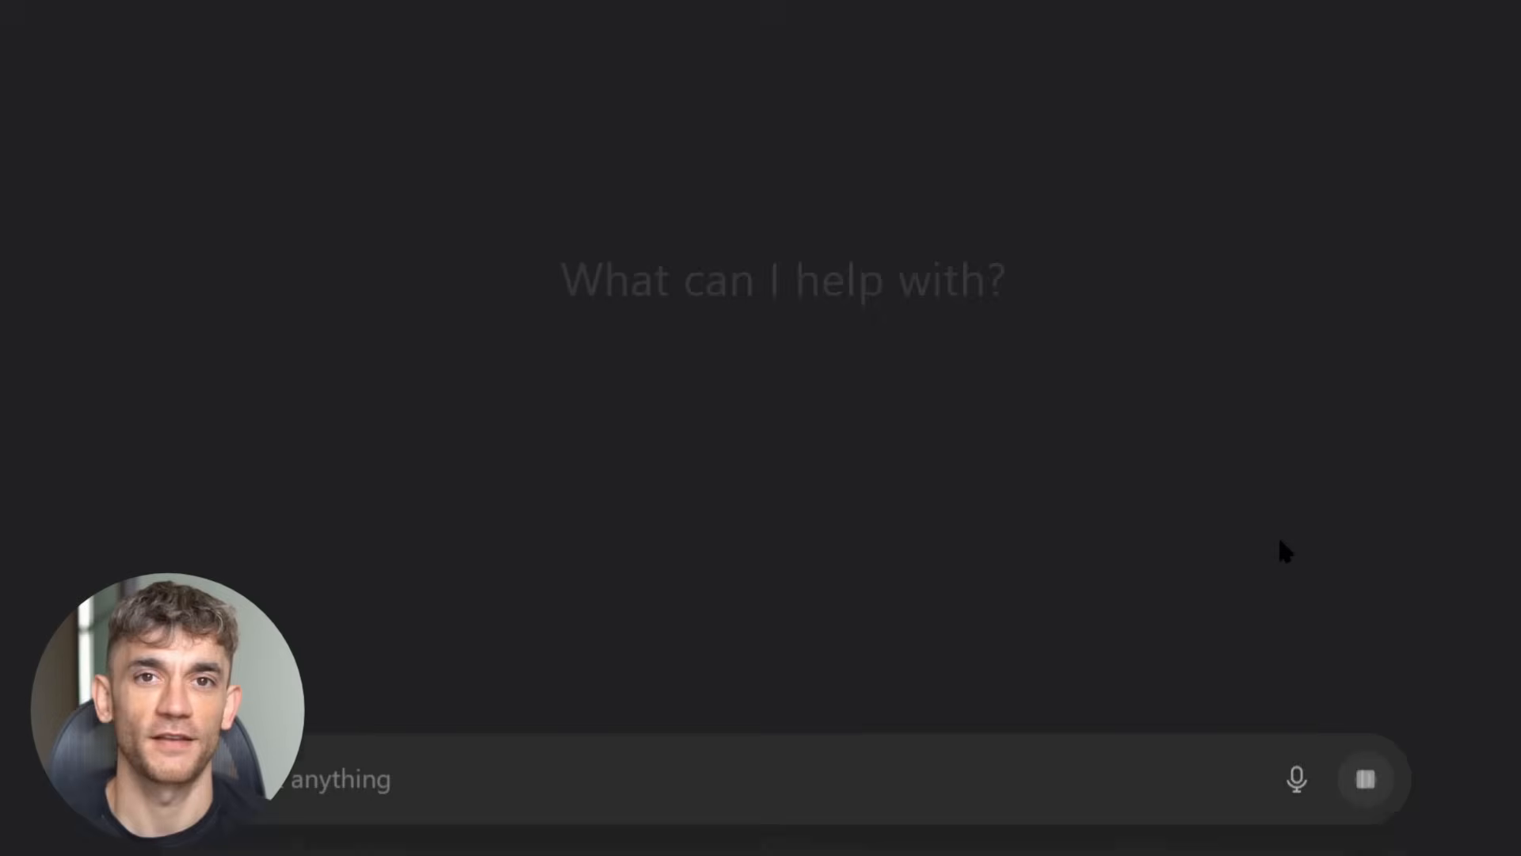
text(write me an article about dog training)
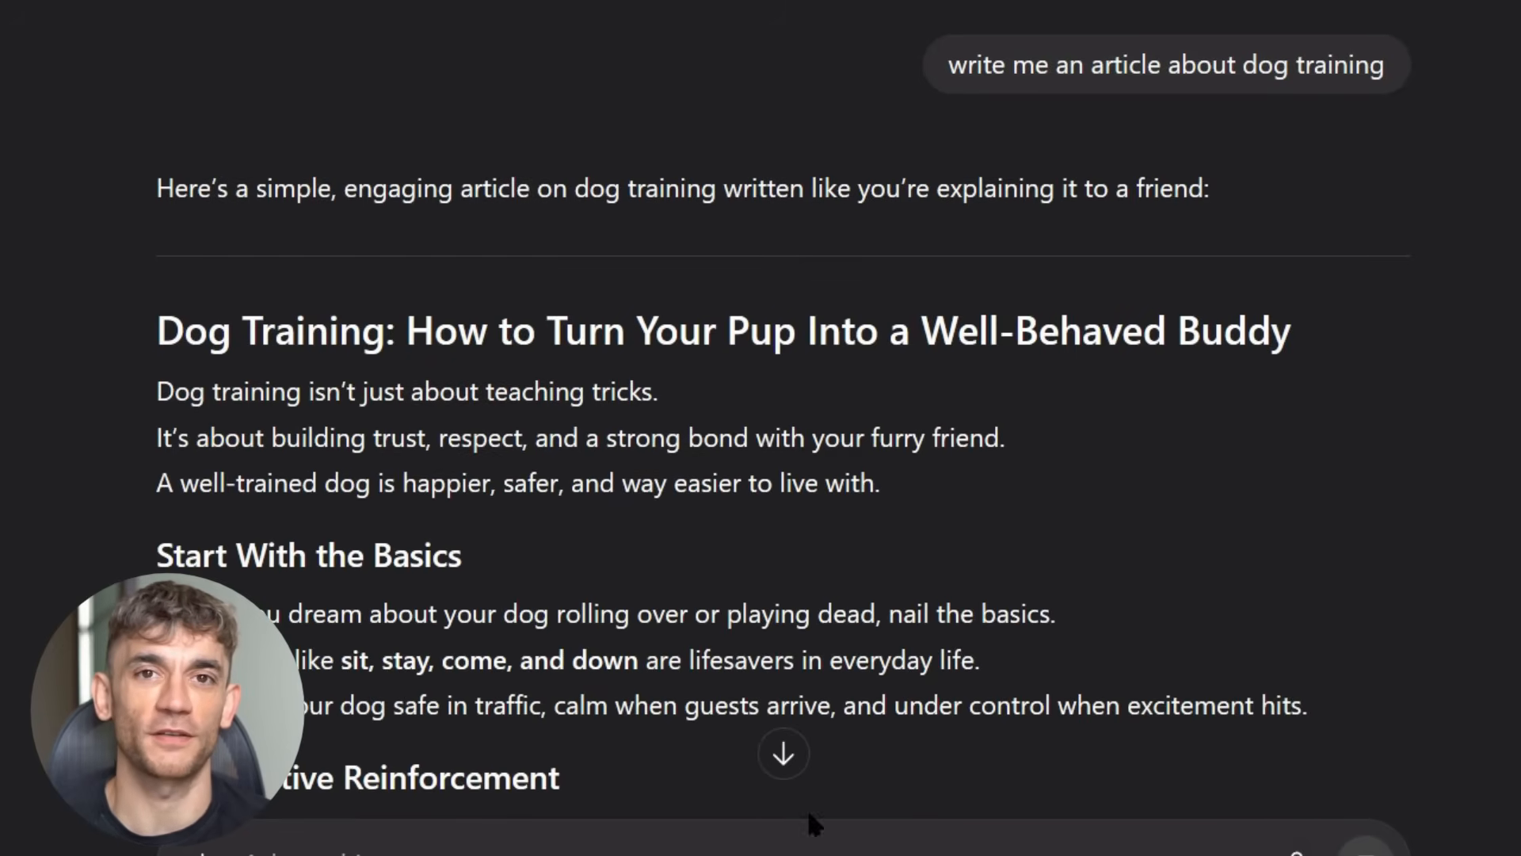
scroll(down, 3)
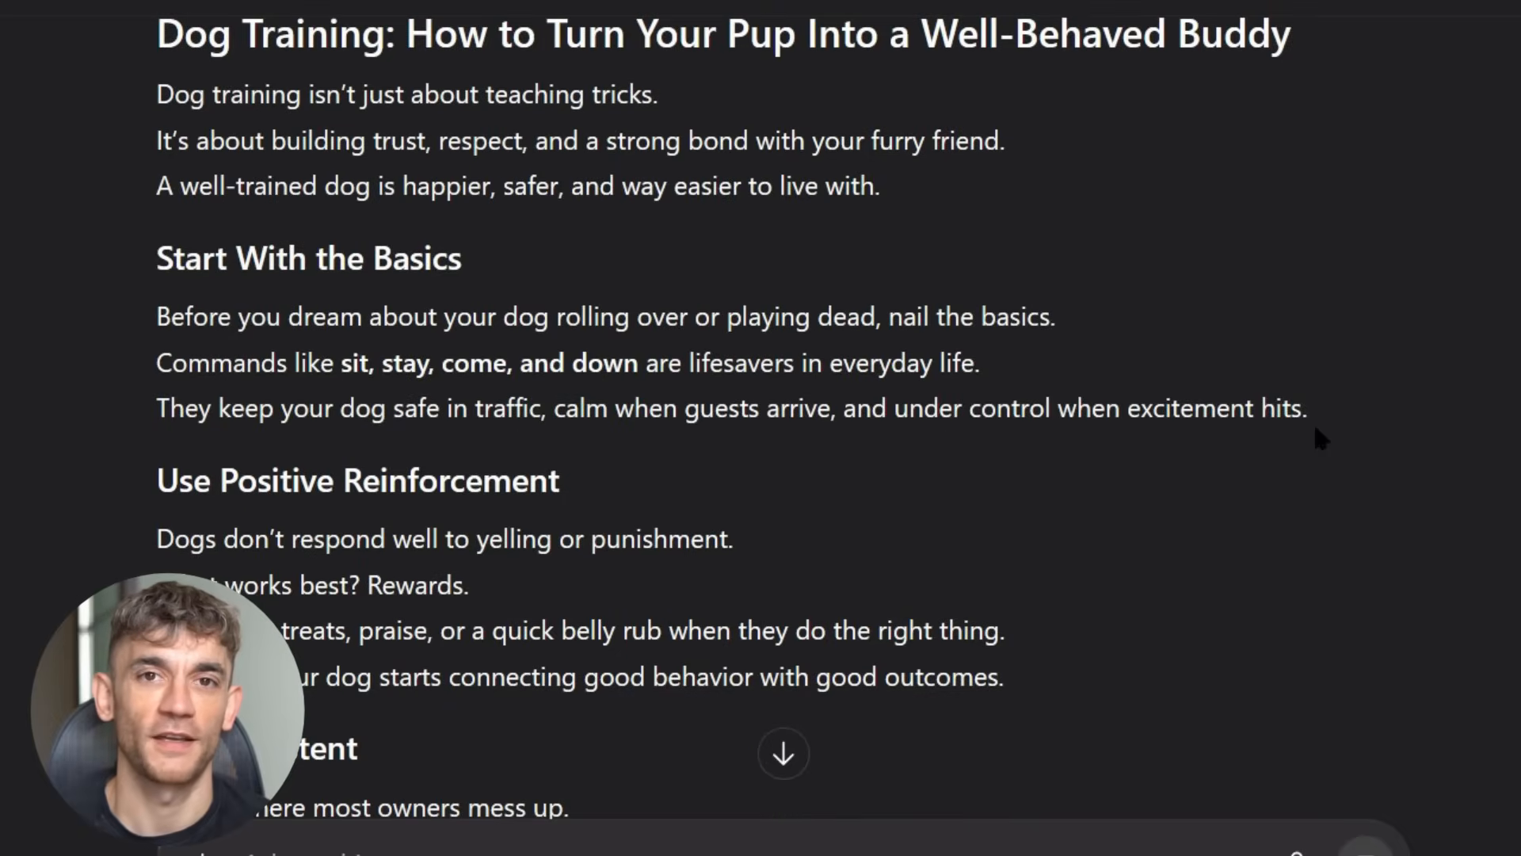
scroll(down, 3)
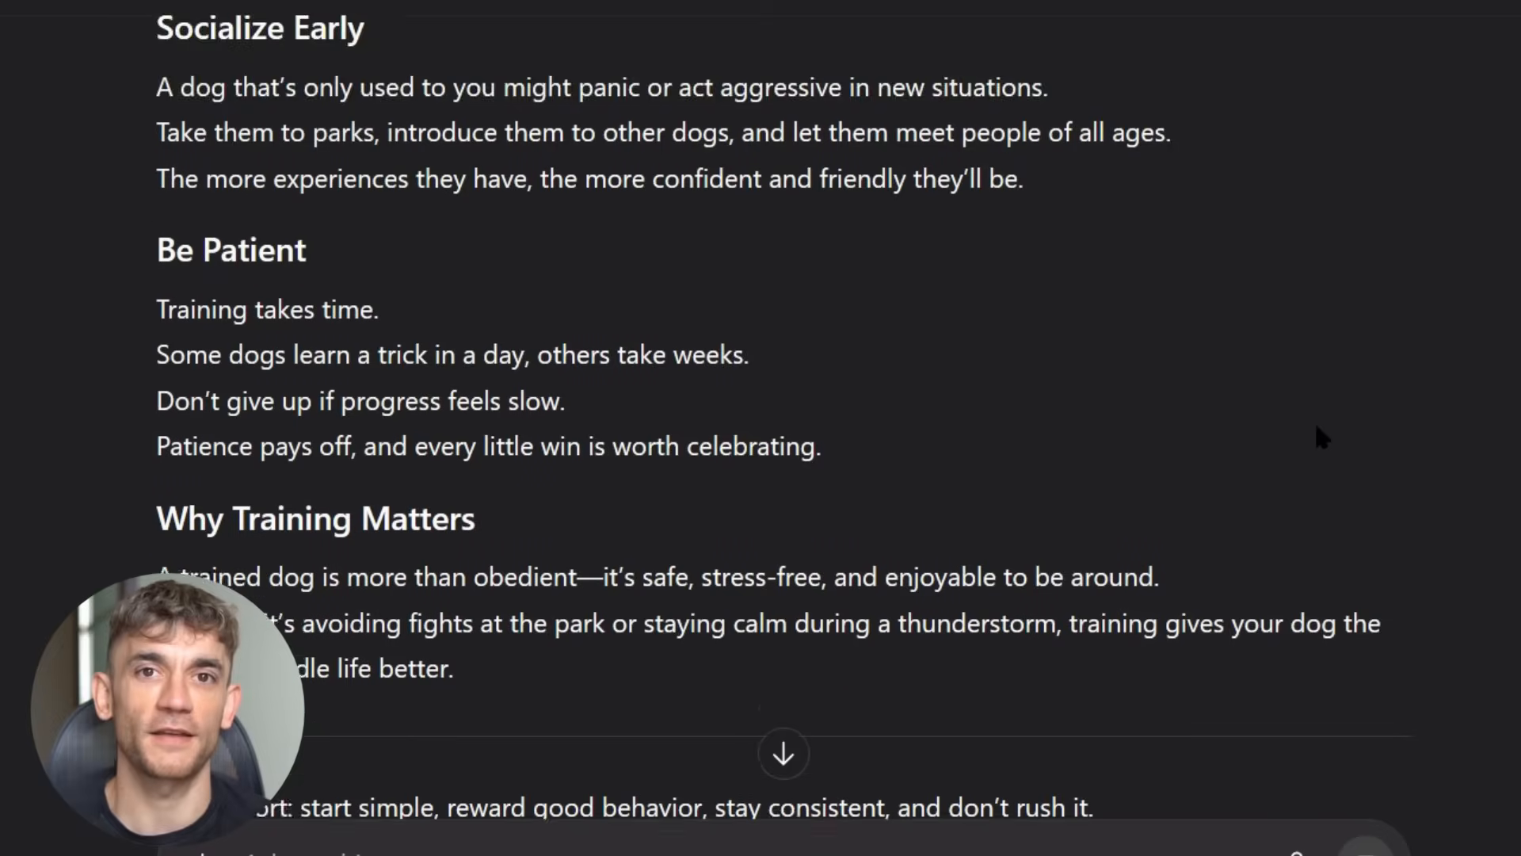
scroll(down, 3)
text(s)
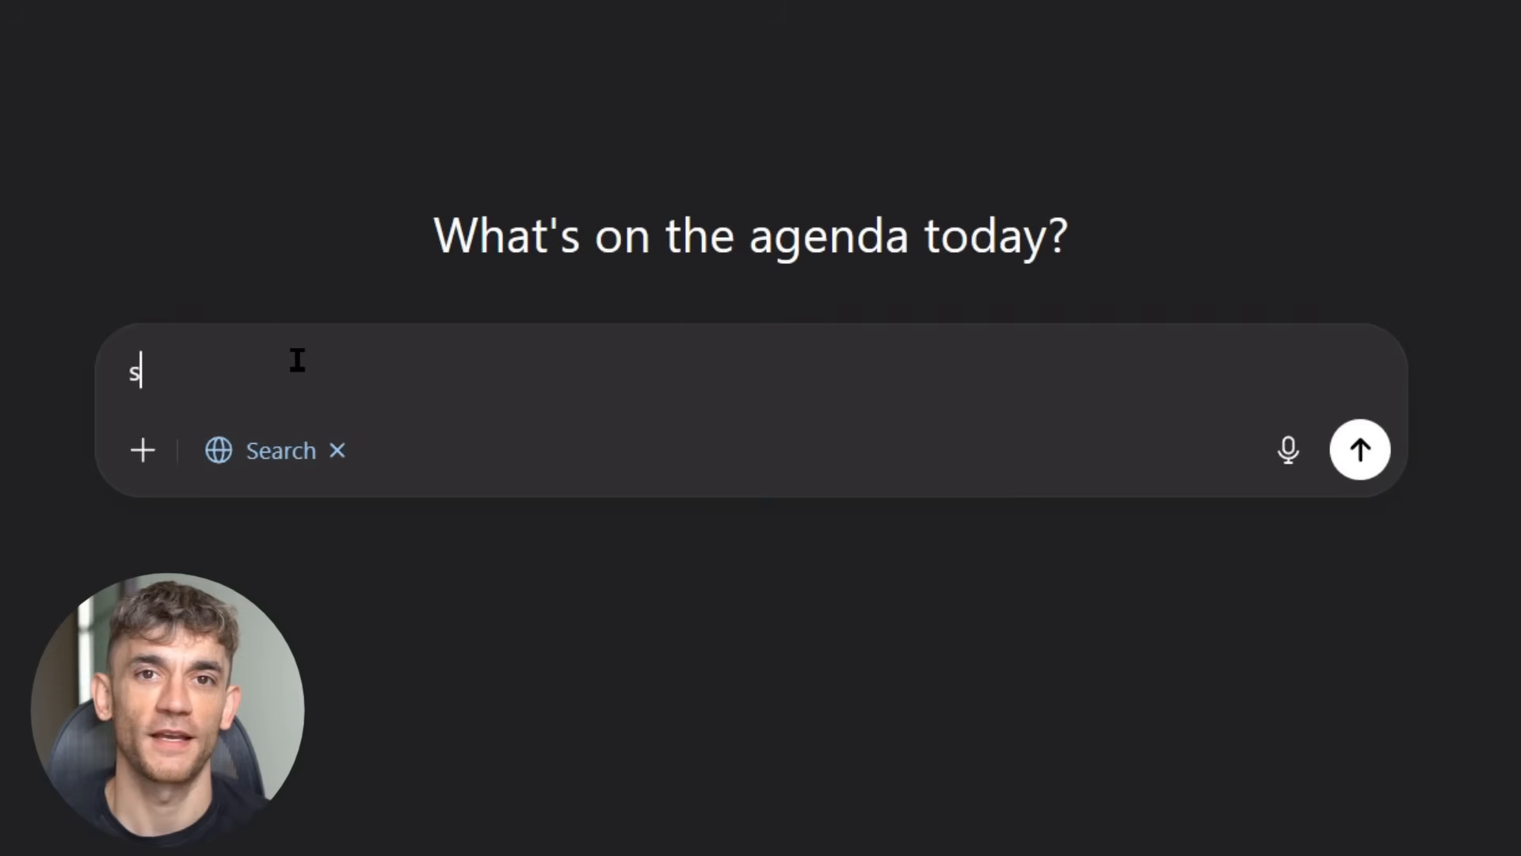
Step: Send a web-searched query for SEO training and review the nearby course options returned
text(EO t)
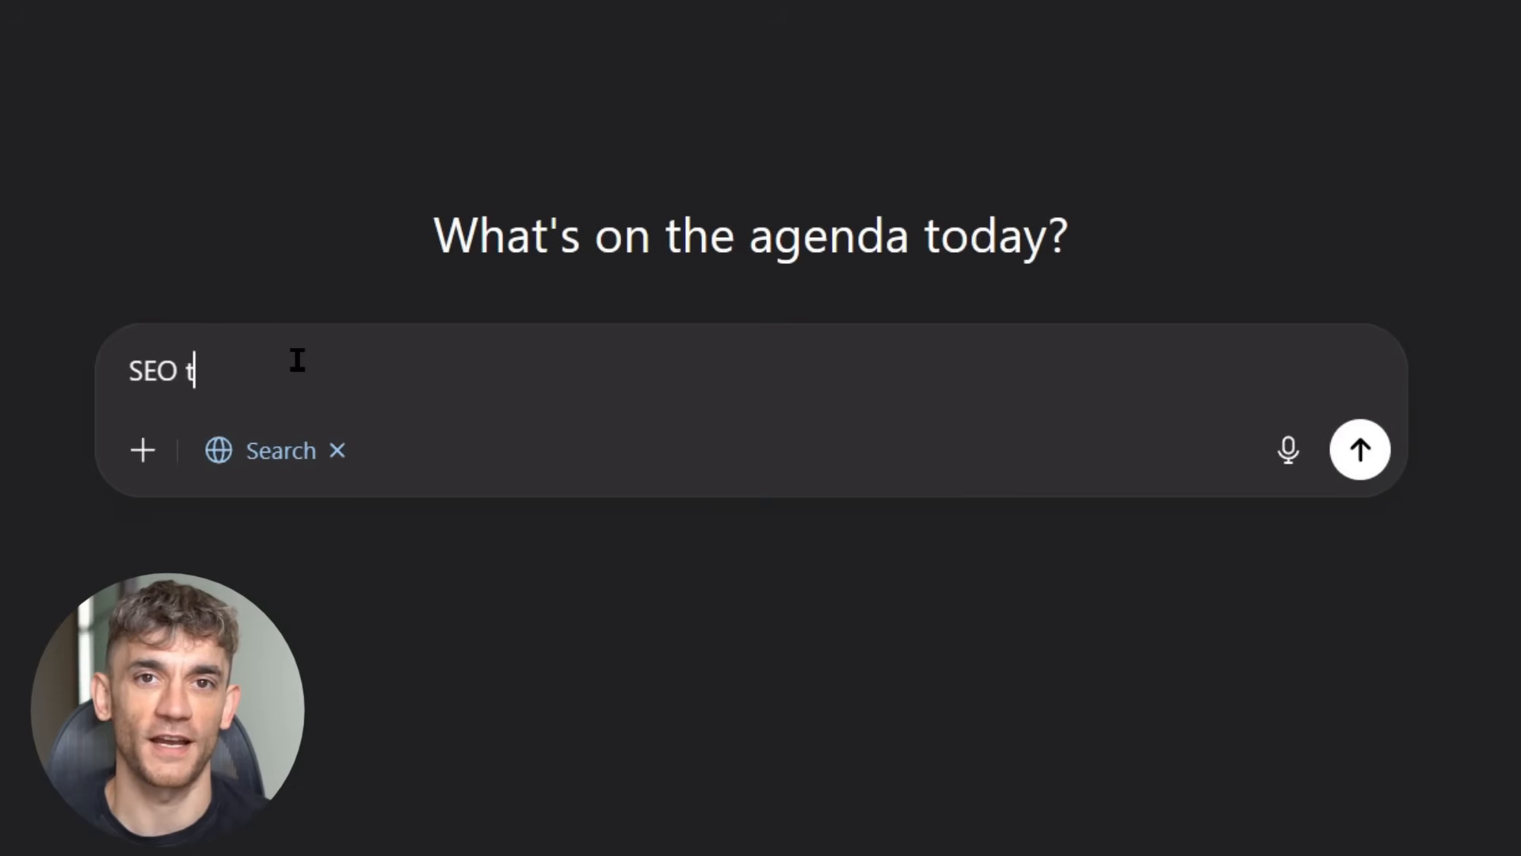
text(raining l)
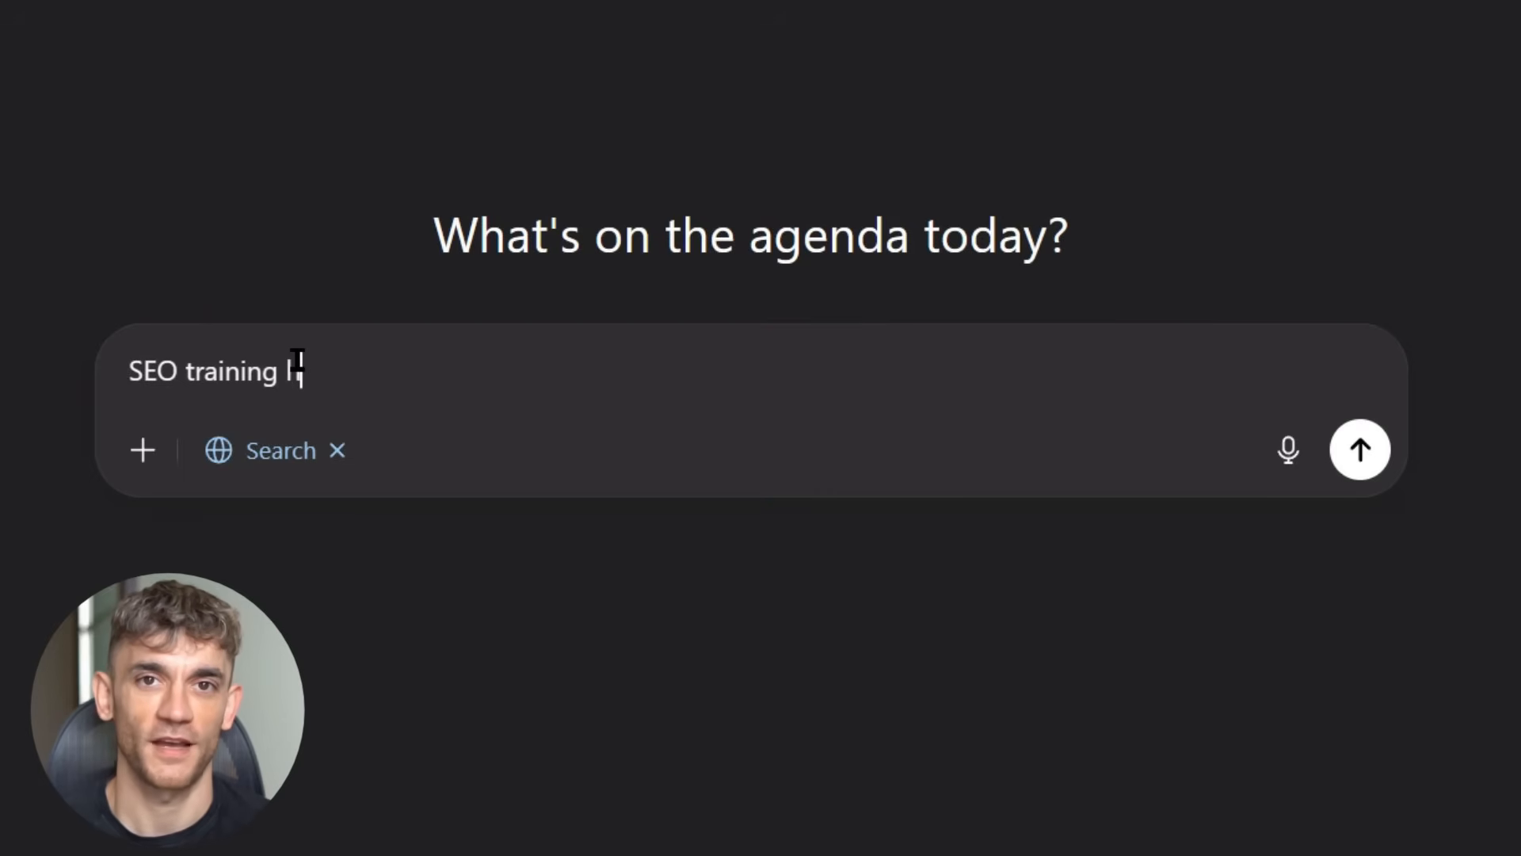
click(1360, 448)
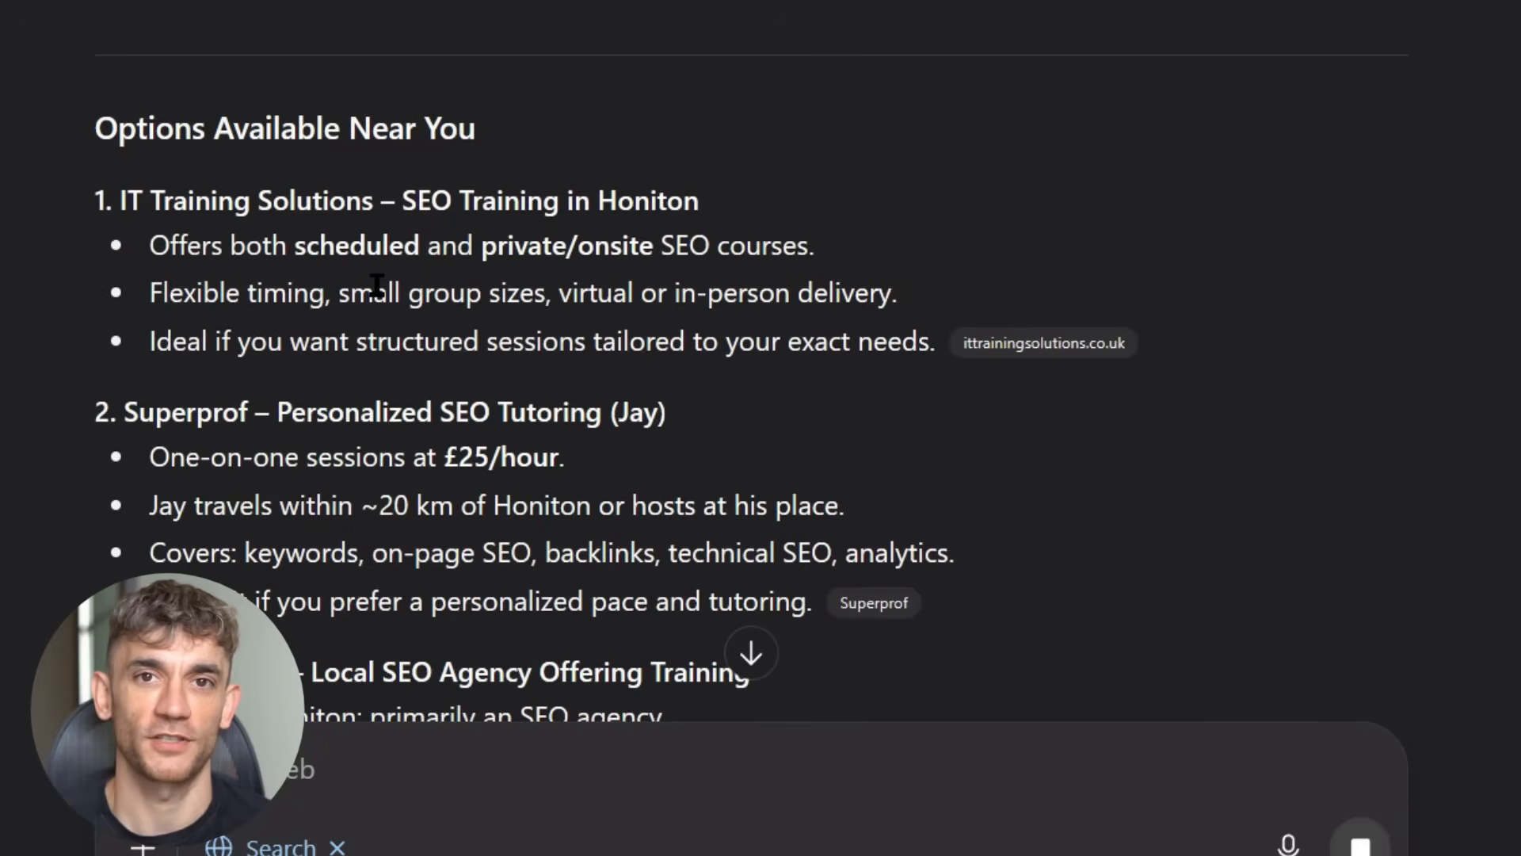
scroll(down, 3)
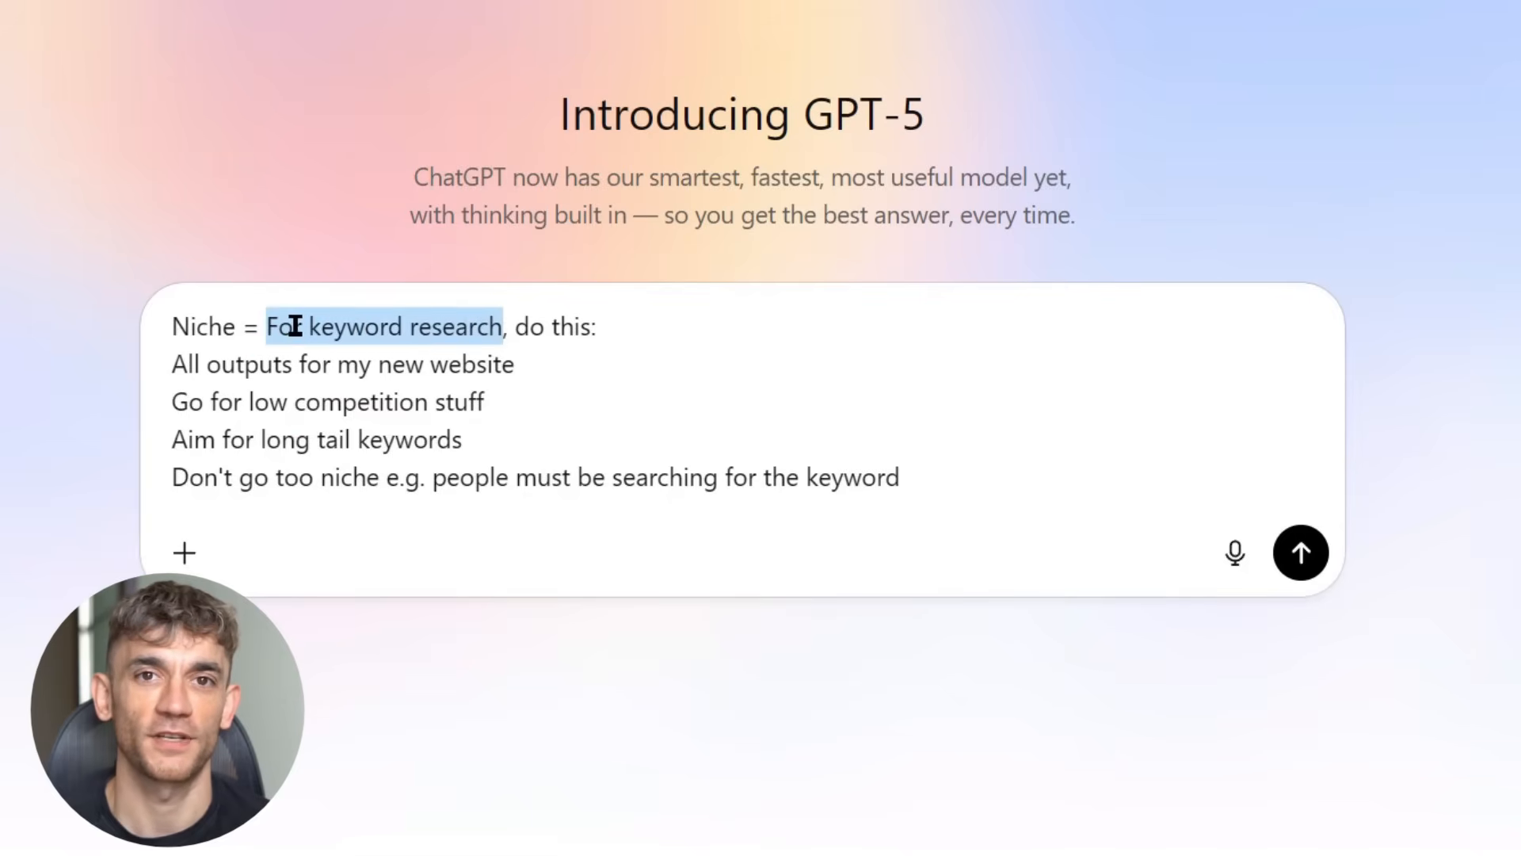
Step: Place the 'Act as an SEO strategist' prompt with its [YOUR NICHE] placeholder in a new chat
click(334, 428)
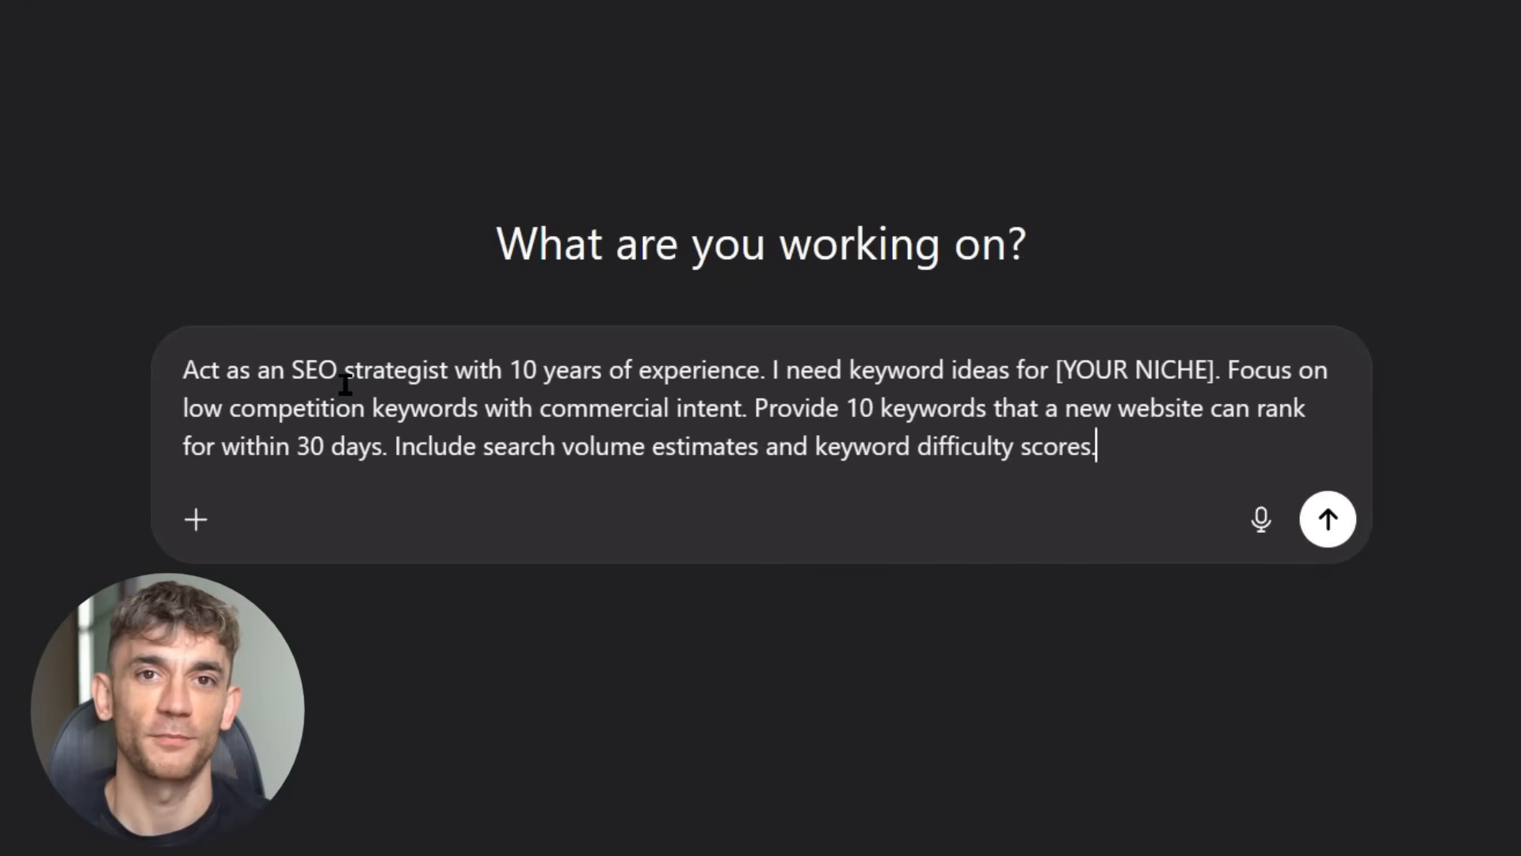
Step: Replace [YOUR NICHE] with 'Fitness - weight loss' and send the ten-keyword strategist prompt
double_click(1134, 369)
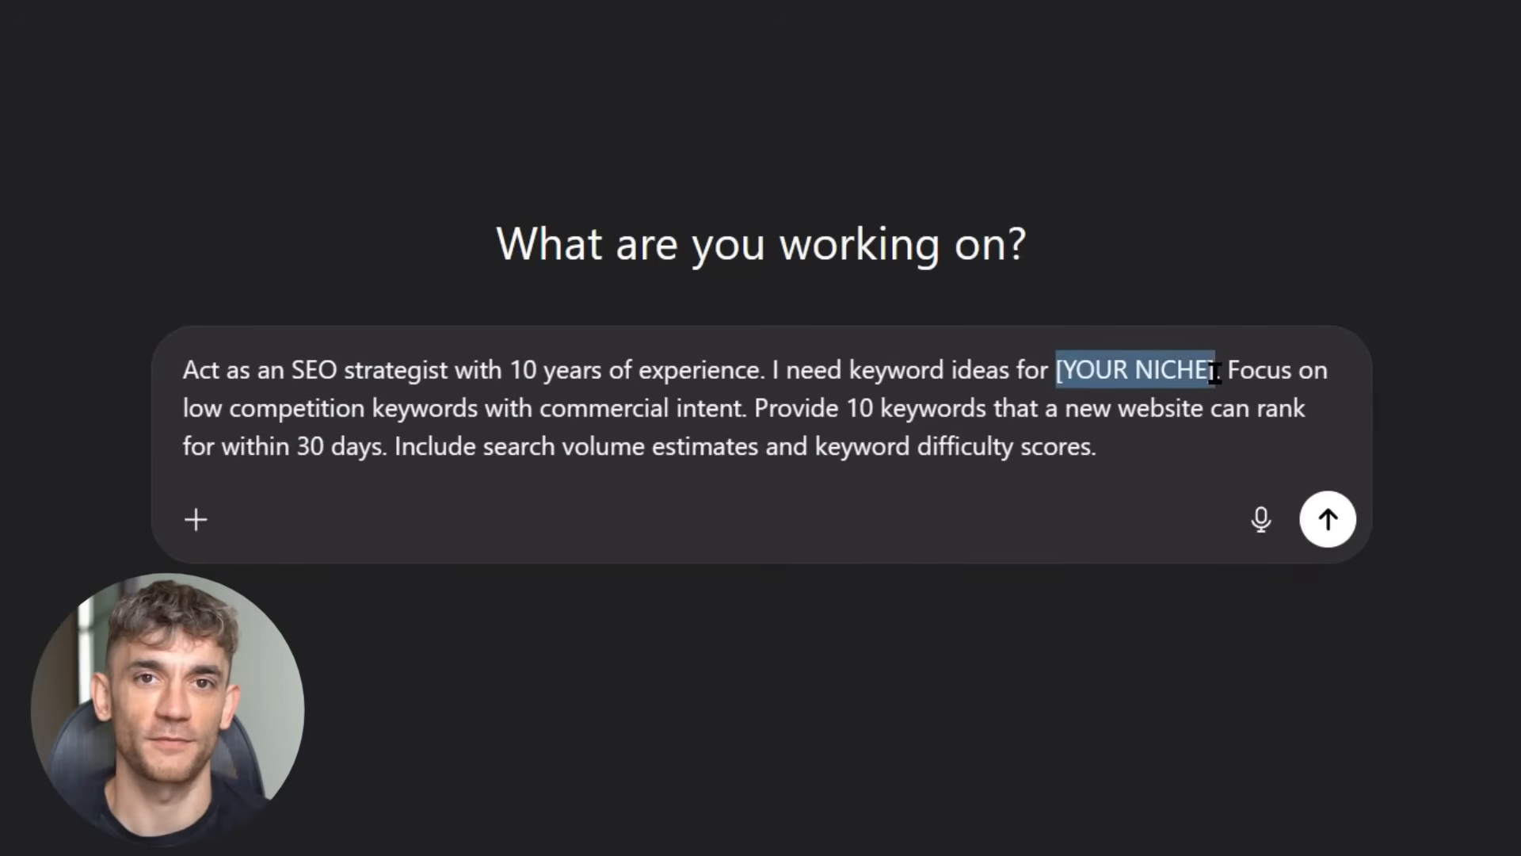
text(Fit)
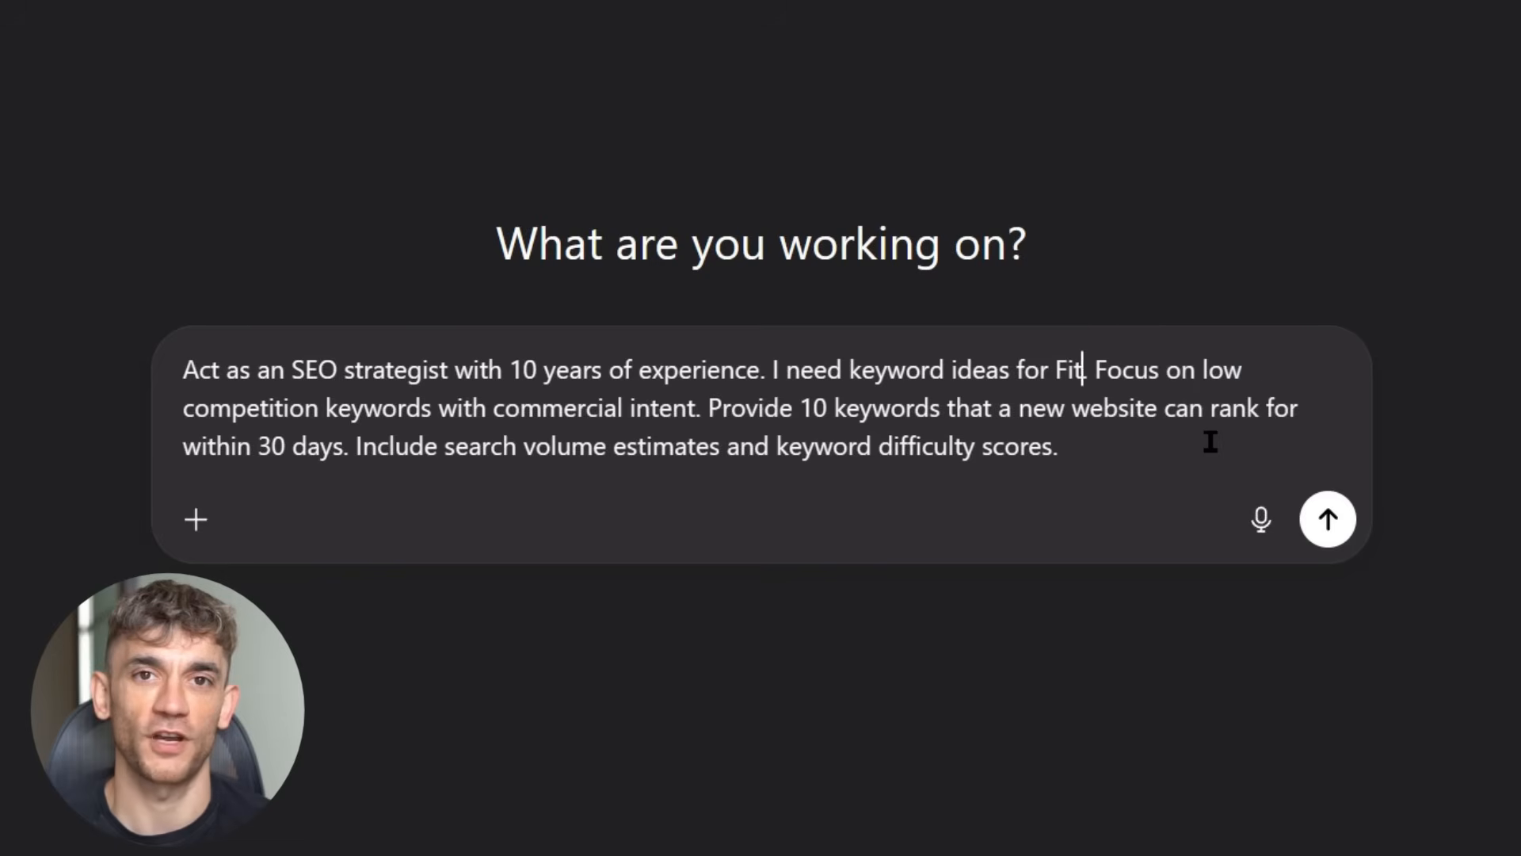
text(ness - weight)
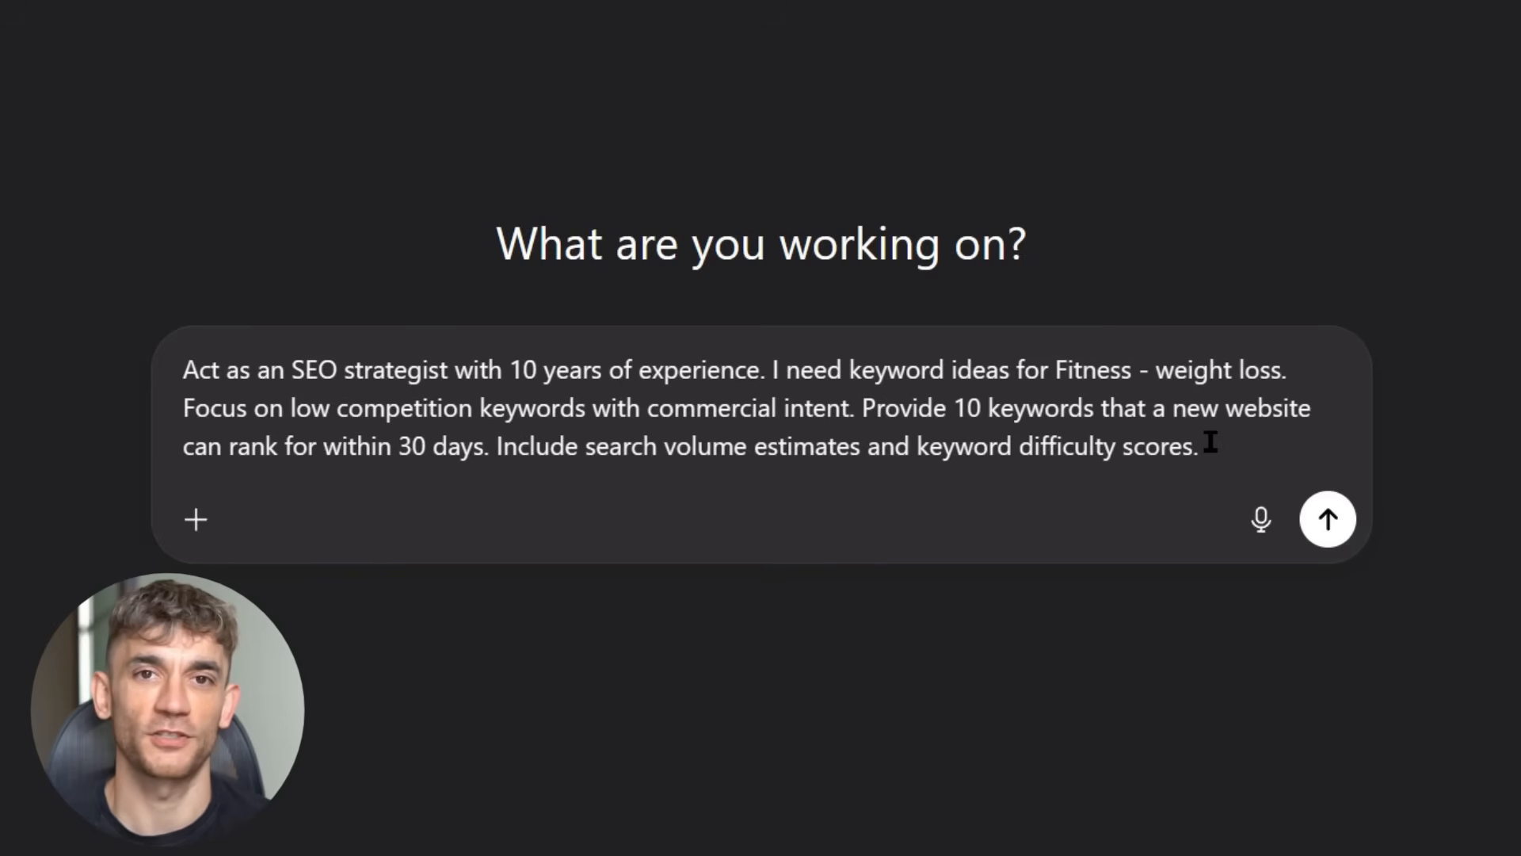
click(1328, 519)
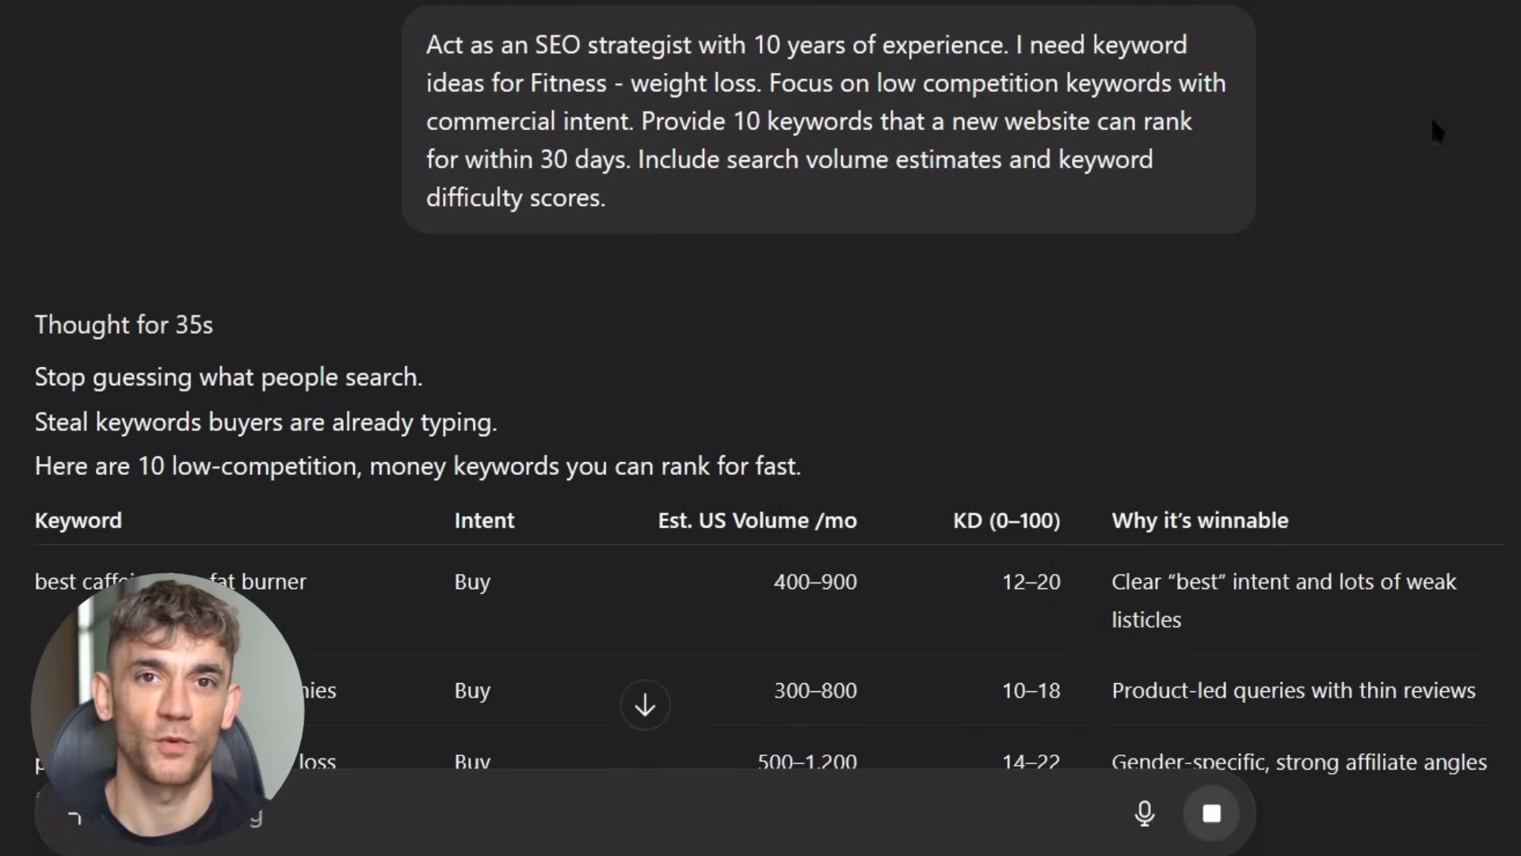
Step: Read the ten-keyword Fitness – weight loss table with volume and difficulty down to its last entry
scroll(down, 3)
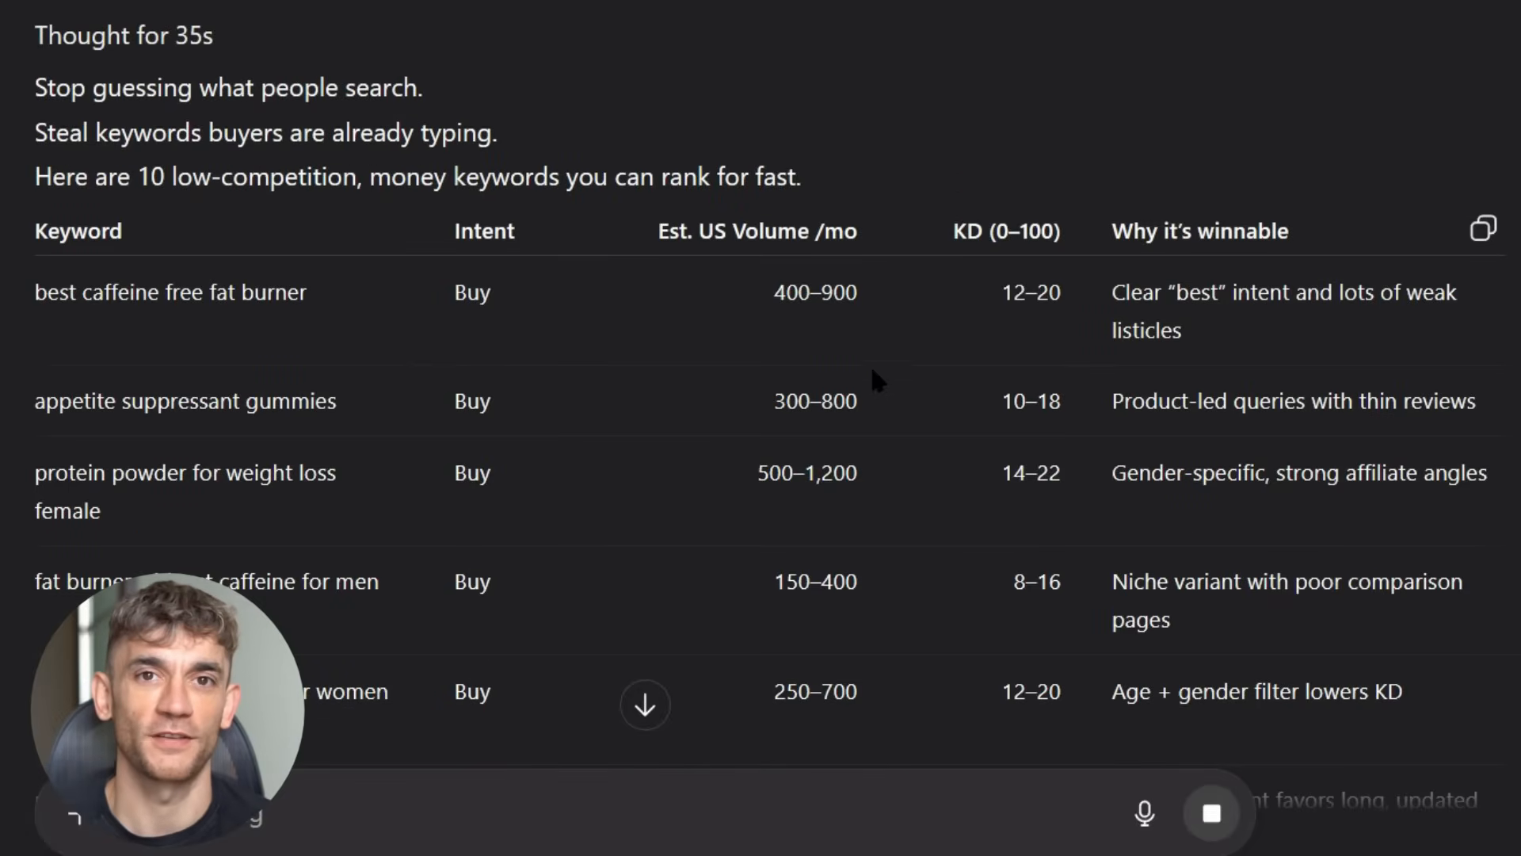
mouse_move(837, 344)
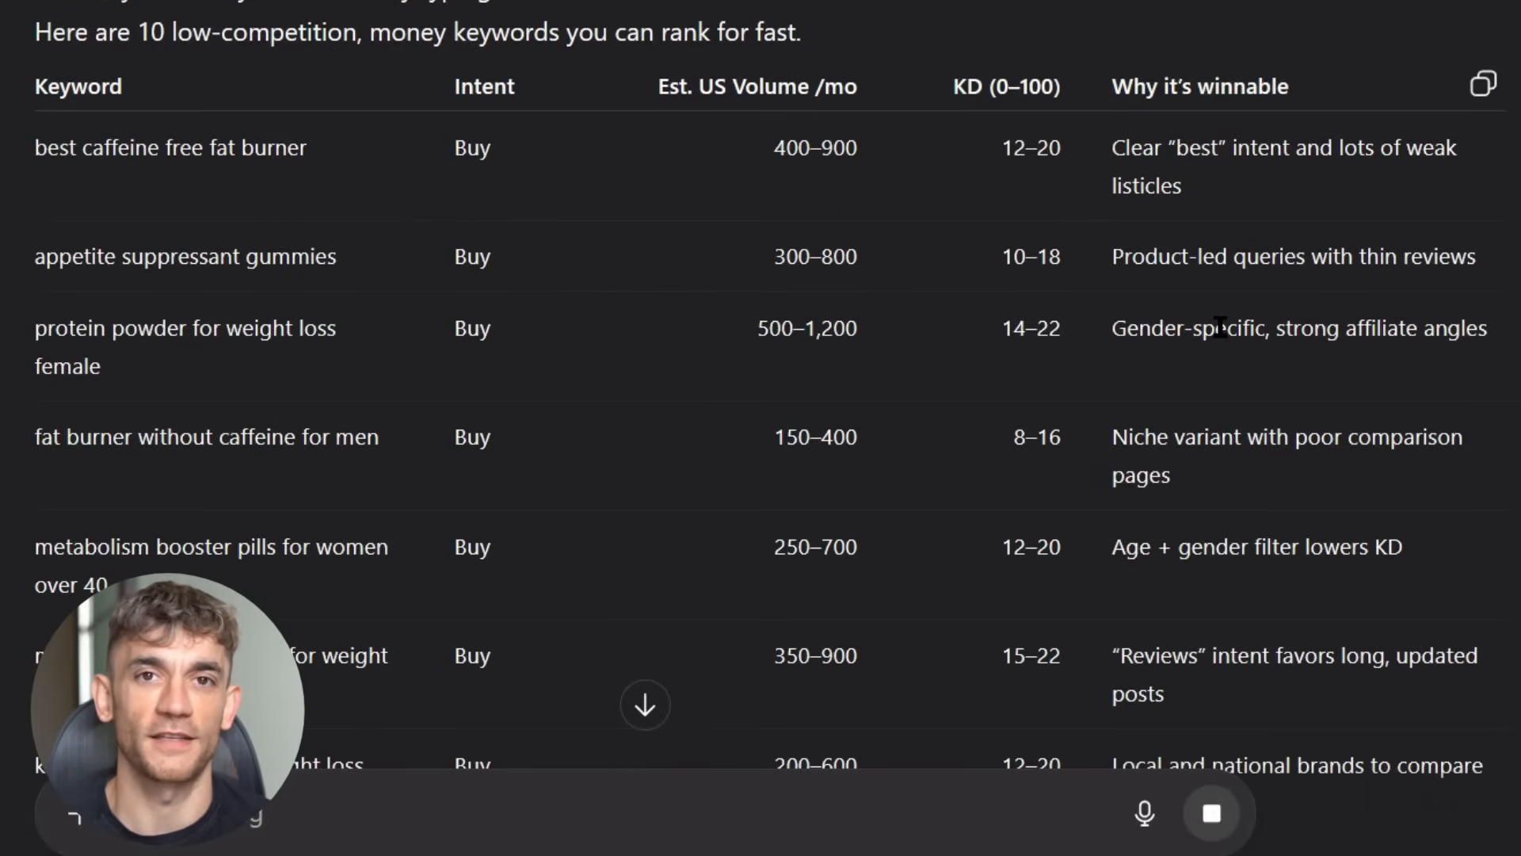
scroll(down, 3)
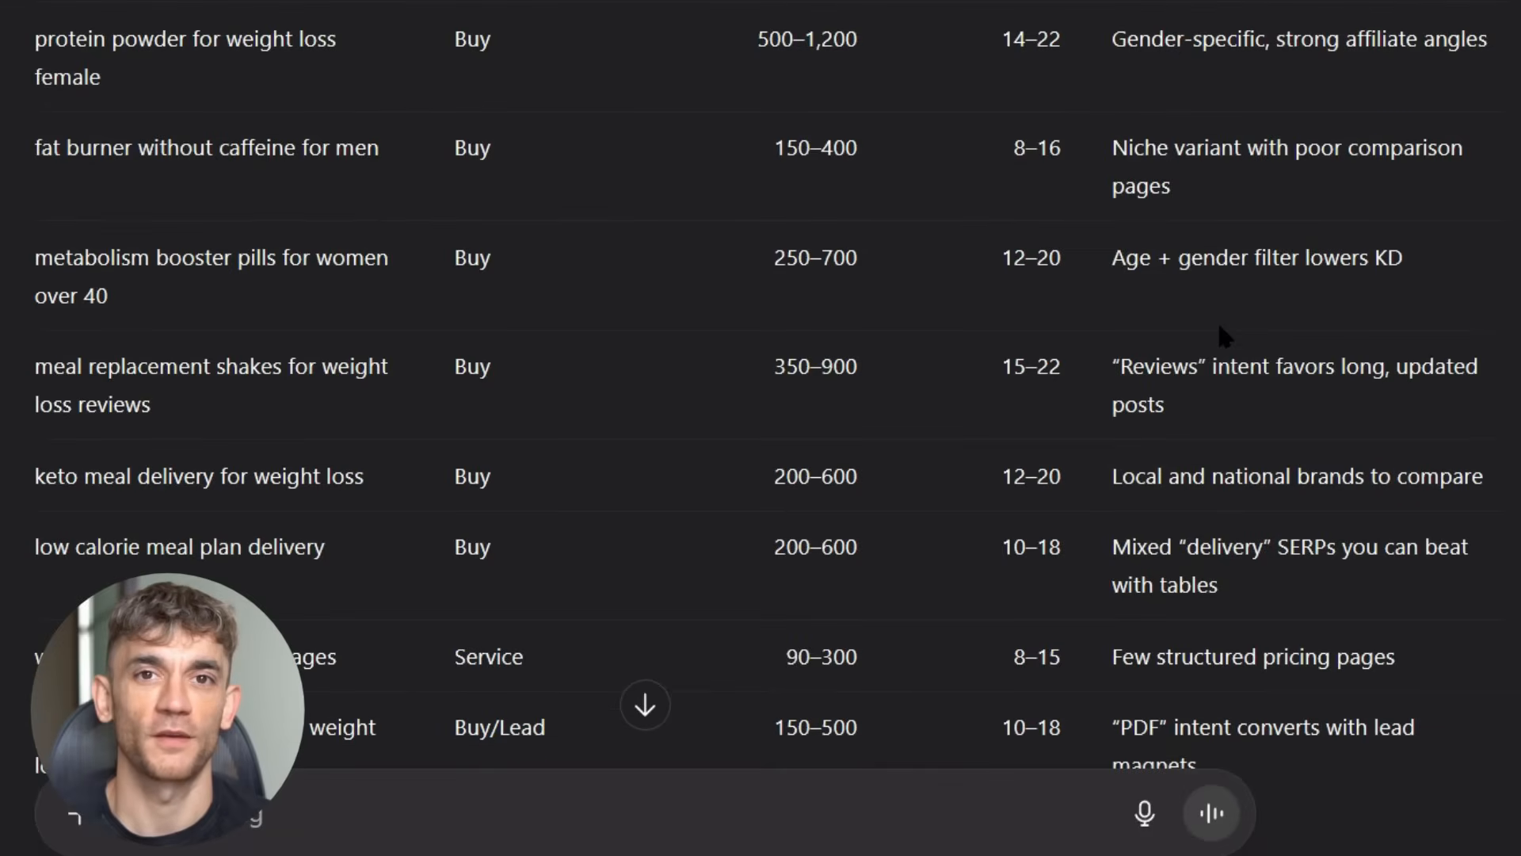
scroll(down, 3)
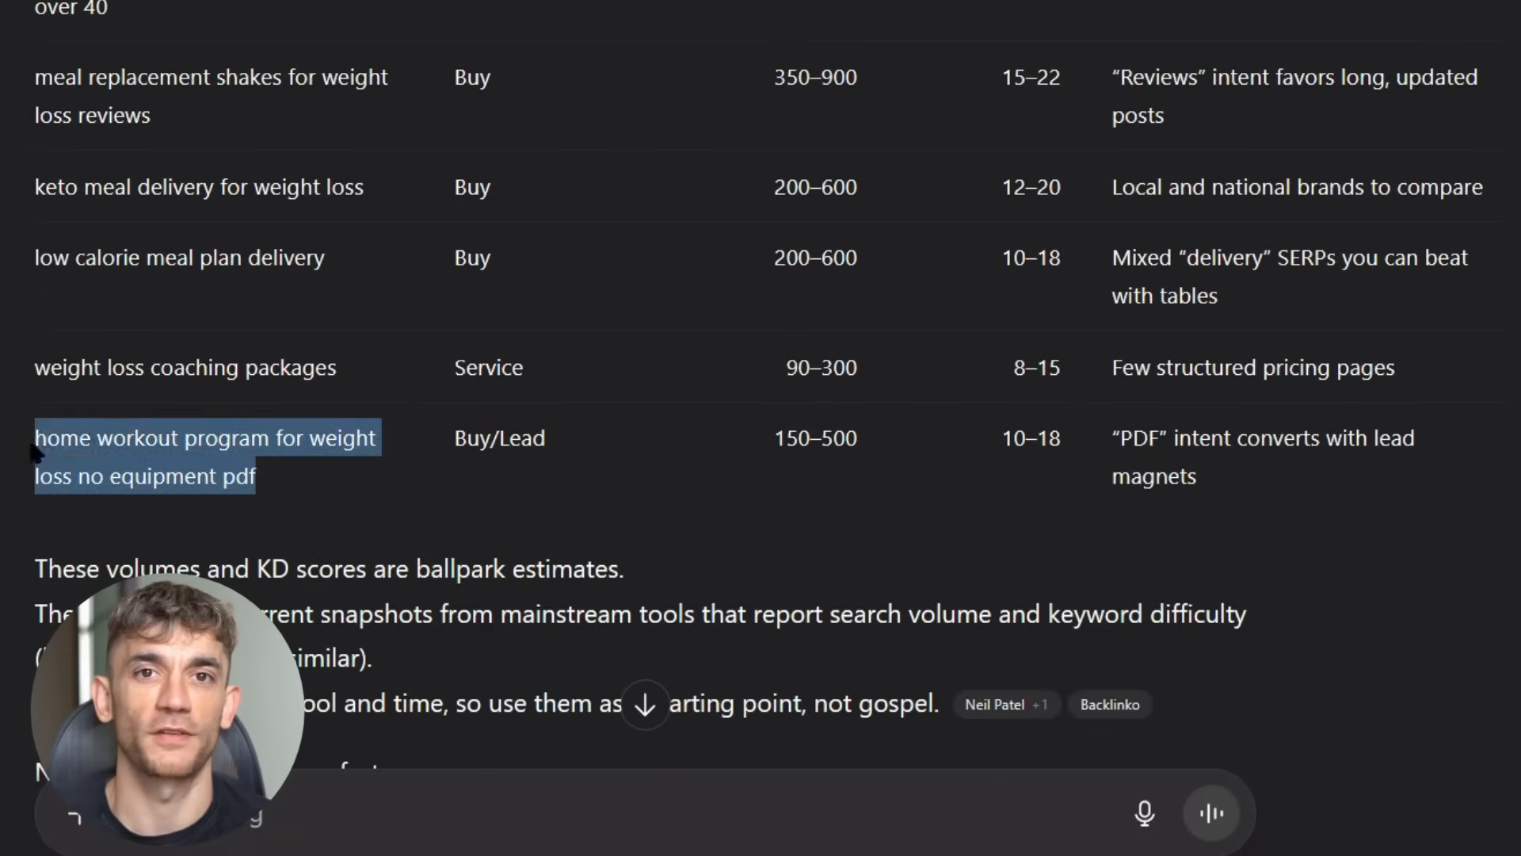
scroll(down, 3)
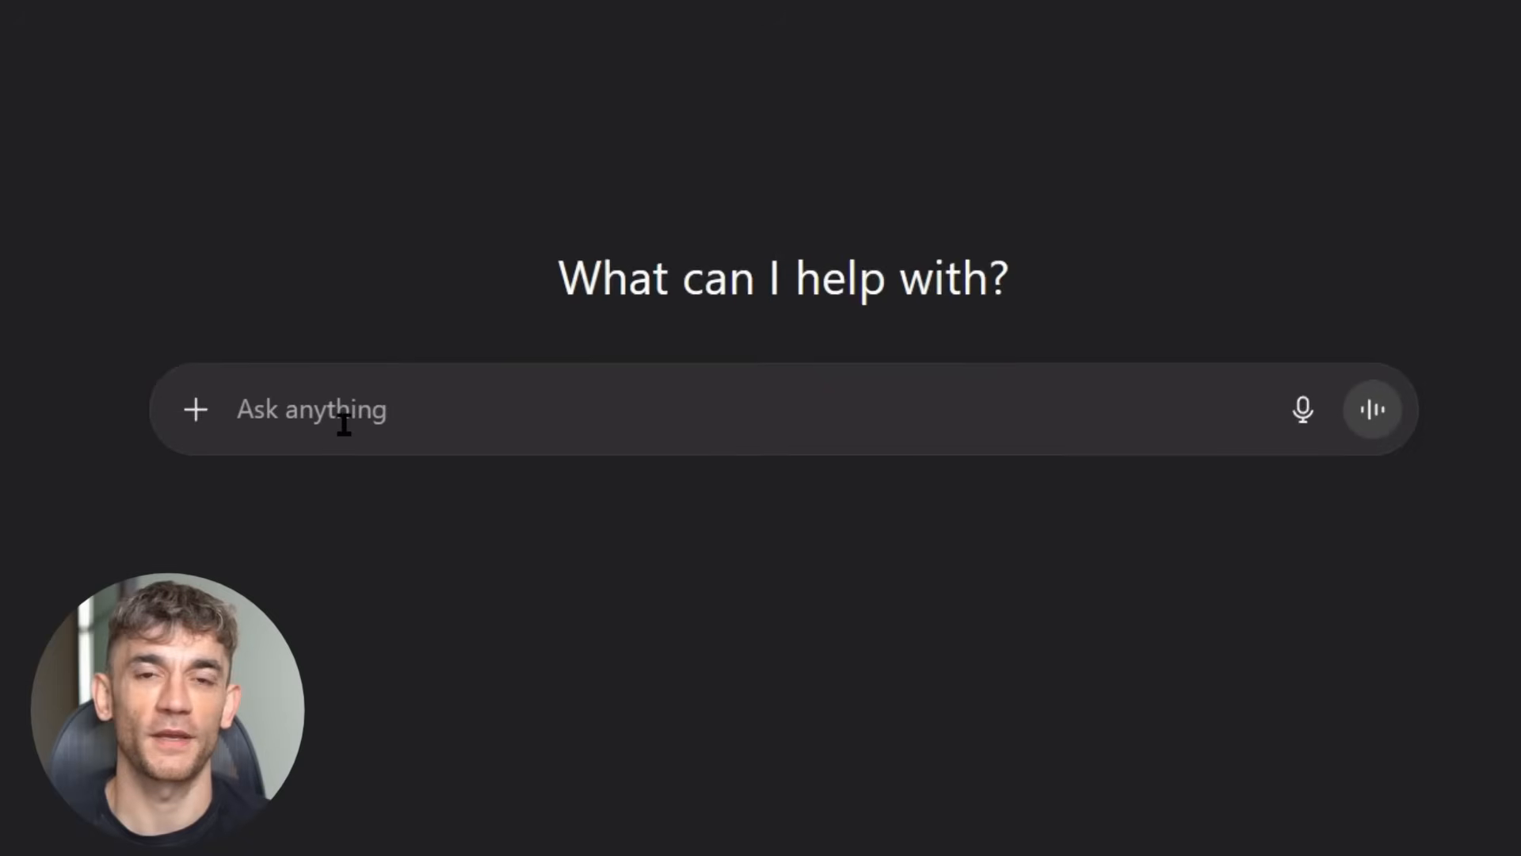
Step: Send 'write me an article about dog training', resubmitting the request once
text(write me an article about dog training)
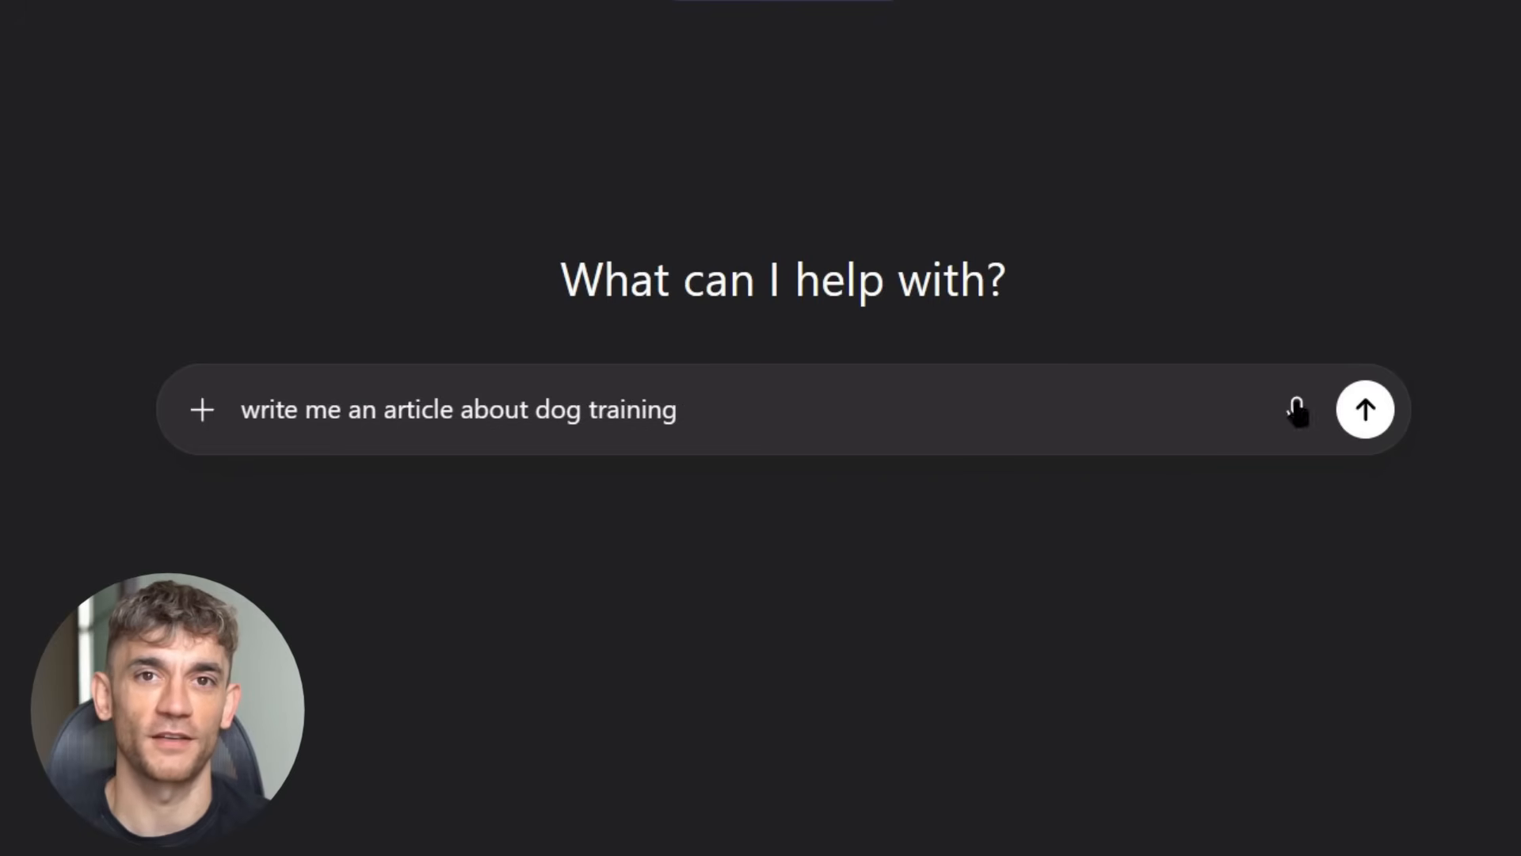
click(1364, 409)
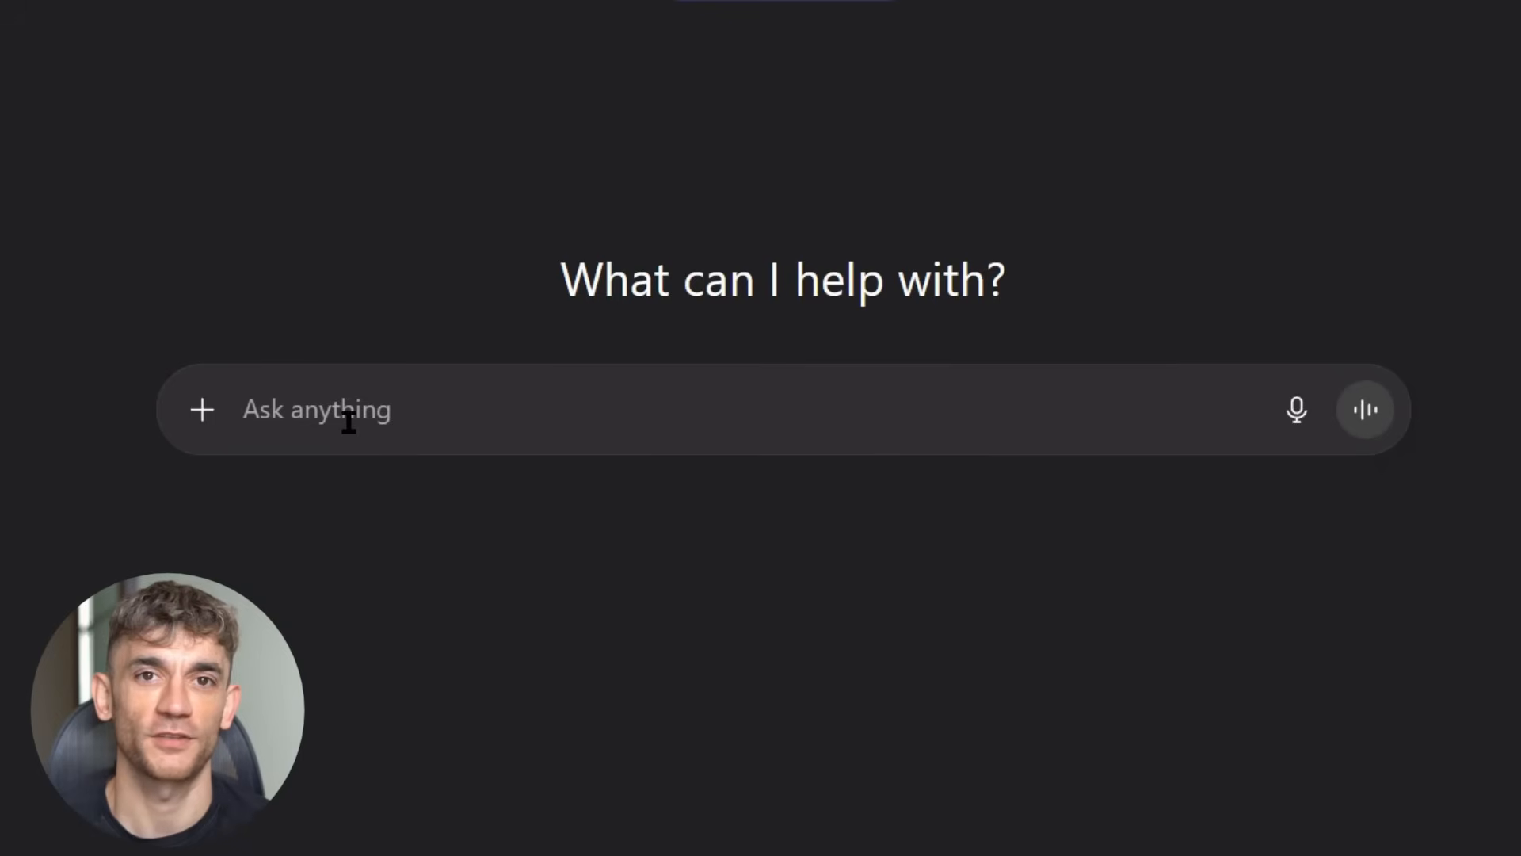
text(write me an article about dog training)
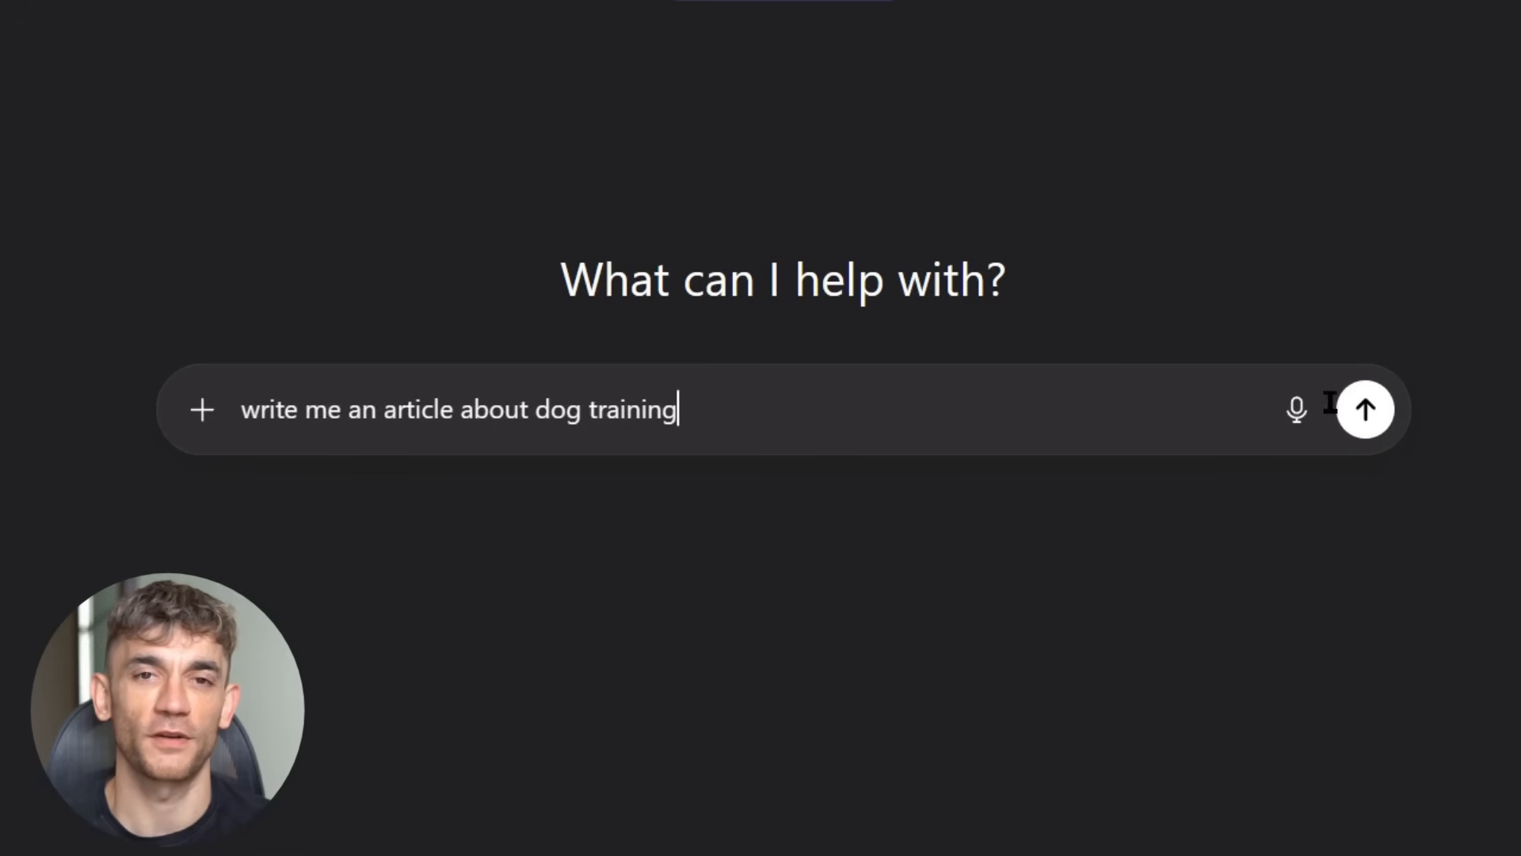
click(1364, 409)
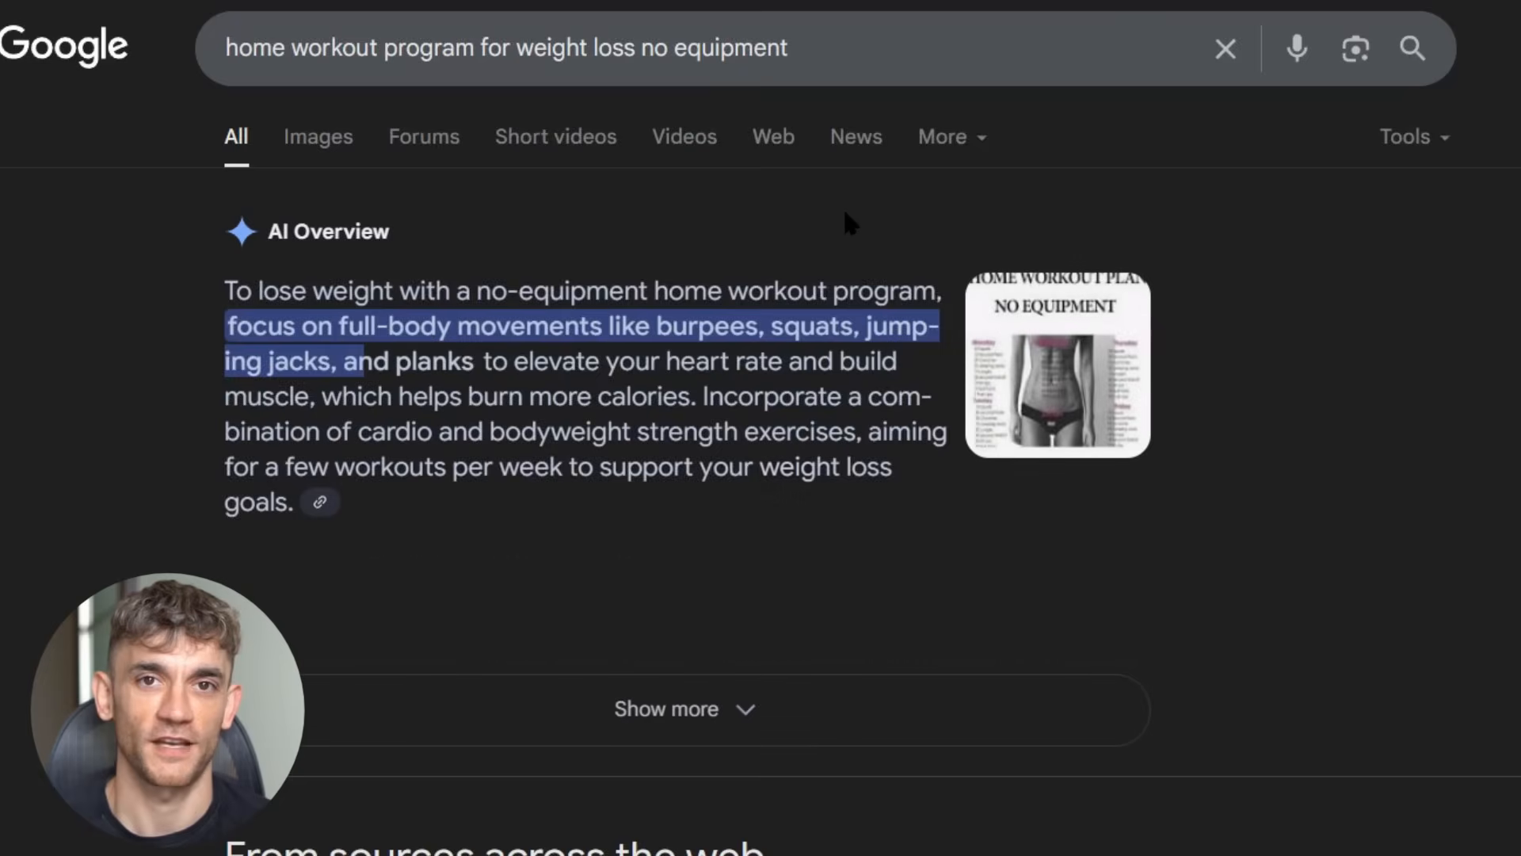
Step: Review Google's organic results for 'home workout program for weight loss no equipment'
scroll(down, 3)
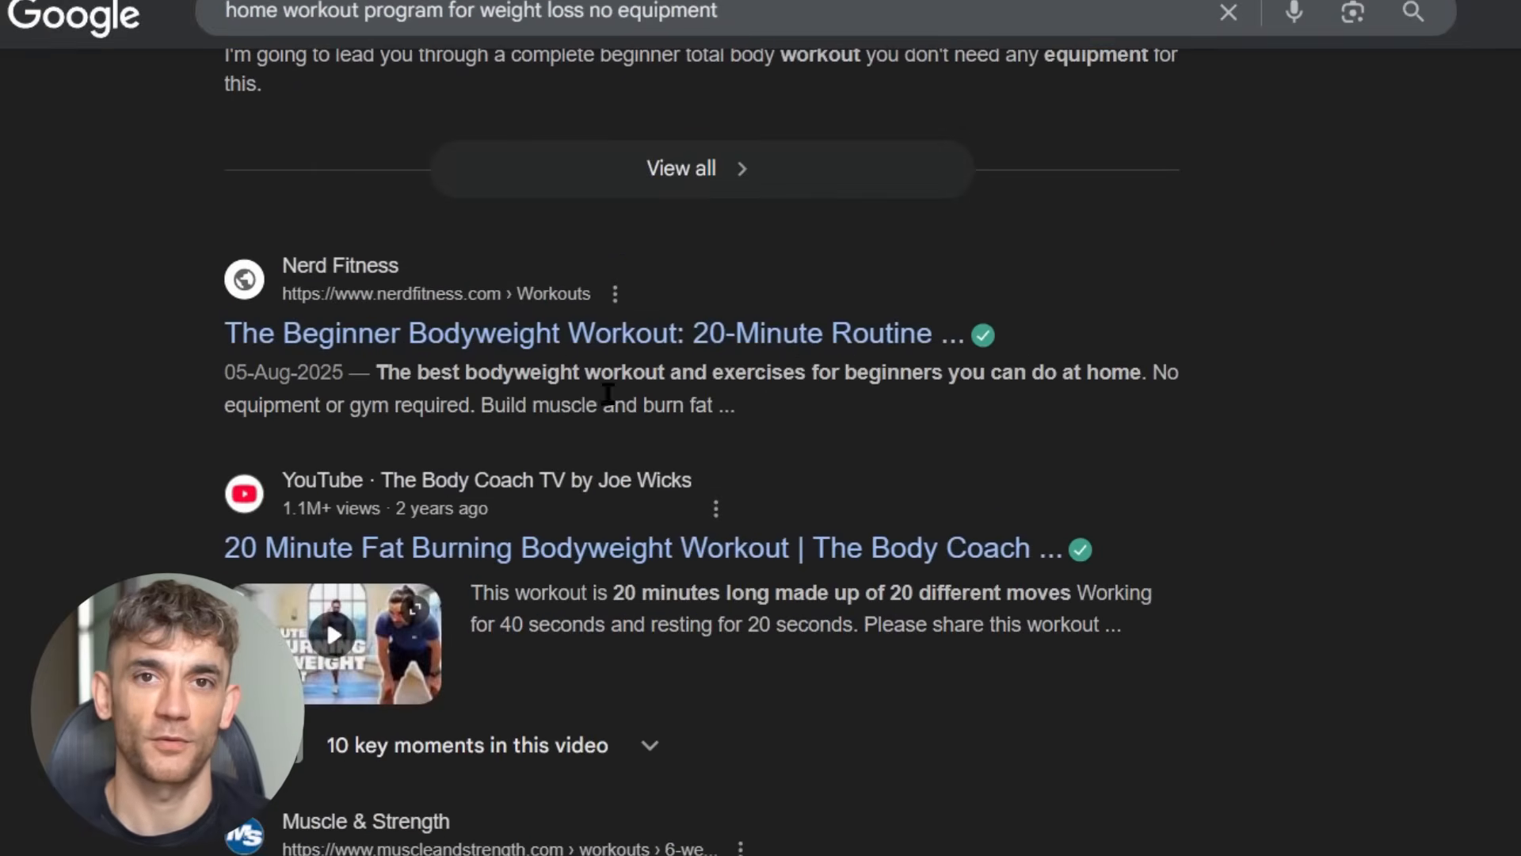
scroll(down, 3)
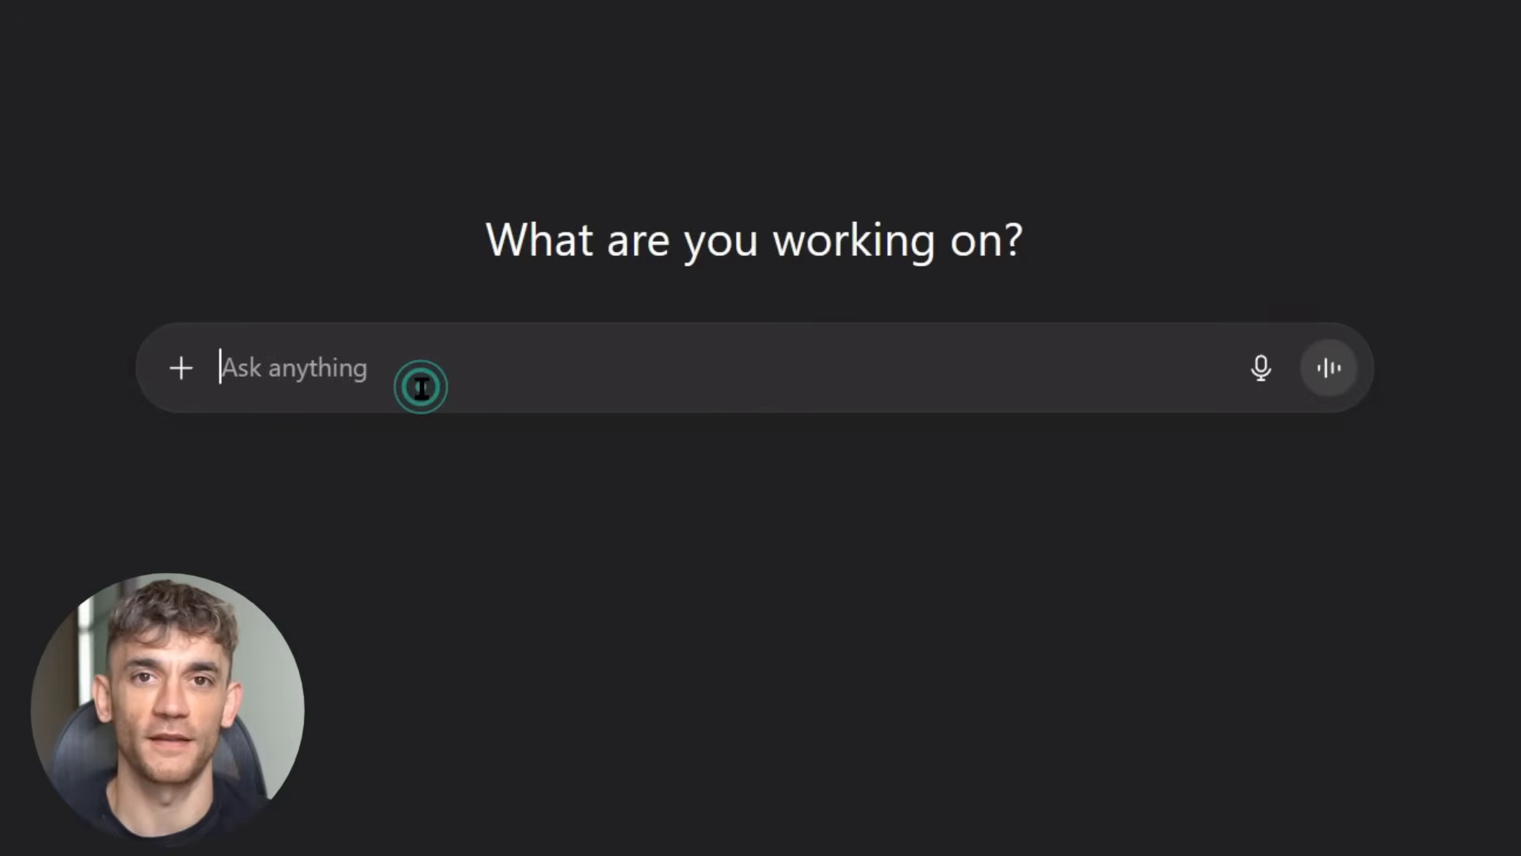
Step: Send the 'Analyze this content' prompt with the competitor article pasted and read the topics, LSI keywords and entities
text(Analyze this content and extract the main topics, LSI keywords, and entities: [PASTE COMPETITOR CONTENT]. Create a content outline that covers these topics but adds unique value.)
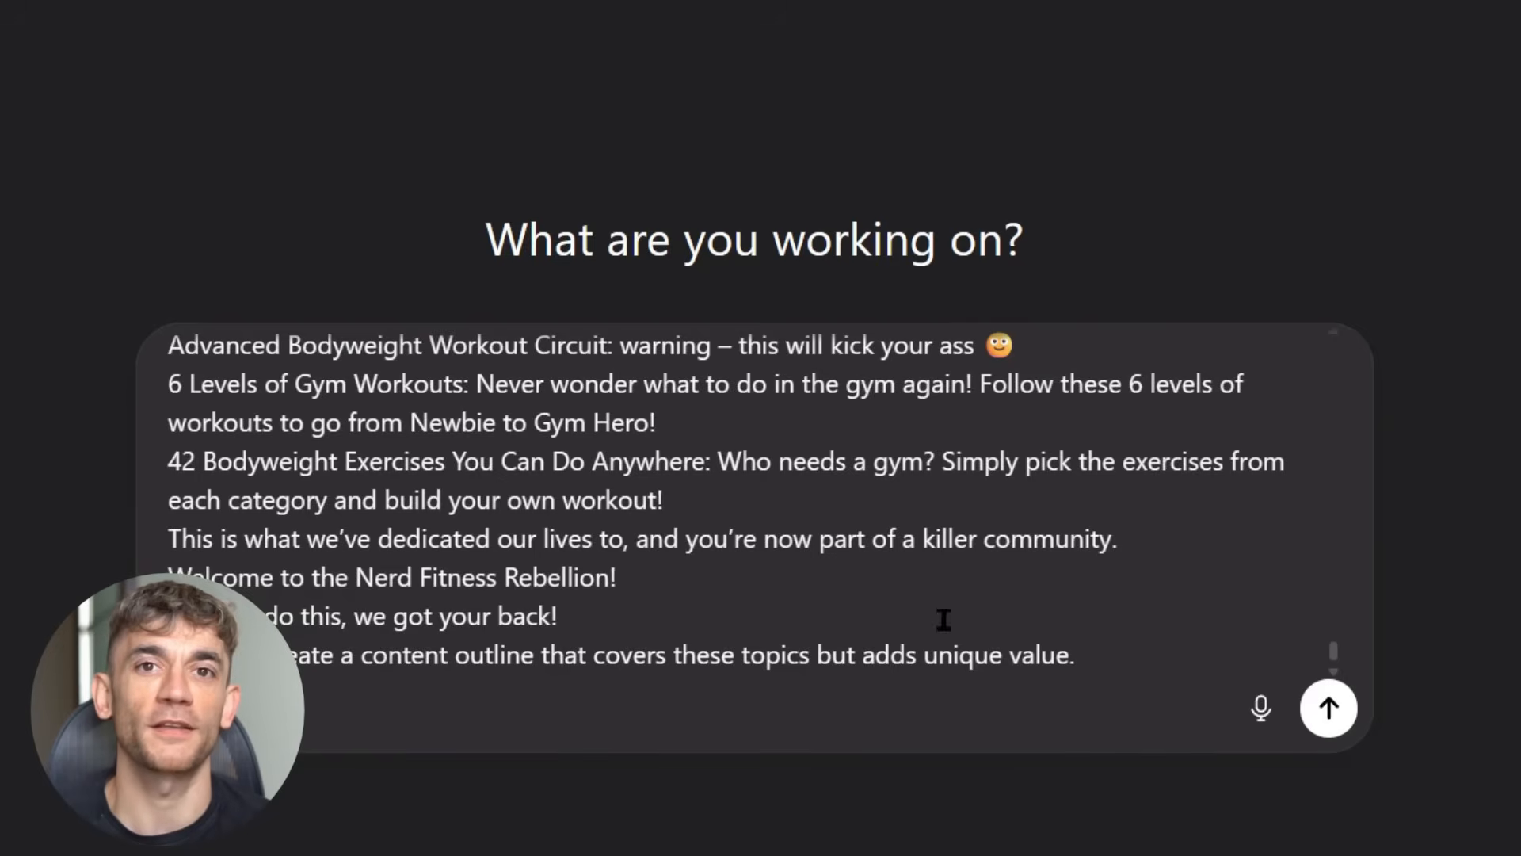
click(1328, 707)
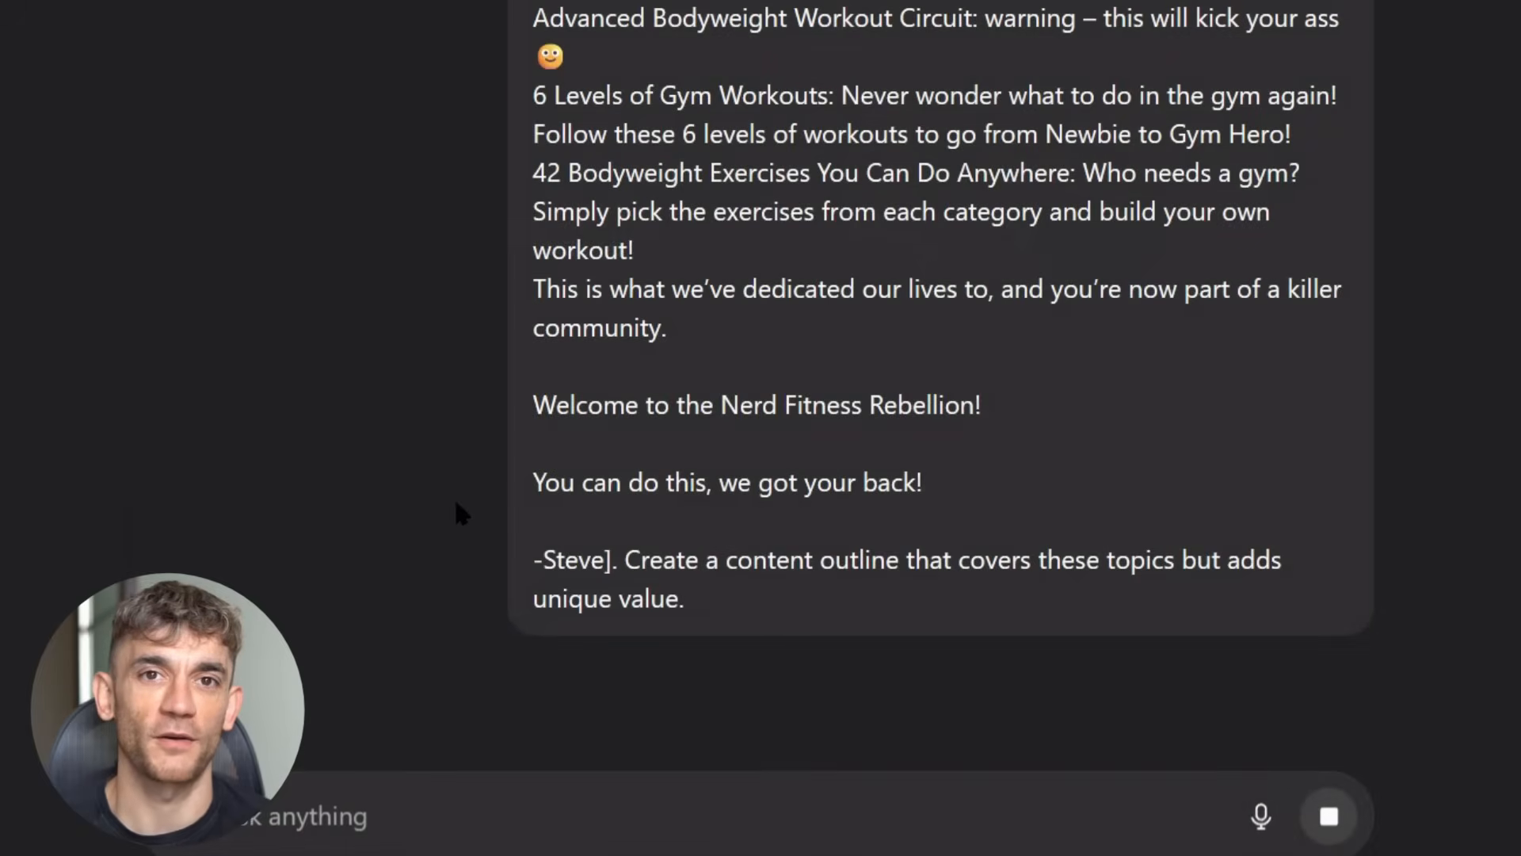
scroll(down, 3)
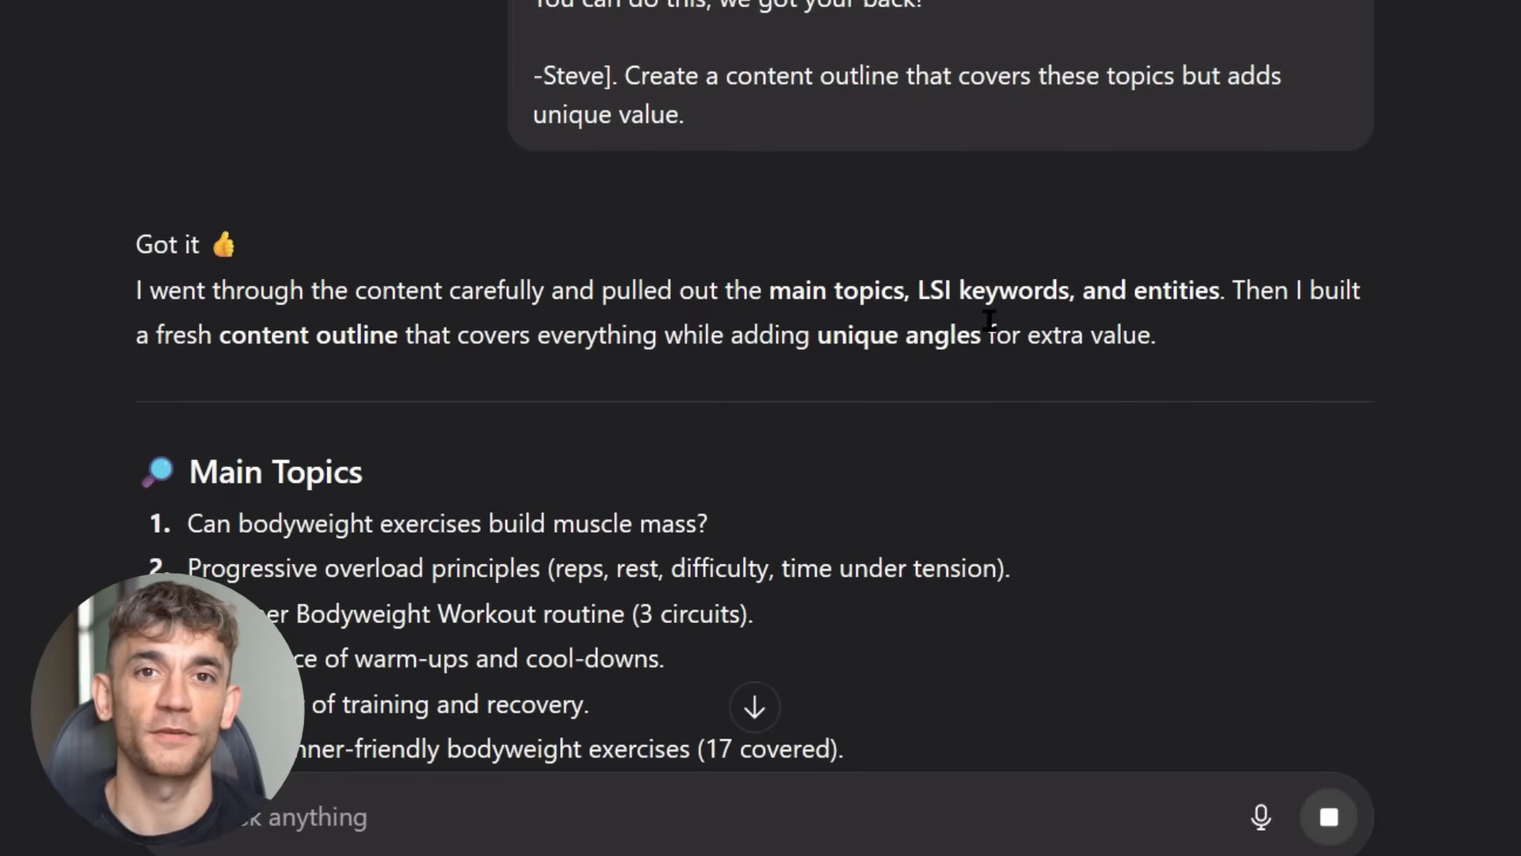
scroll(down, 3)
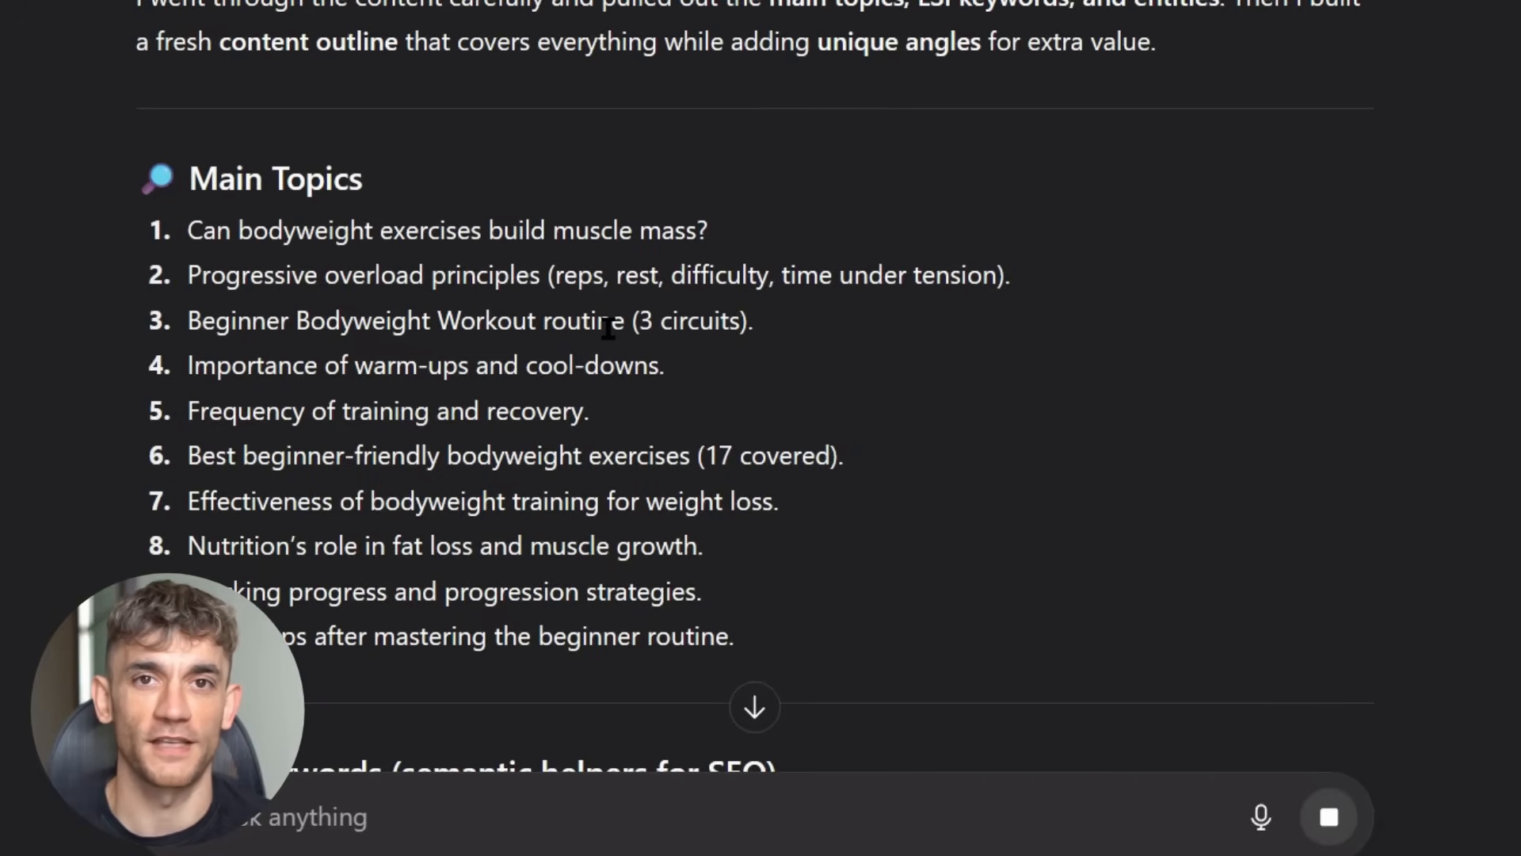
scroll(down, 3)
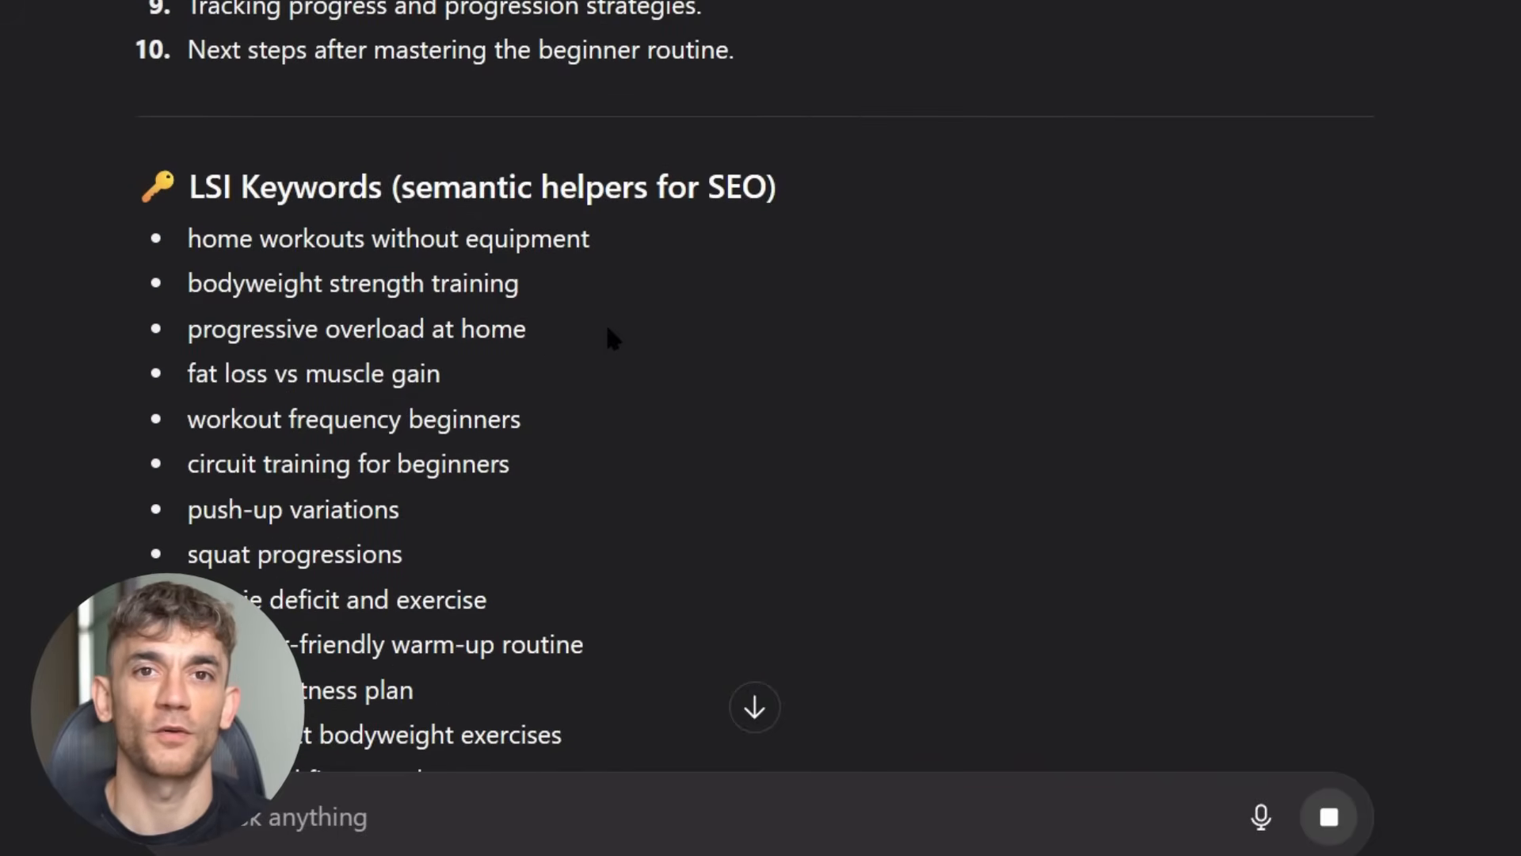
scroll(down, 3)
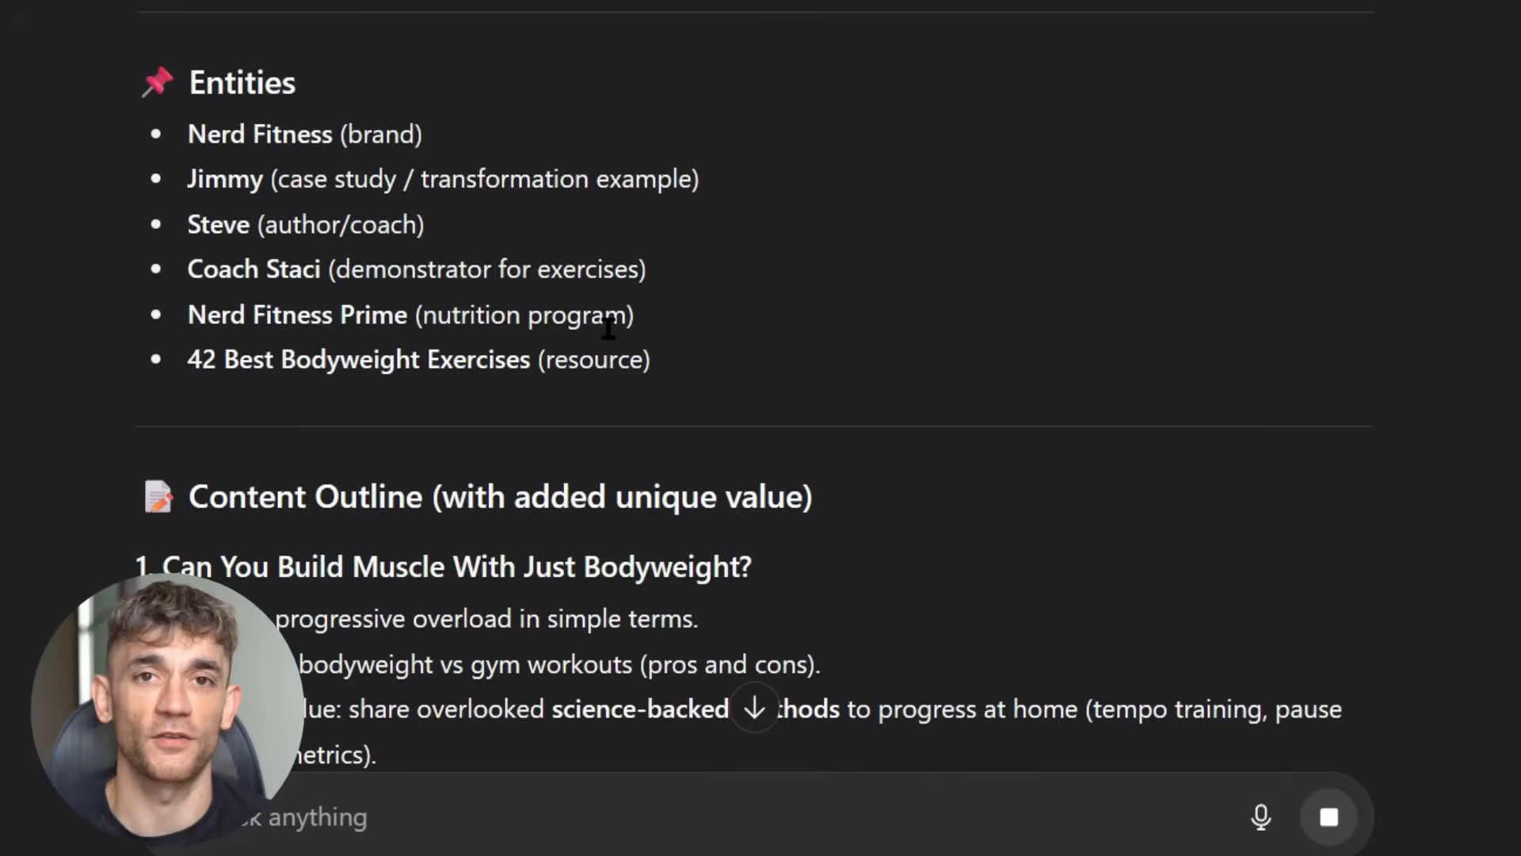
scroll(down, 3)
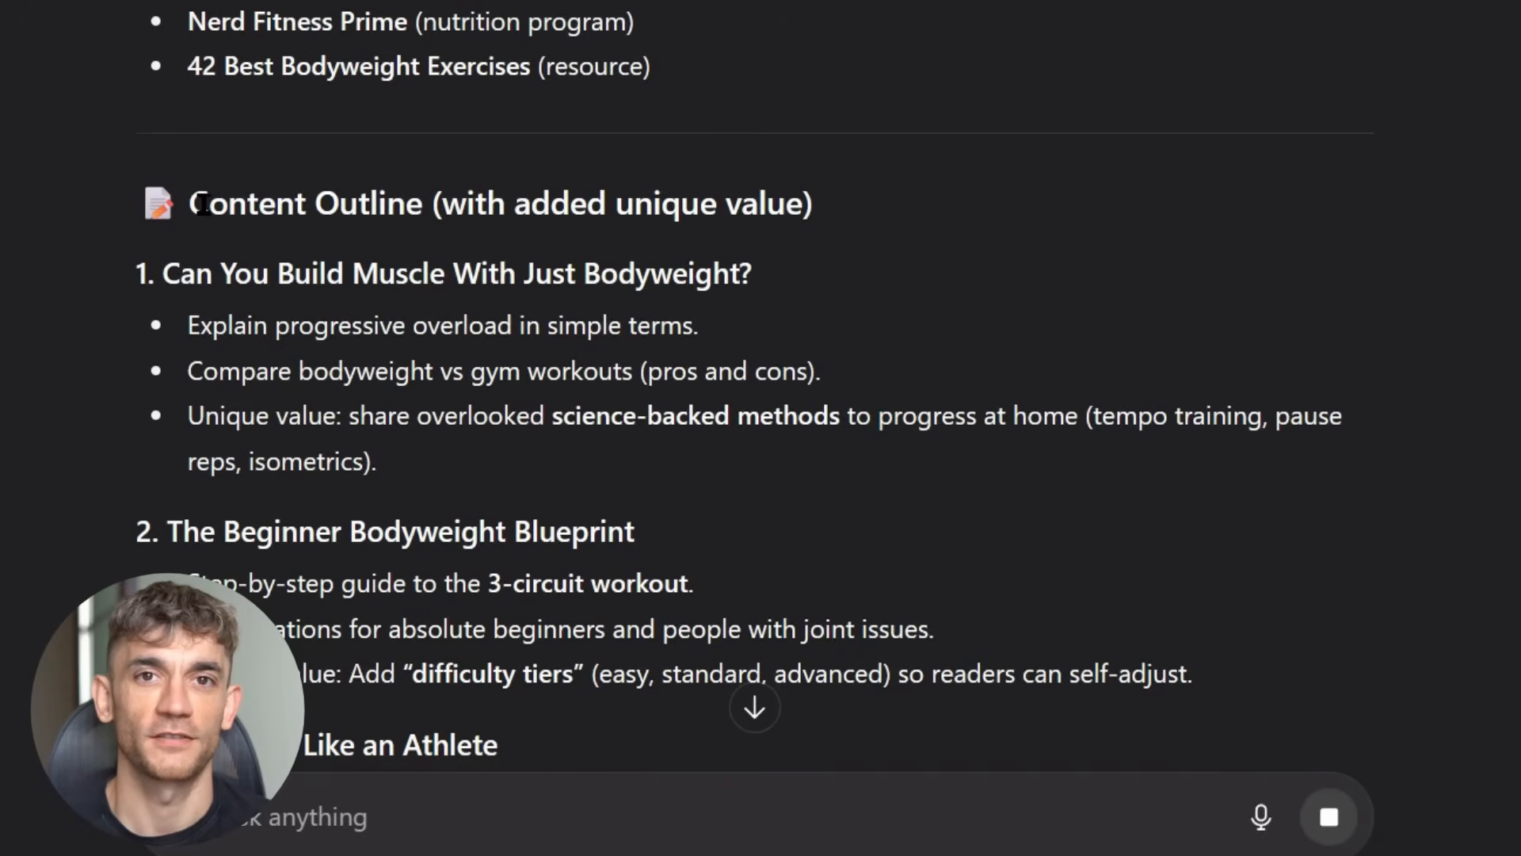
Step: Select the Content Outline section and read through the ten-section value-added outline
drag(188, 203, 813, 203)
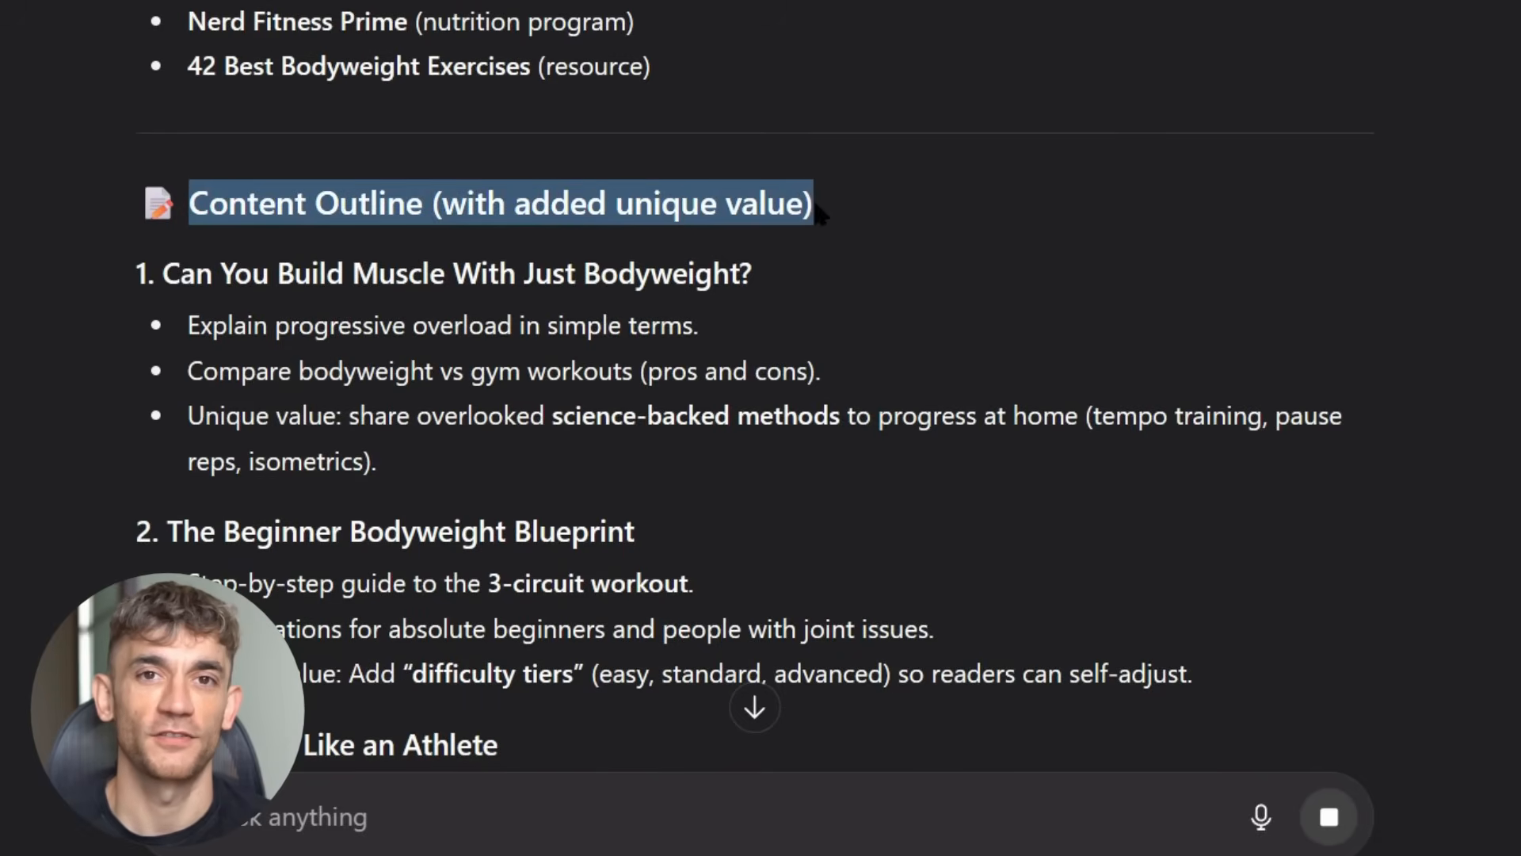
scroll(down, 3)
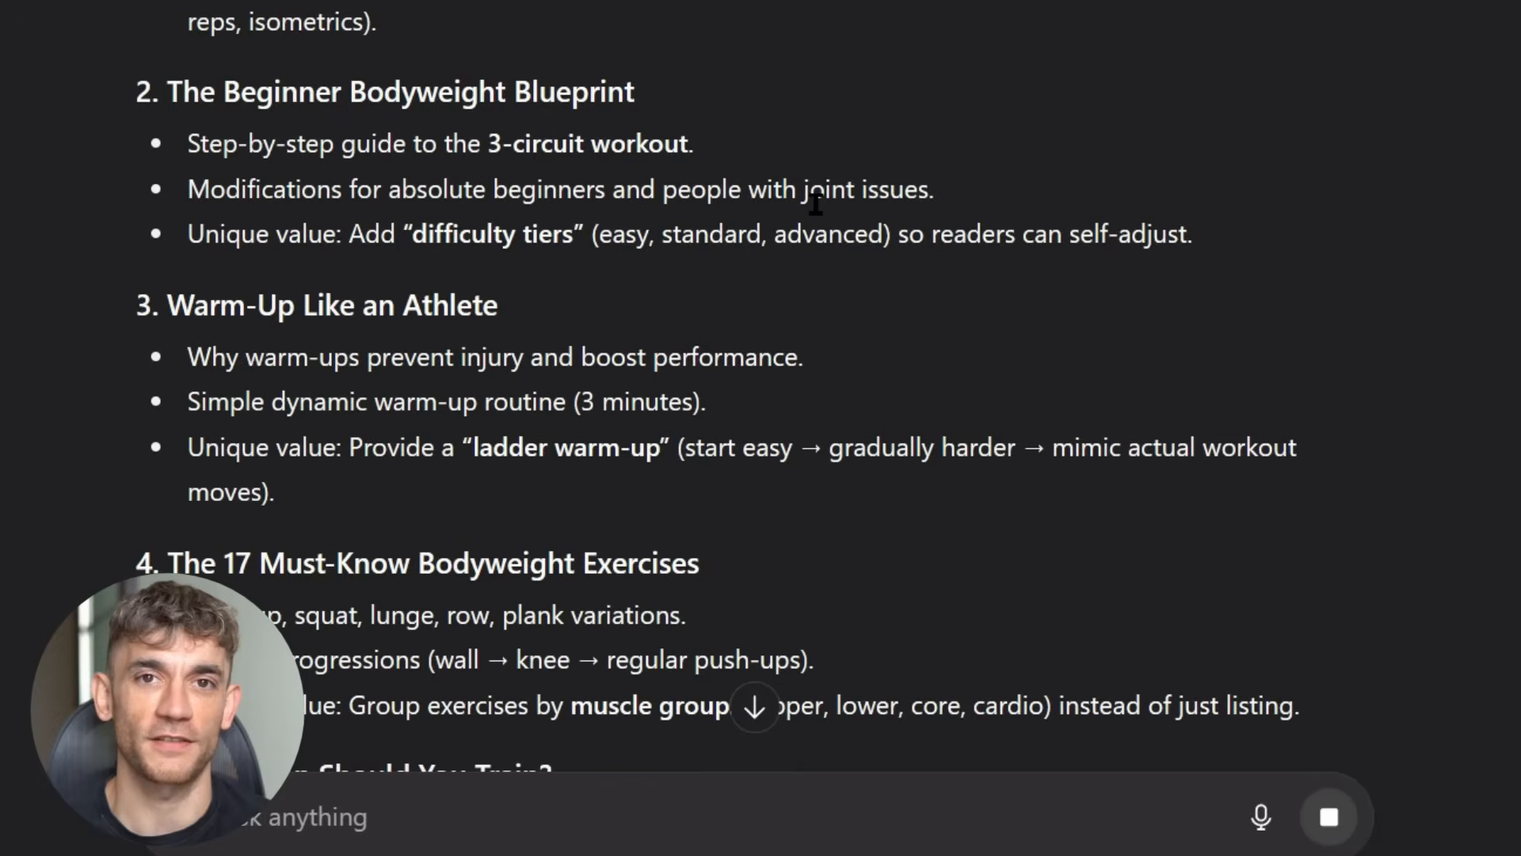
scroll(down, 3)
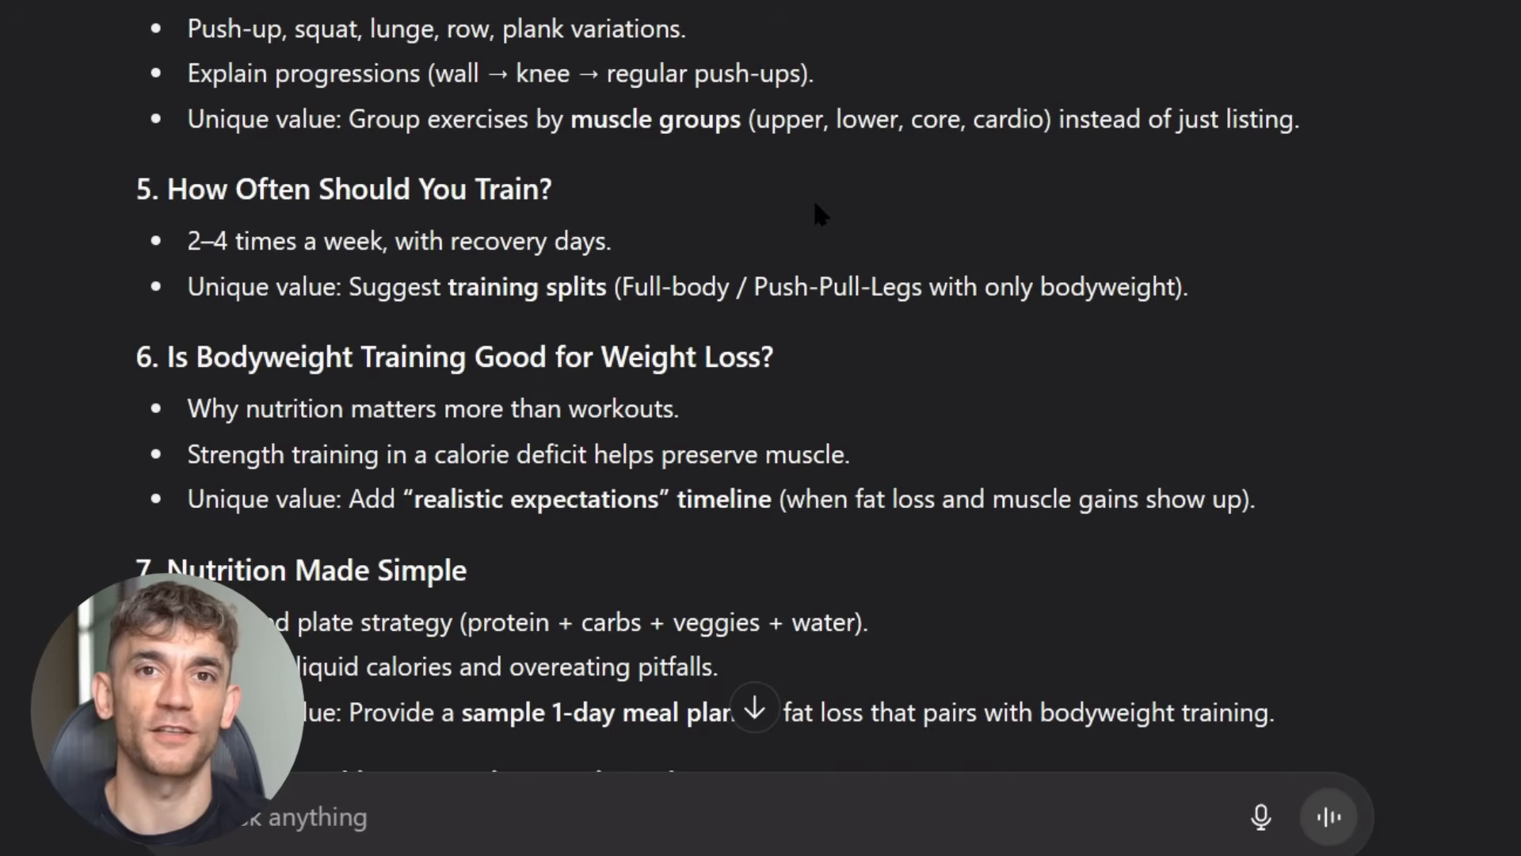
scroll(down, 3)
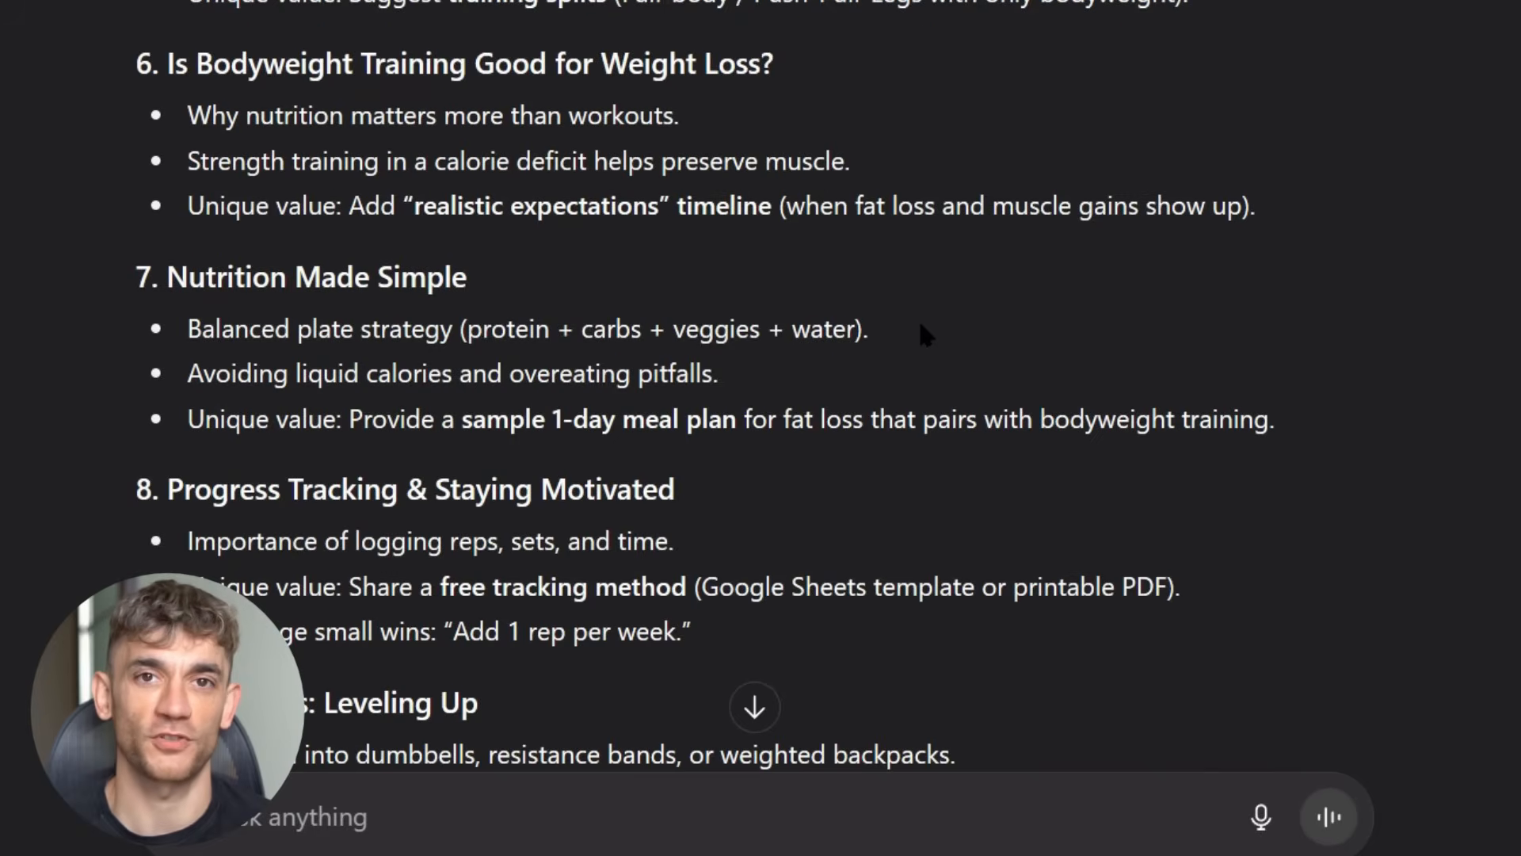
scroll(down, 3)
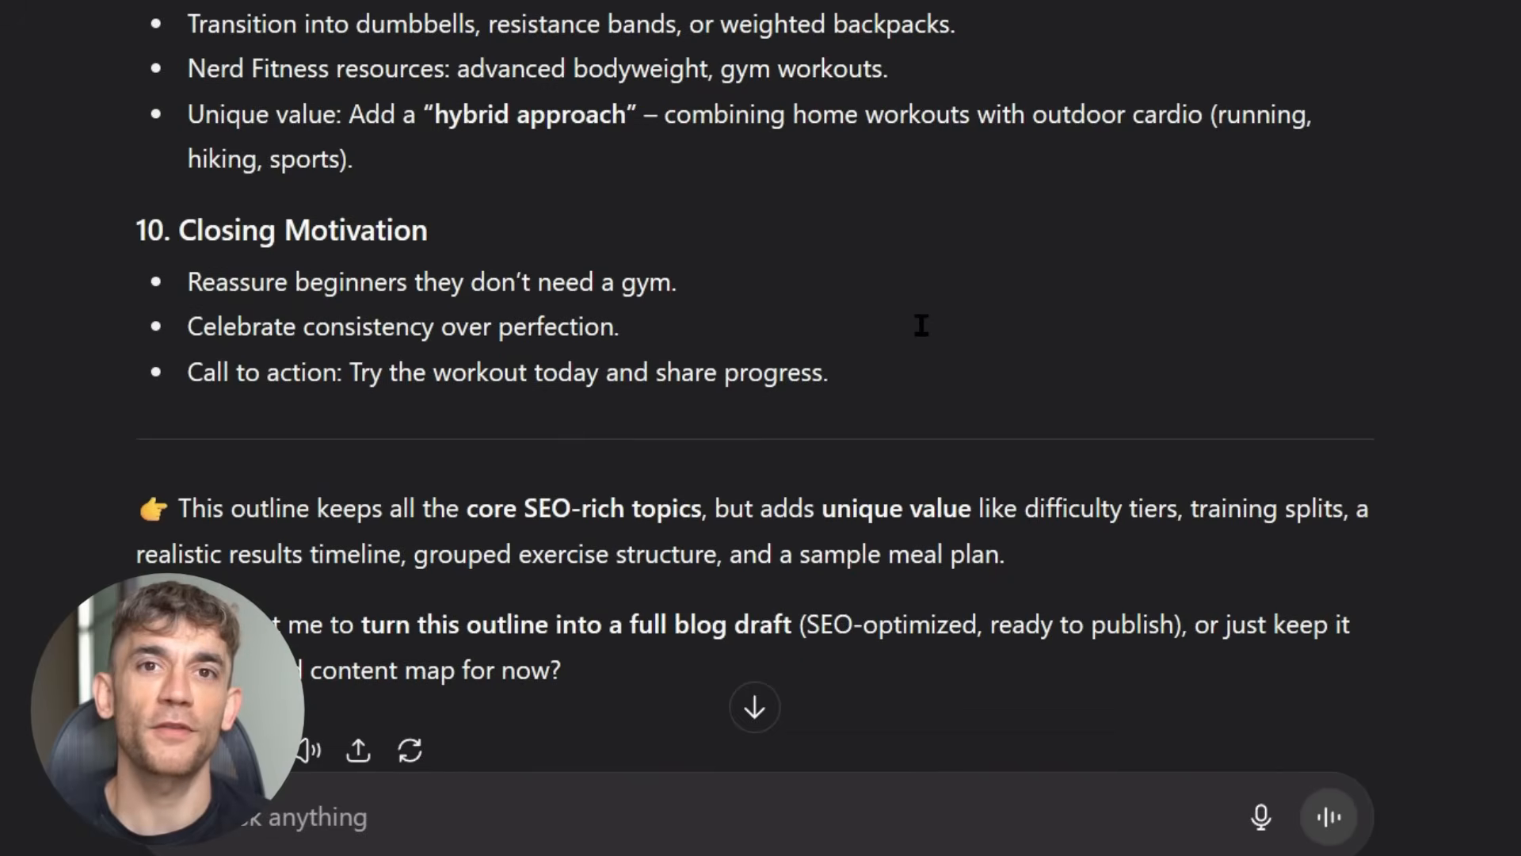
scroll(down, 3)
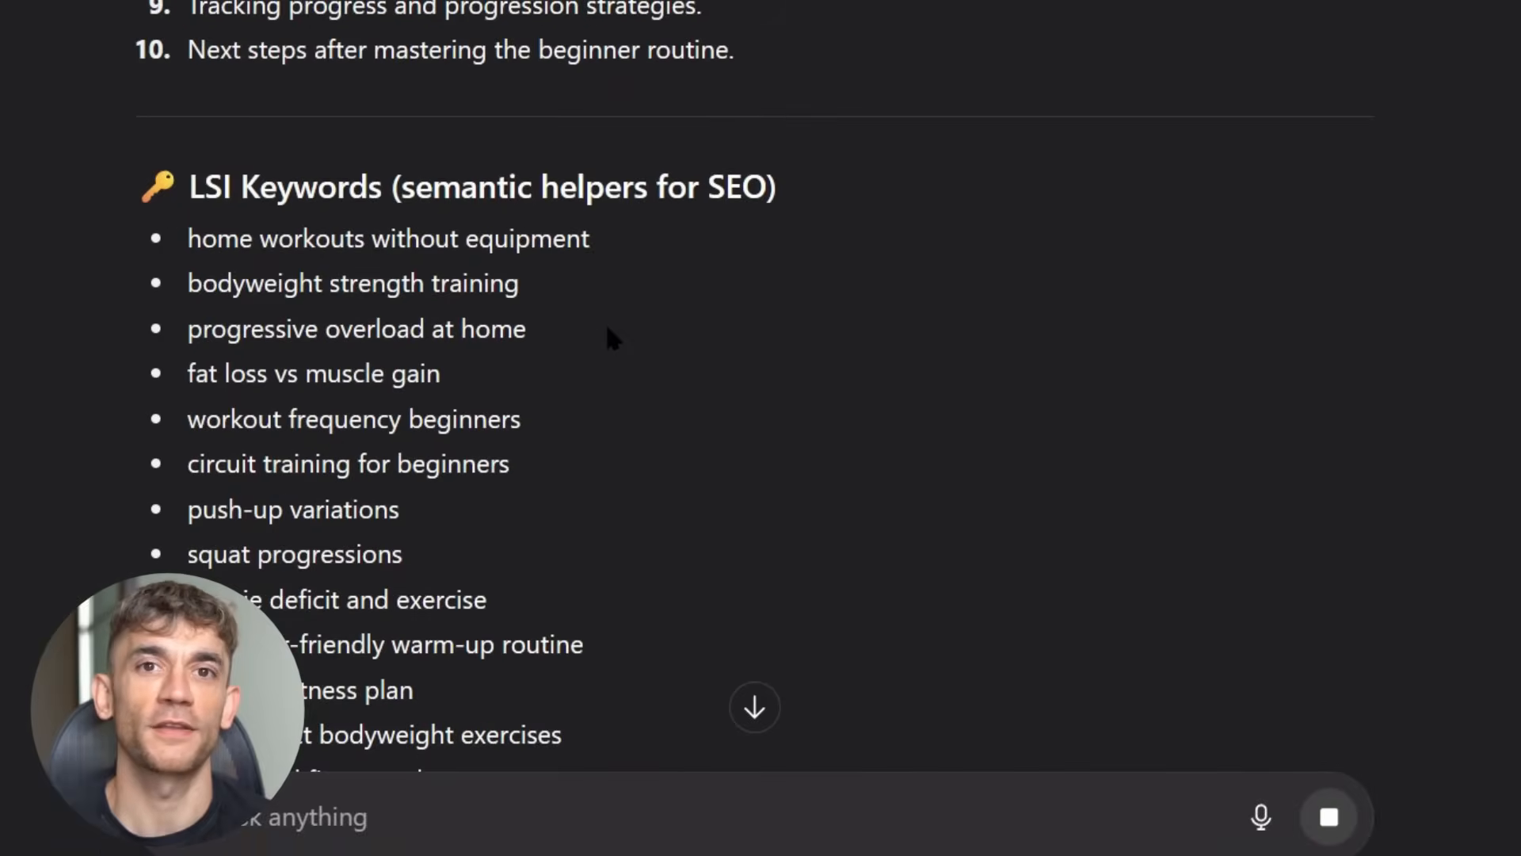
scroll(down, 3)
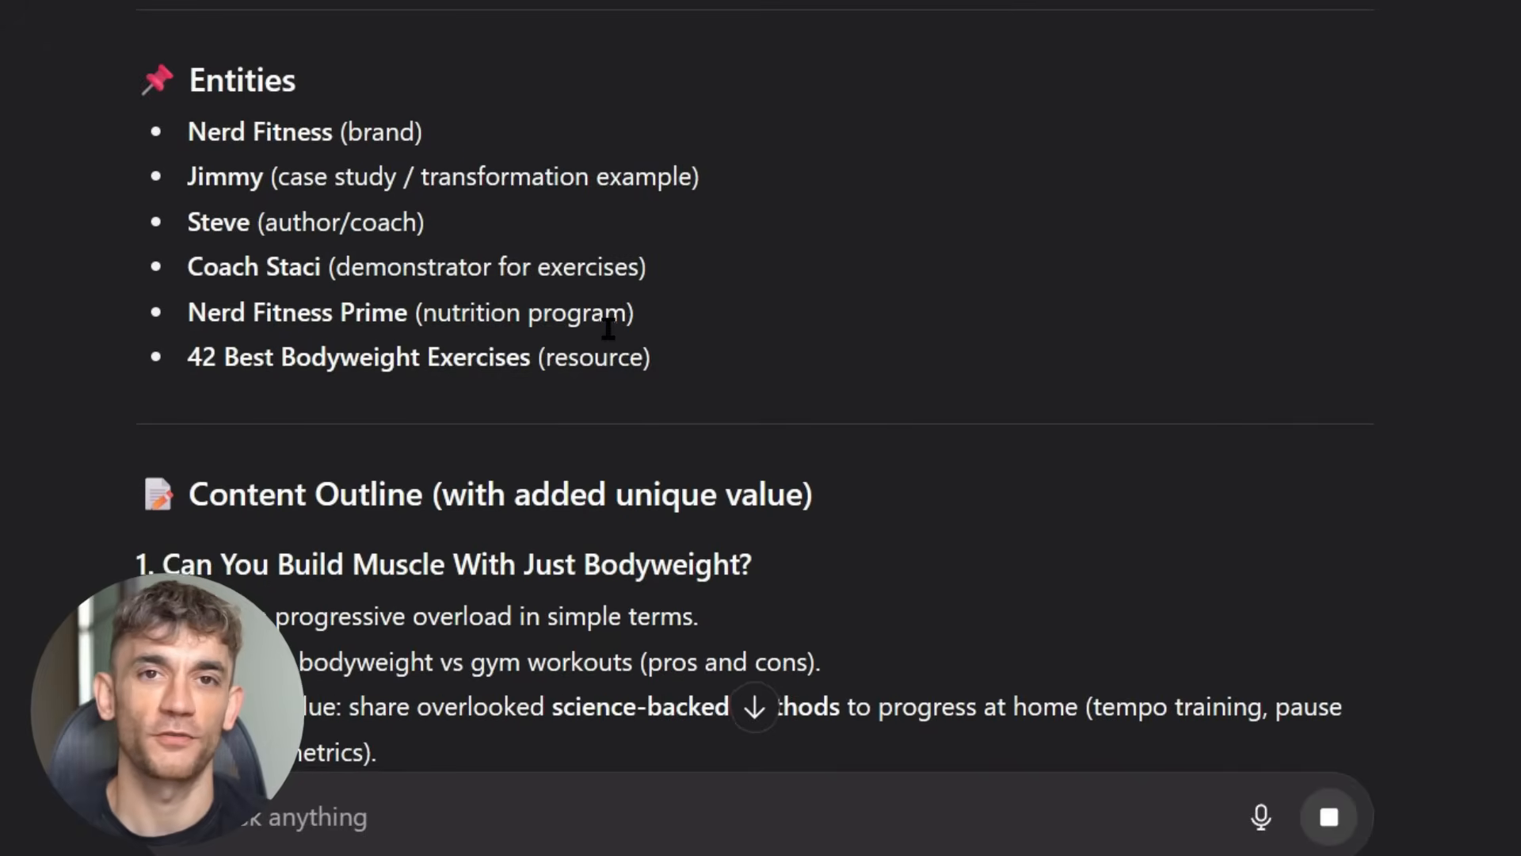
scroll(down, 3)
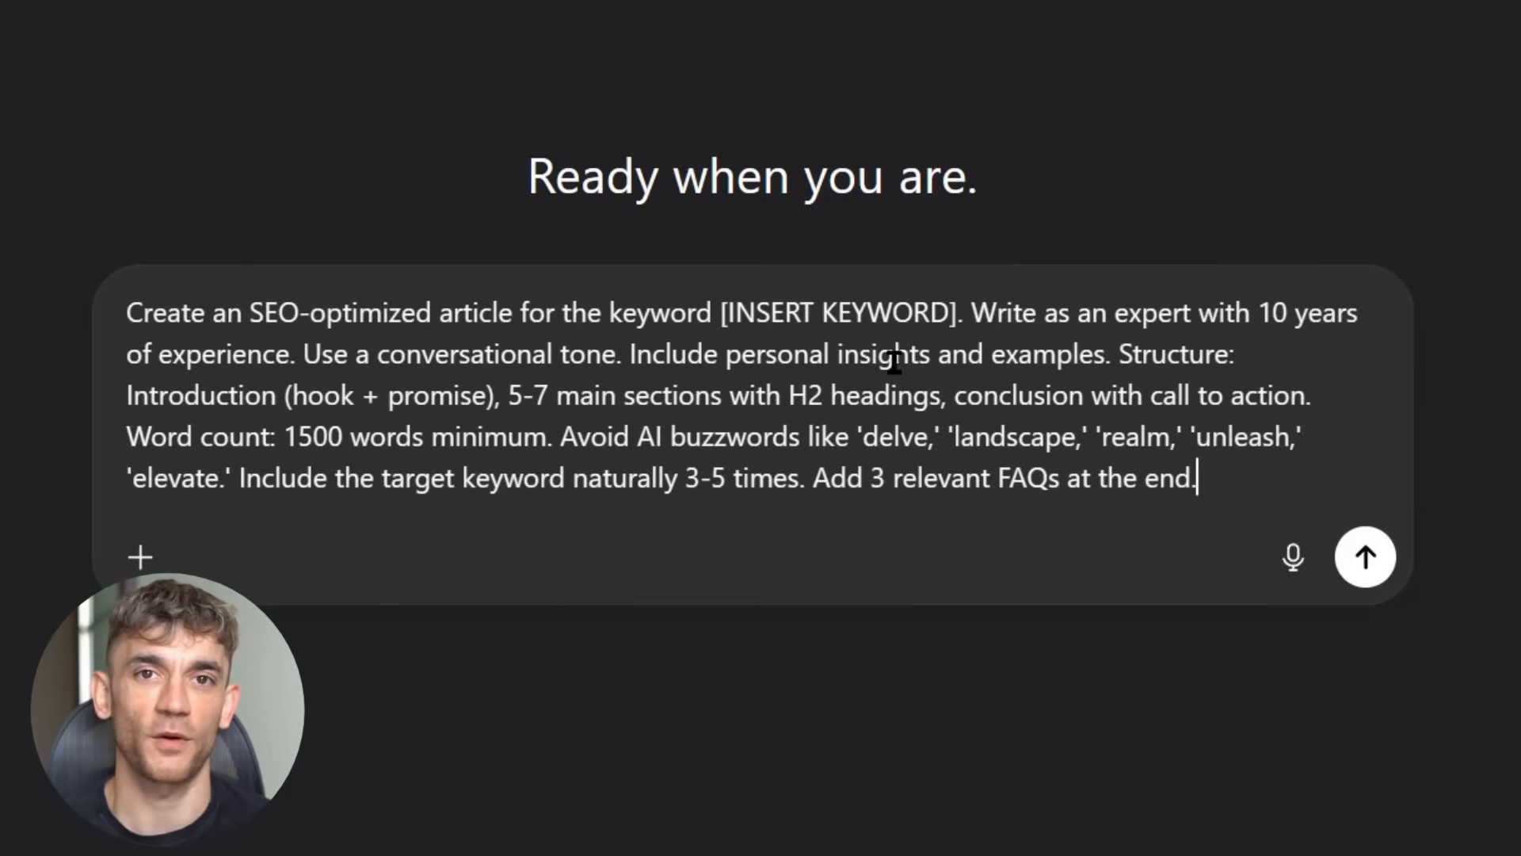
Step: Replace [INSERT KEYWORD] with 'Can bodyweight exercises build muscle mass?' and send the article prompt with the outline
double_click(818, 312)
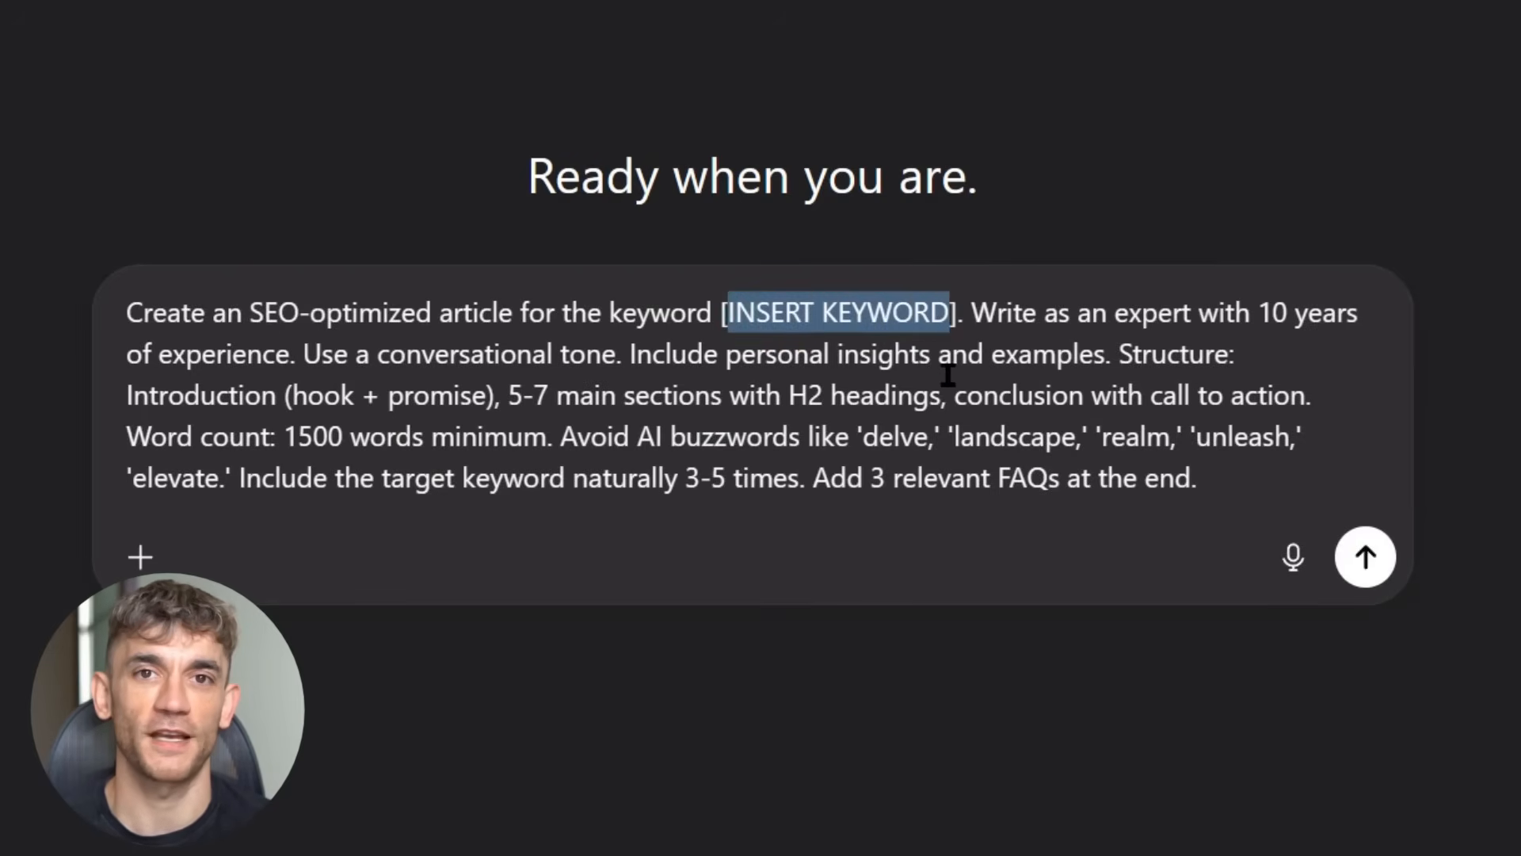
text(Can bodyweight exercises build muscle mass?].)
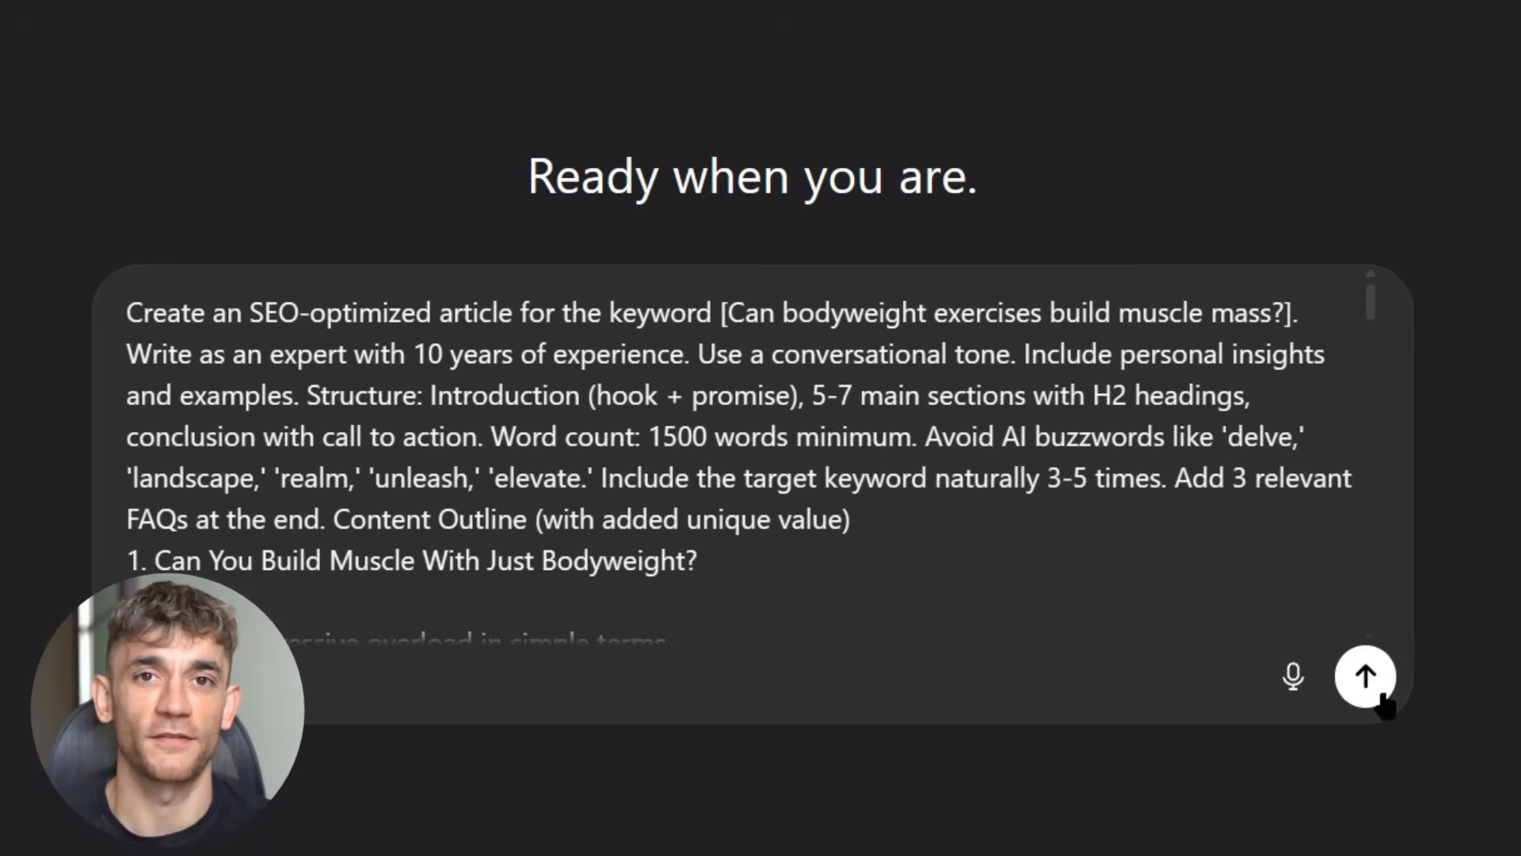
click(1364, 677)
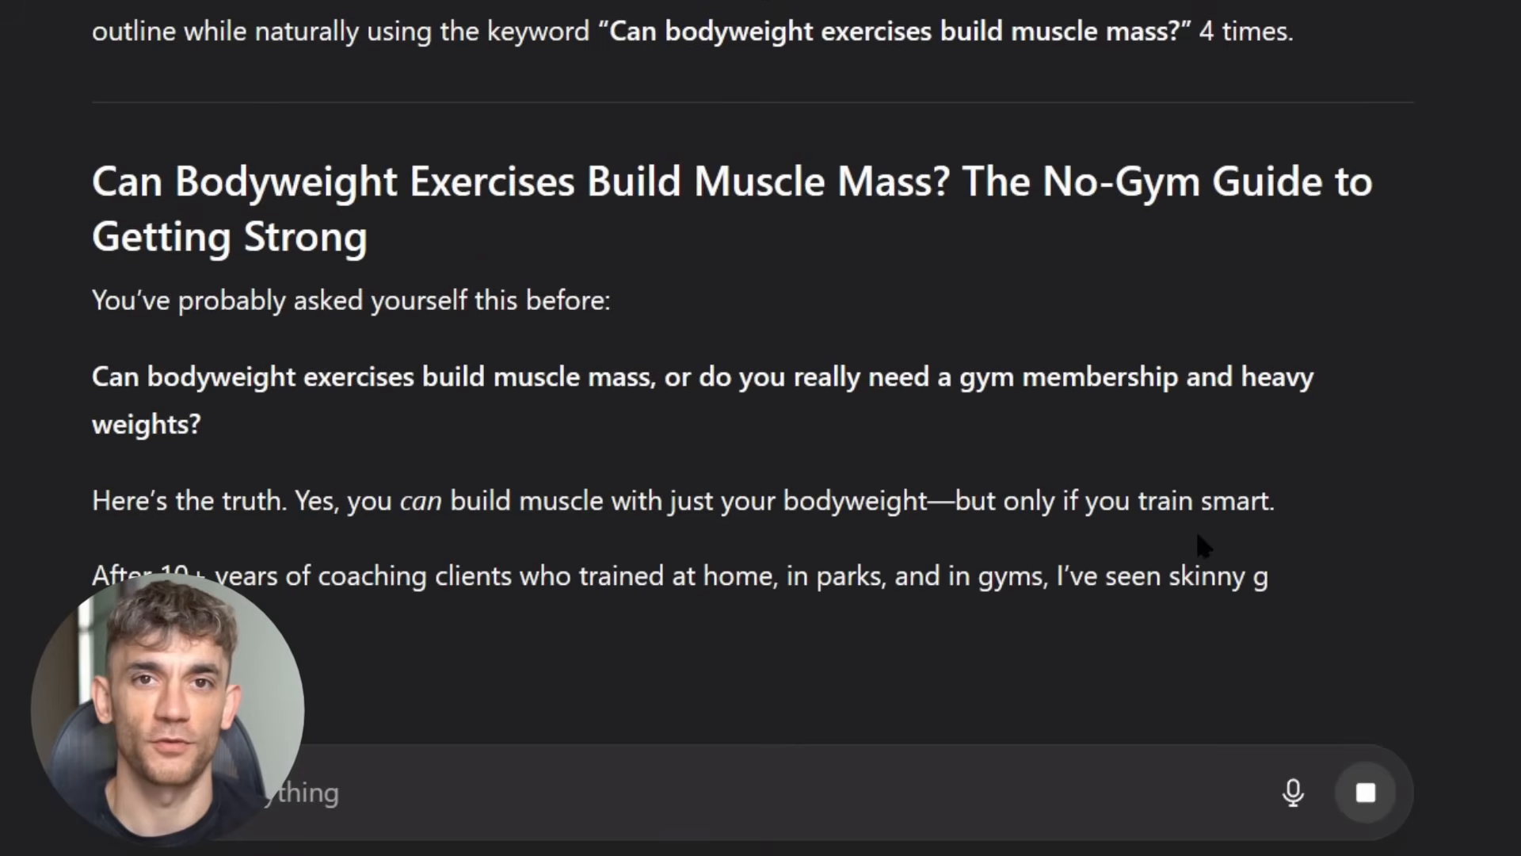
Step: Scroll through the generated bodyweight article past its beginner workout and warm-up sections
scroll(down, 3)
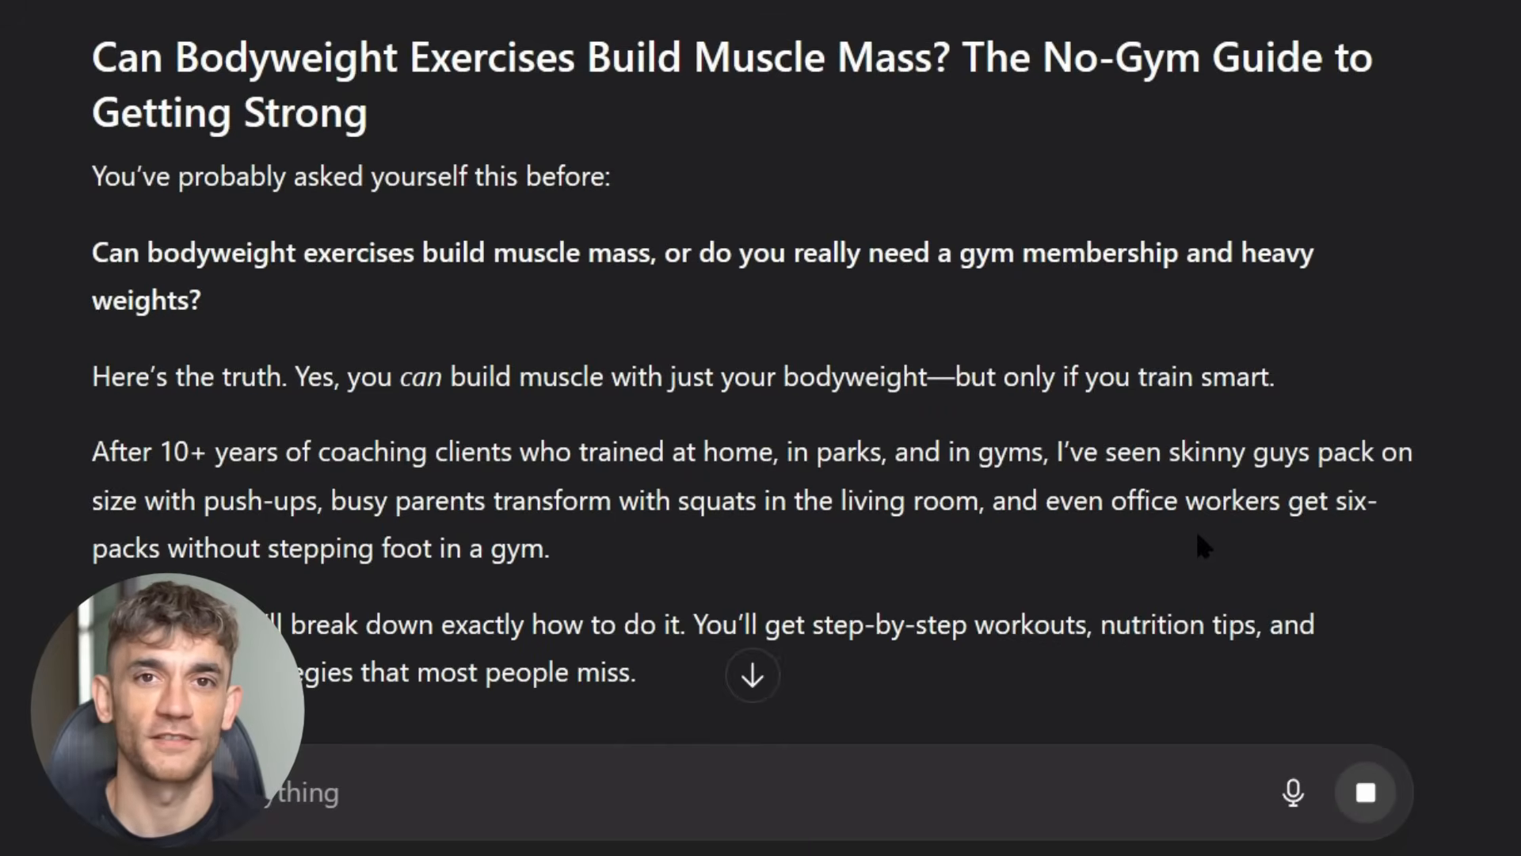
scroll(down, 3)
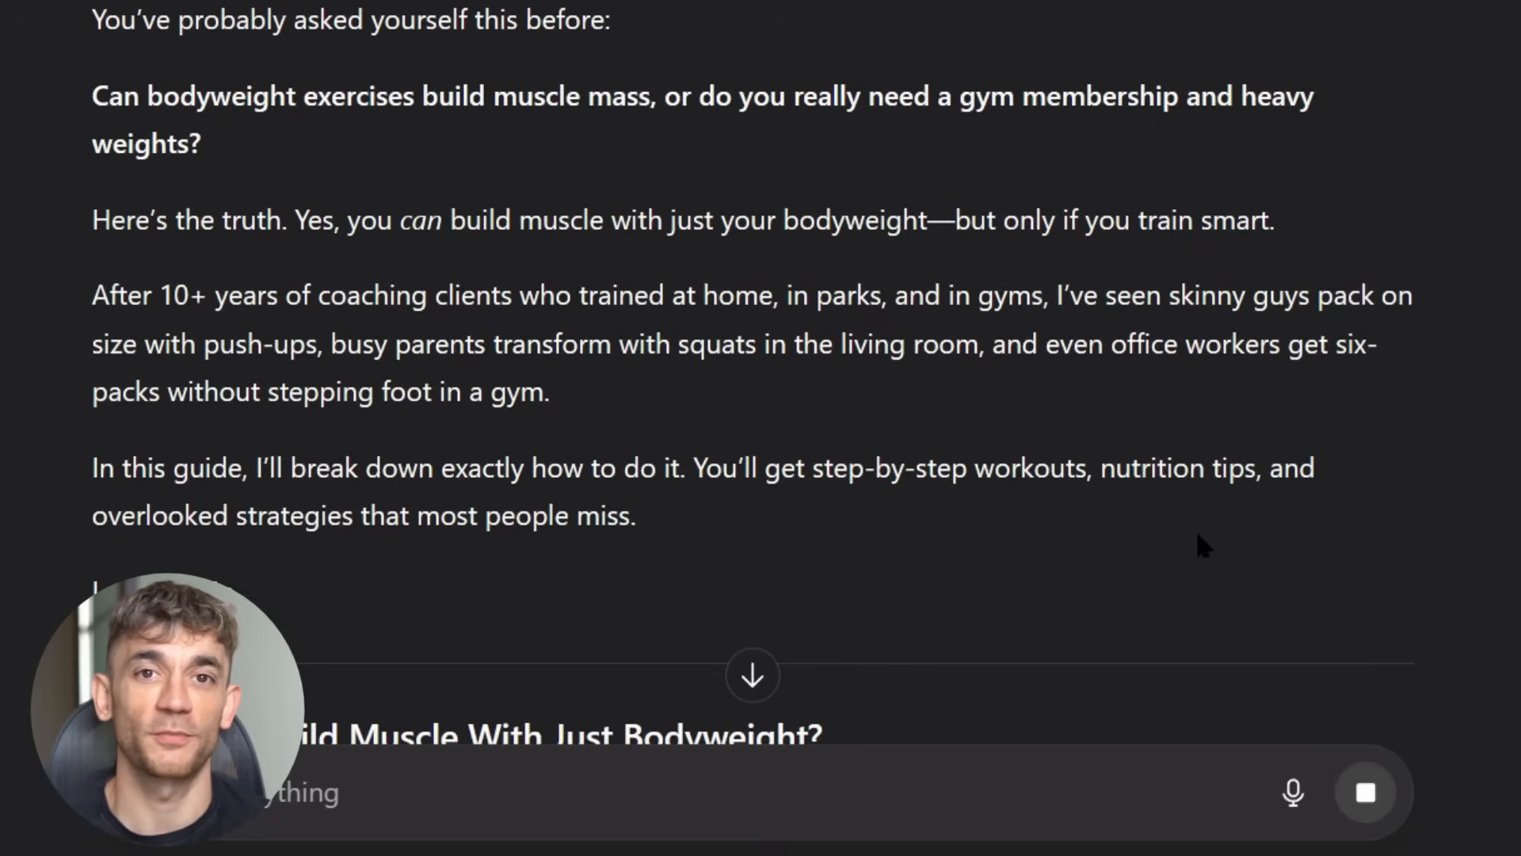
scroll(down, 3)
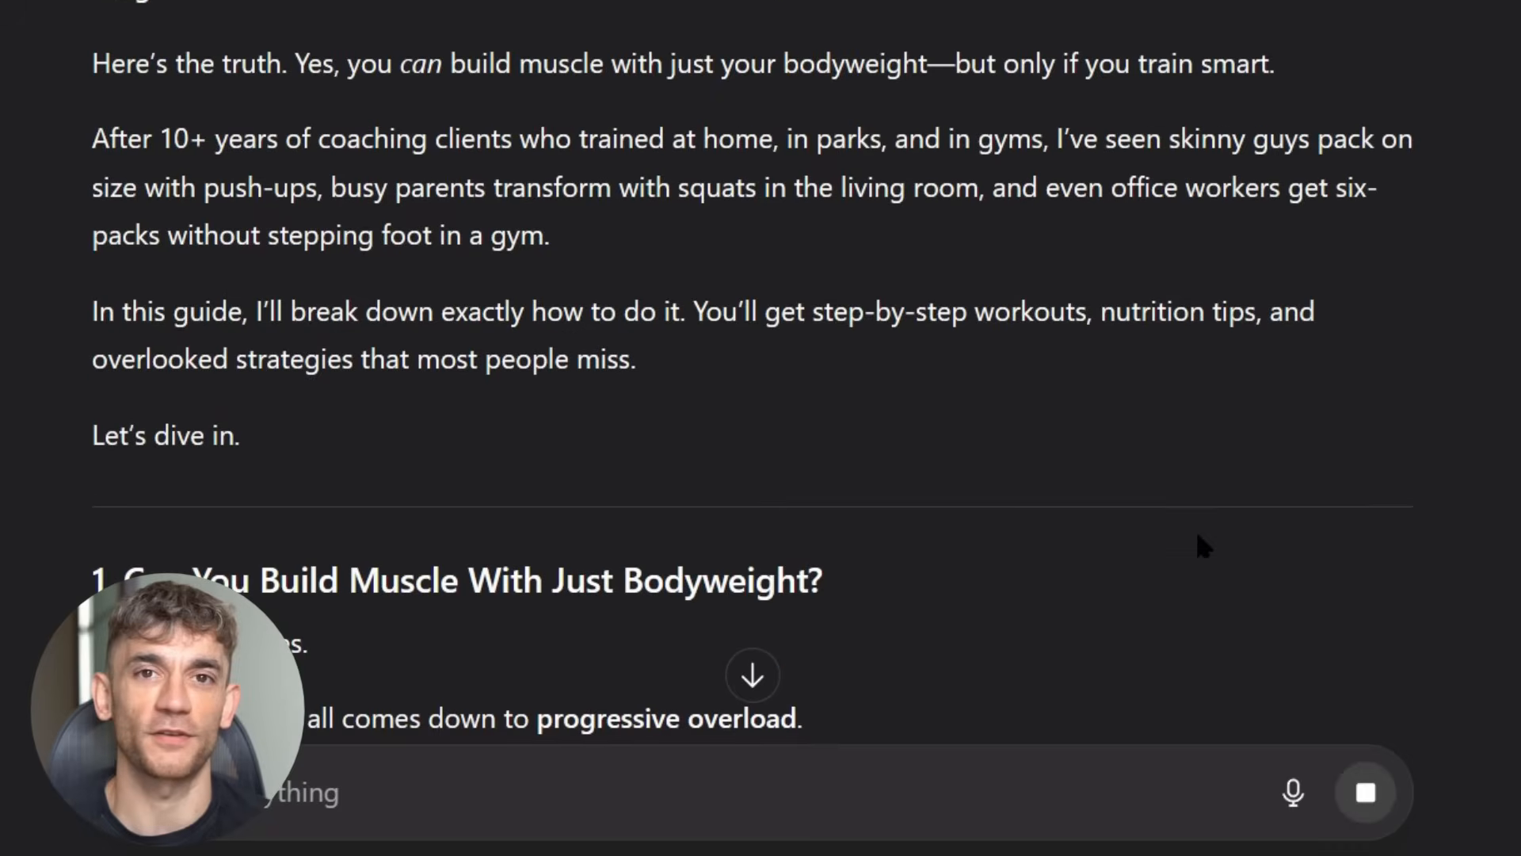
scroll(down, 3)
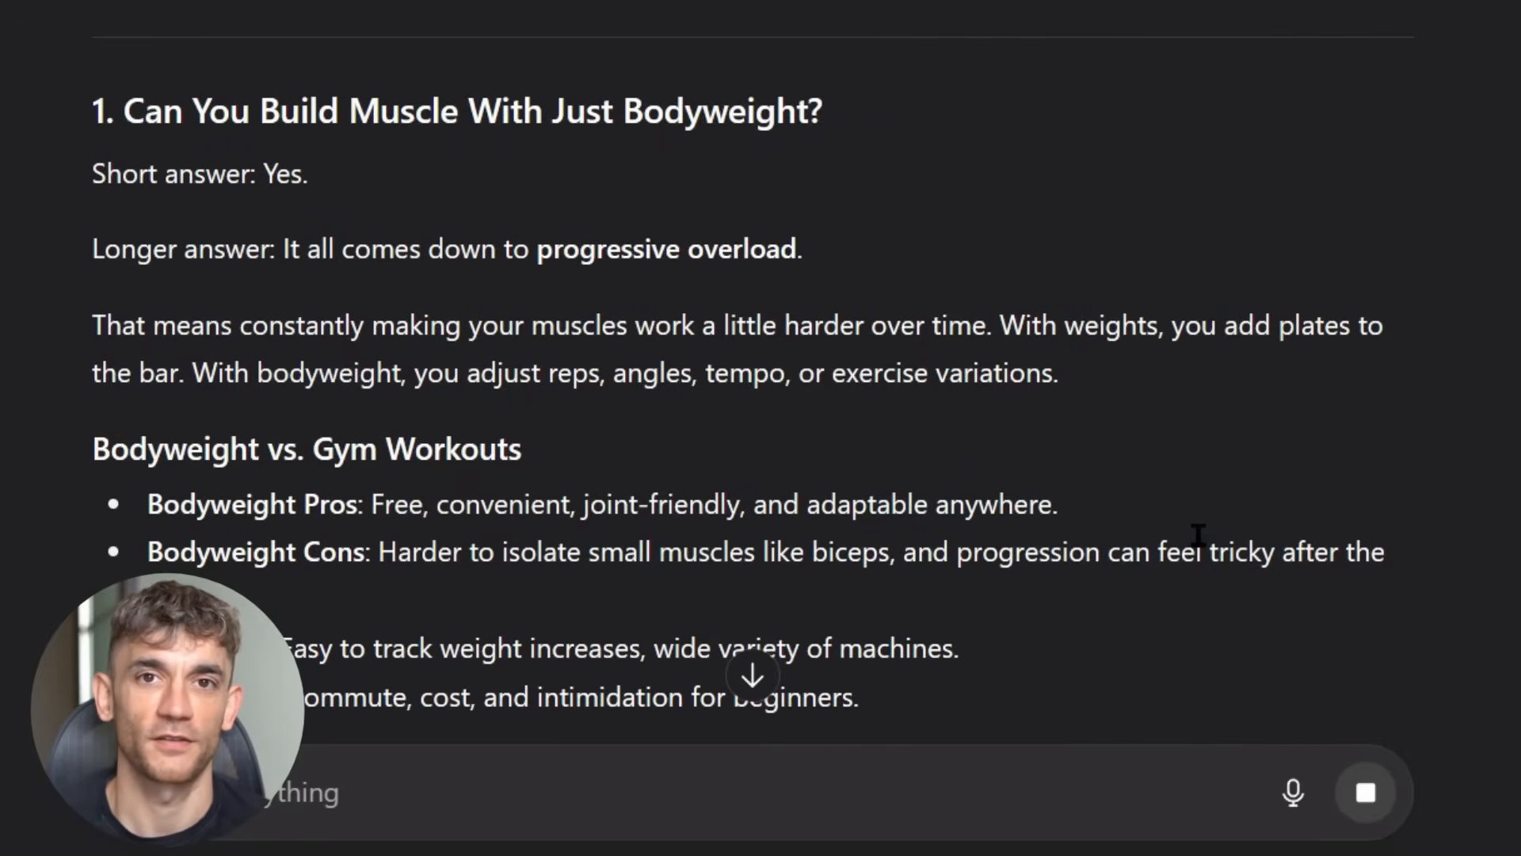
scroll(down, 3)
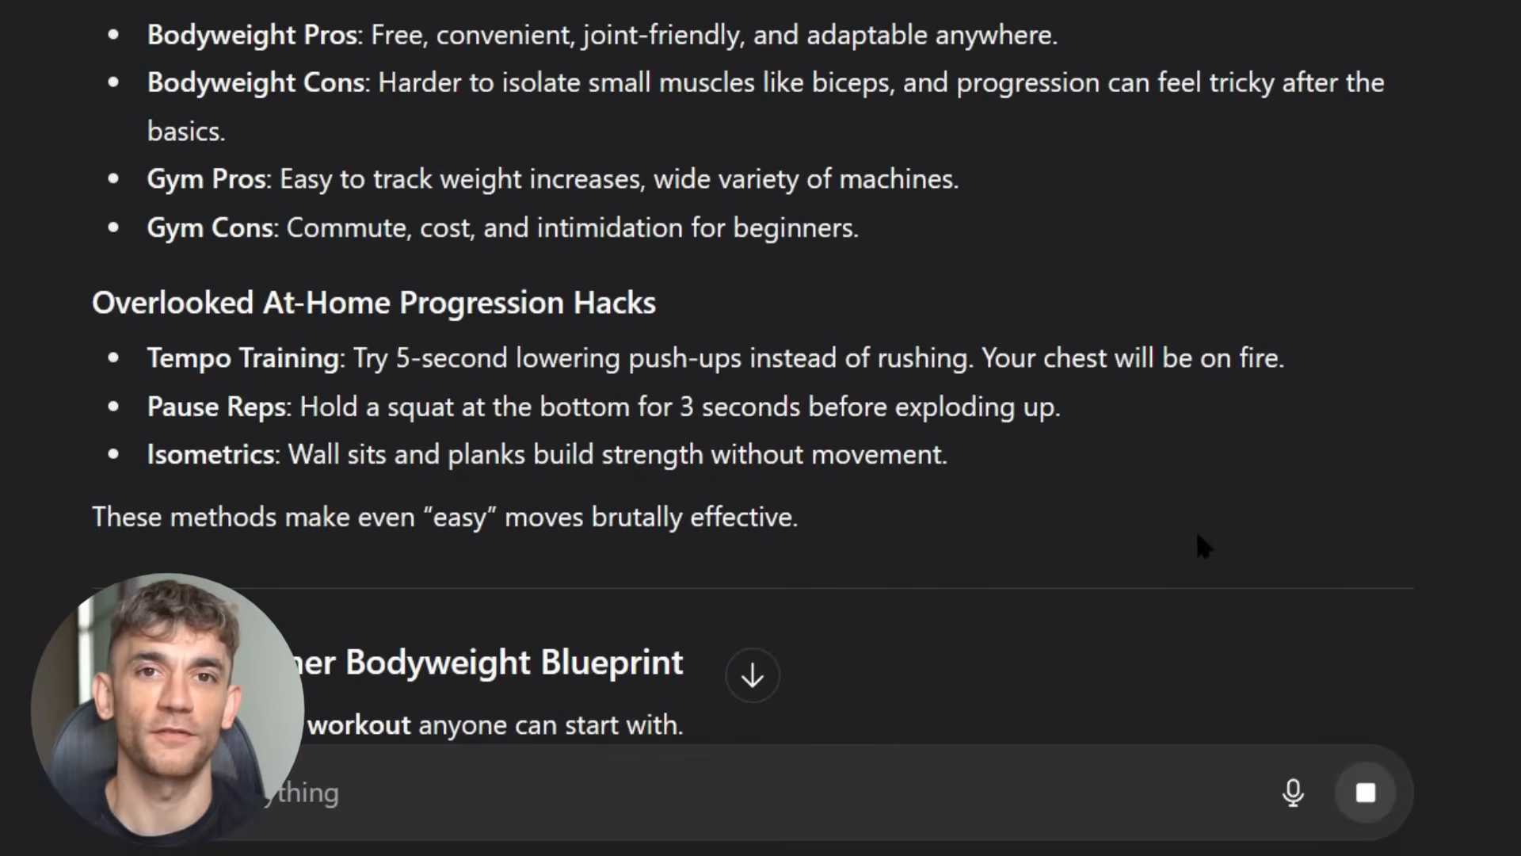
scroll(down, 3)
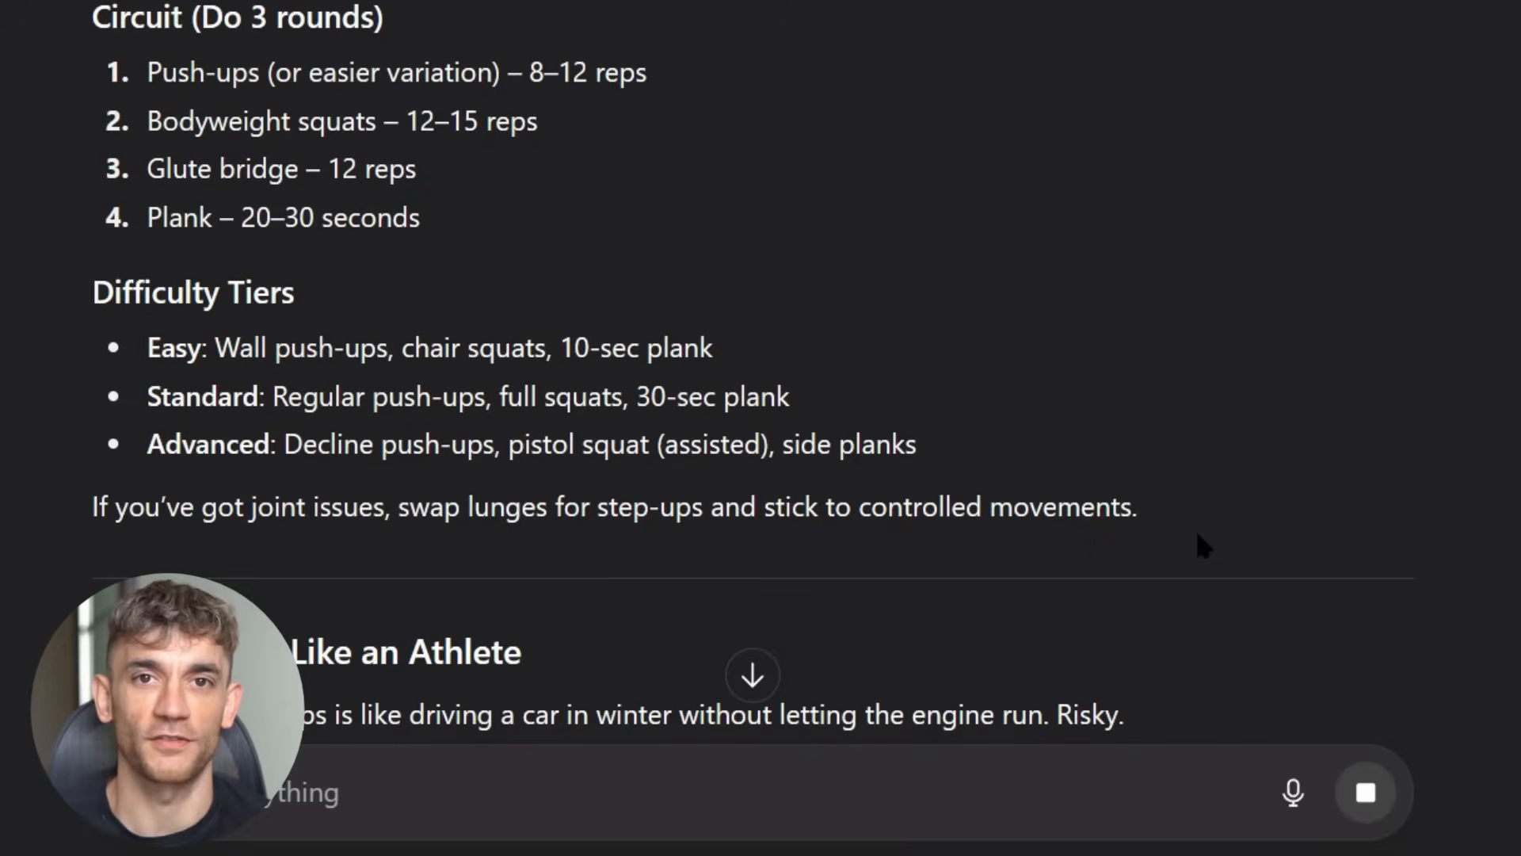
scroll(down, 3)
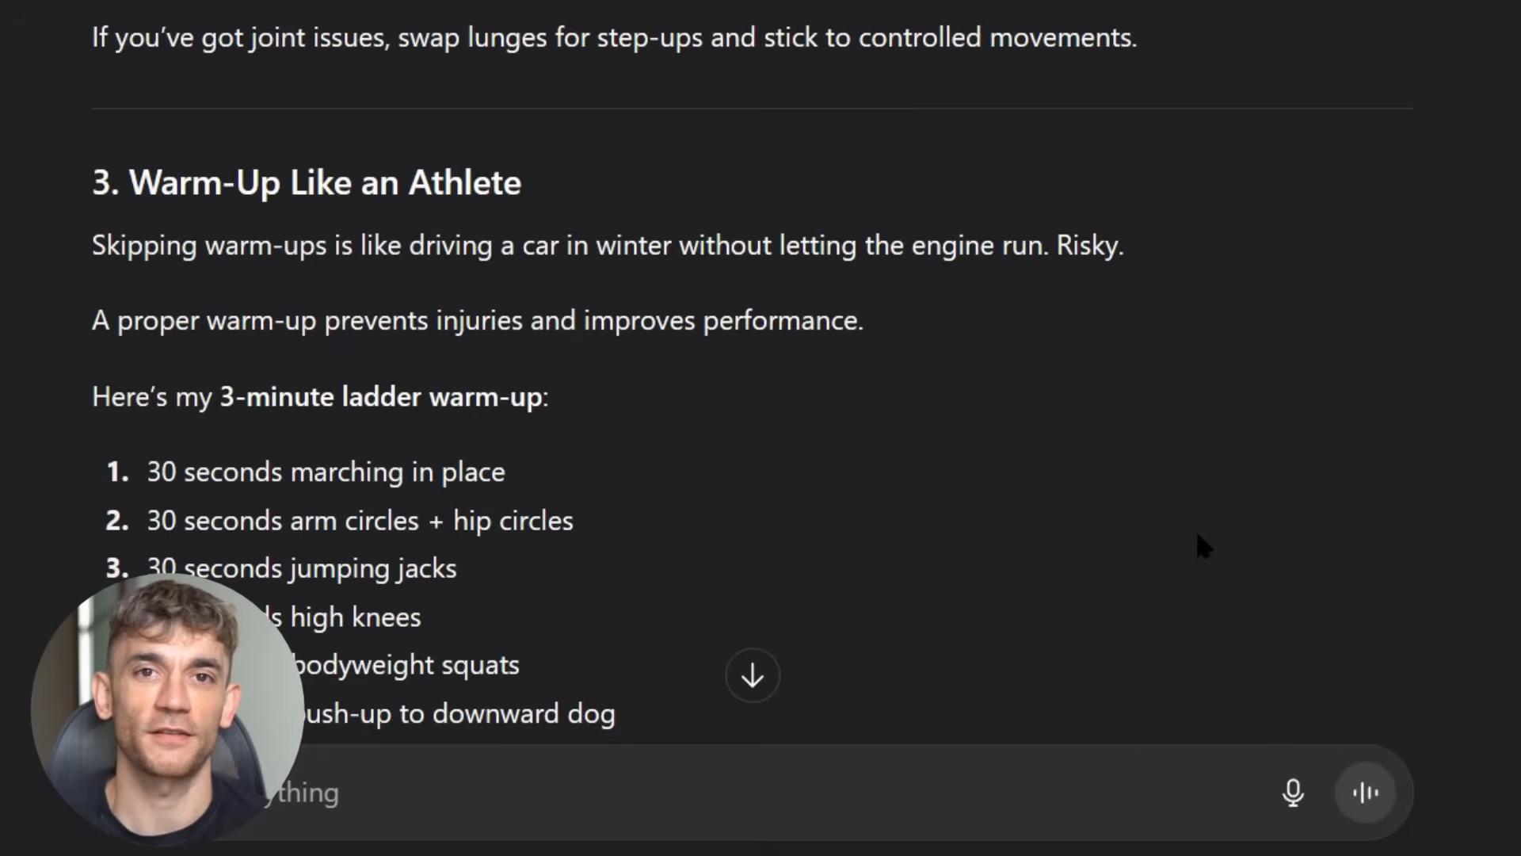
scroll(down, 3)
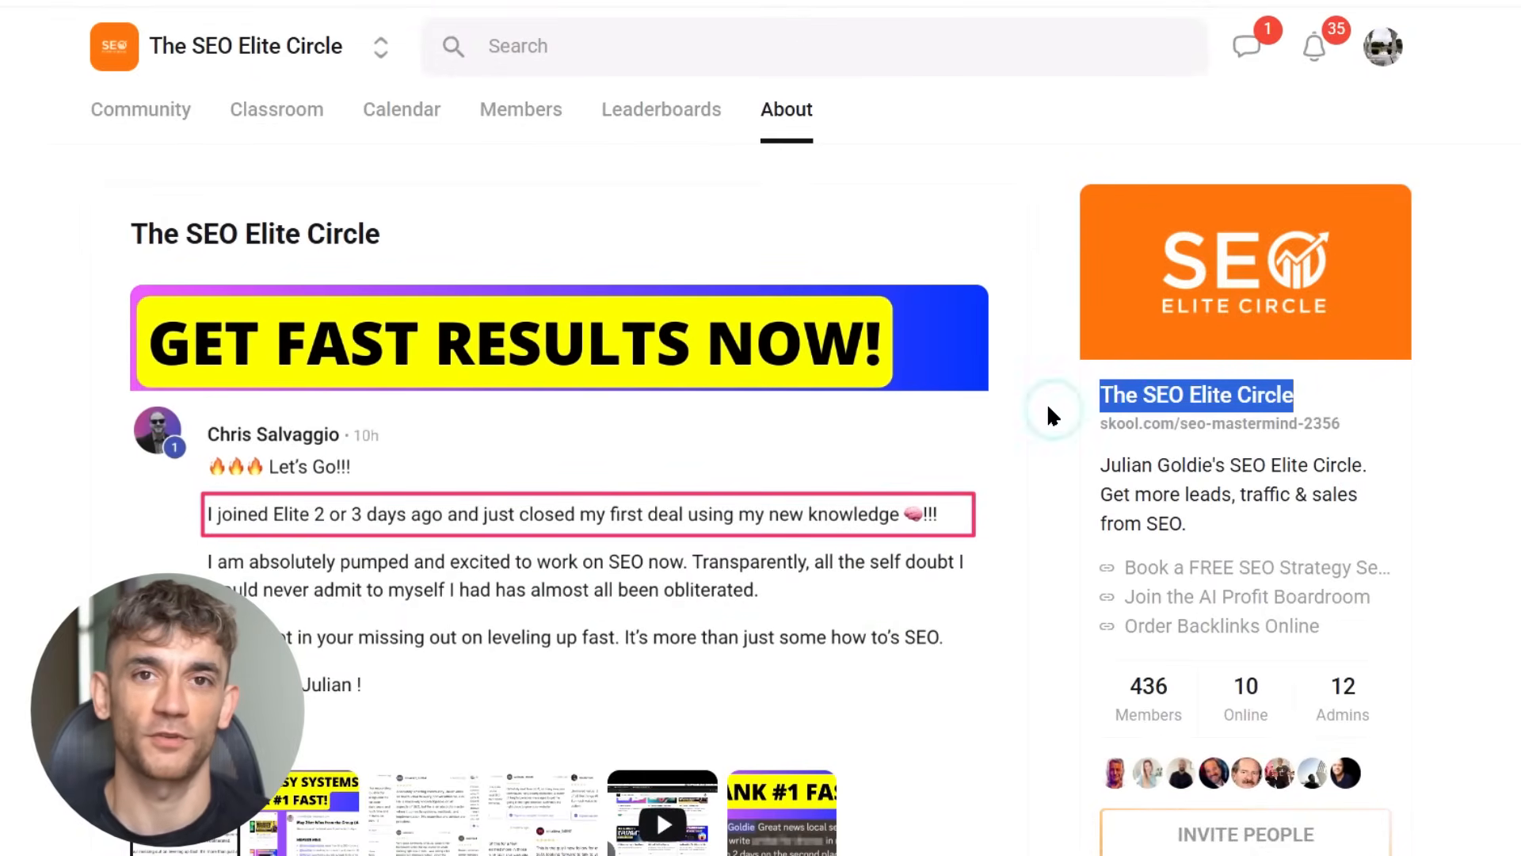
Step: Scroll the SEO Elite Circle About page showing 436 members and the $51/month price
scroll(down, 3)
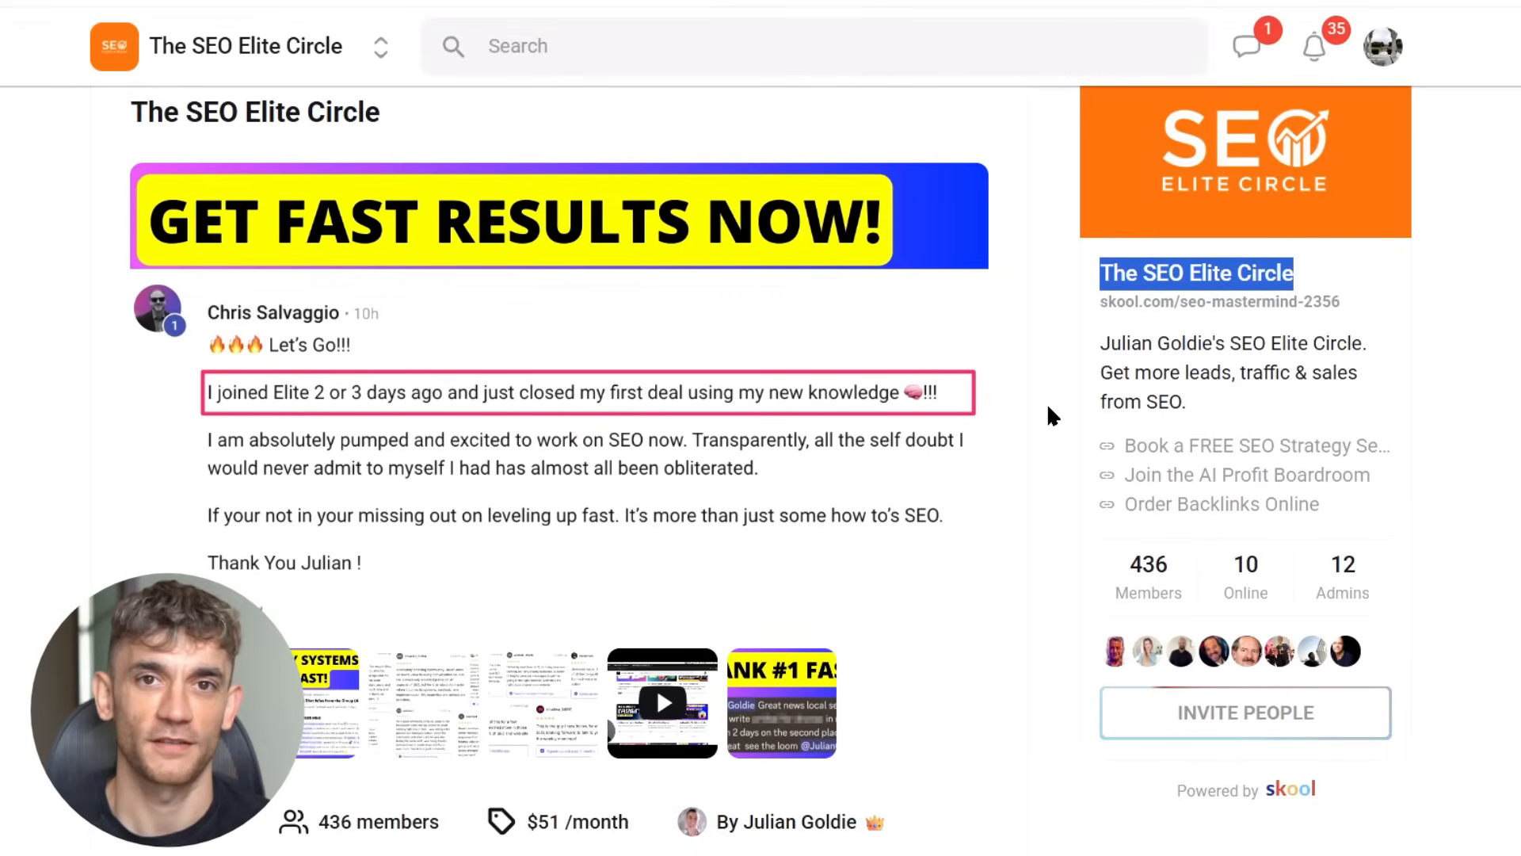
scroll(down, 3)
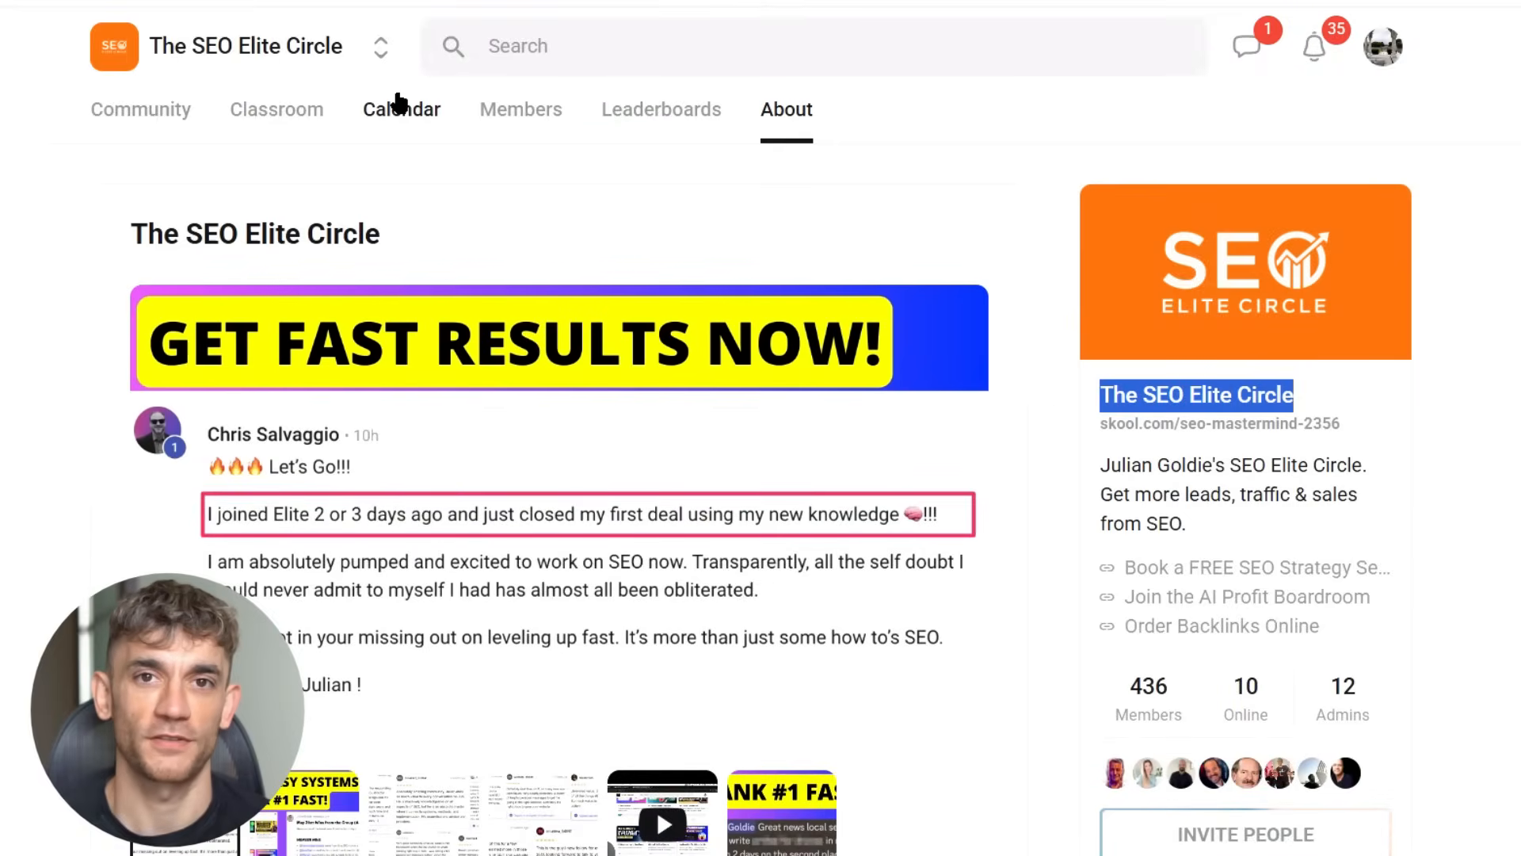
mouse_move(374, 119)
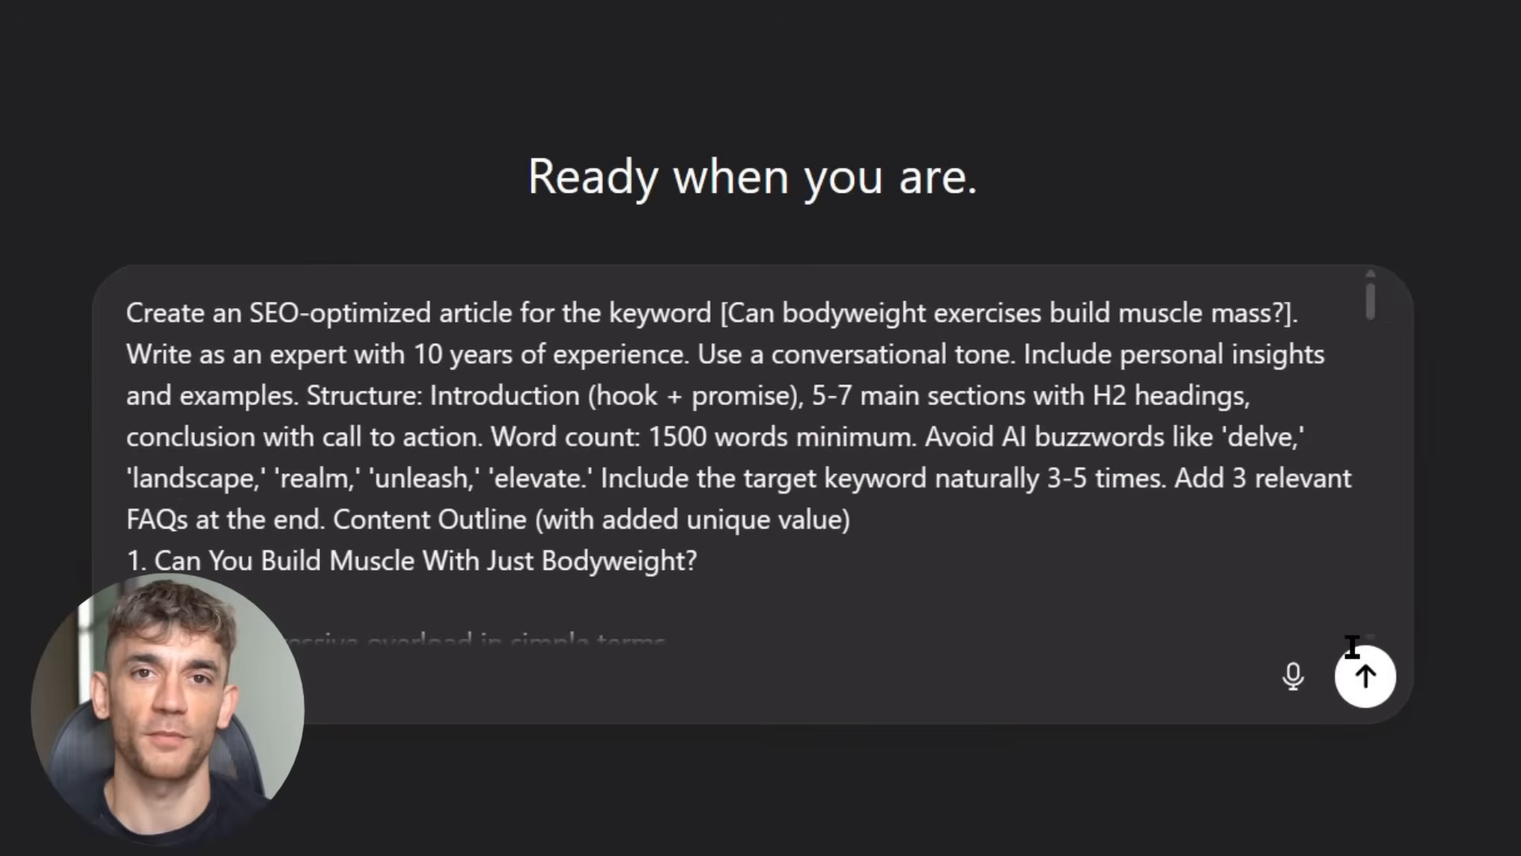
Step: Send the pasted bodyweight muscle article prompt to ChatGPT
click(1364, 677)
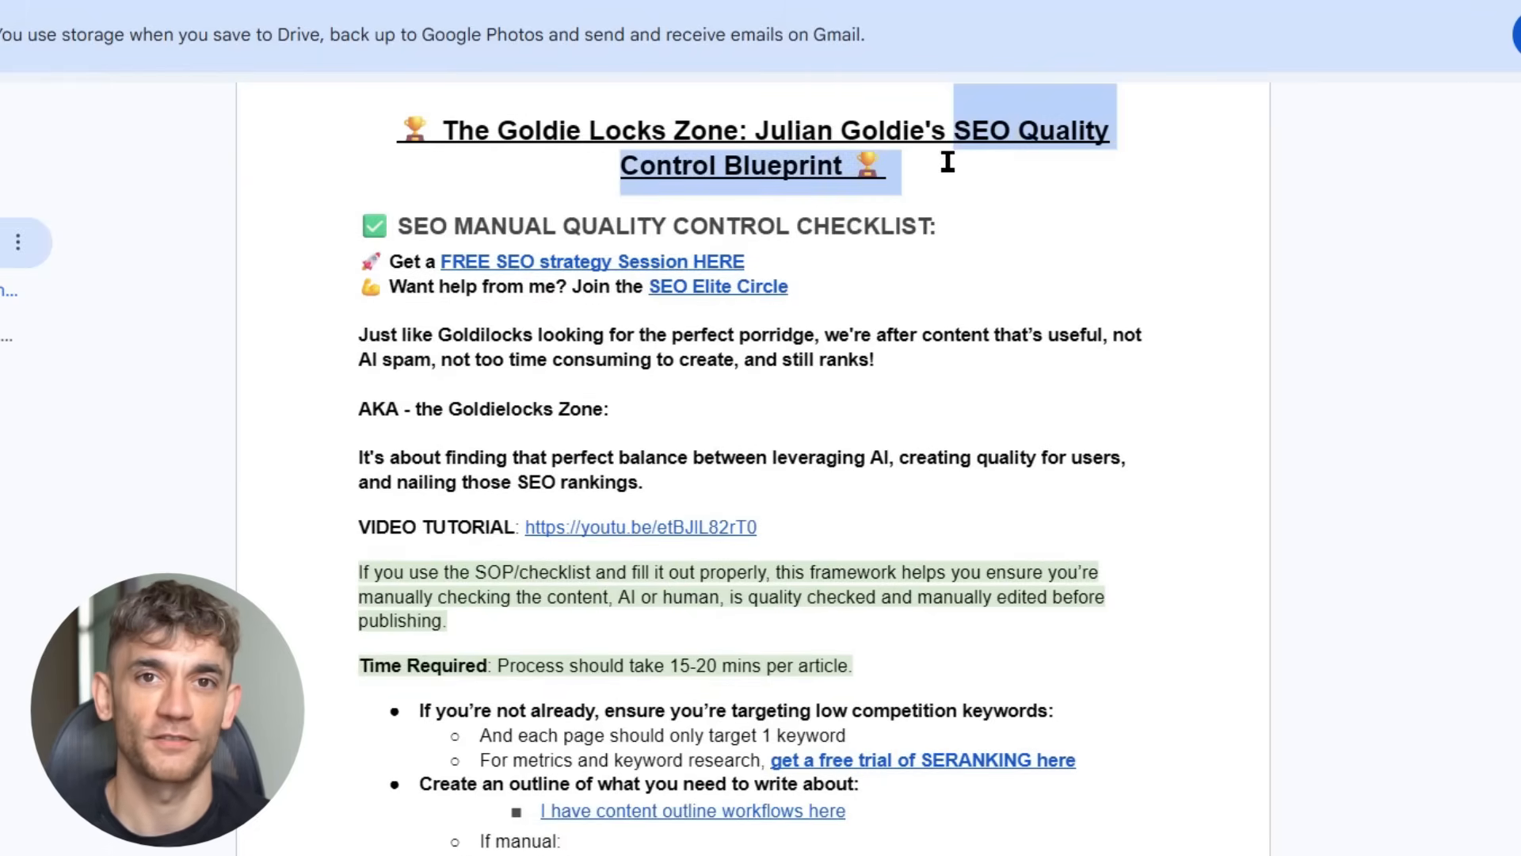
Step: Review the checklist's search-intent items, highlighting 'search intent of Google' and the Ask yourself point
scroll(down, 3)
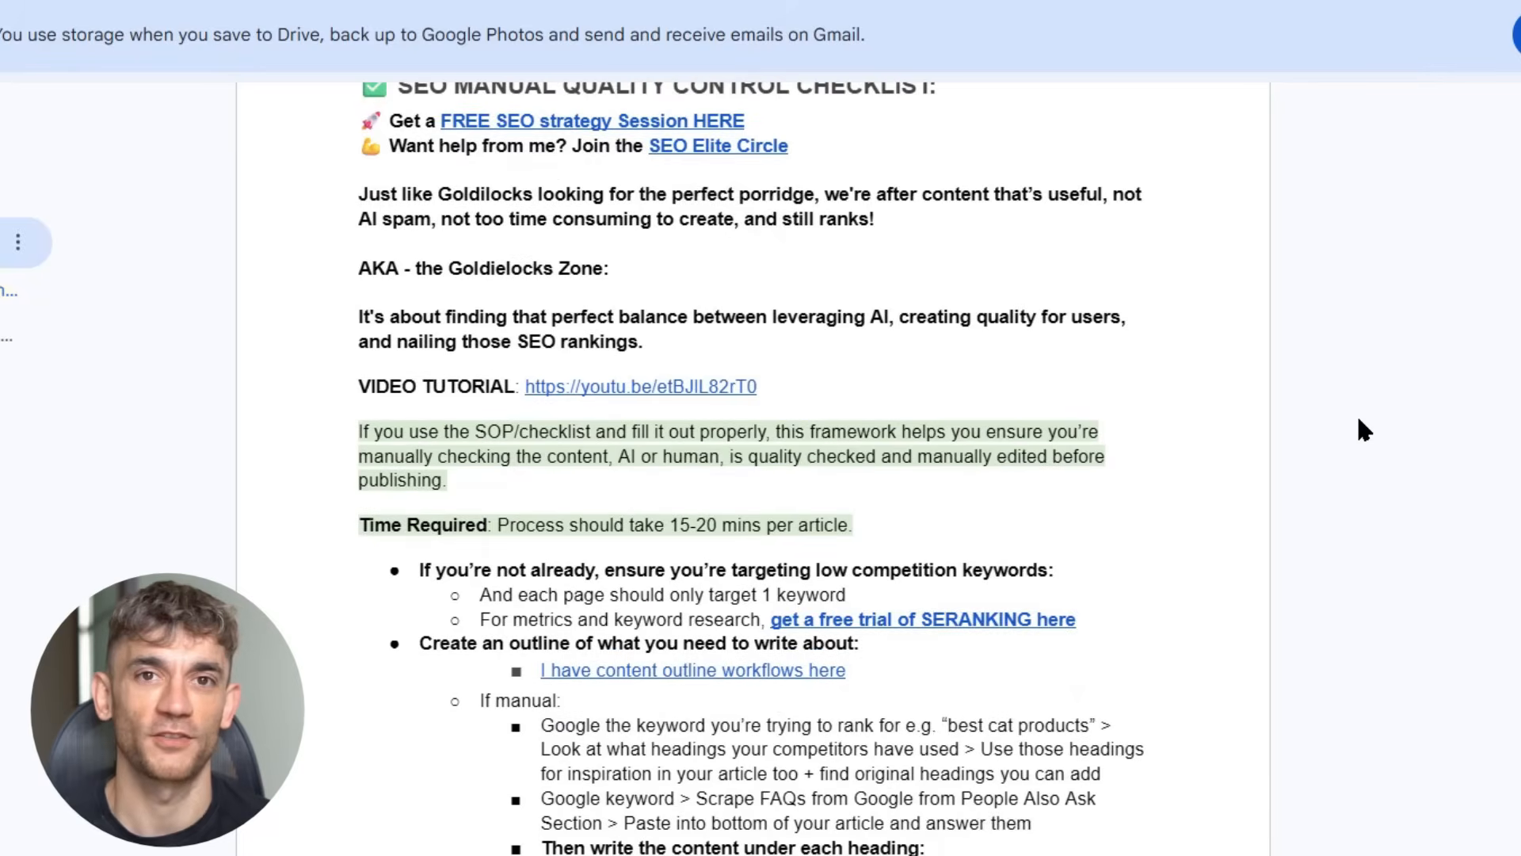
scroll(down, 3)
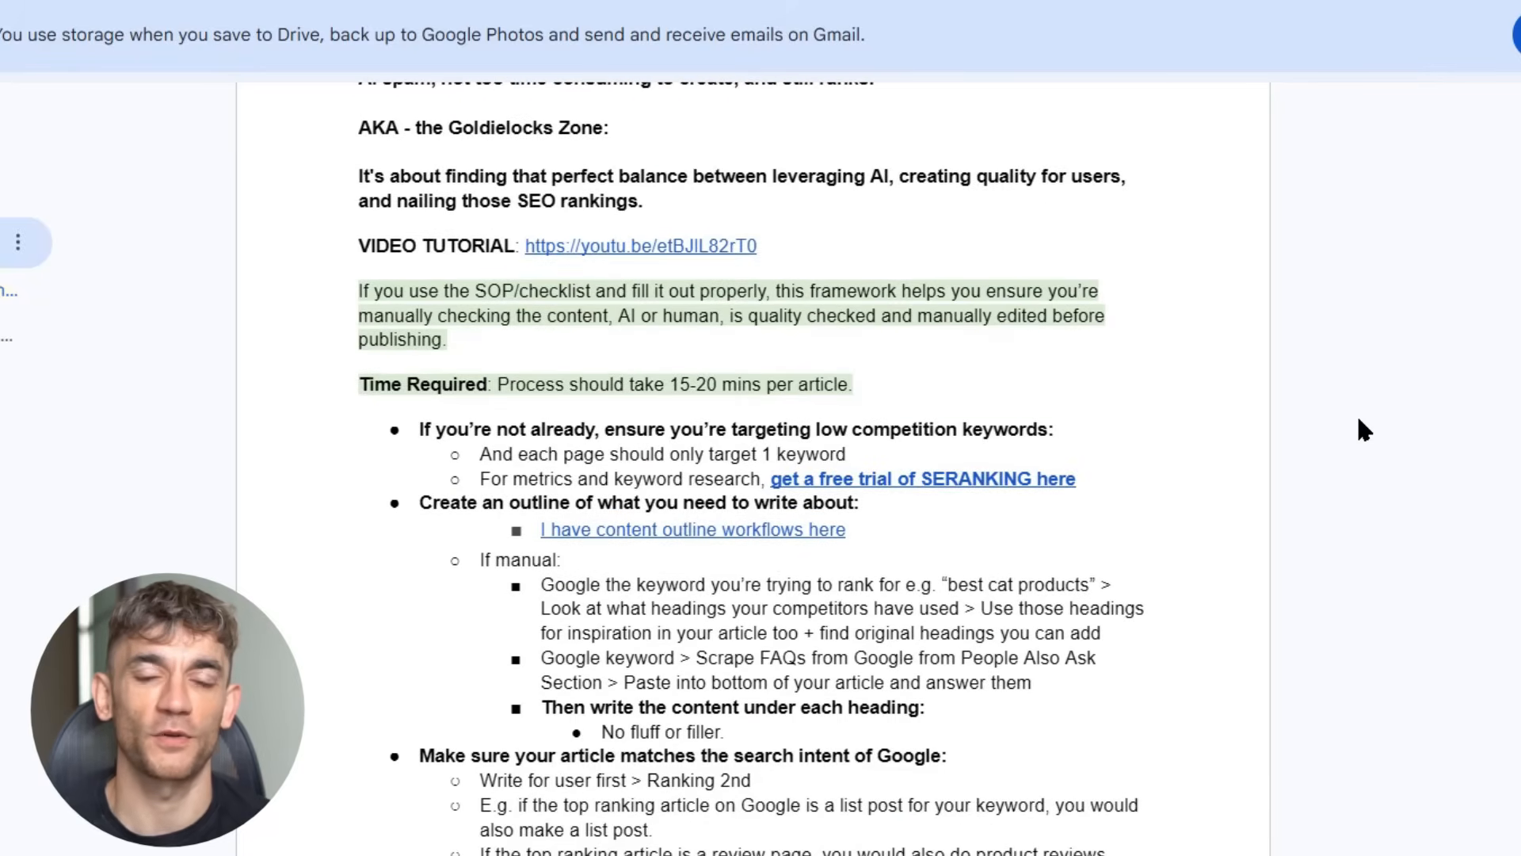
scroll(down, 3)
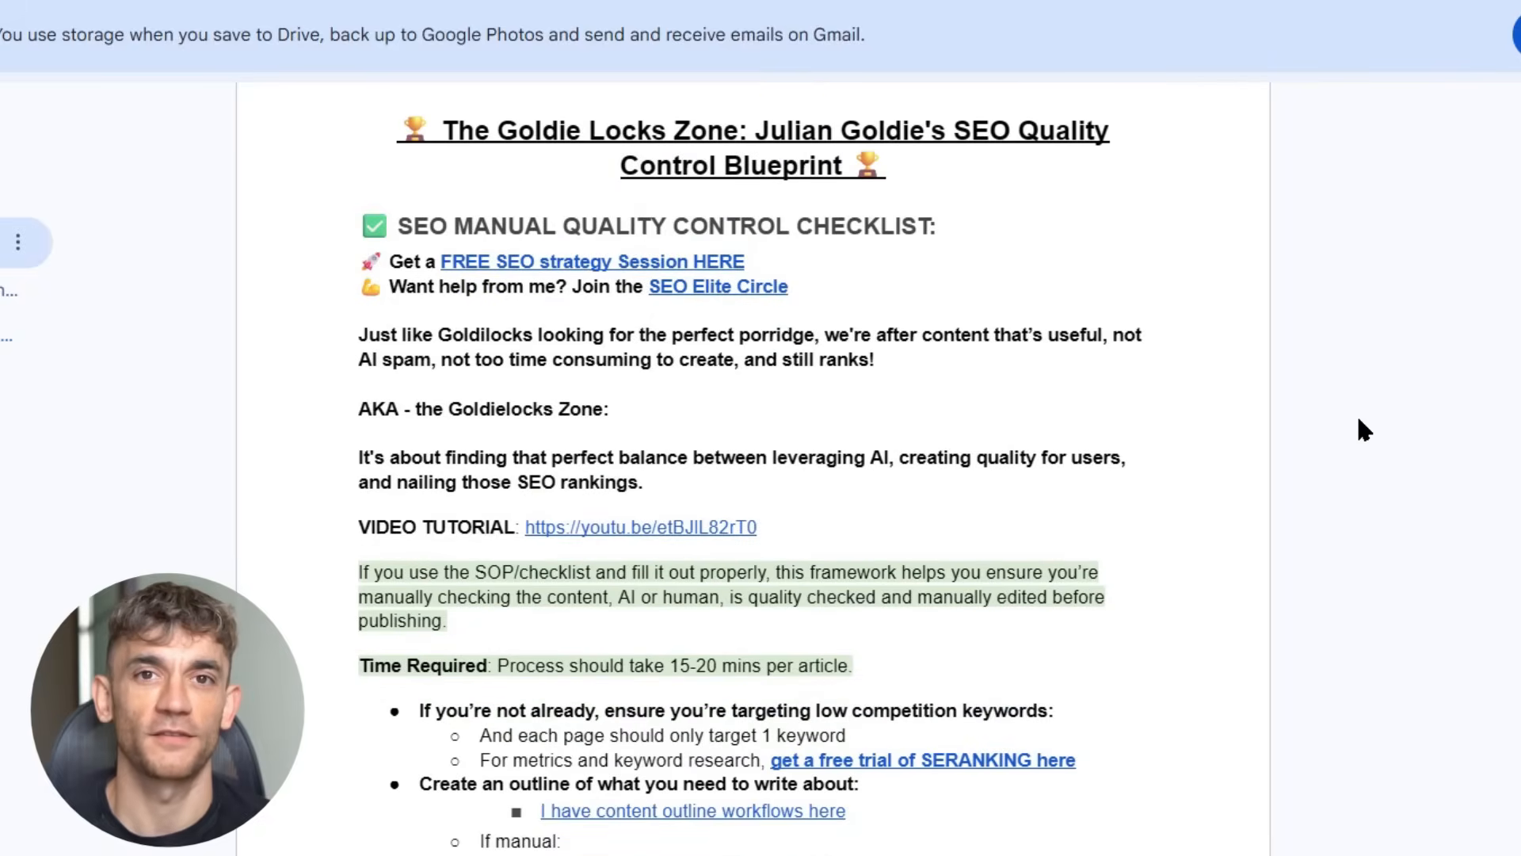
scroll(down, 3)
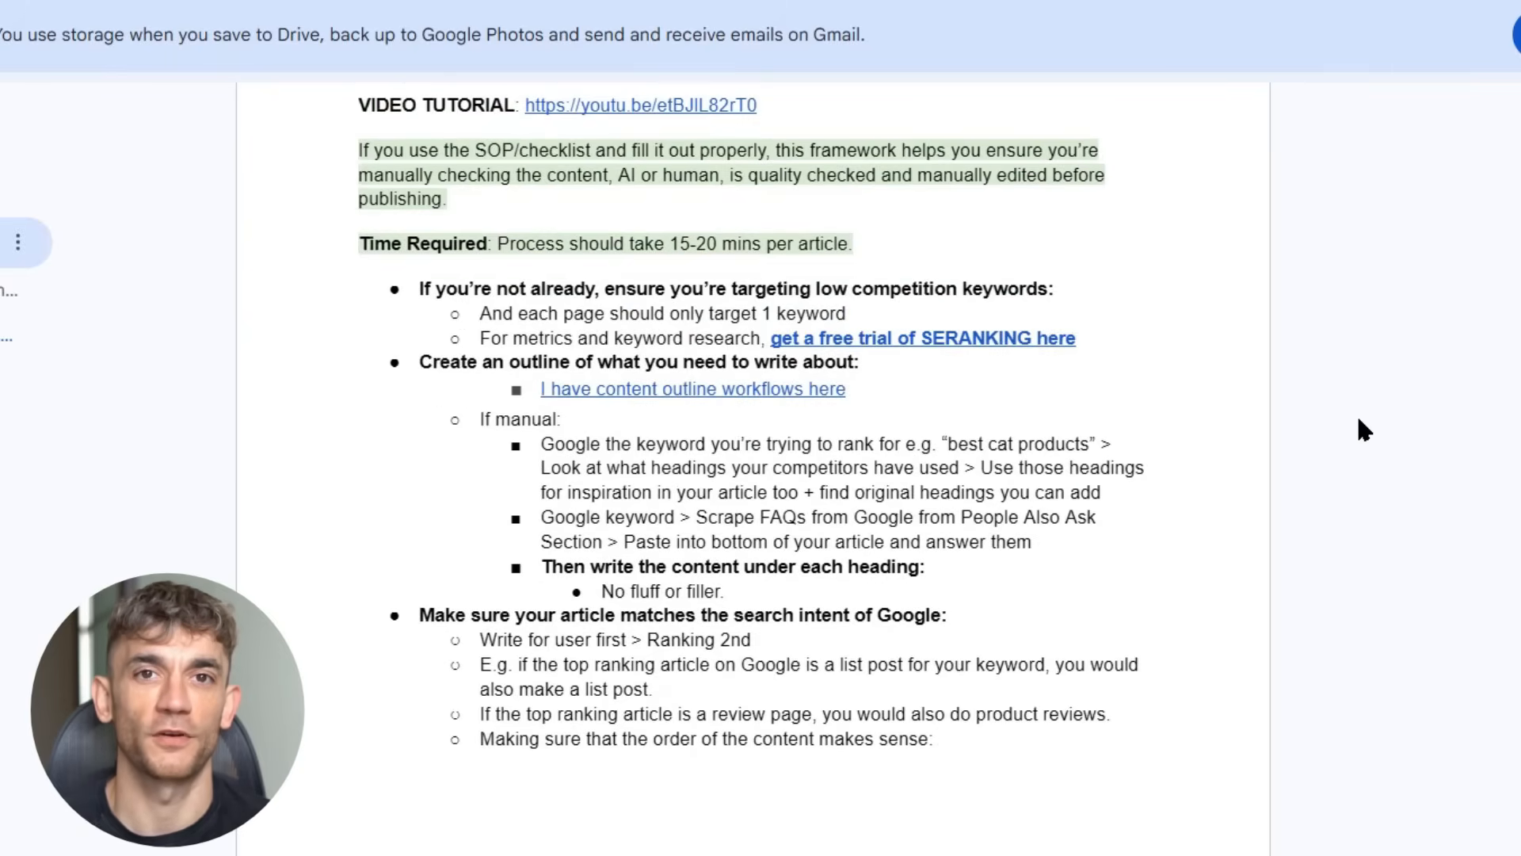
scroll(down, 3)
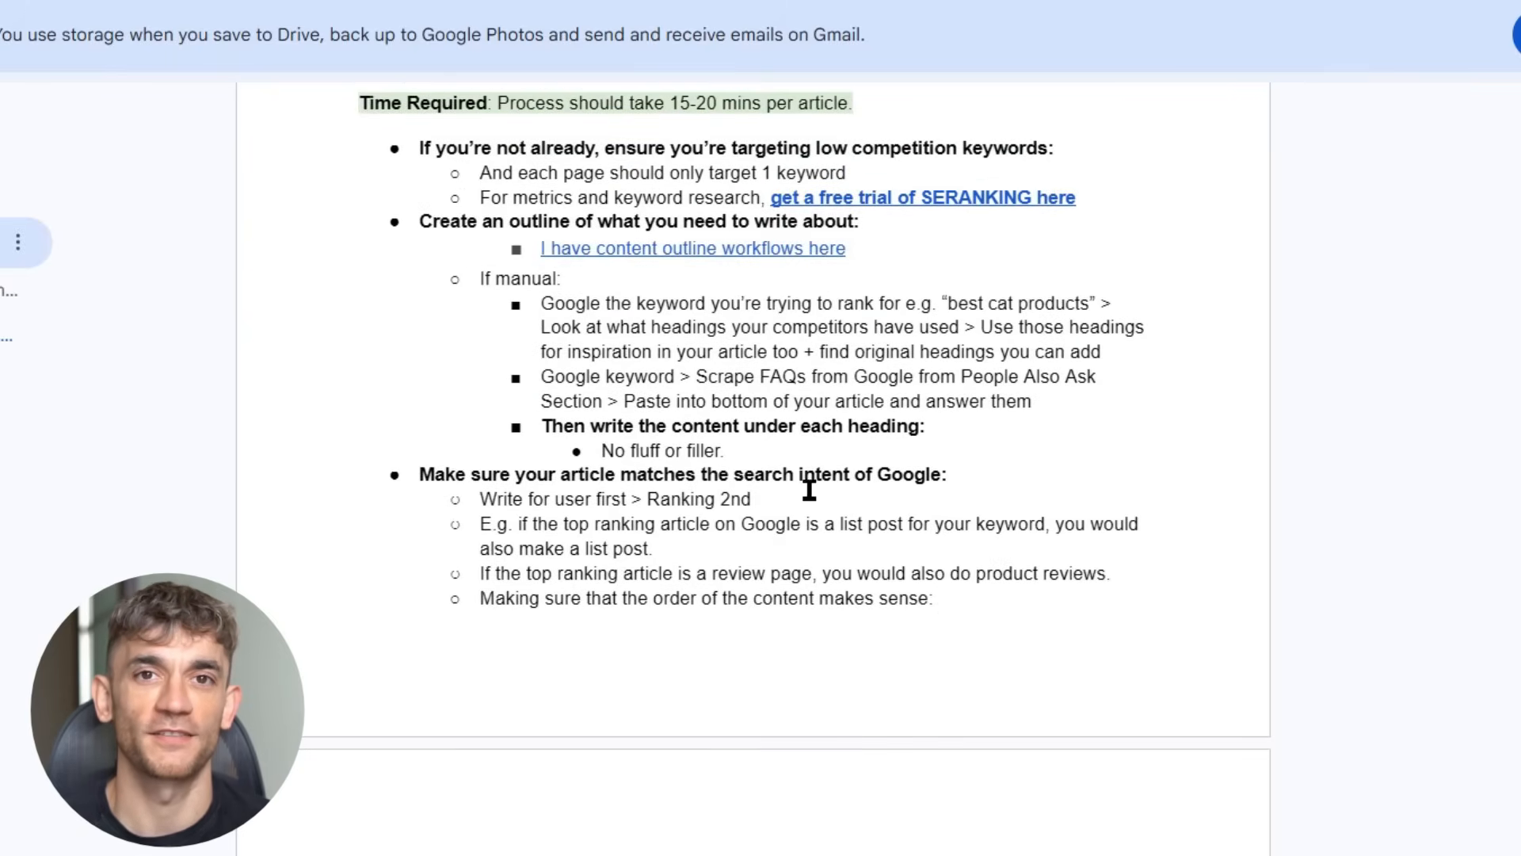
drag(734, 474, 941, 473)
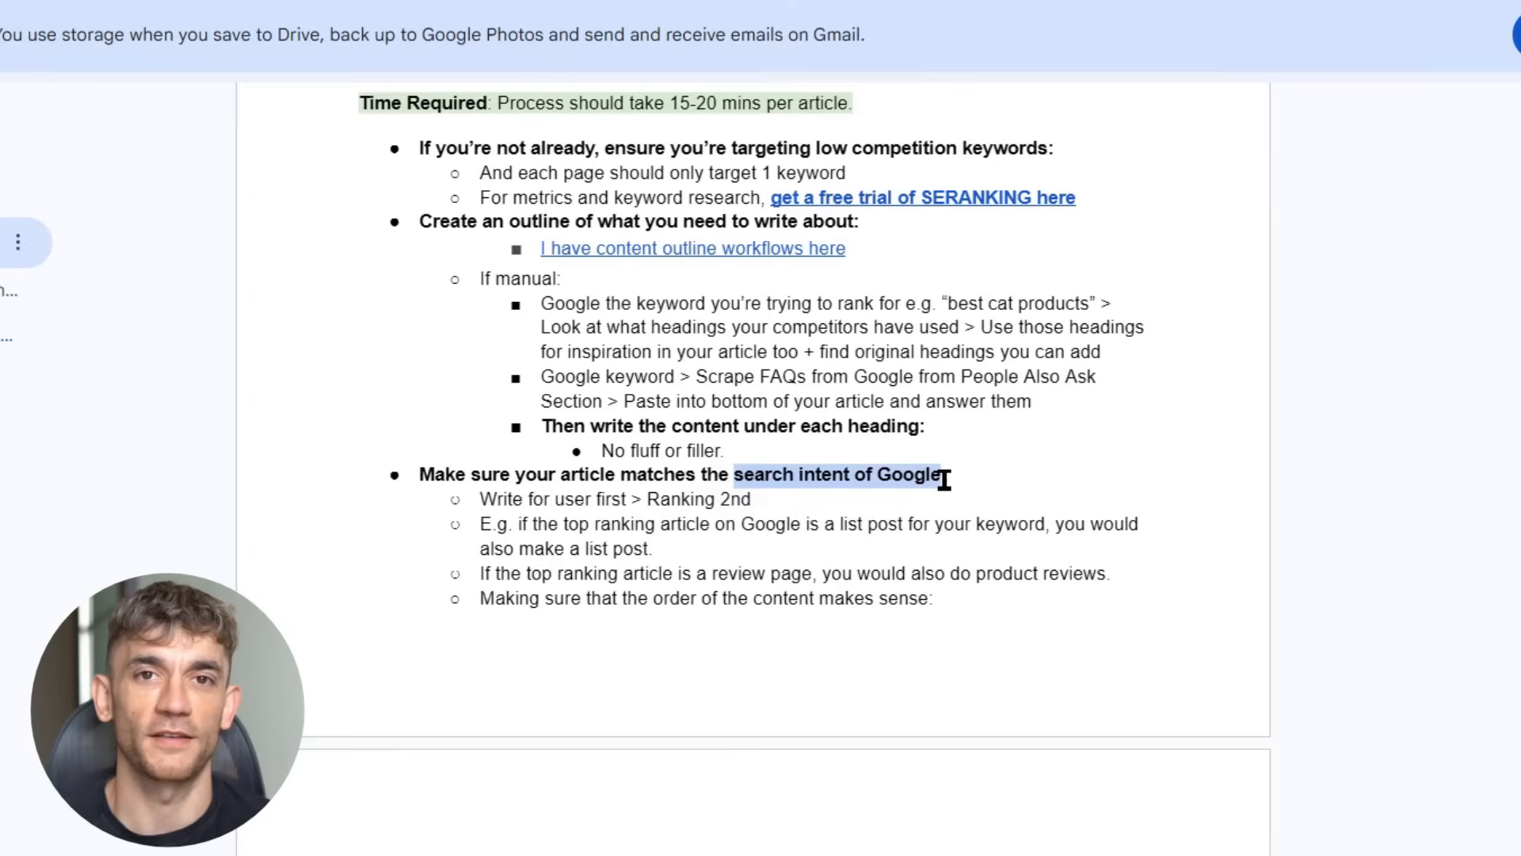
scroll(down, 3)
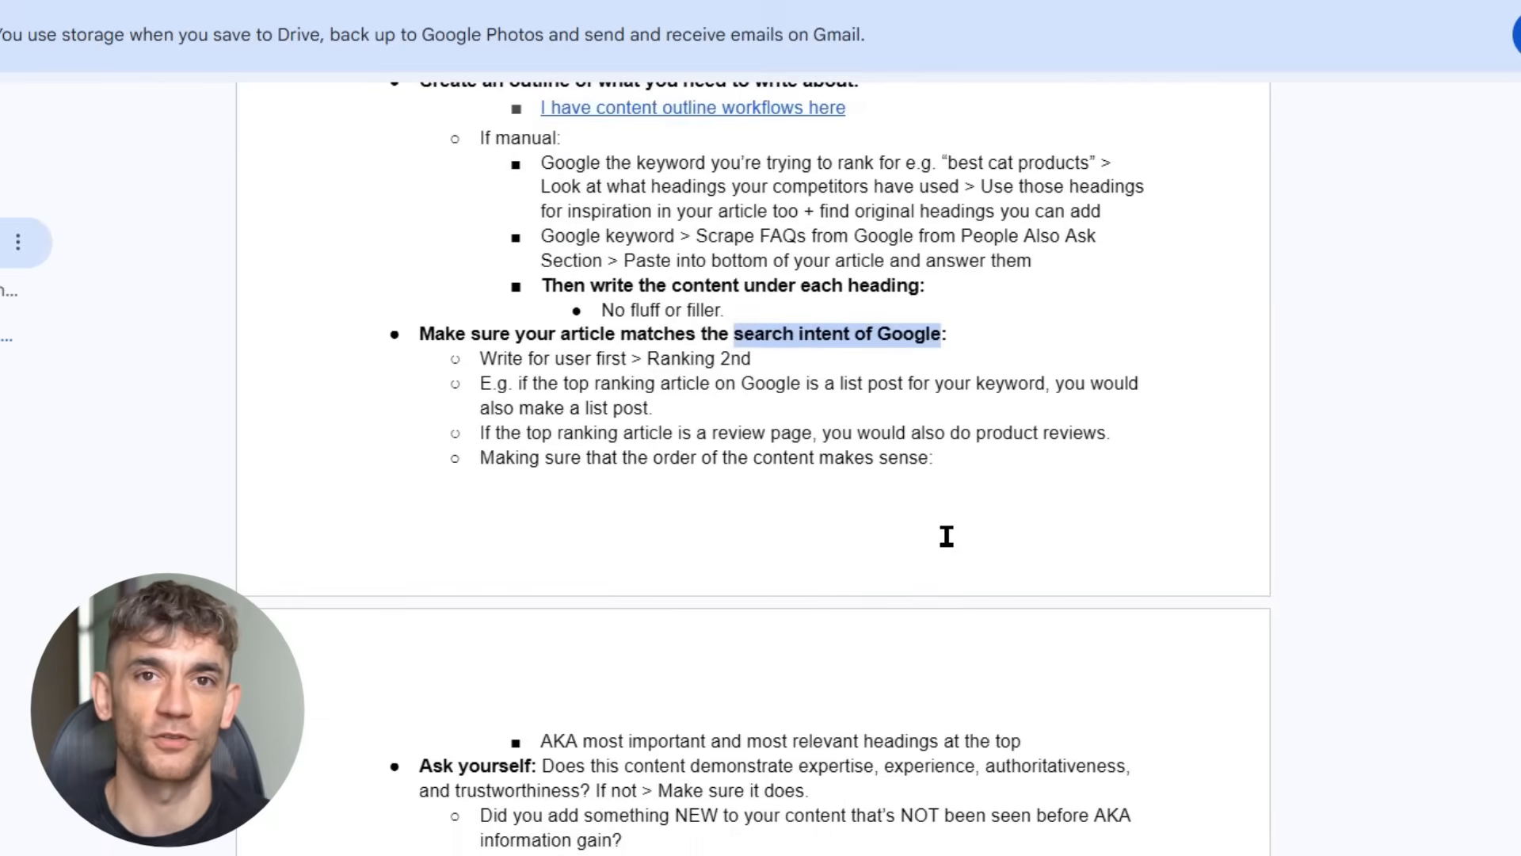
scroll(down, 3)
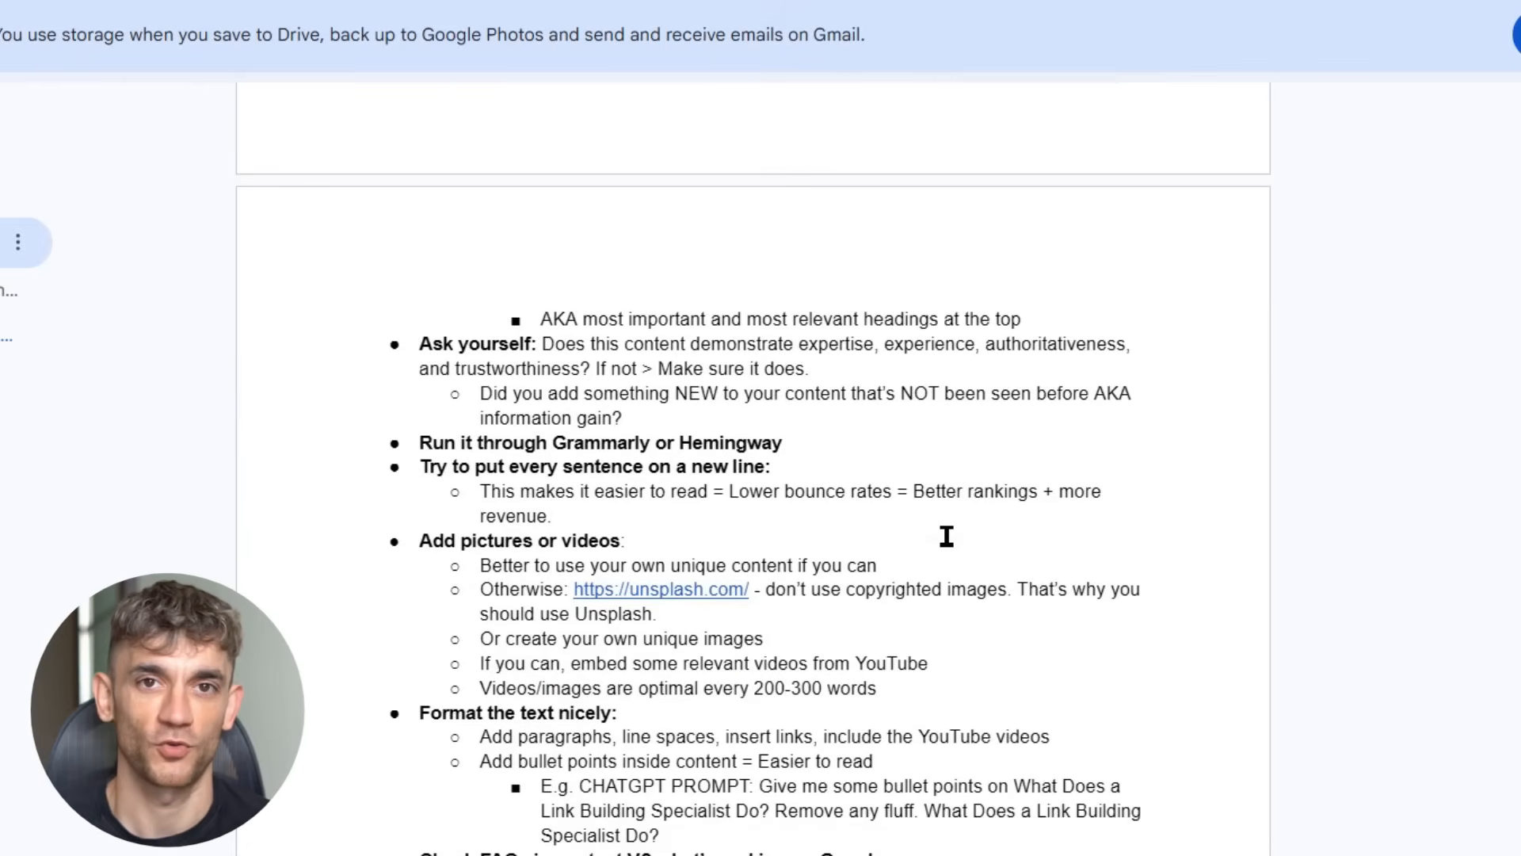
scroll(up, 3)
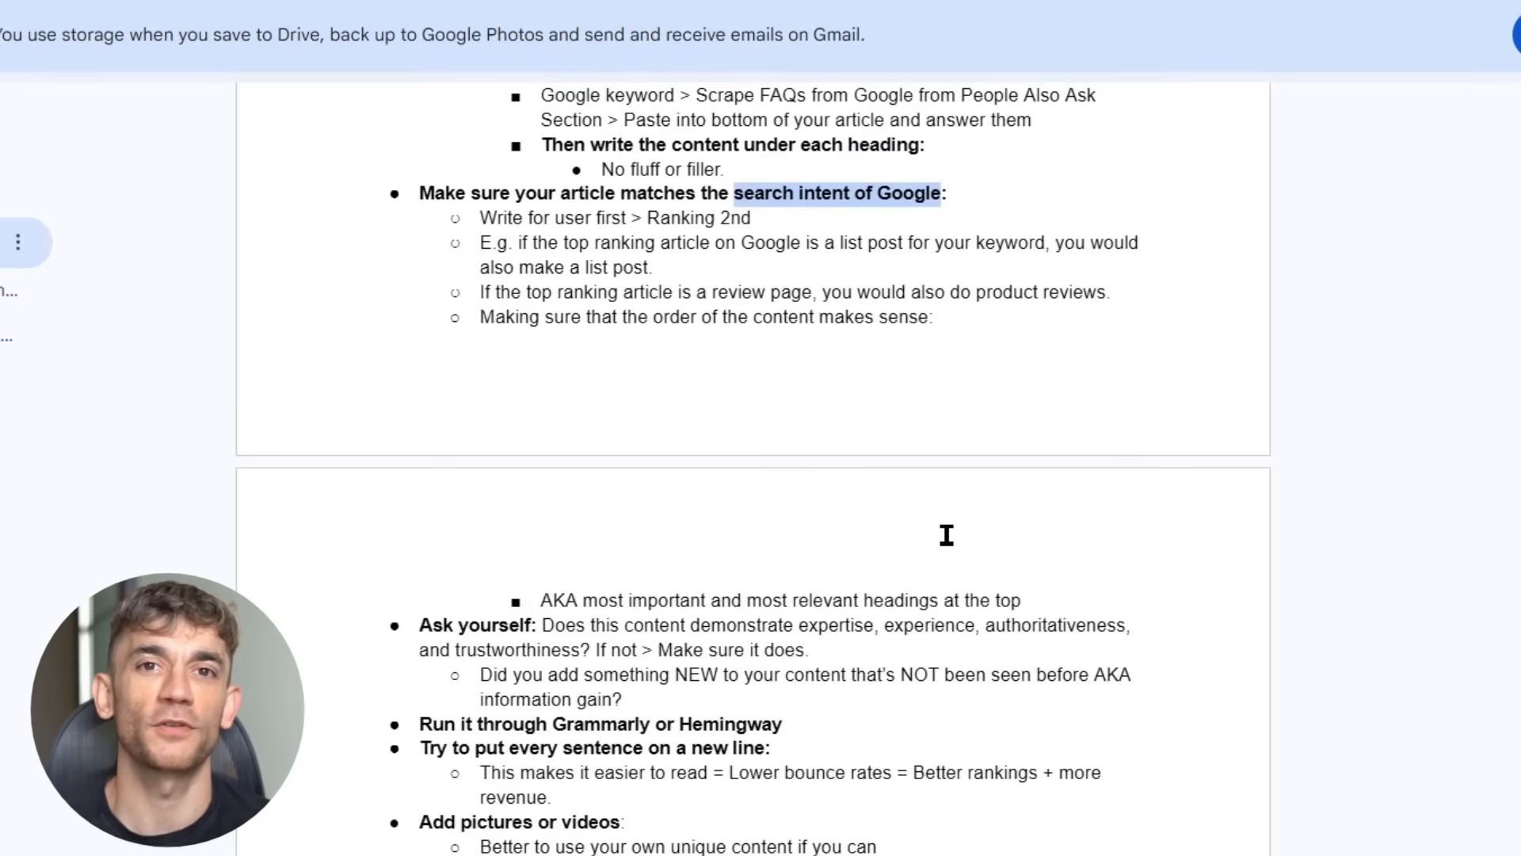
scroll(down, 3)
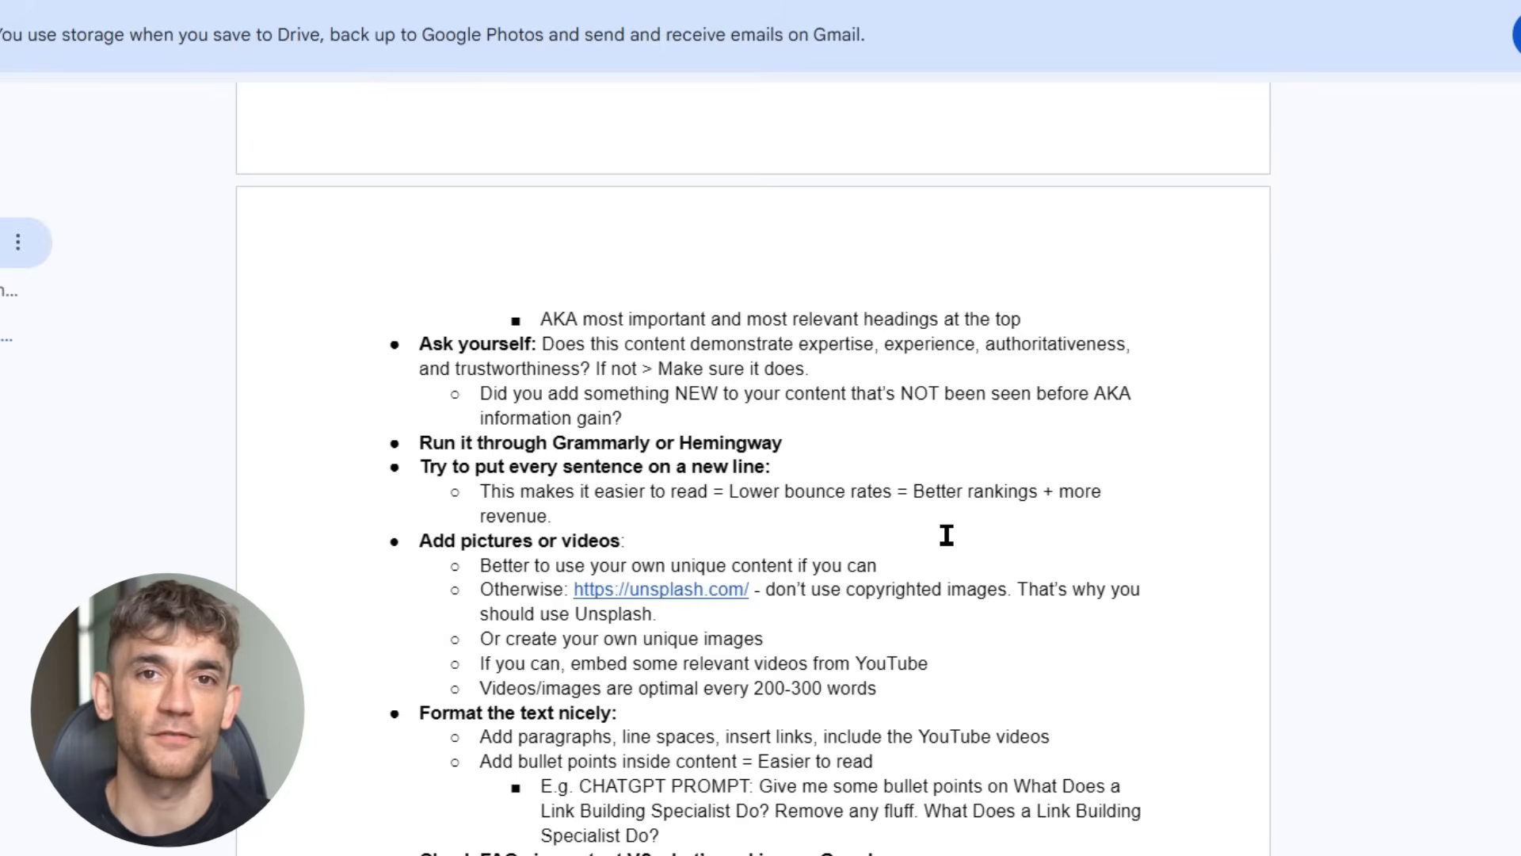
scroll(down, 3)
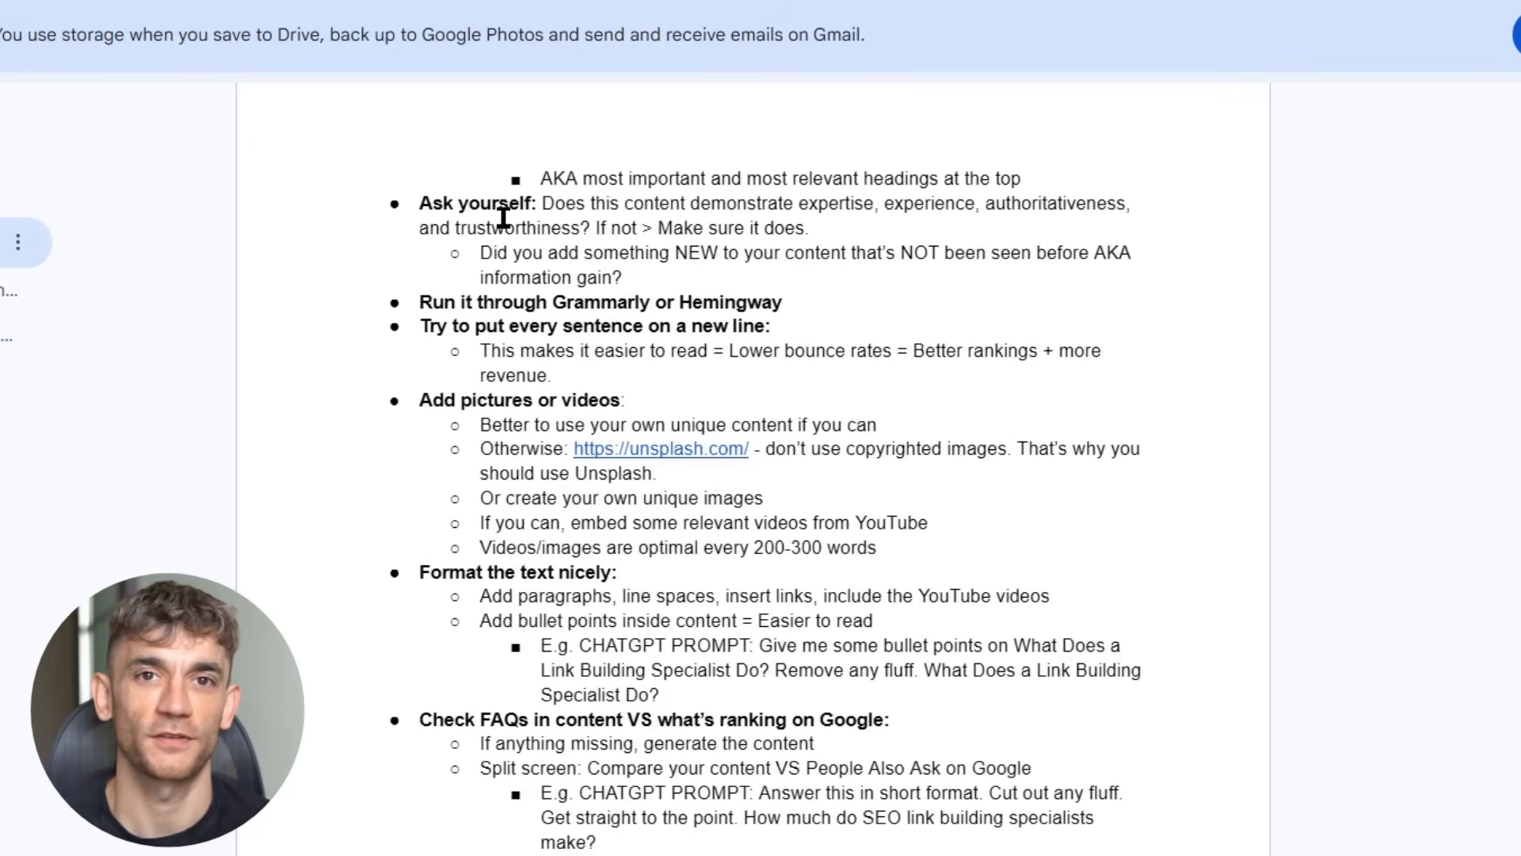
drag(418, 203, 630, 277)
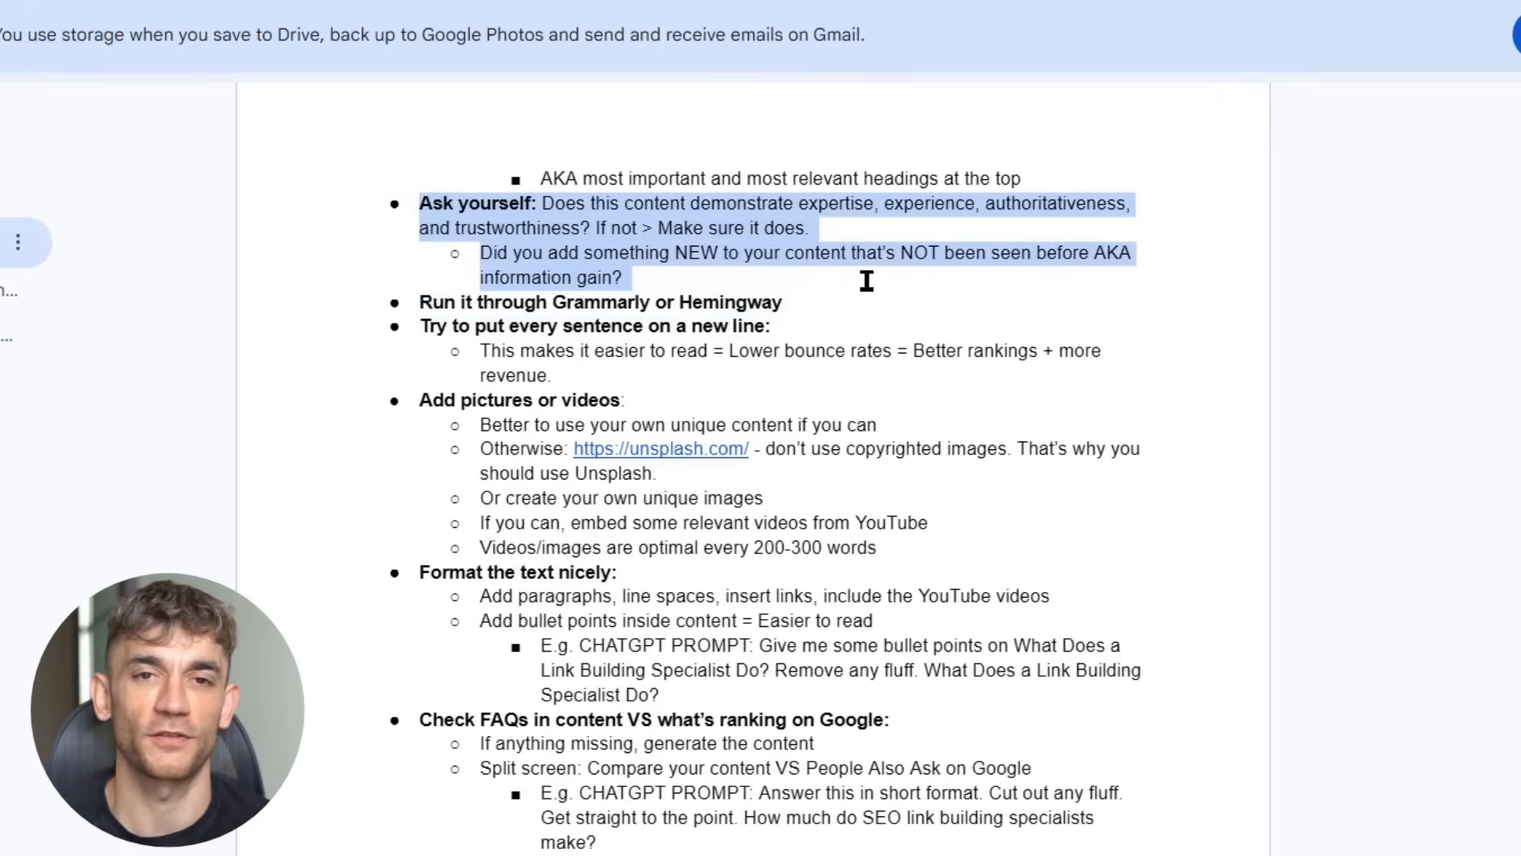
Step: Review the formatting and originality items, highlighting the 'Format the text nicely' sub-points and 'Originality'
scroll(down, 3)
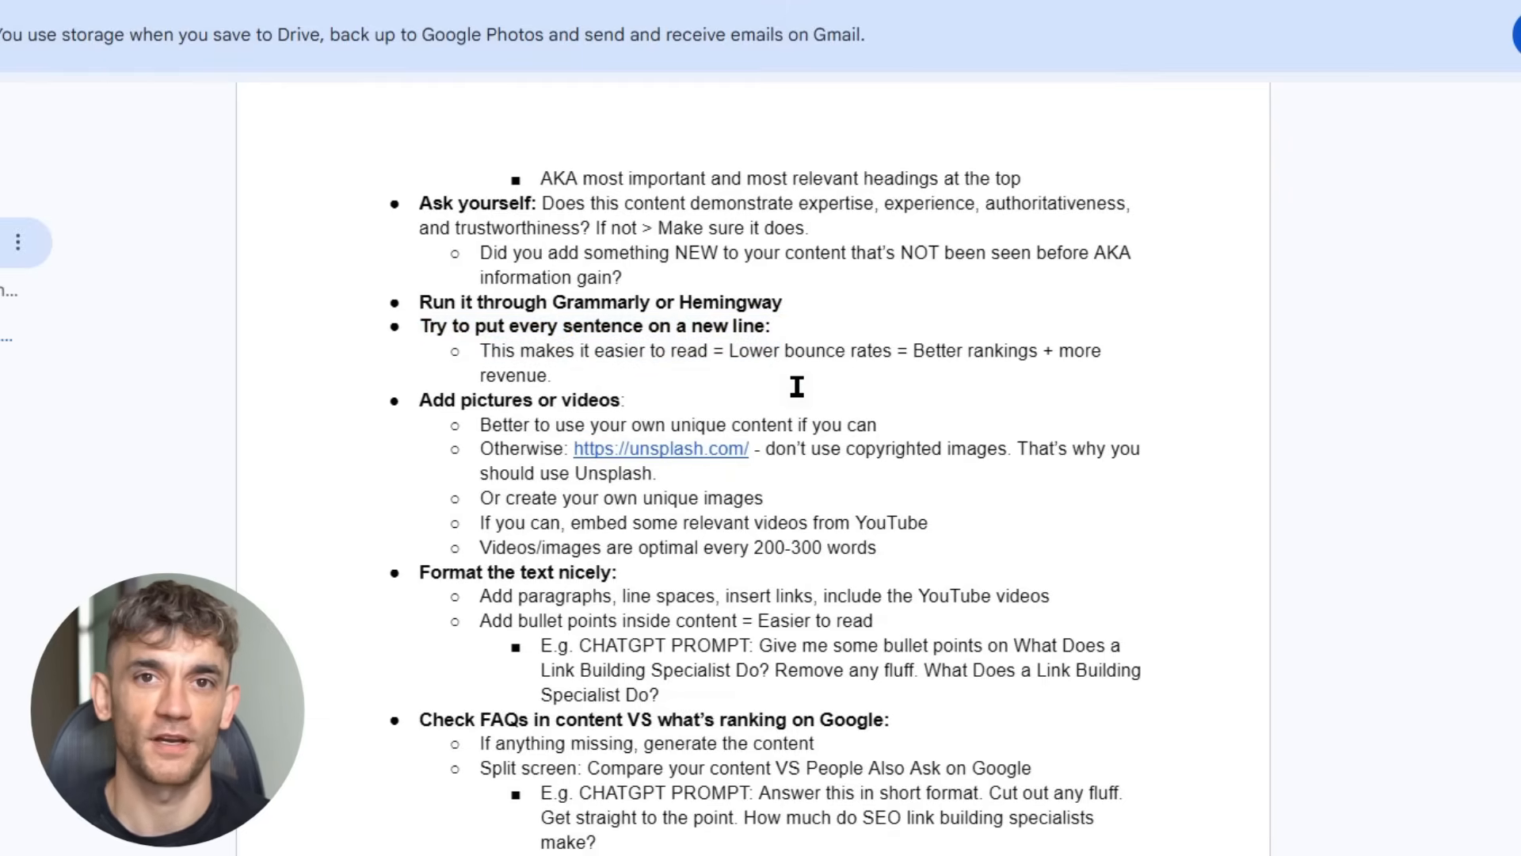
scroll(down, 3)
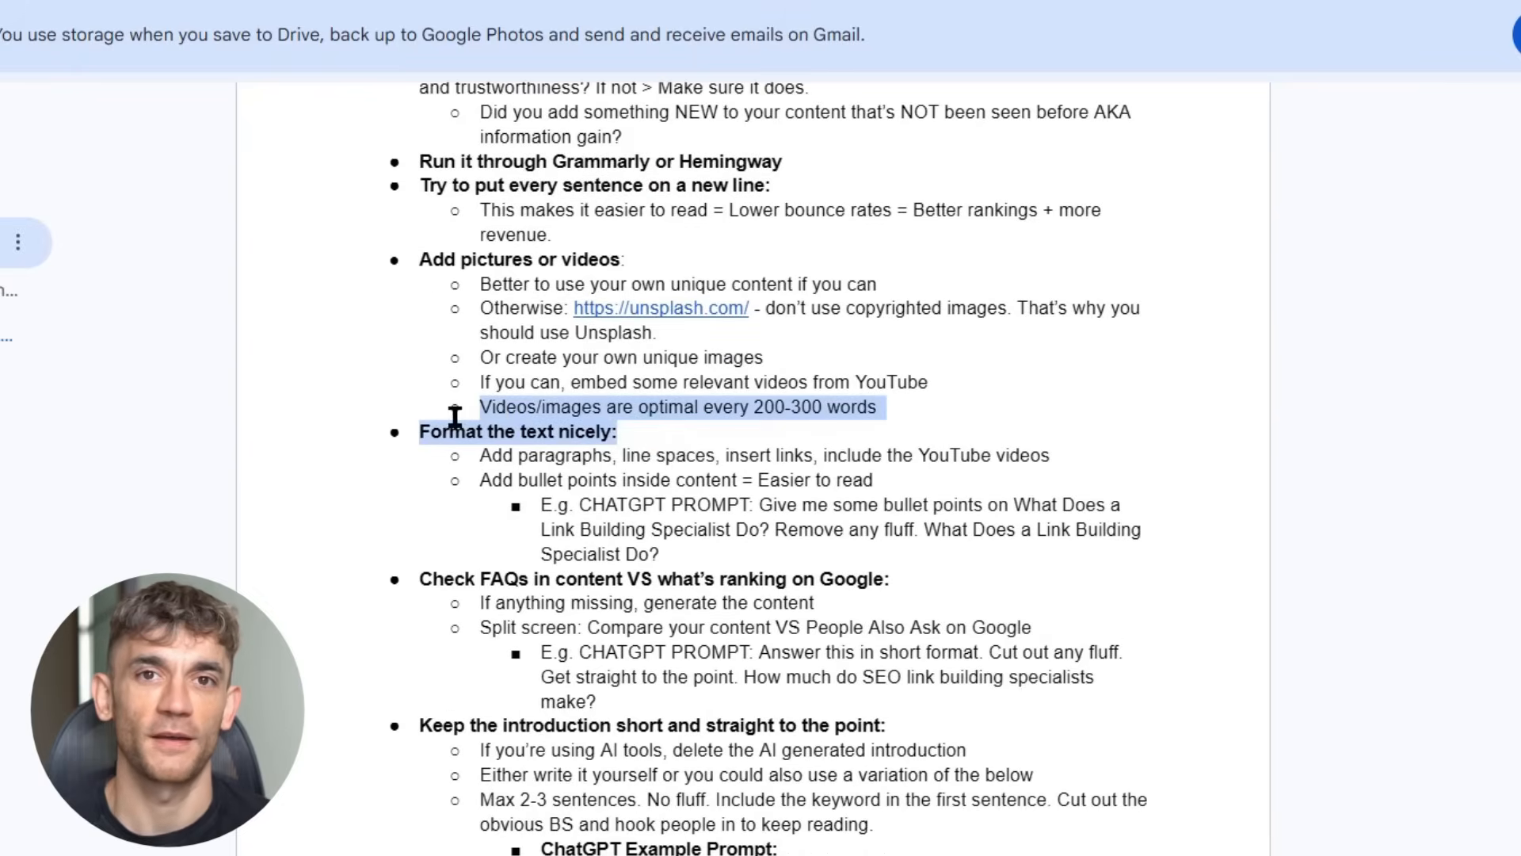
drag(418, 431, 680, 541)
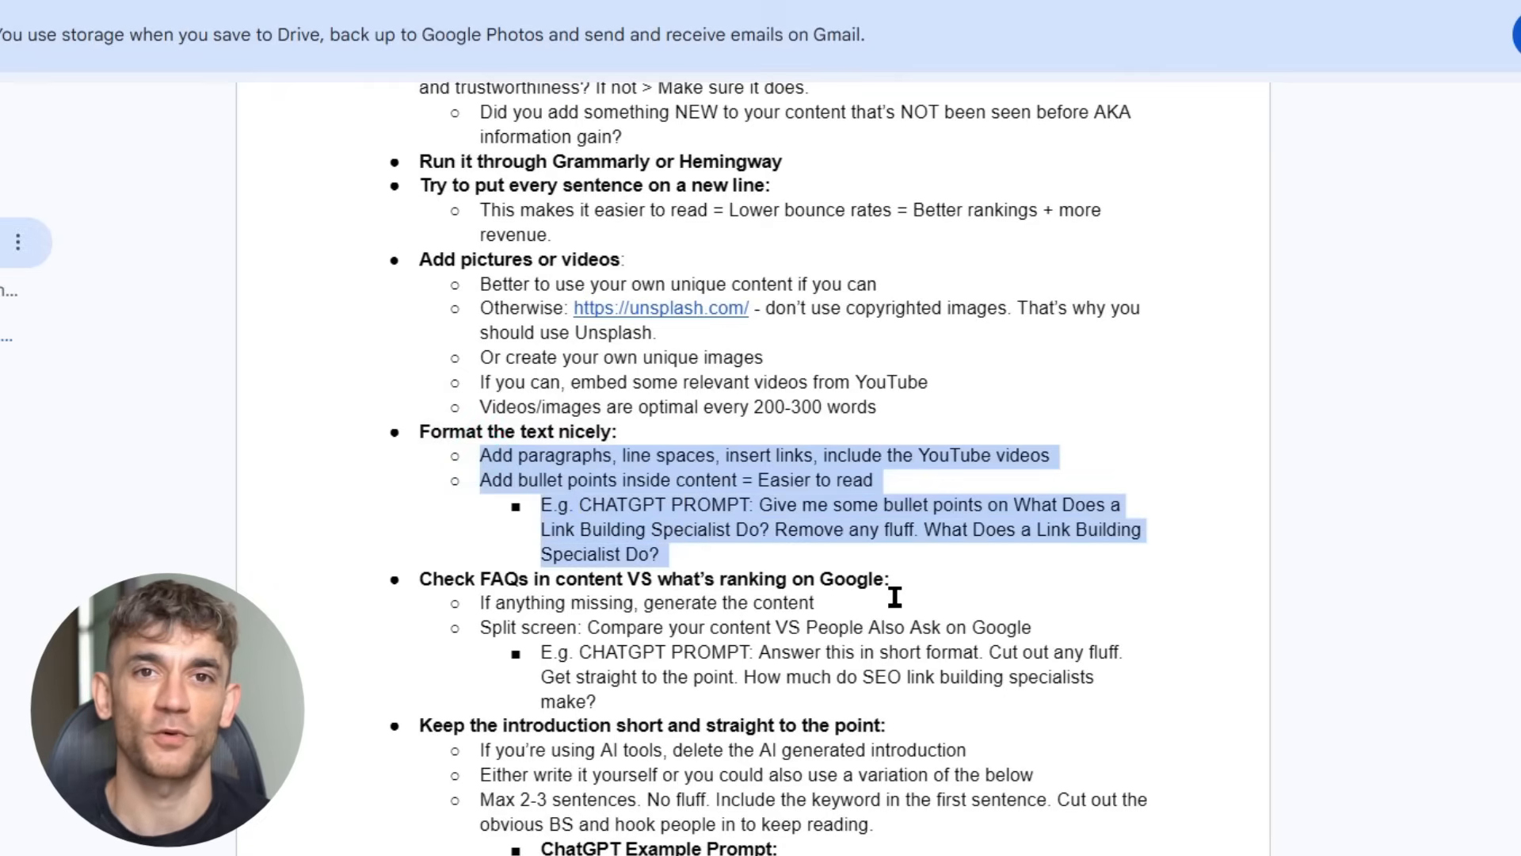
click(975, 585)
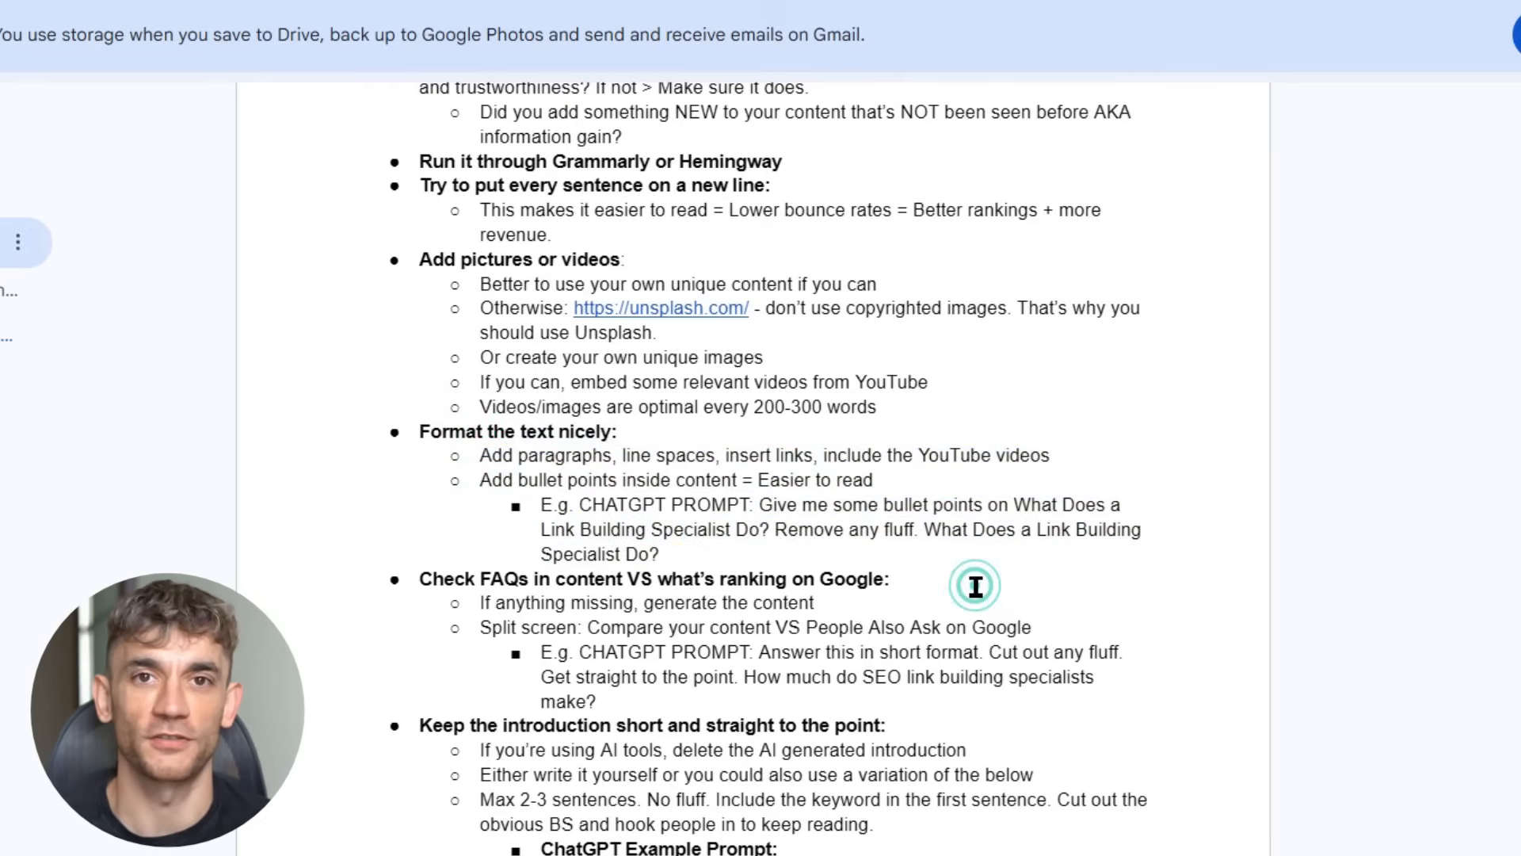
scroll(down, 3)
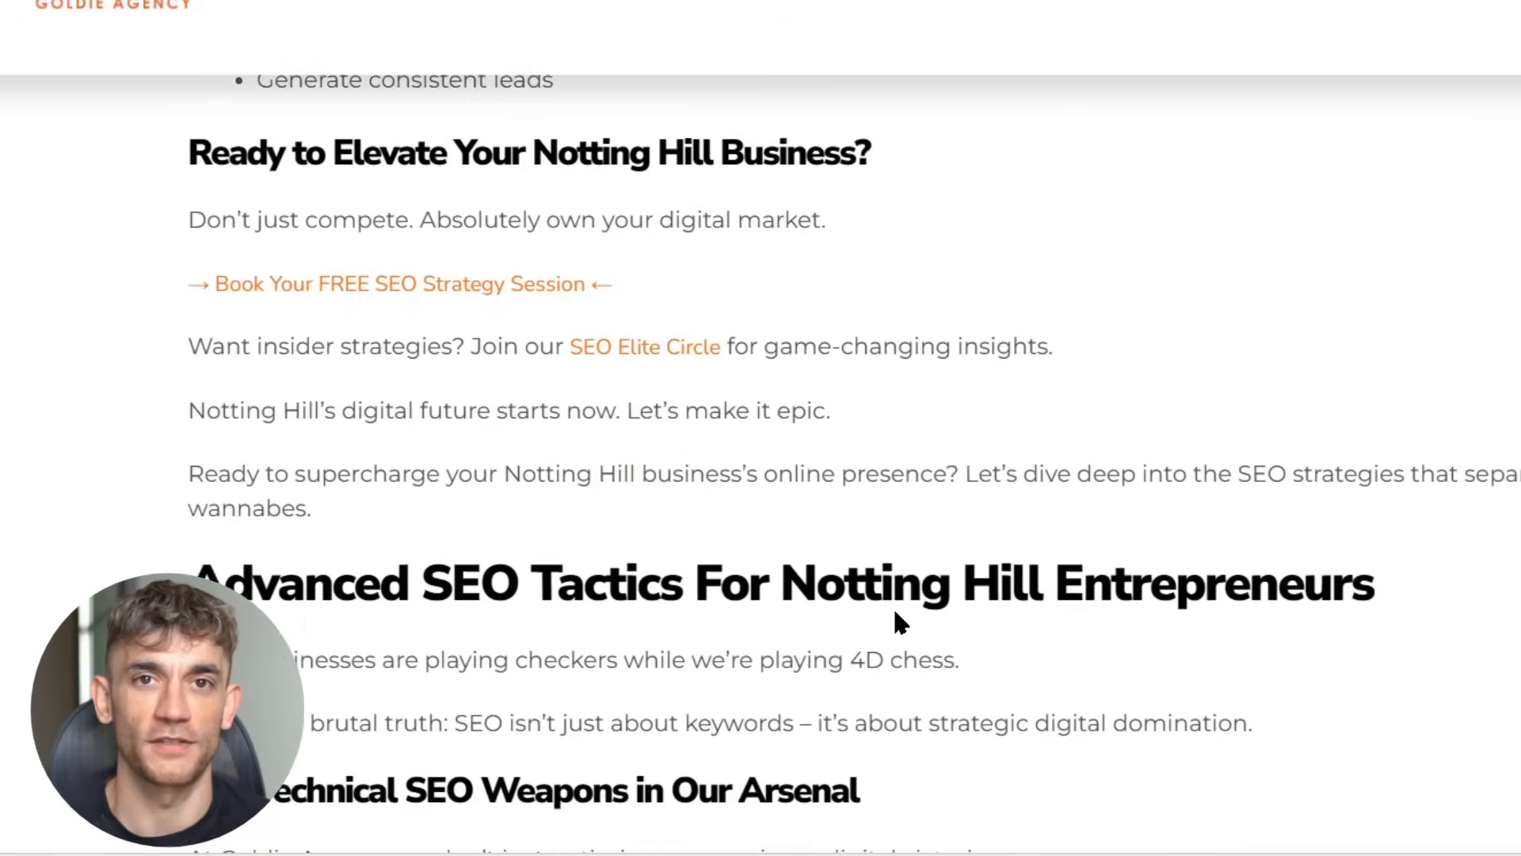
scroll(down, 3)
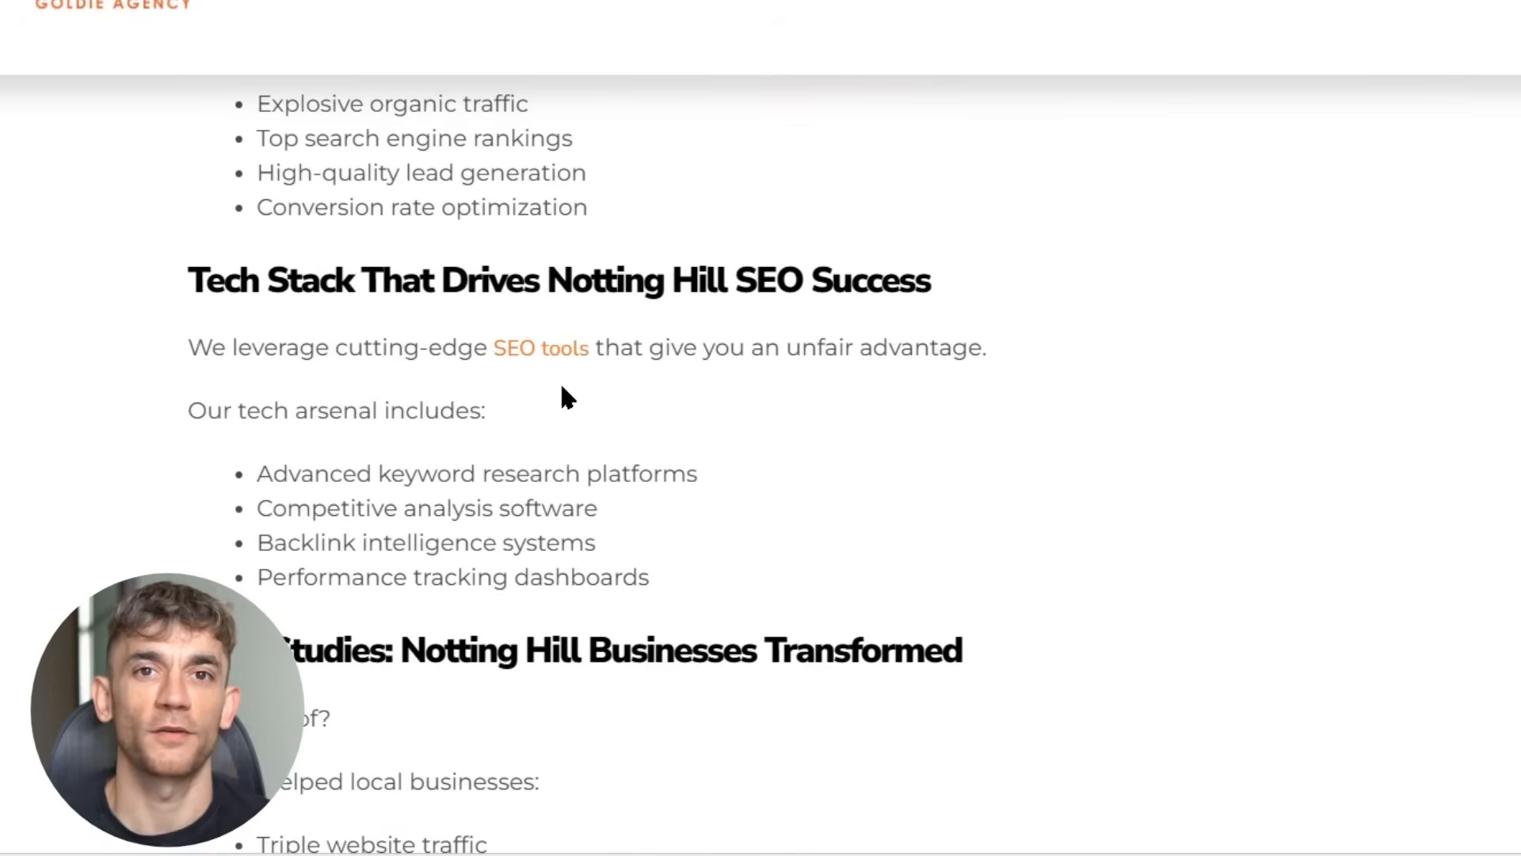
scroll(up, 3)
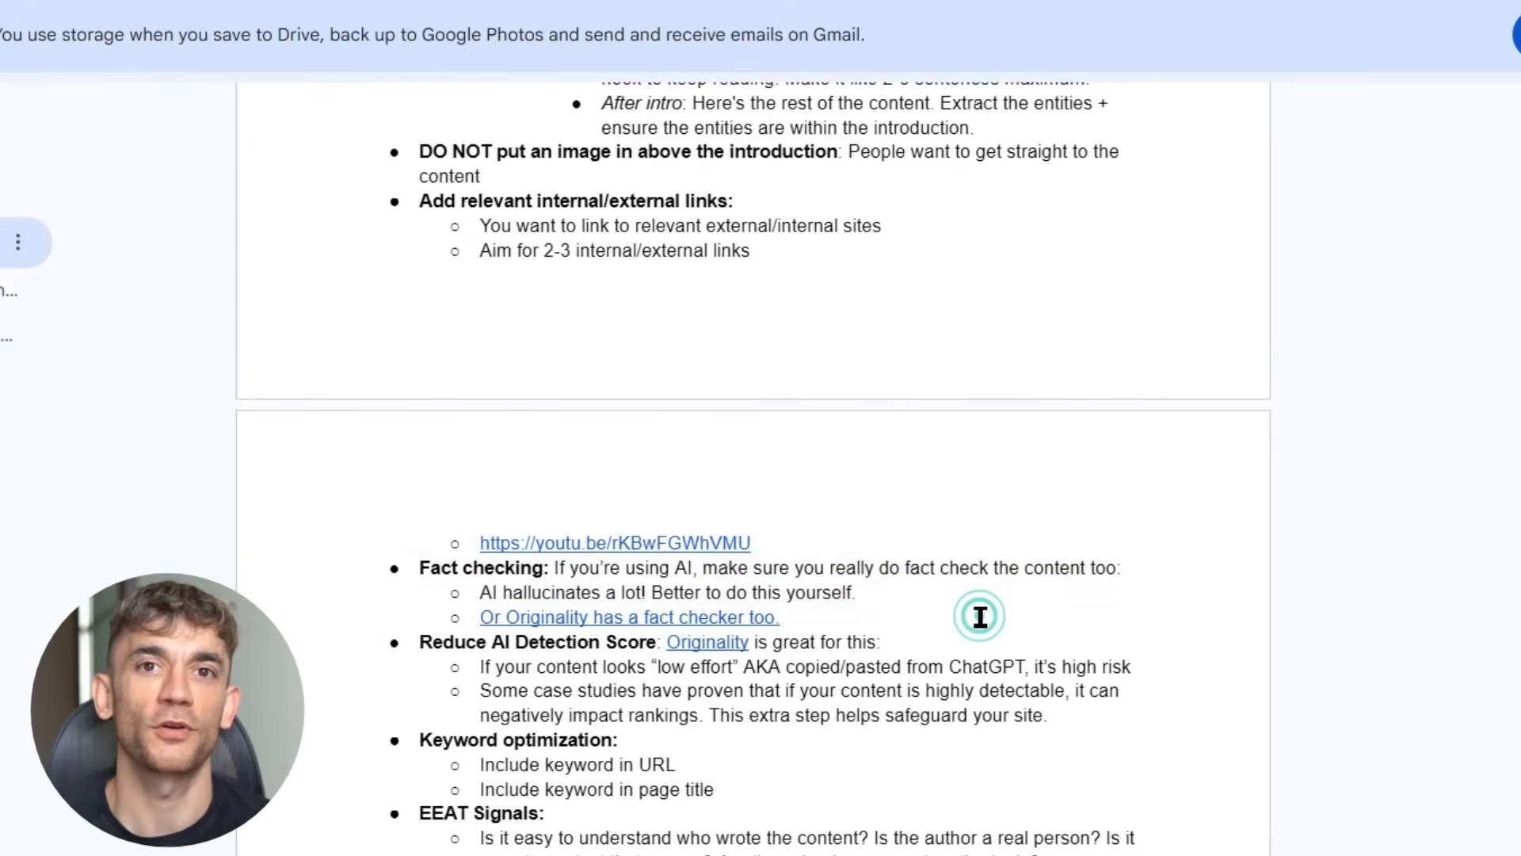
scroll(down, 3)
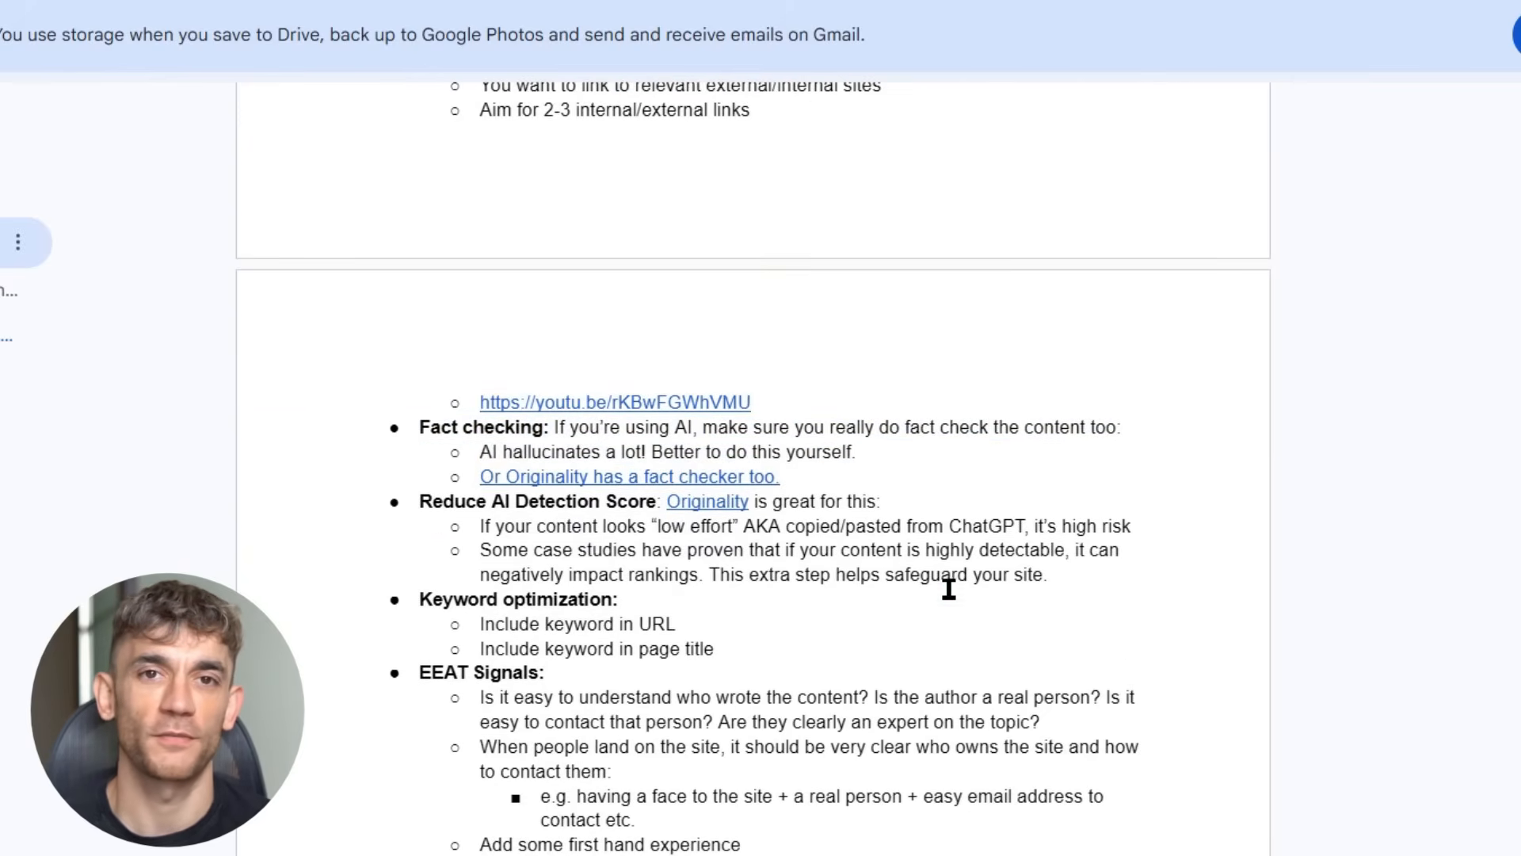
drag(418, 502, 659, 526)
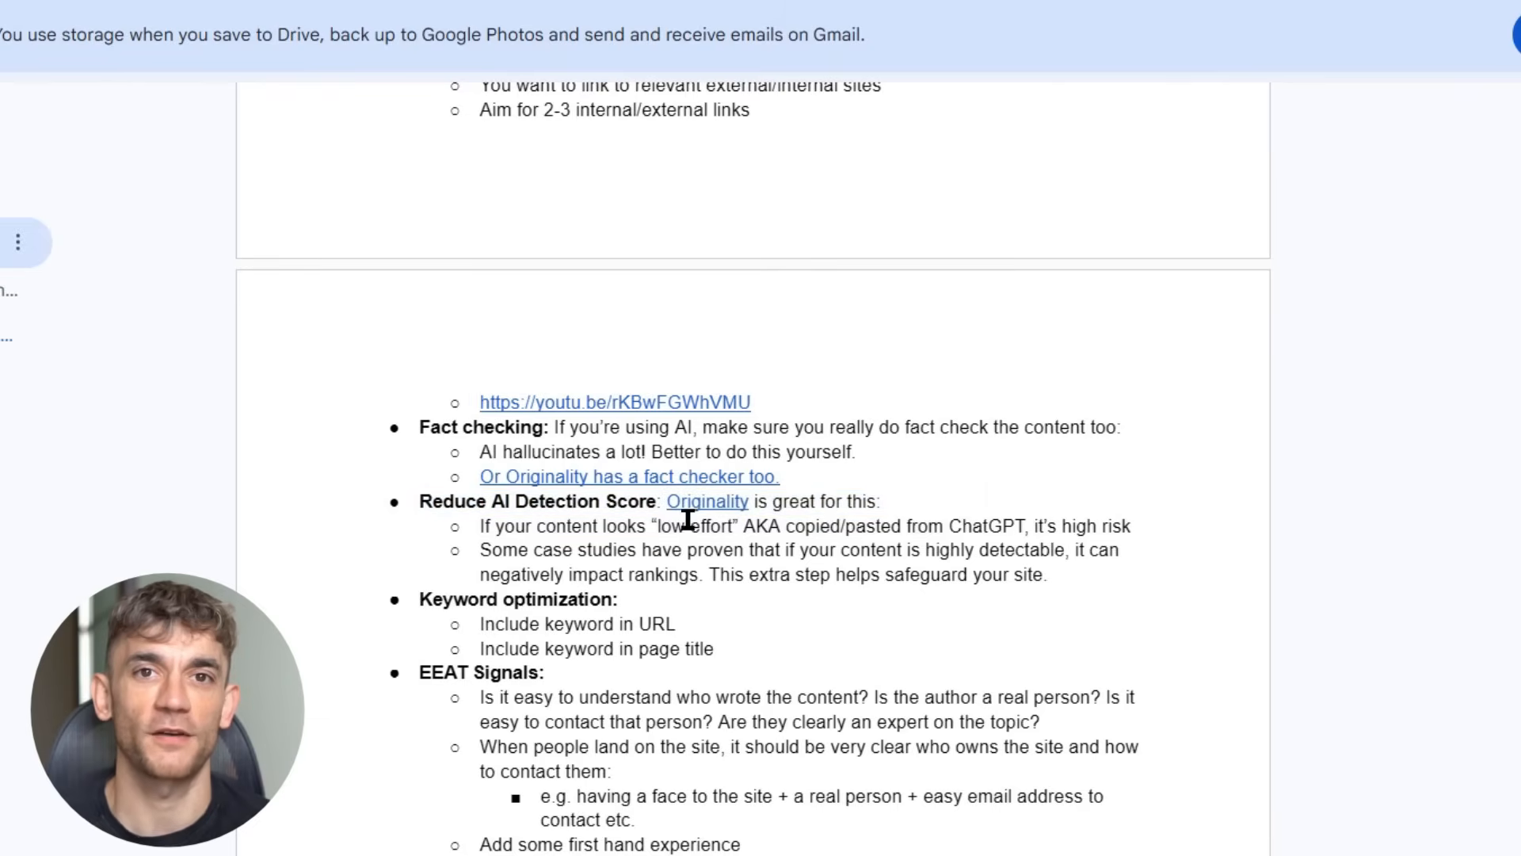
double_click(707, 502)
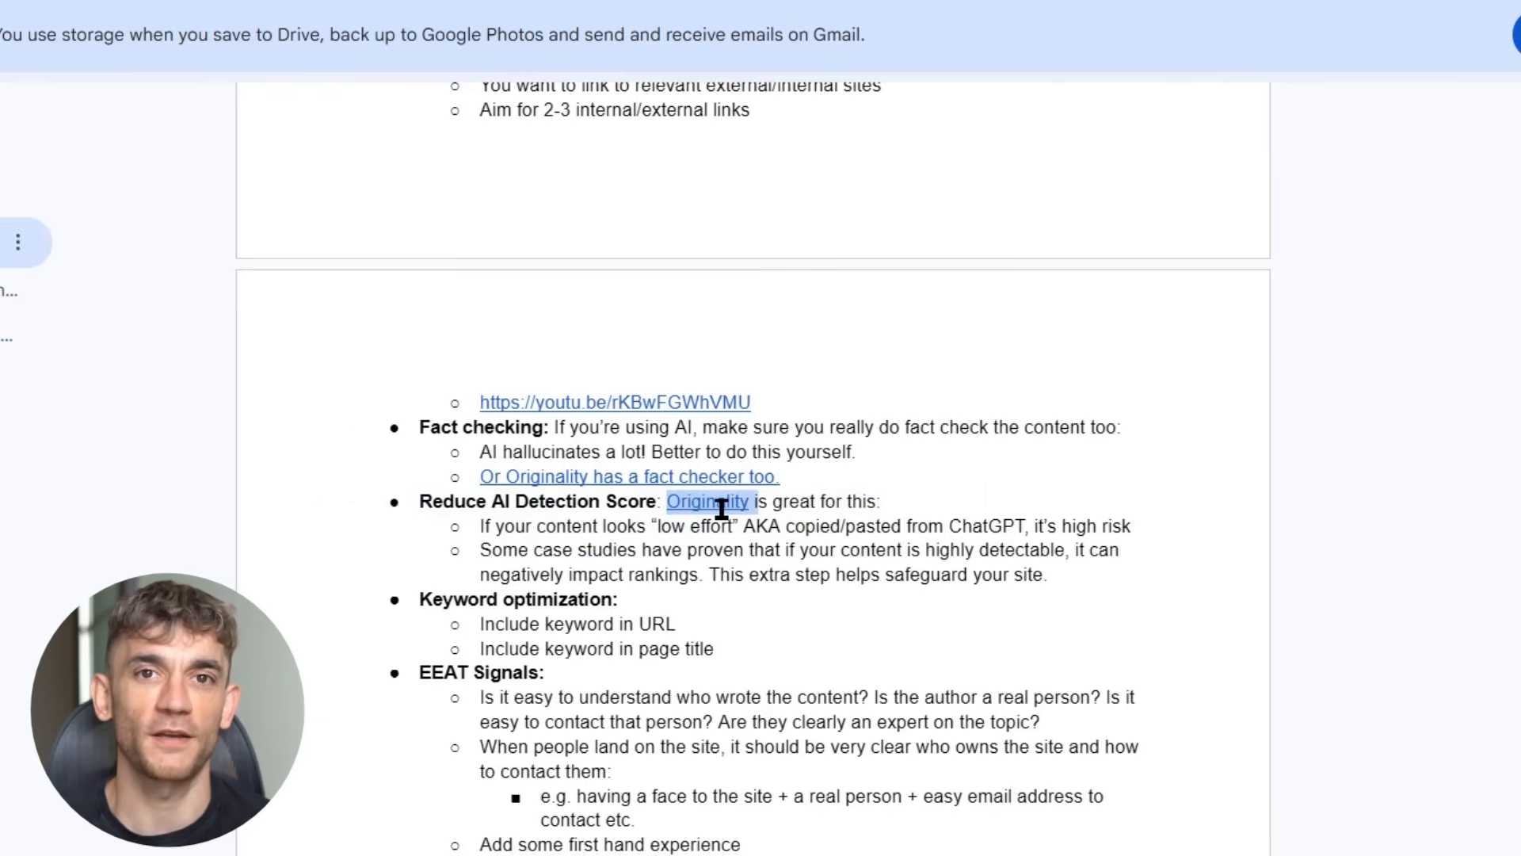
Step: Review the keyword and EEAT items, then follow the checklist link to the Goldie Agency backlink article
scroll(down, 3)
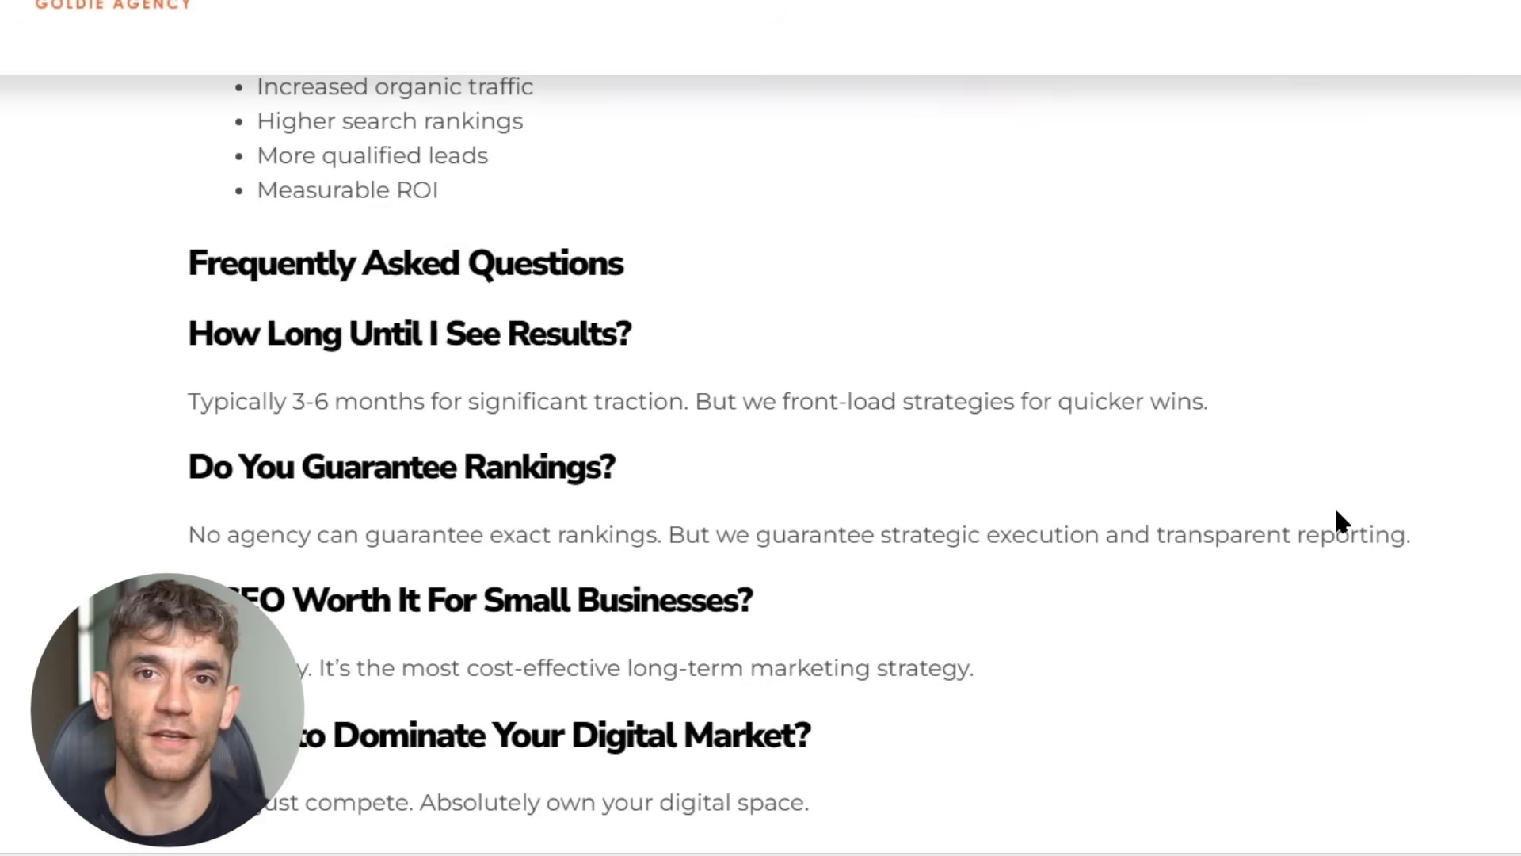
scroll(down, 3)
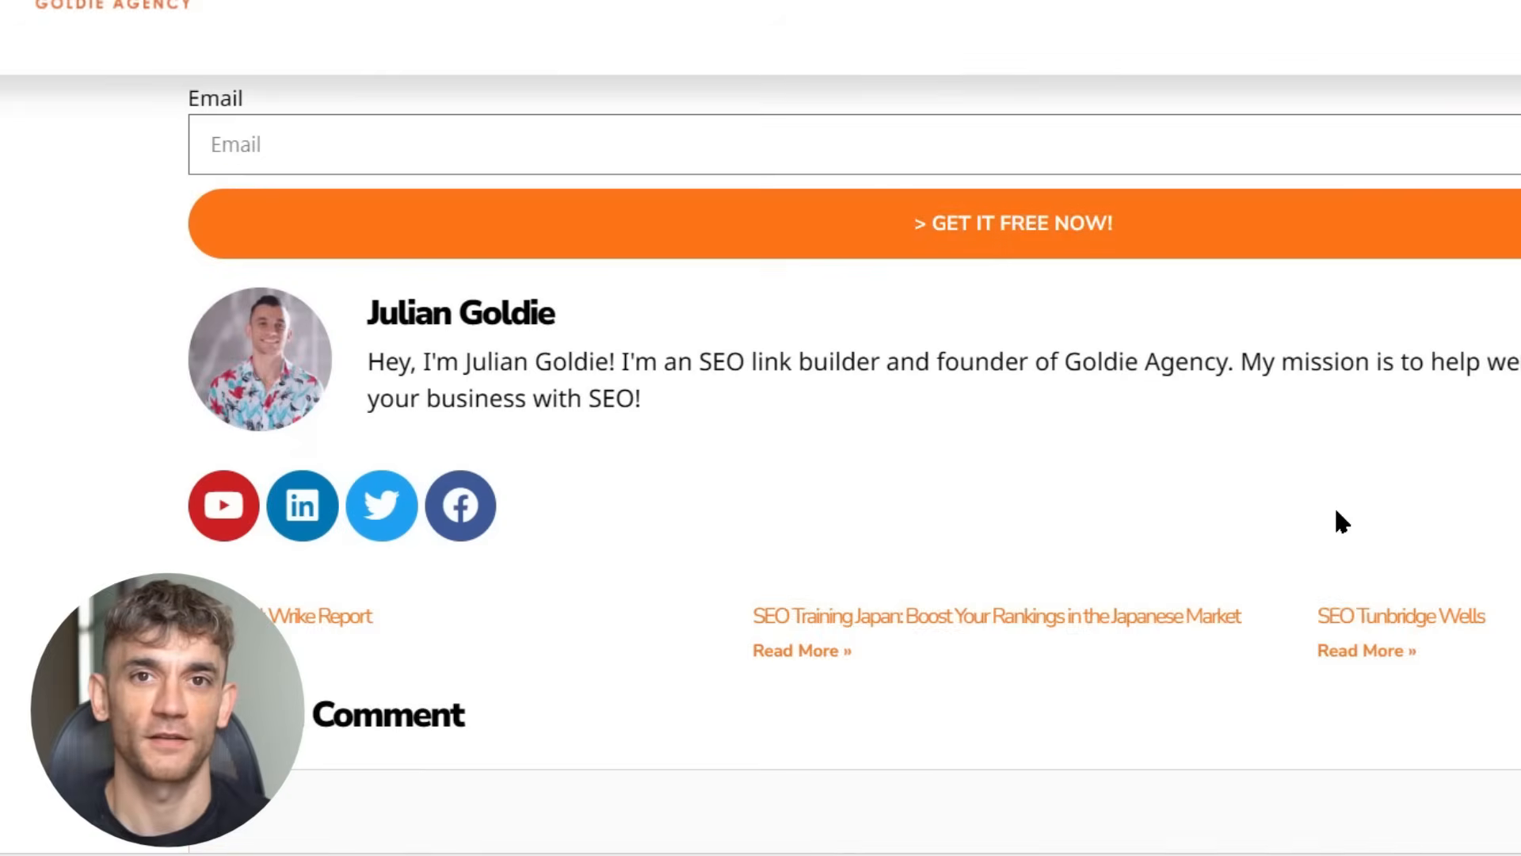
scroll(up, 3)
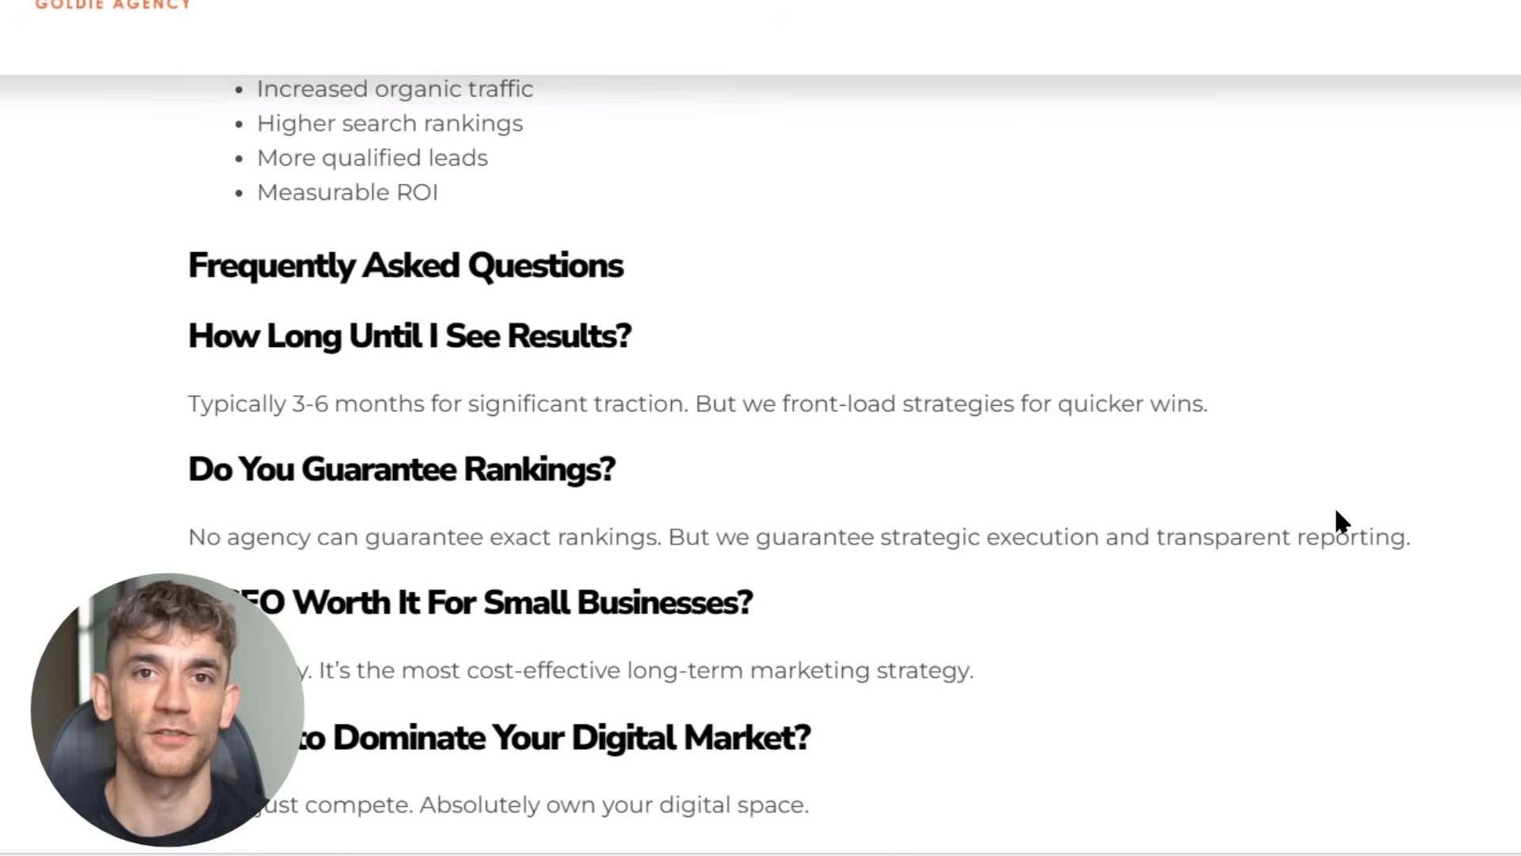
scroll(down, 3)
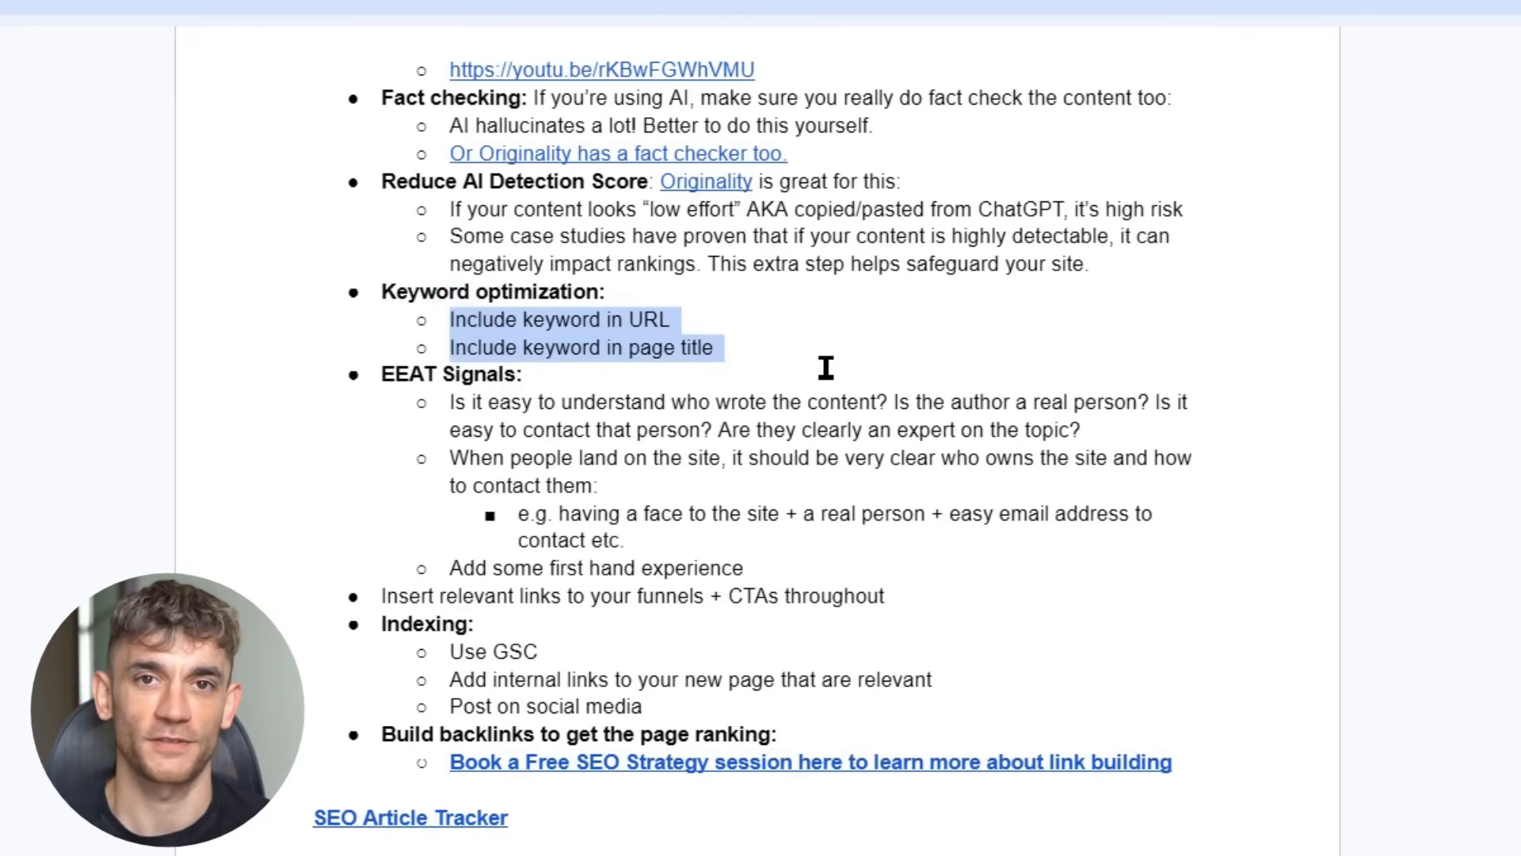
click(824, 366)
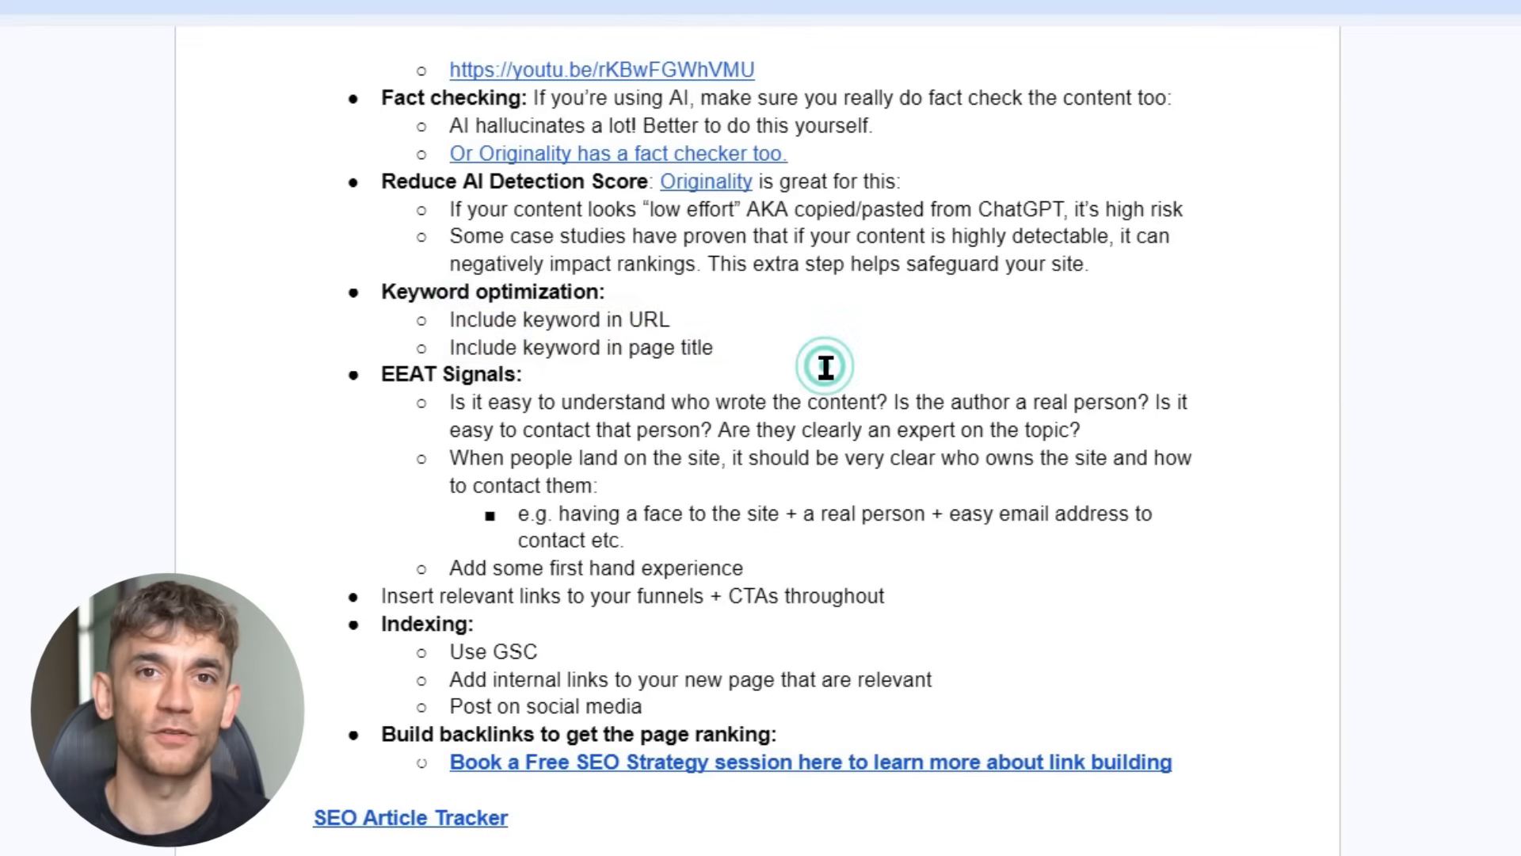
drag(449, 401, 887, 401)
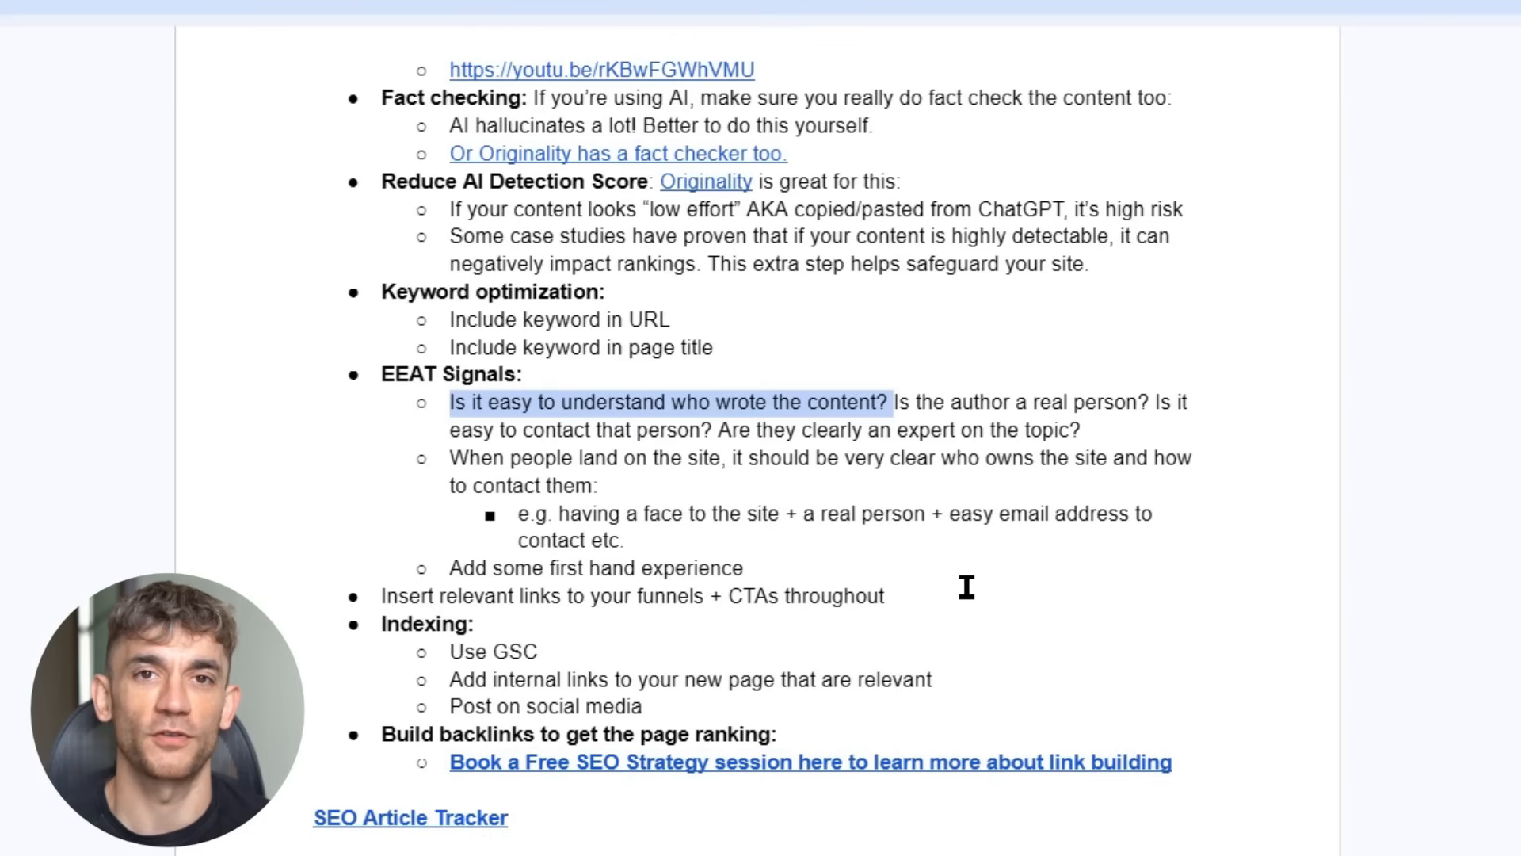
click(965, 584)
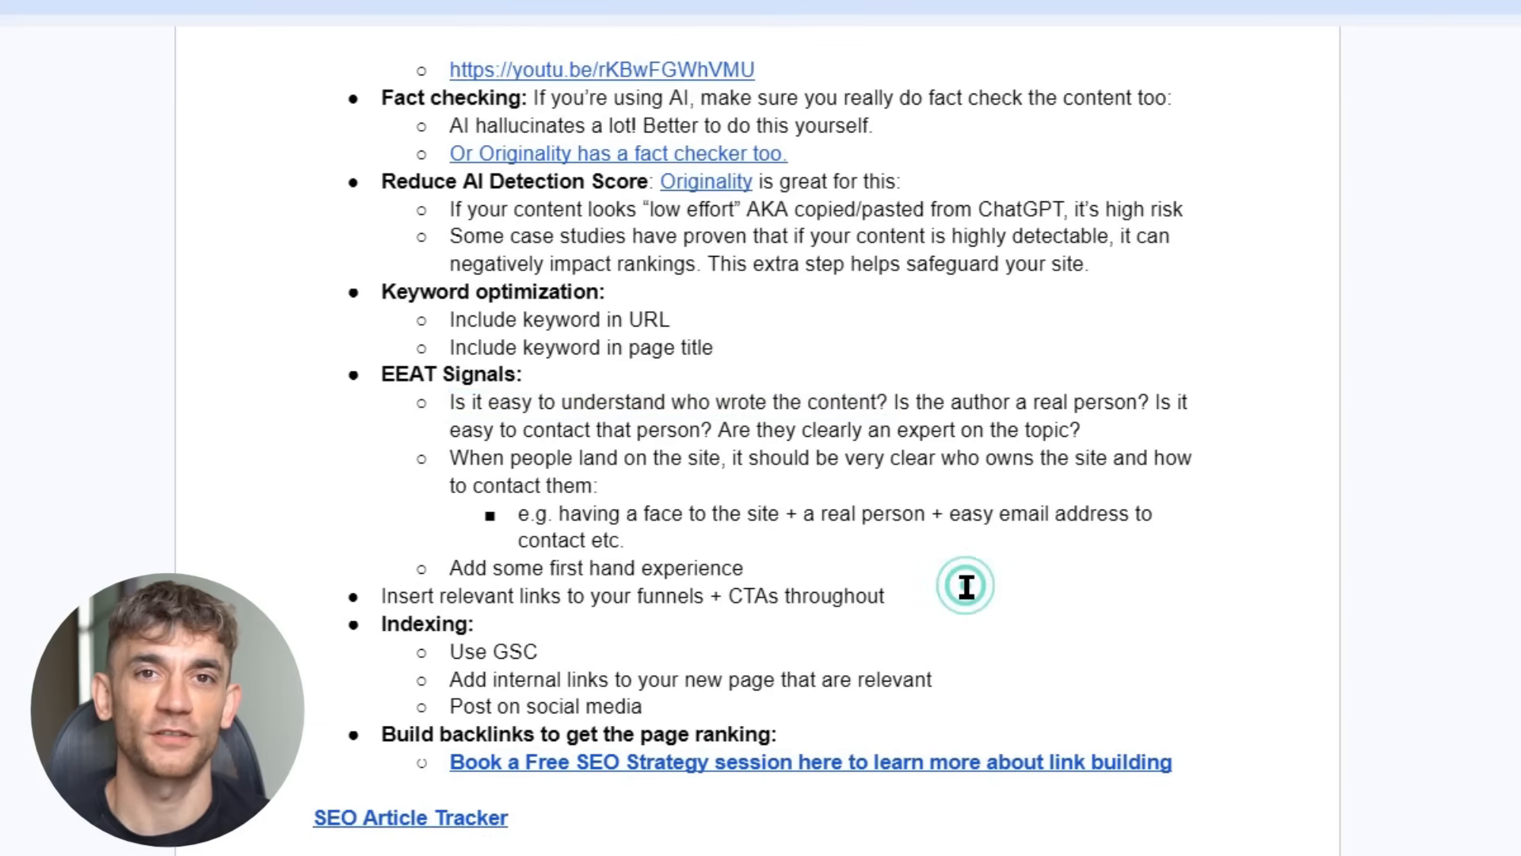
scroll(down, 3)
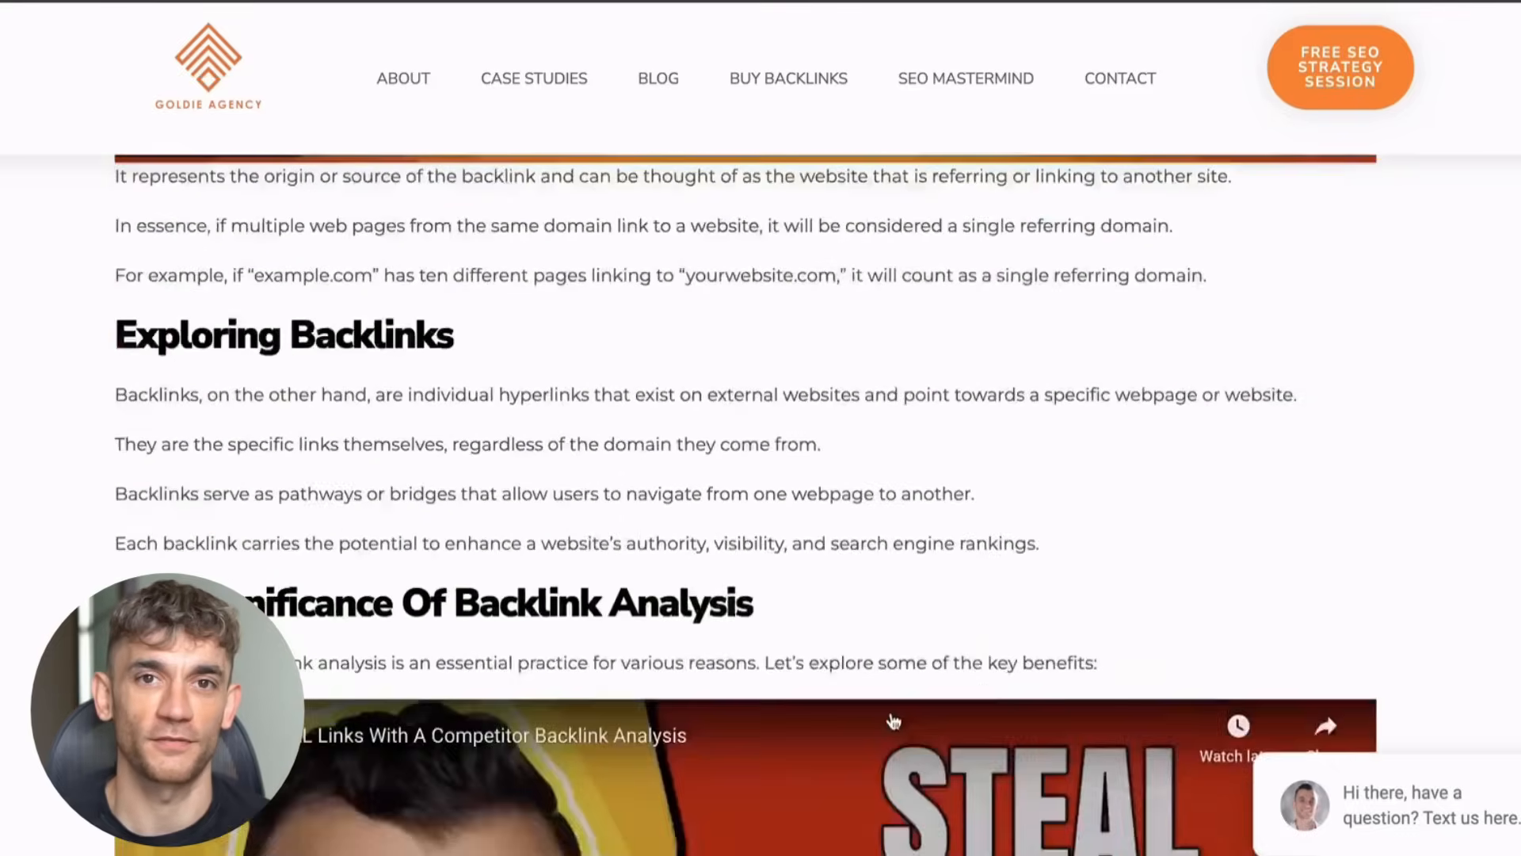
Step: Scroll the backlink article past the Ahrefs Site Explorer steps to the Steal Competitor Backlinks video
scroll(down, 3)
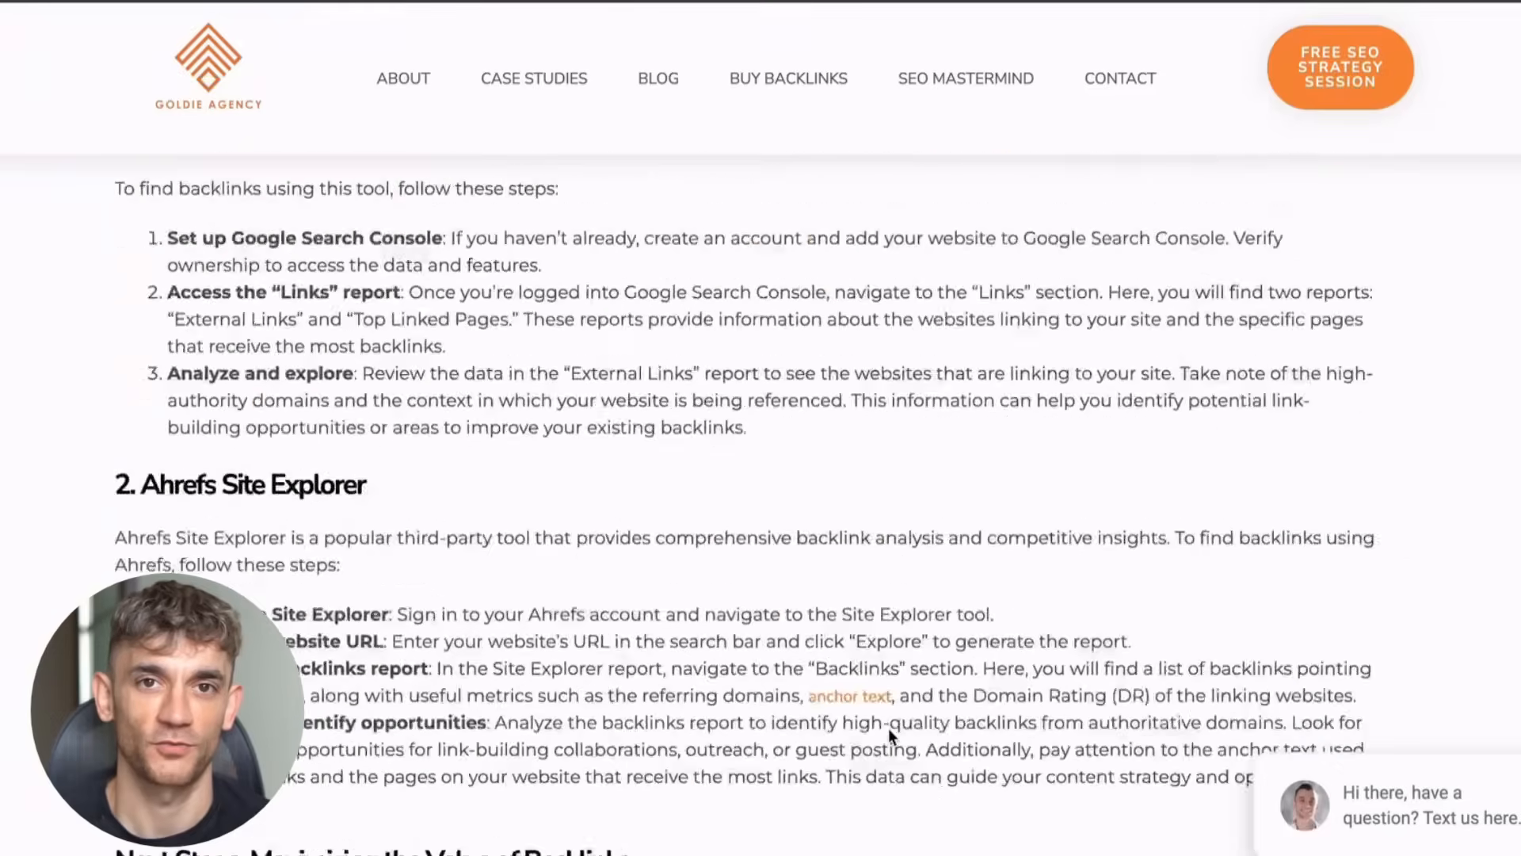
scroll(down, 3)
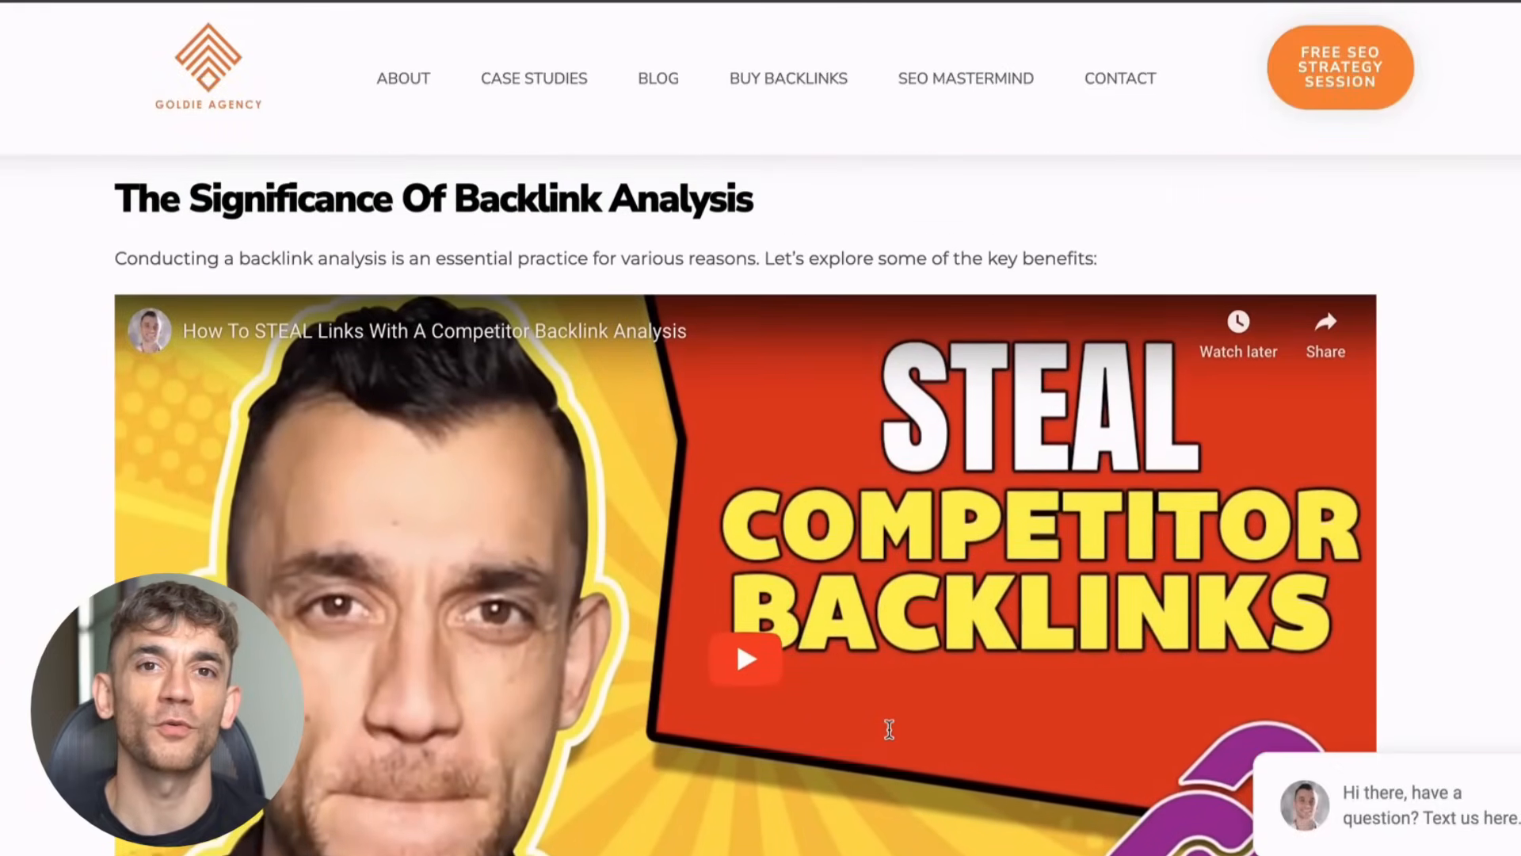
scroll(down, 3)
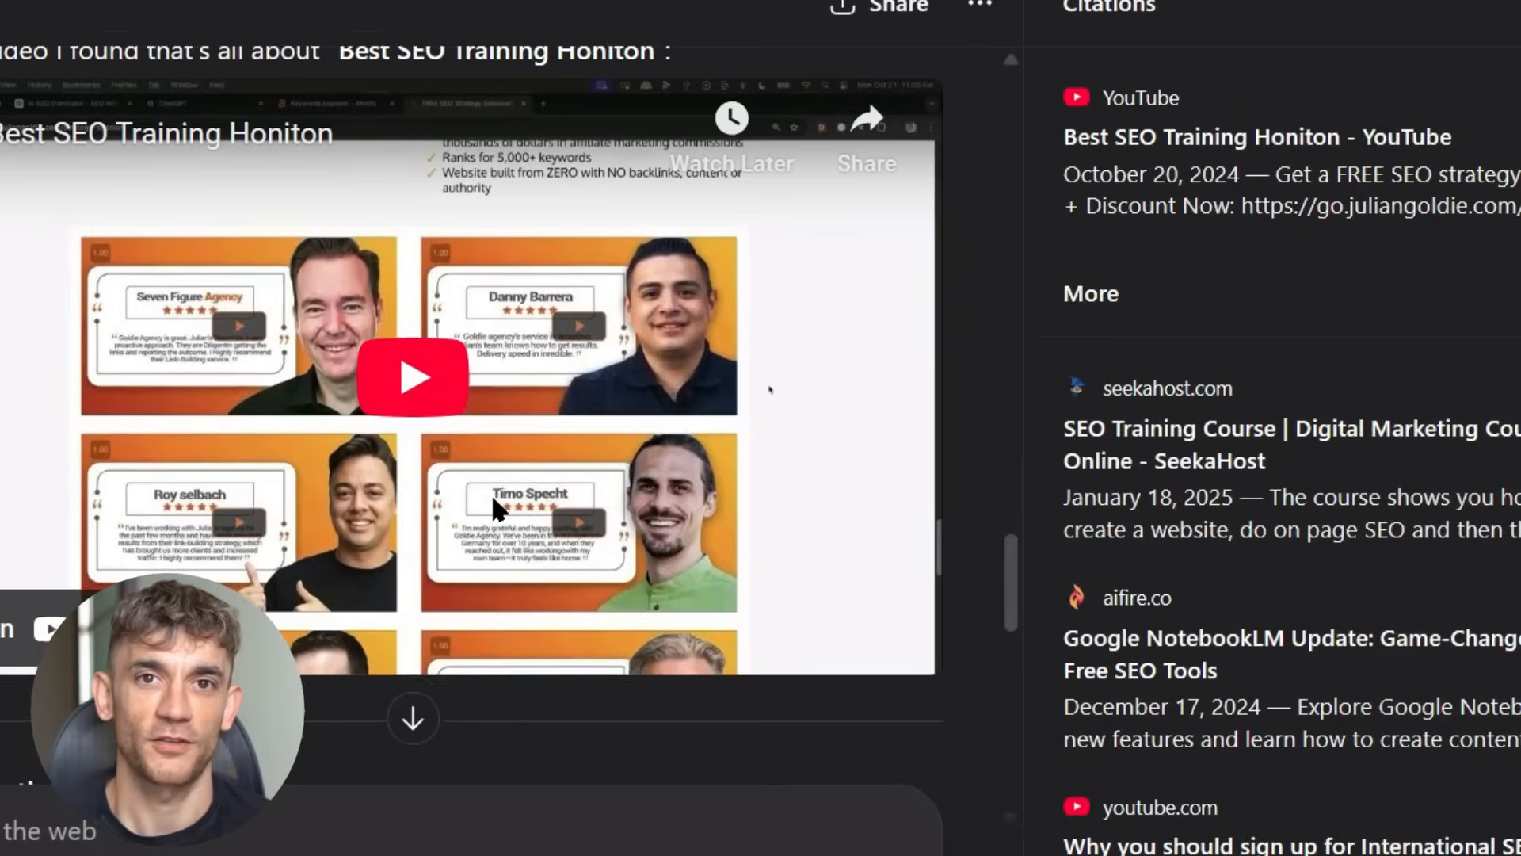
Step: Play the cited Best SEO Training Honiton video embedded in the ChatGPT answer
click(412, 377)
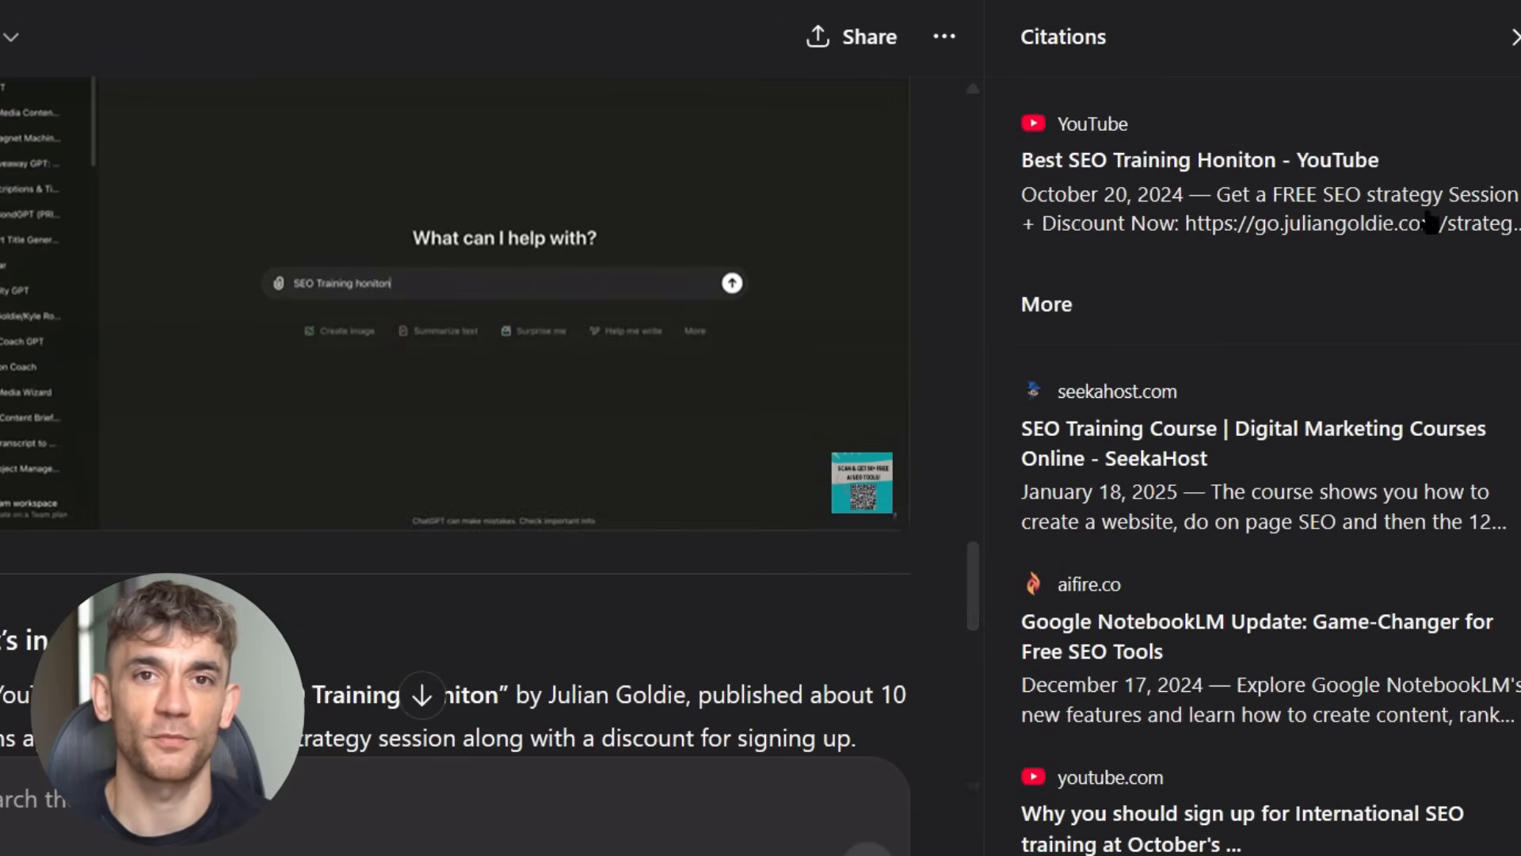
click(730, 283)
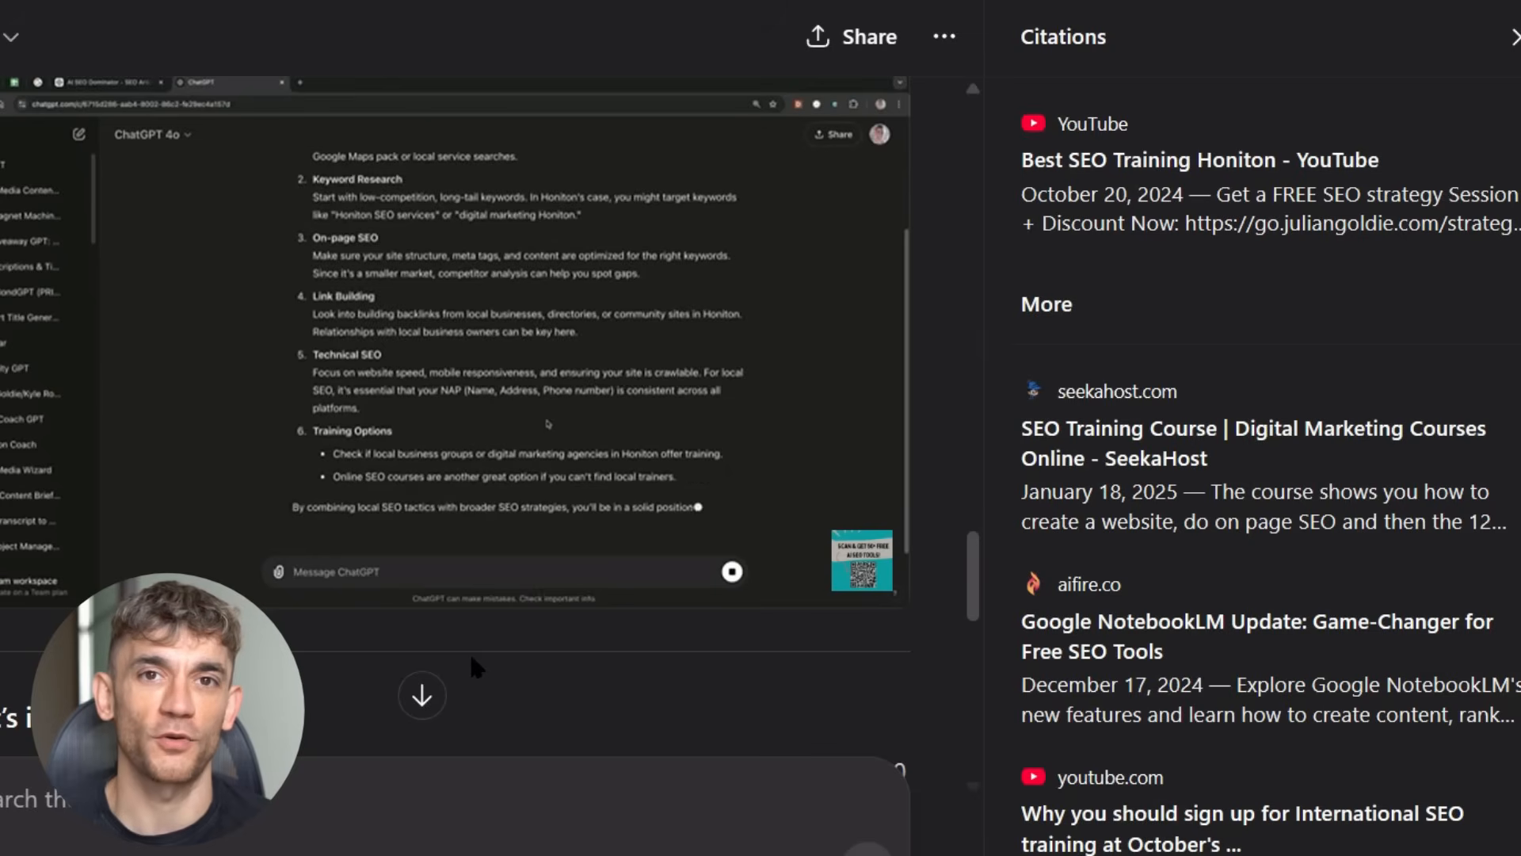
text(What)
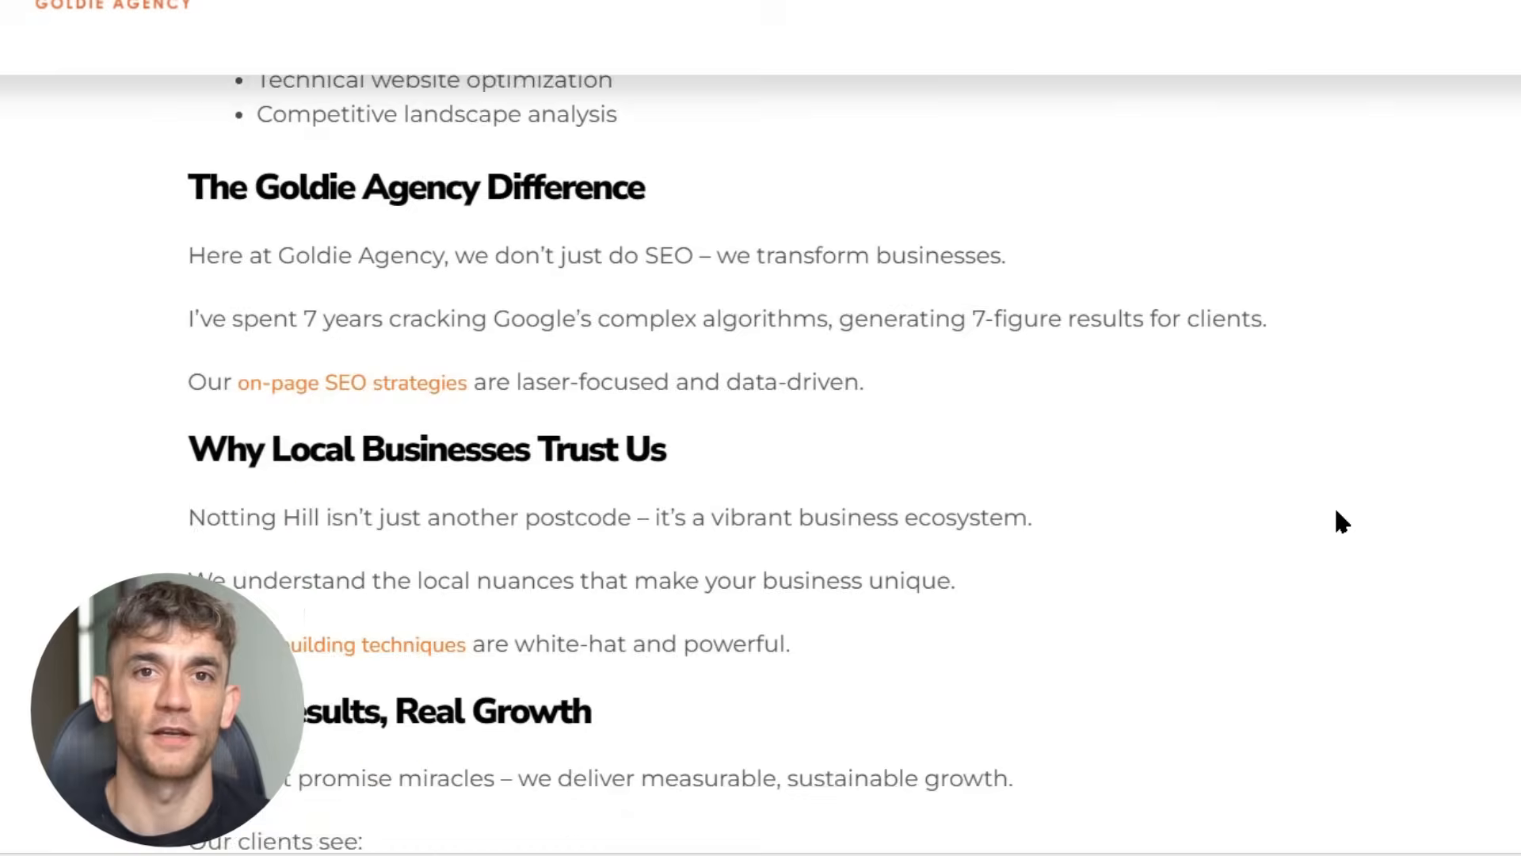
Step: Scroll the Notting Hill SEO agency page down to its SEO Investment vs. Cost and FAQ sections
scroll(down, 3)
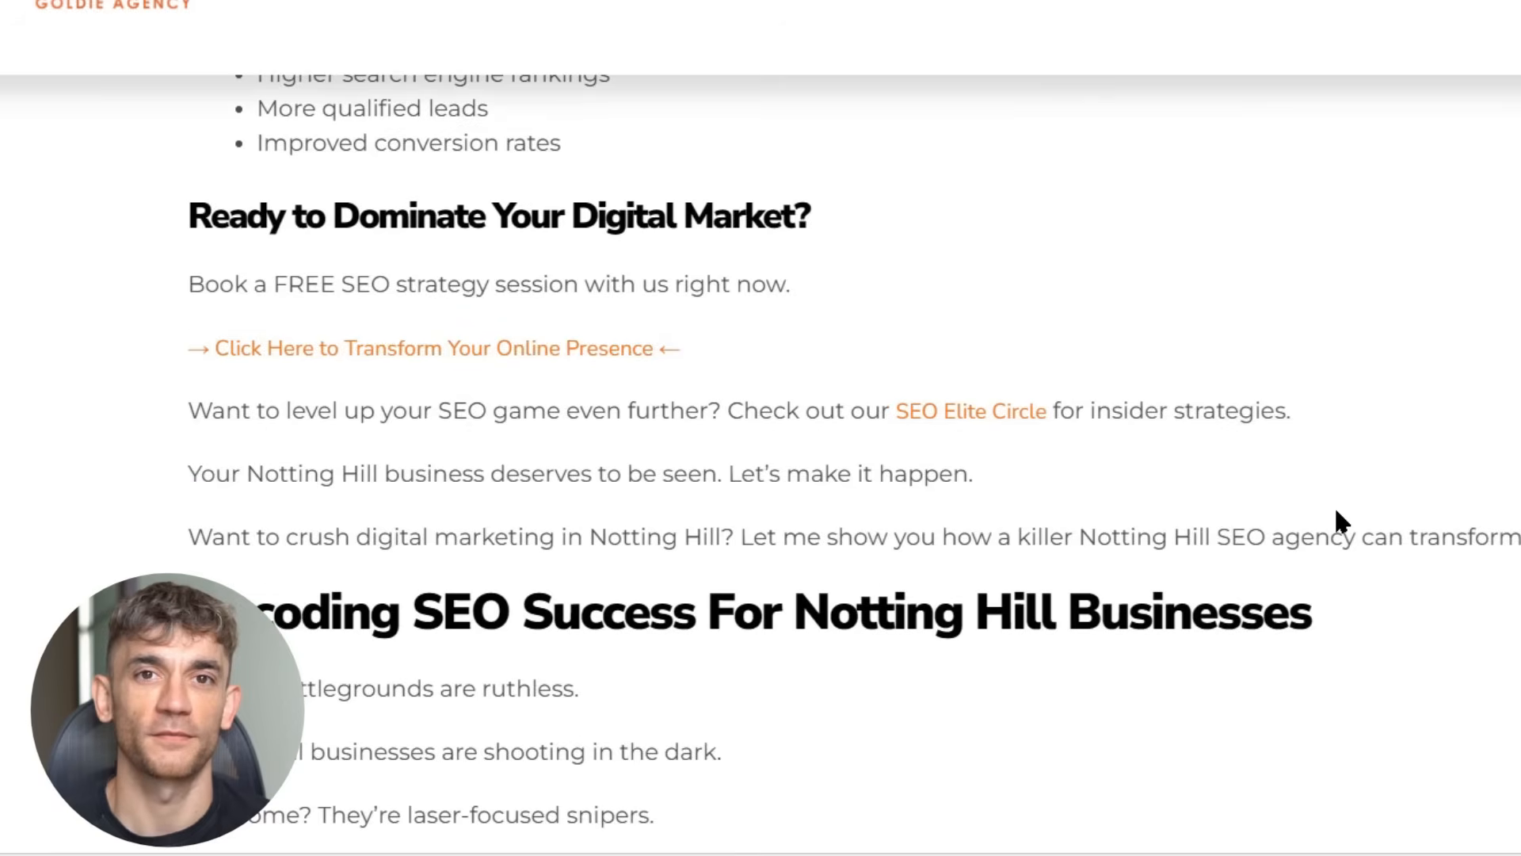
scroll(down, 3)
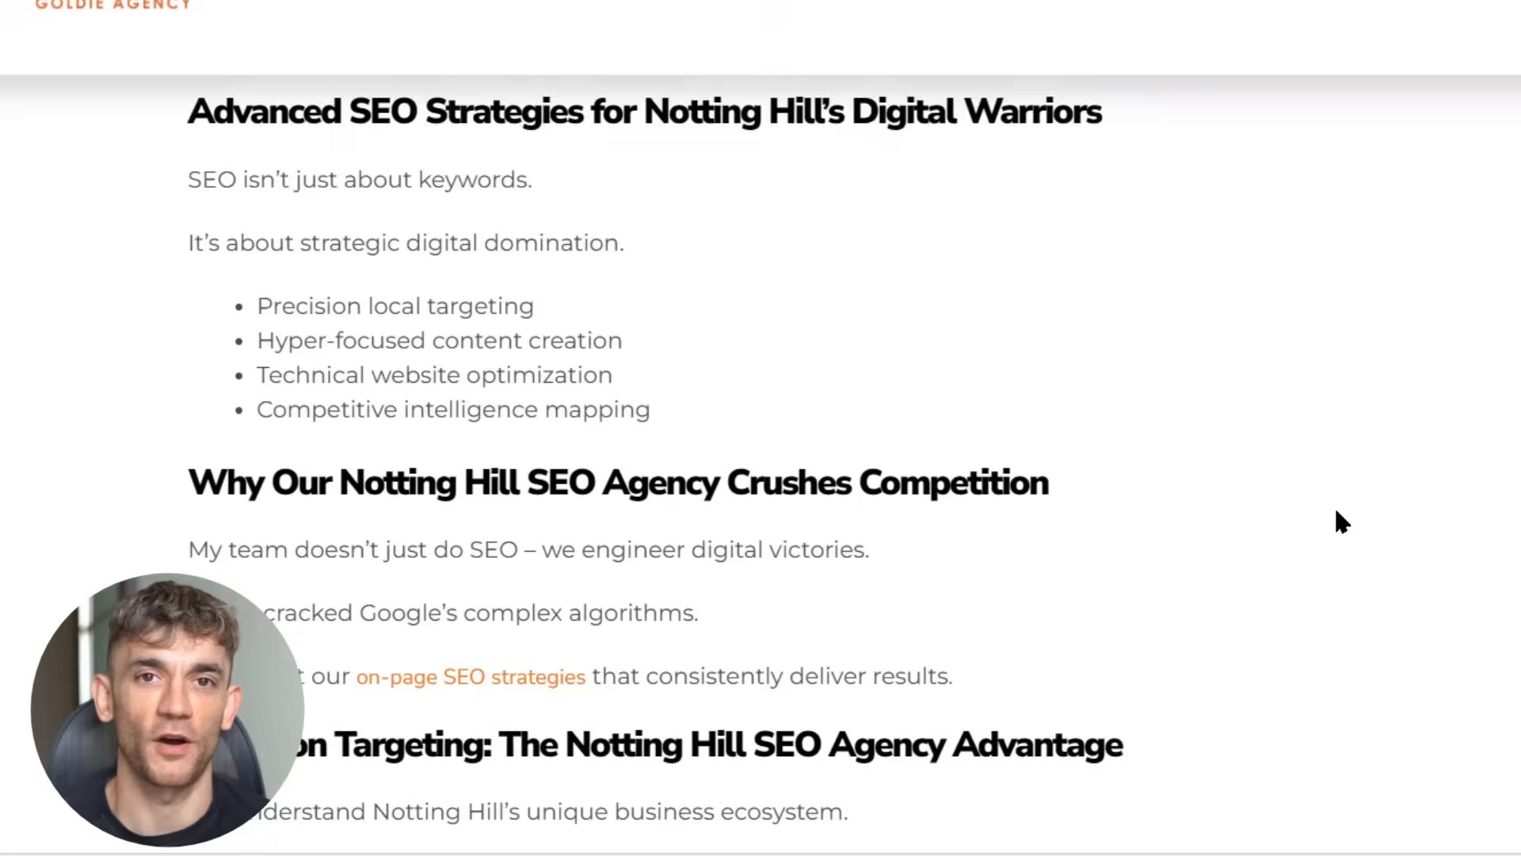
scroll(down, 3)
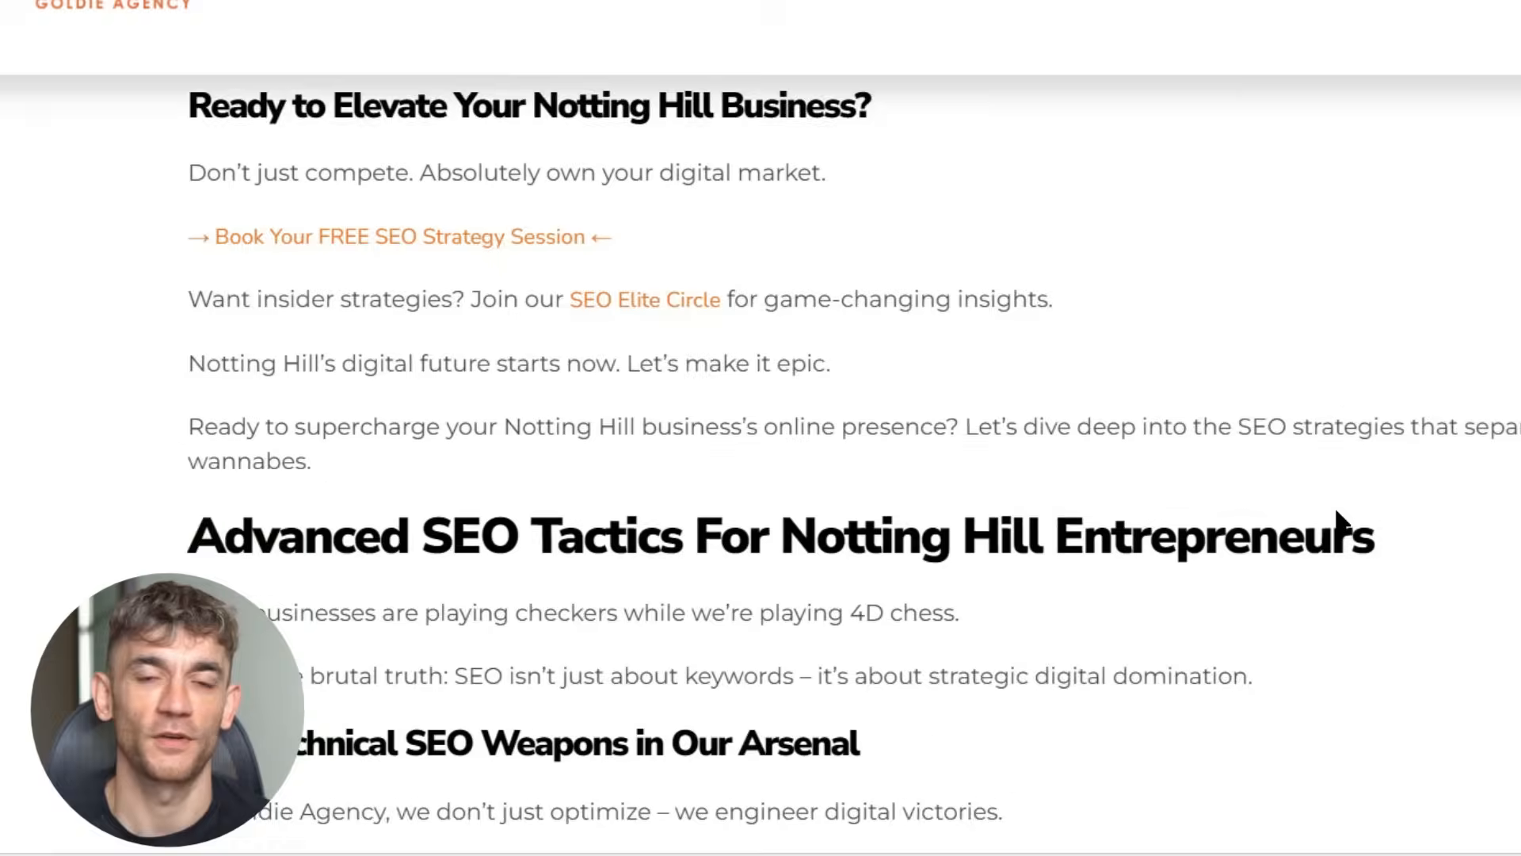
scroll(down, 3)
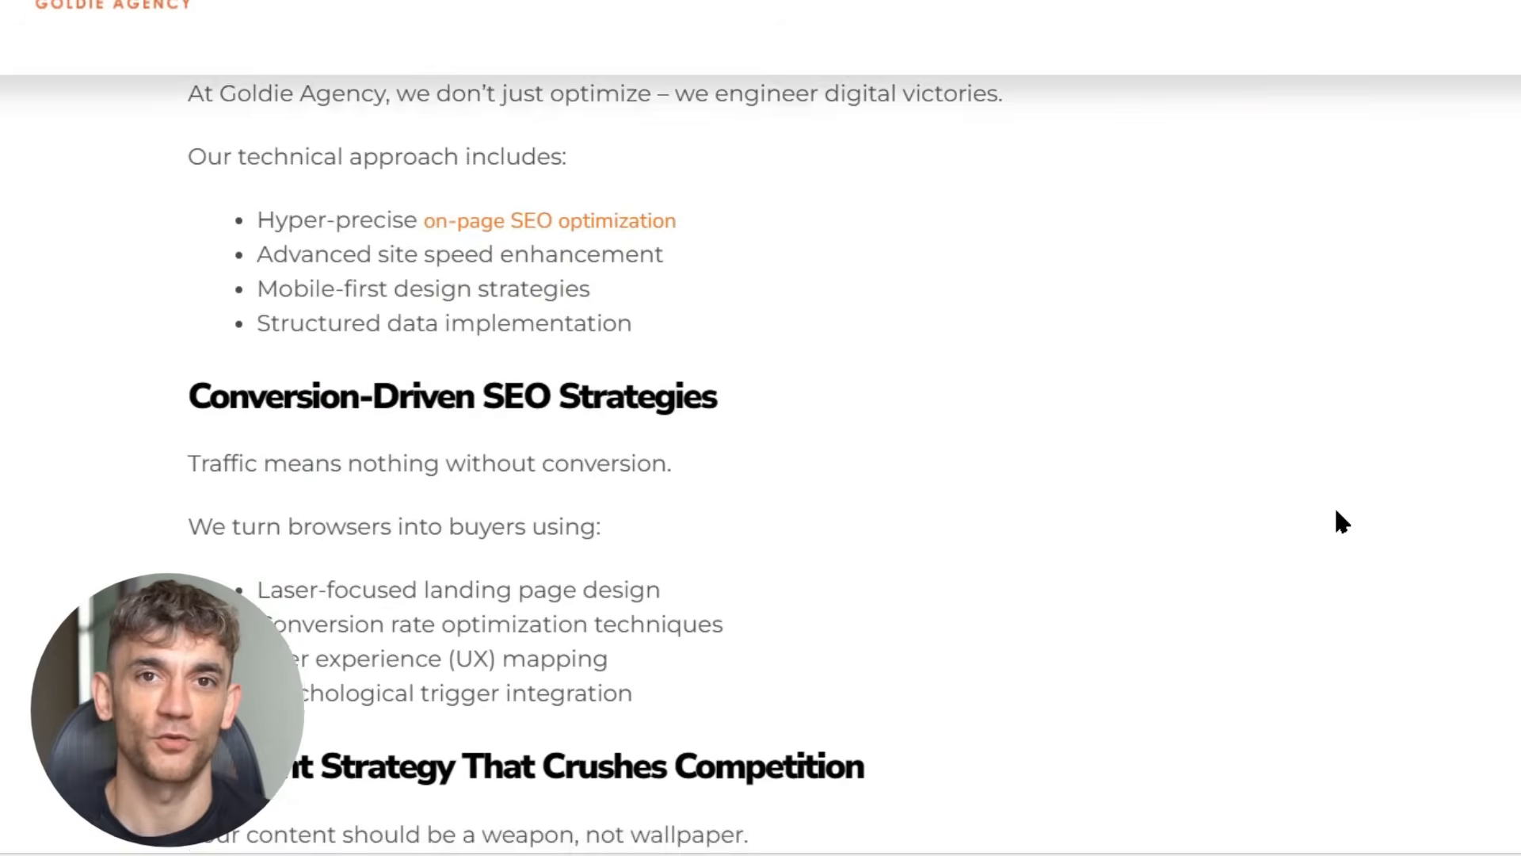
scroll(down, 3)
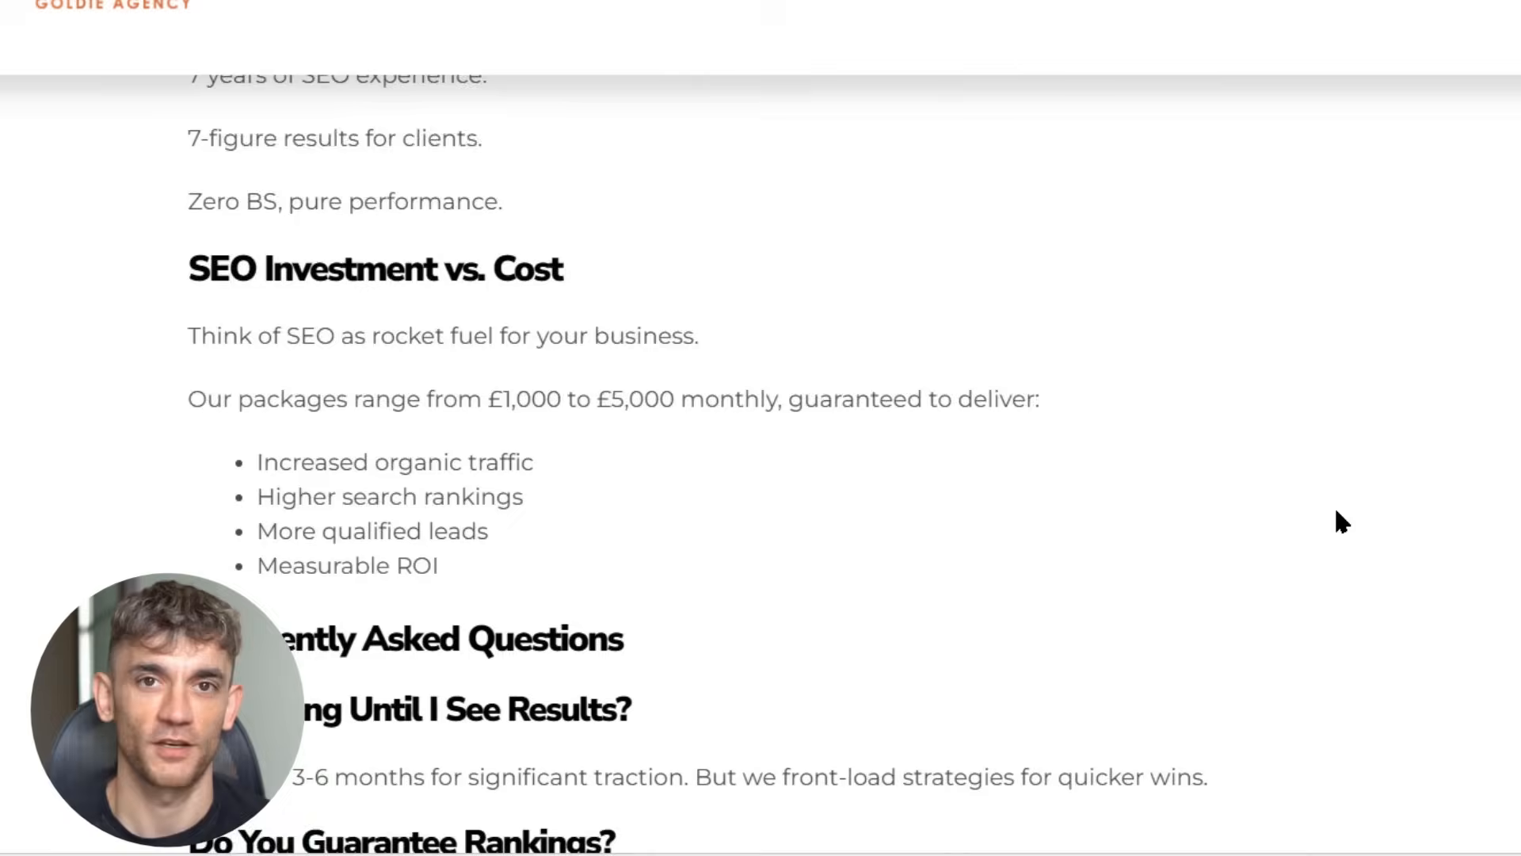
scroll(down, 3)
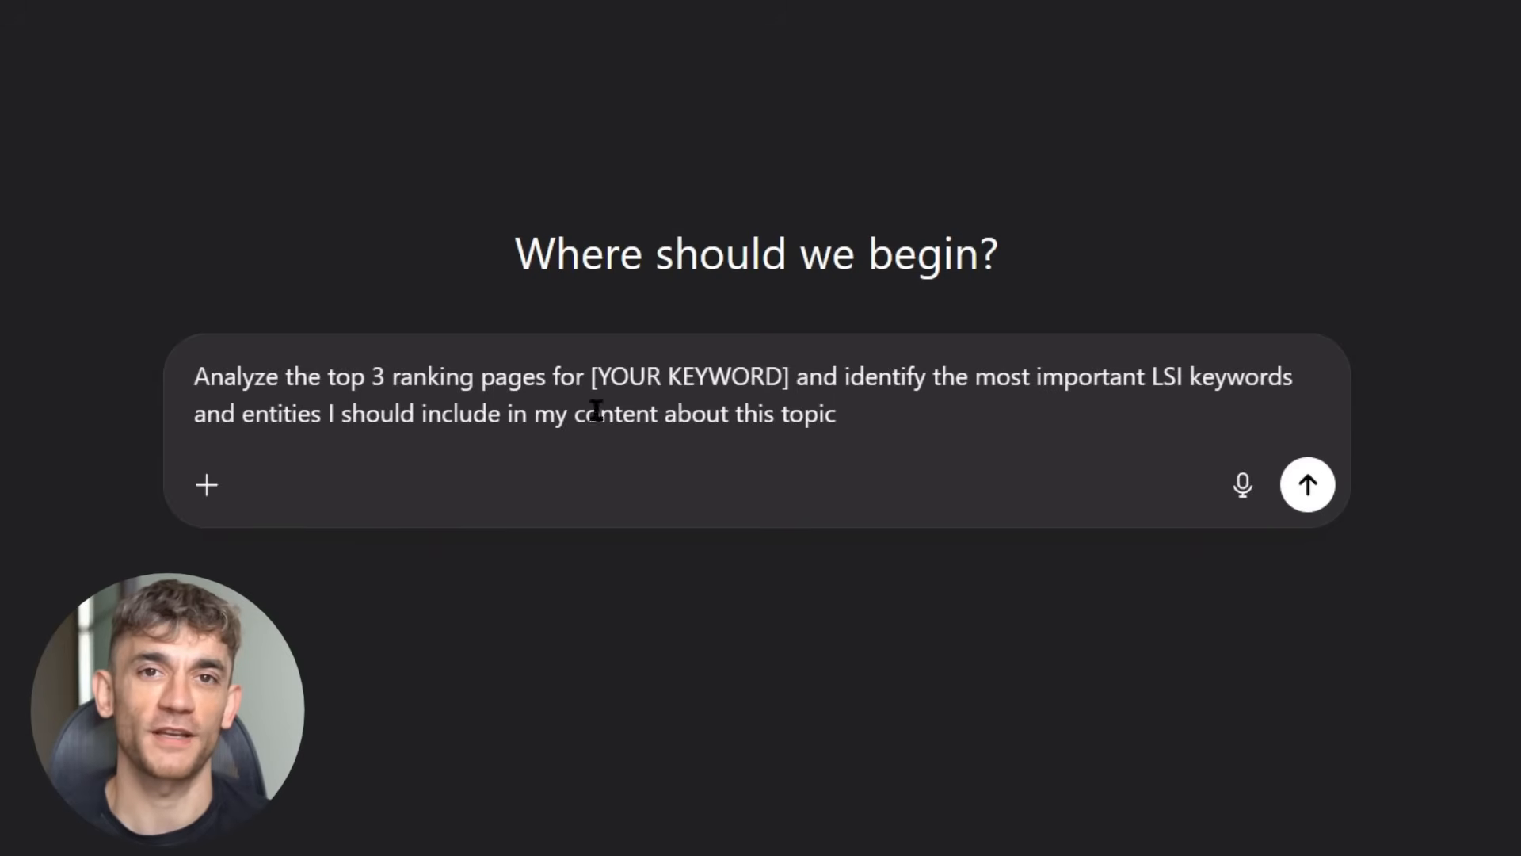
Step: Replace [YOUR KEYWORD] with 'SEO Training Japan' in the LSI competitor-analysis prompt and send it
double_click(688, 377)
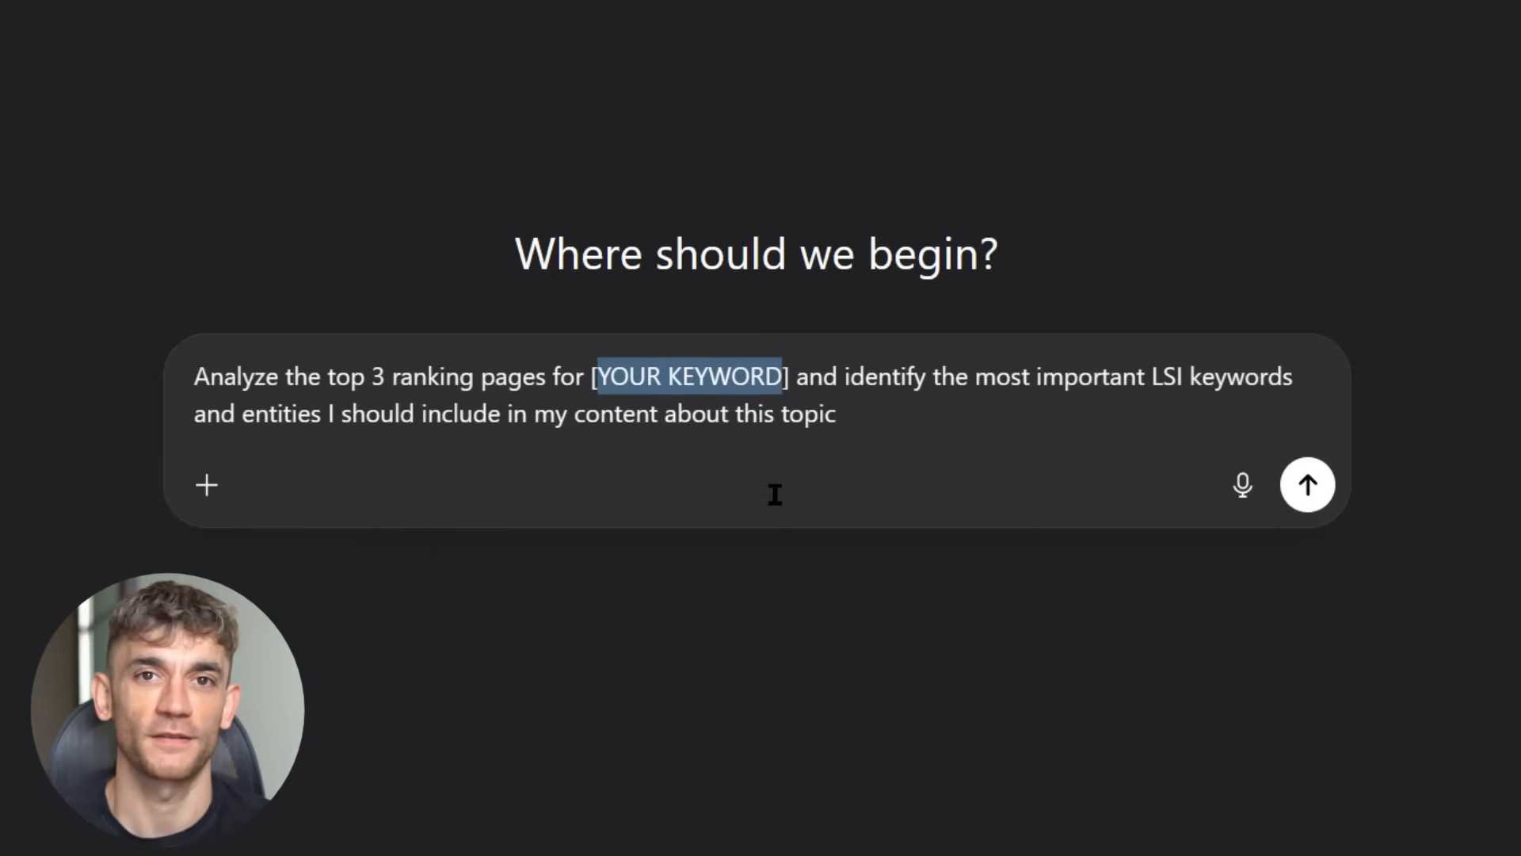
text(SE)
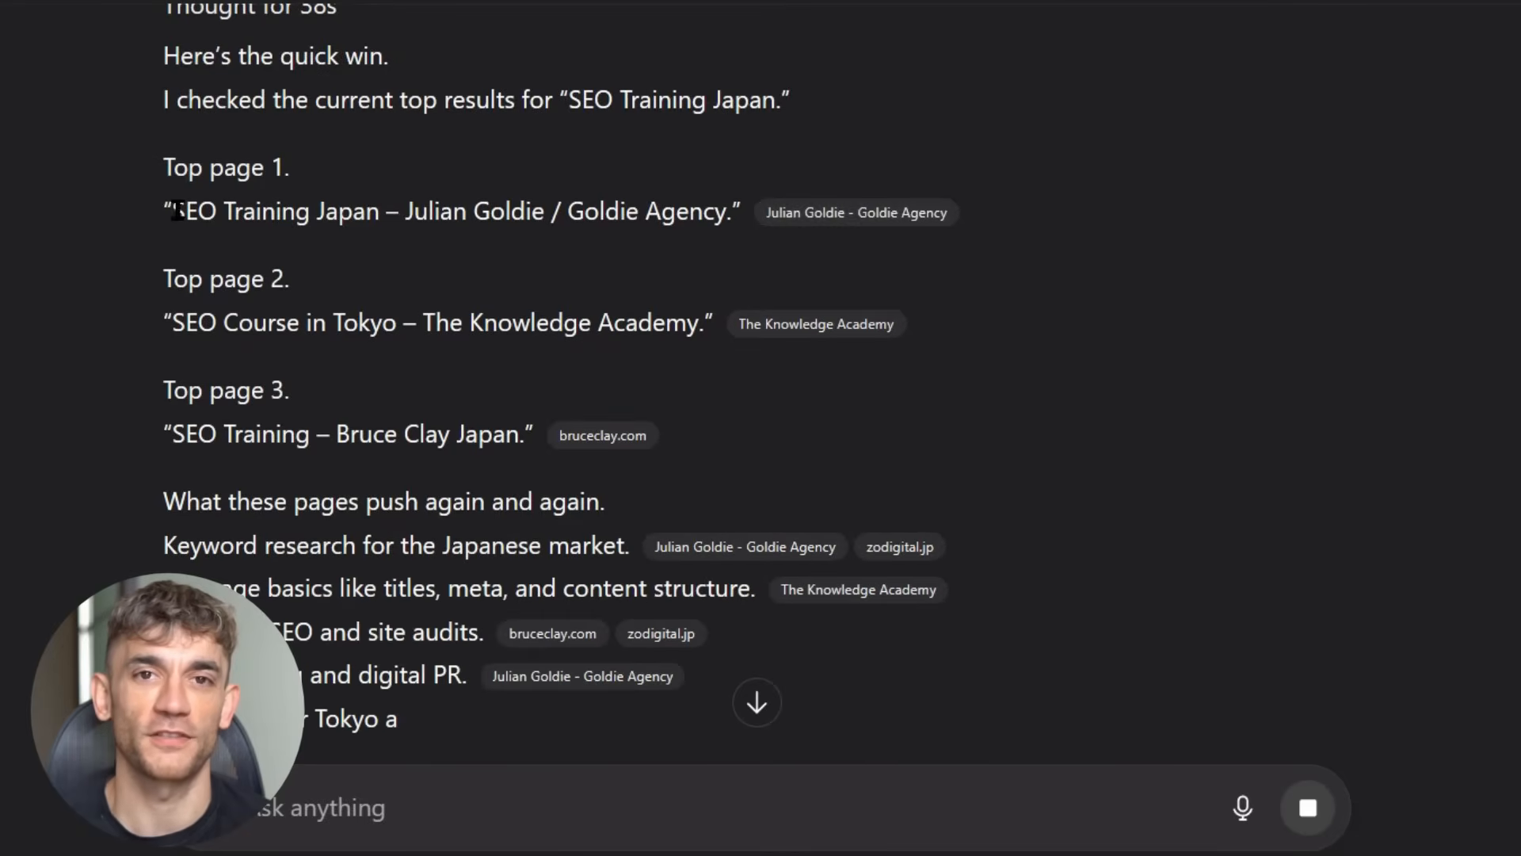
Step: Read the SEO Training Japan answer and follow the Julian Goldie - Goldie Agency citation for top page 1
scroll(down, 3)
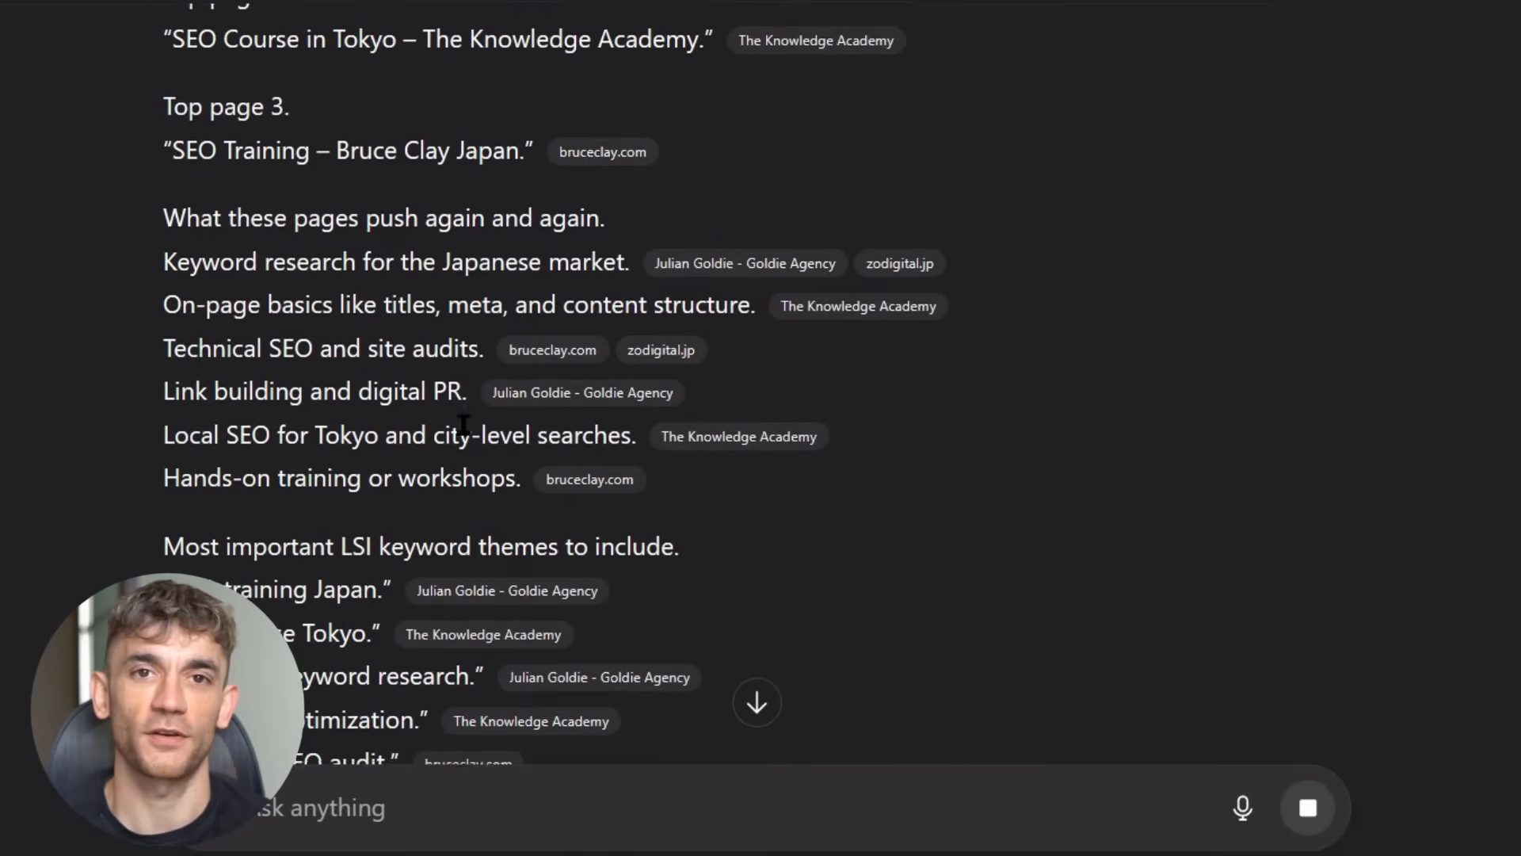
scroll(down, 3)
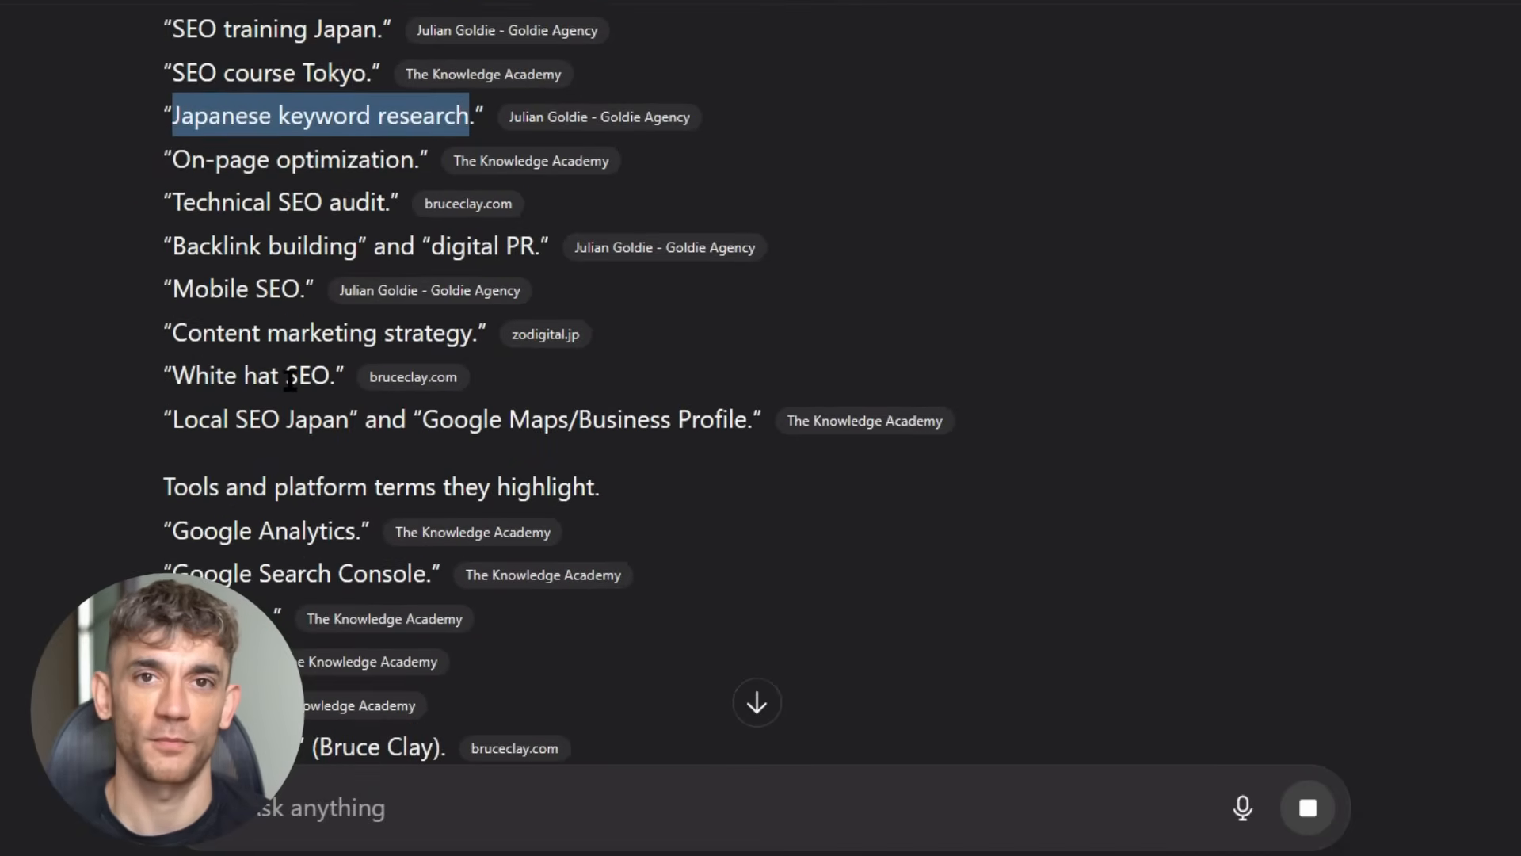
scroll(down, 3)
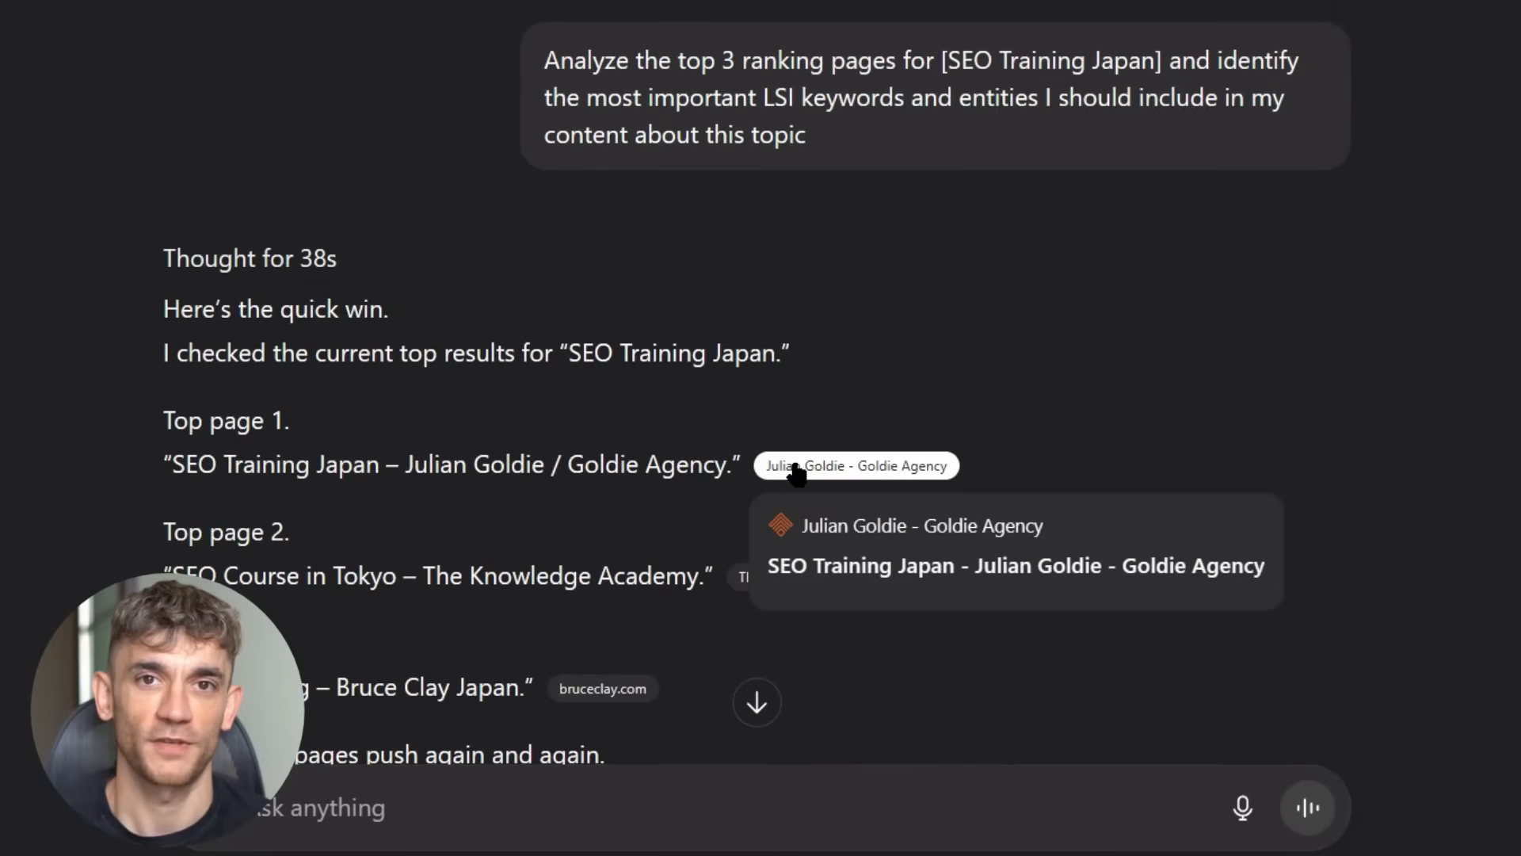
click(858, 466)
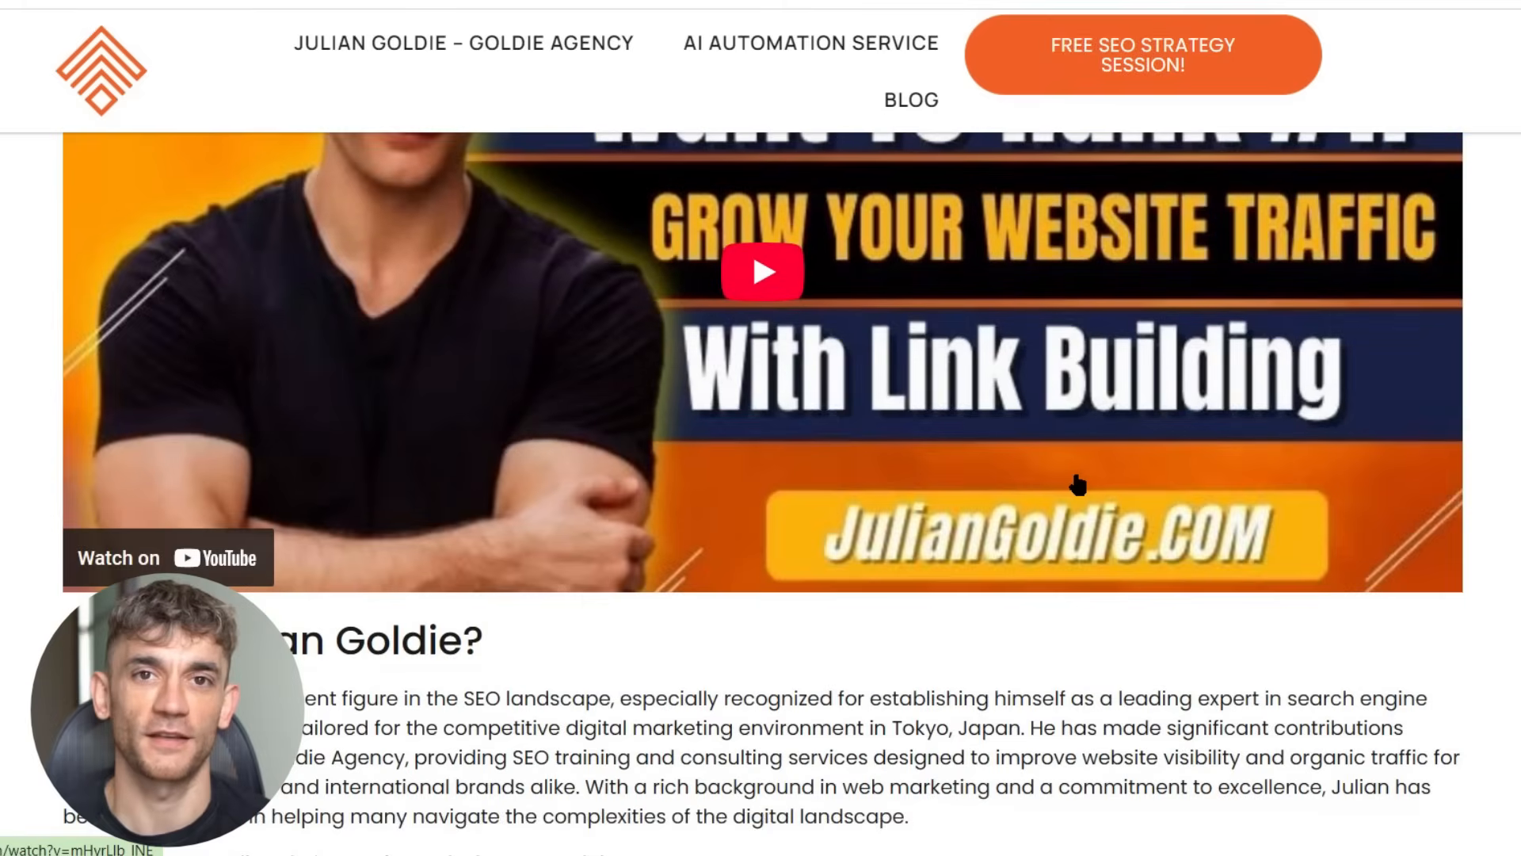
Step: Scroll through the cited Goldie Agency page, then return to the bodyweight article chat
scroll(down, 3)
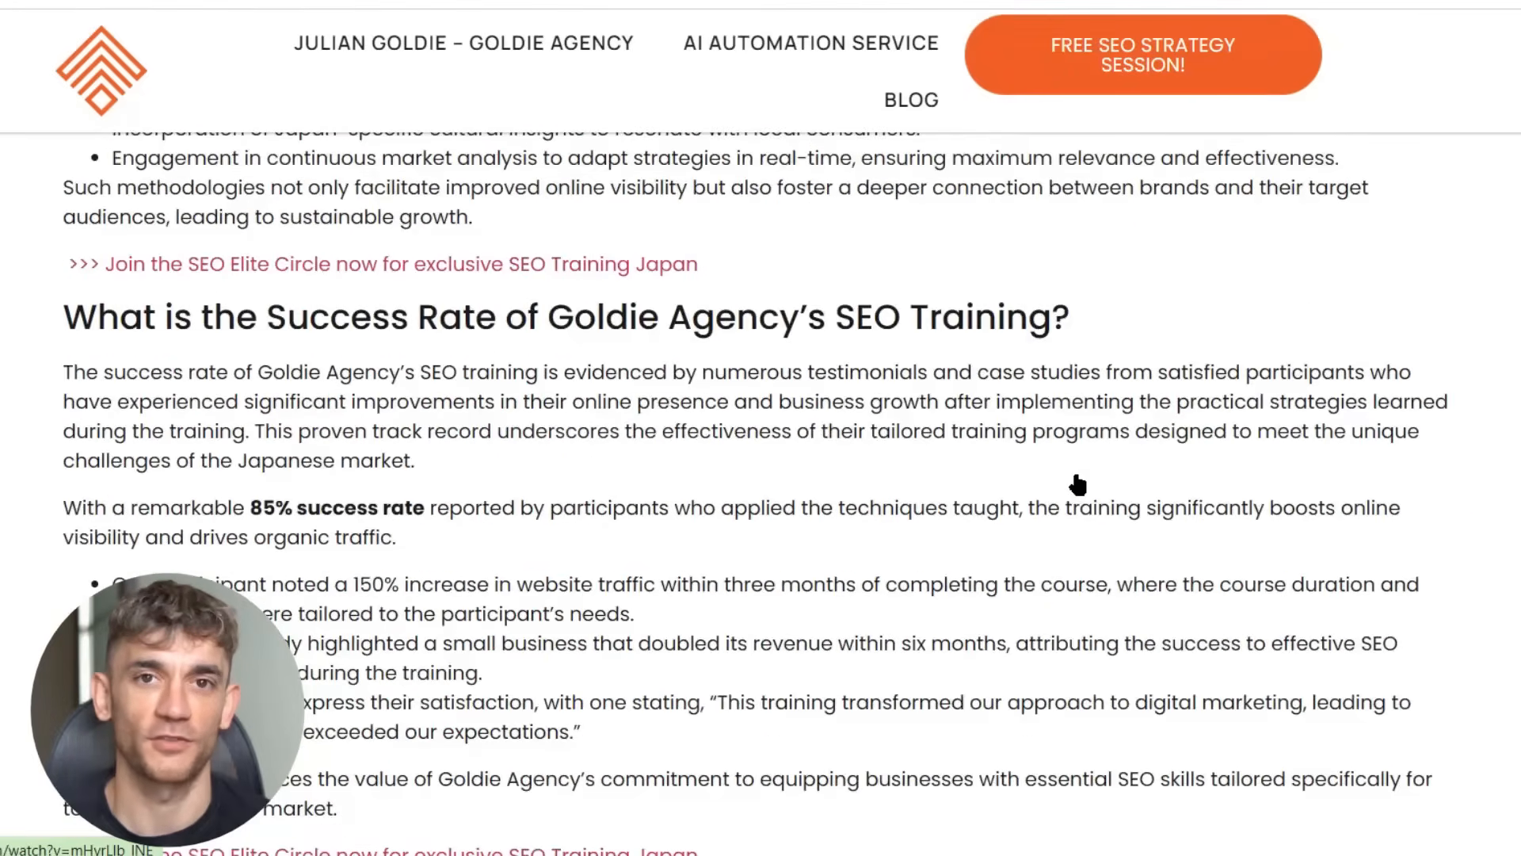
scroll(down, 3)
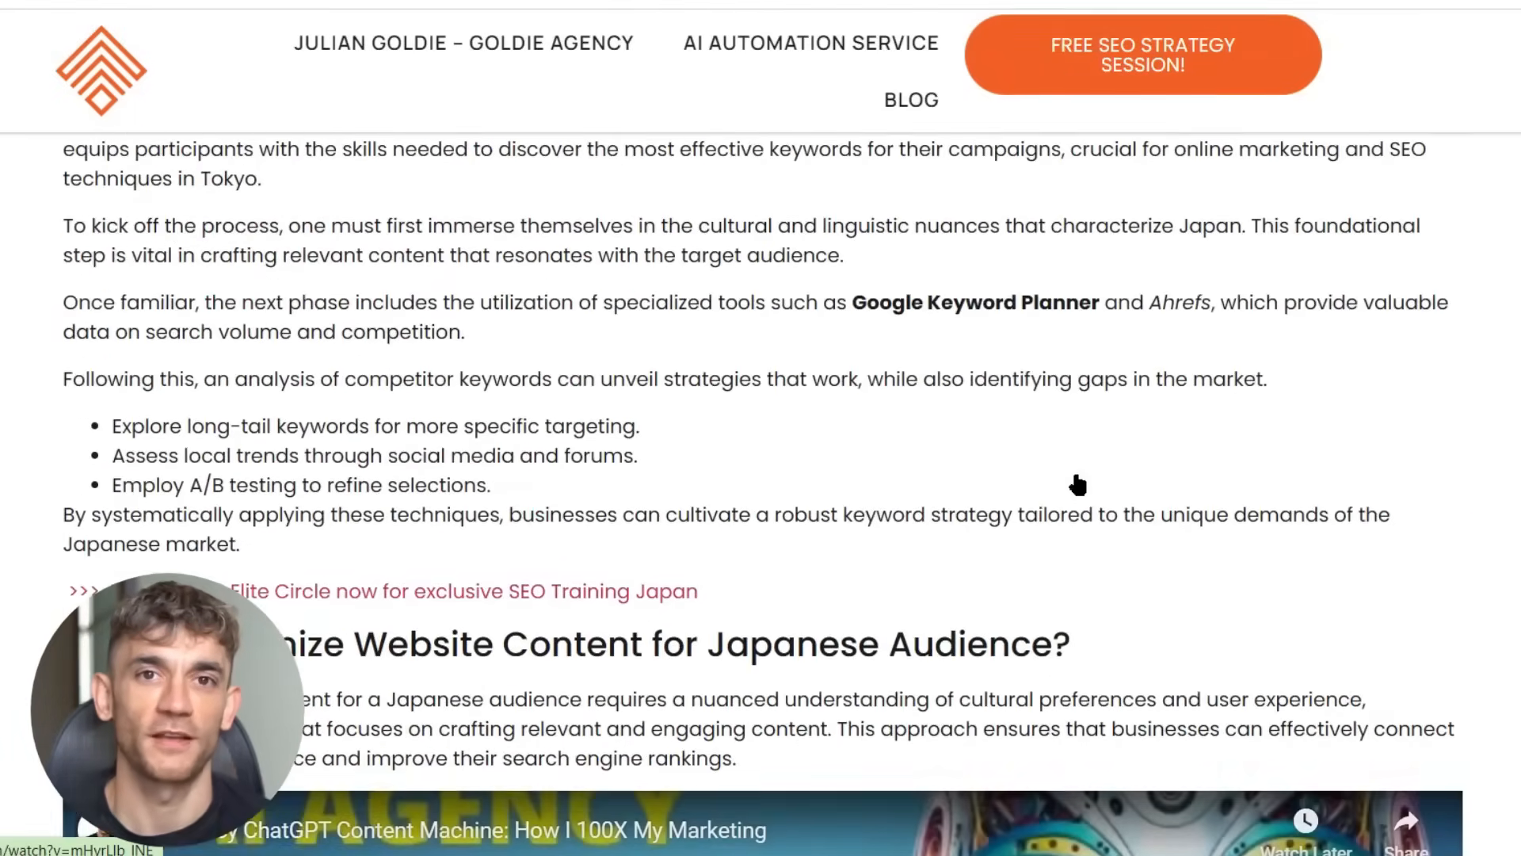
scroll(down, 3)
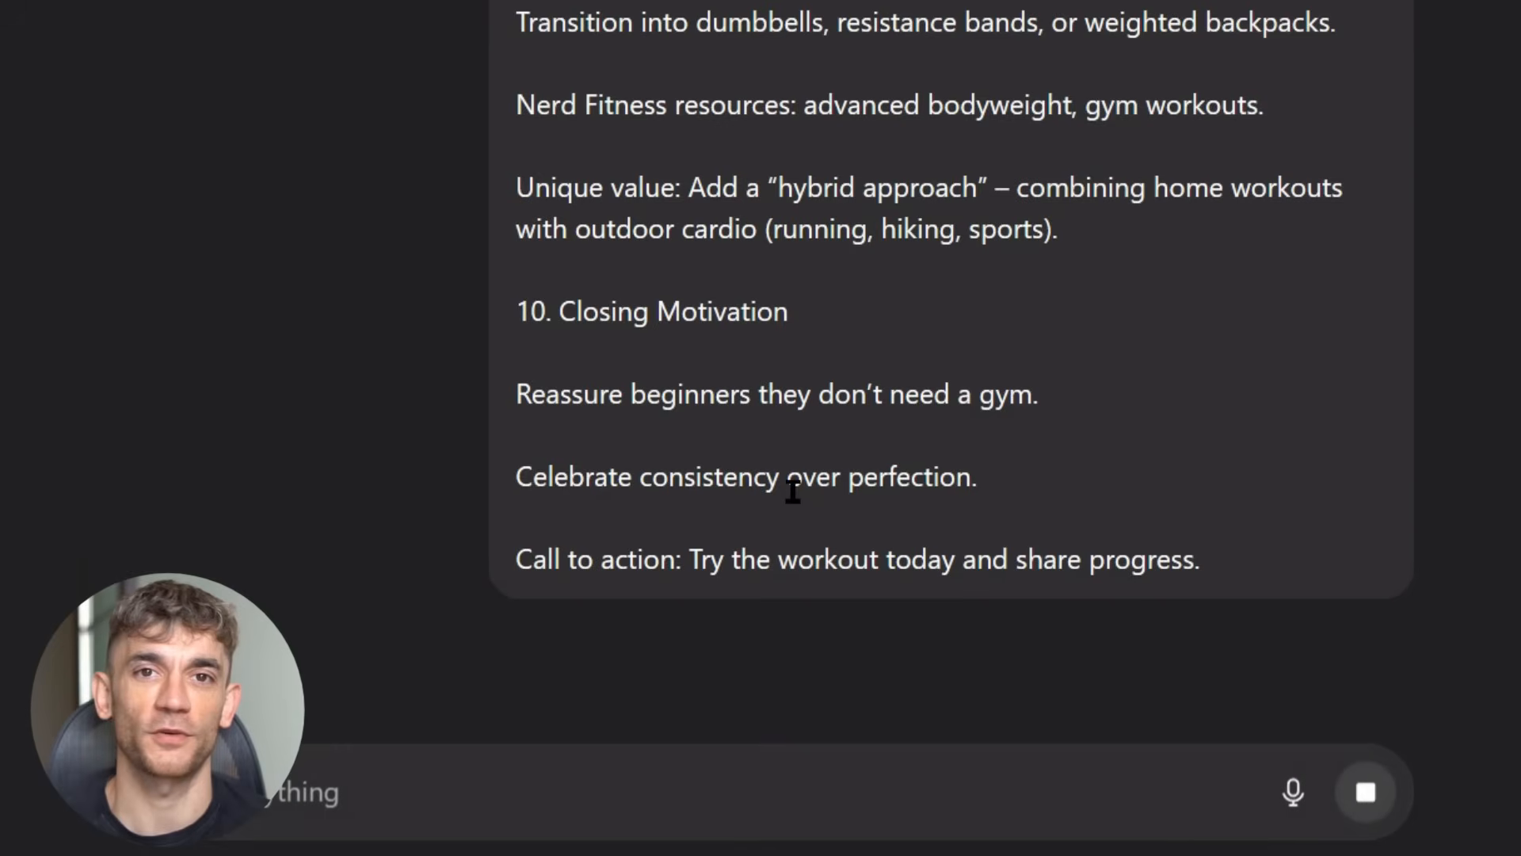
scroll(down, 3)
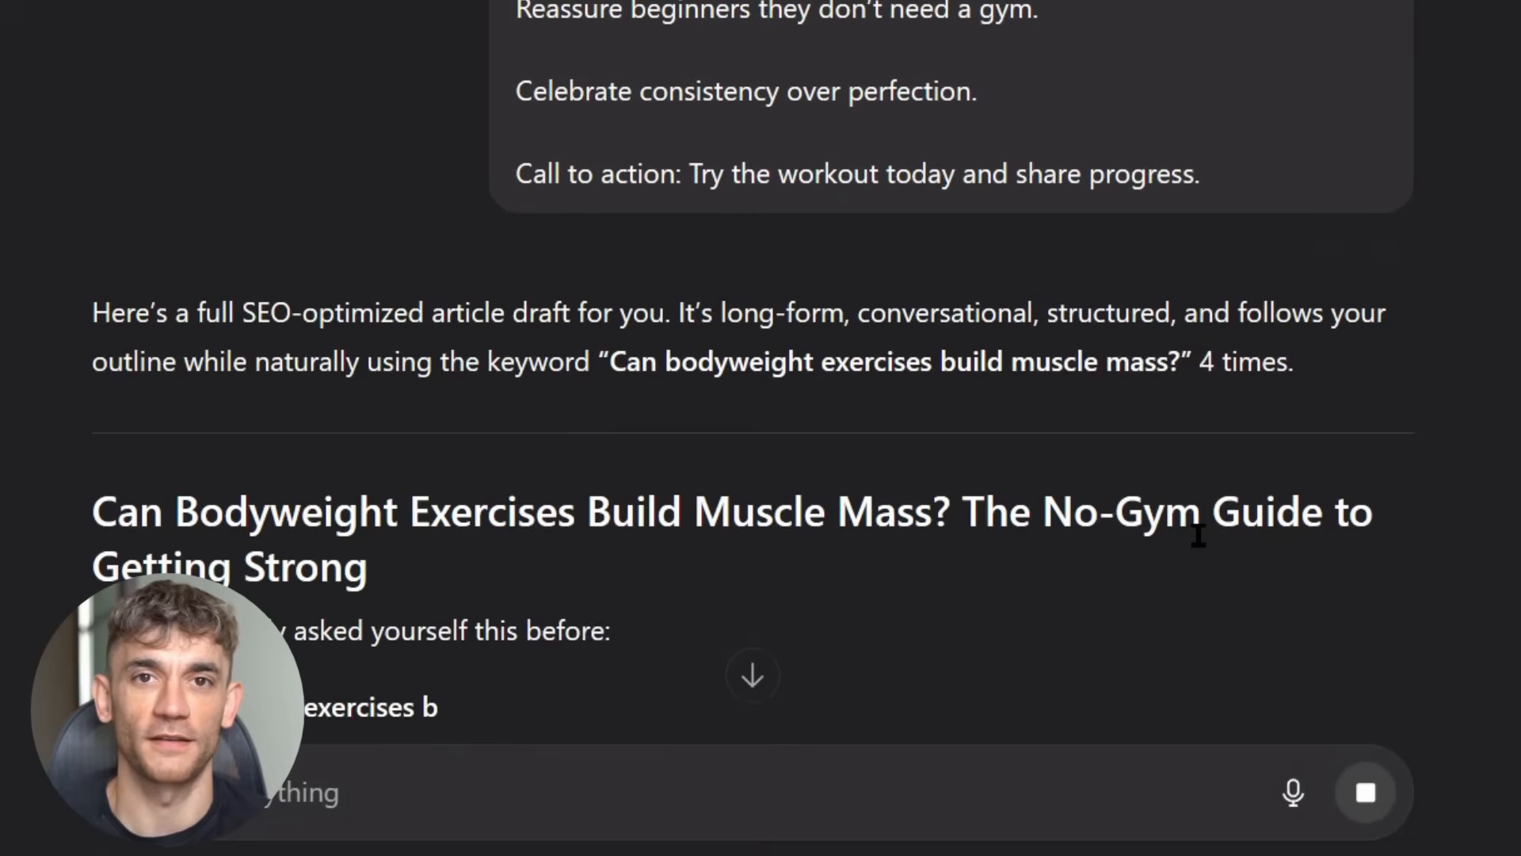
scroll(down, 3)
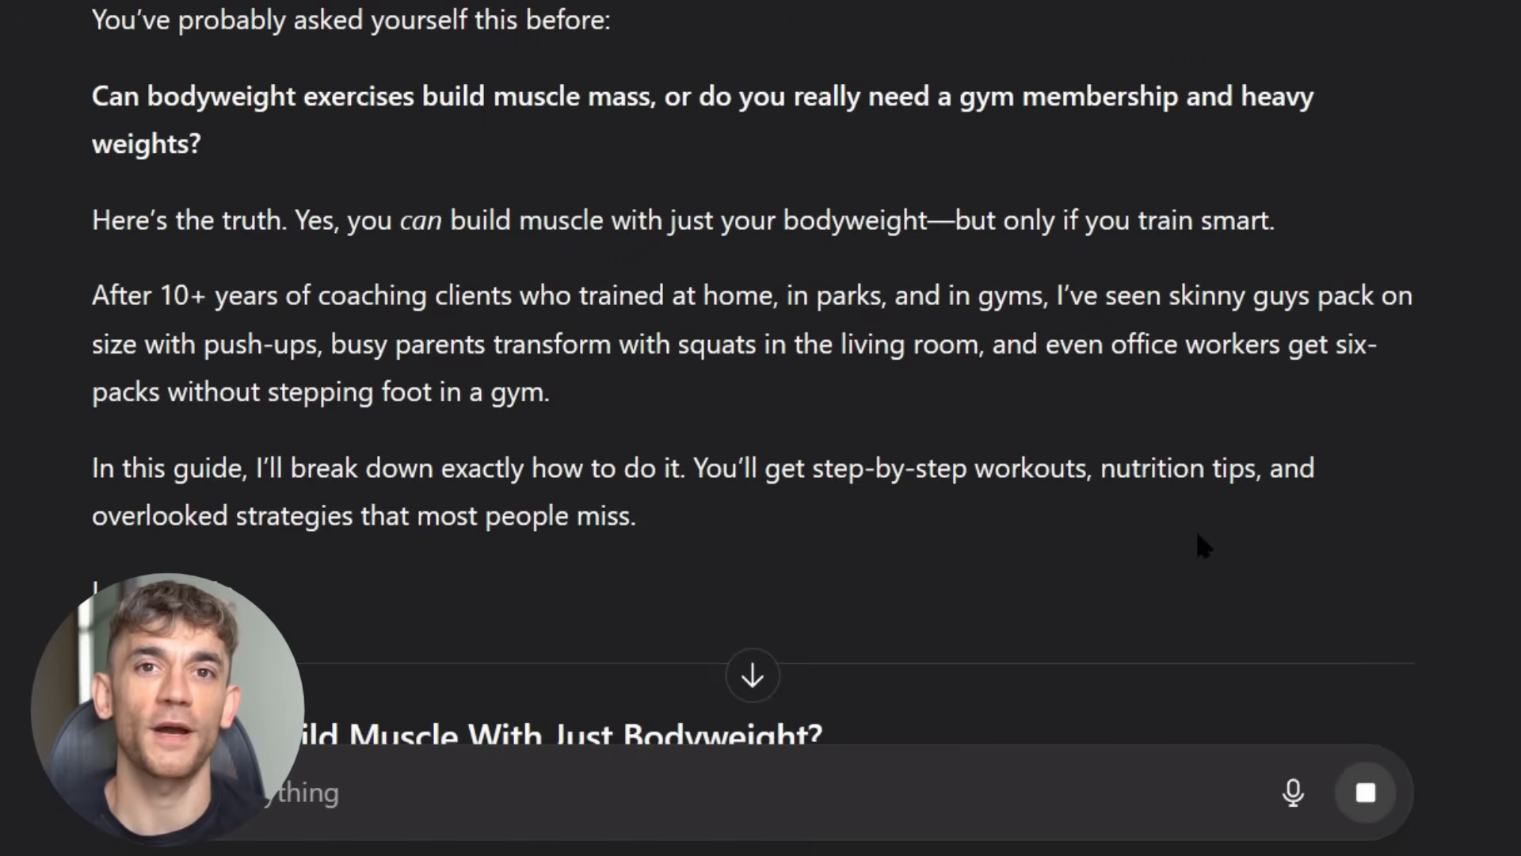
Step: Scroll the bodyweight article past the introduction into section 1, Can You Build Muscle With Just Bodyweight?
scroll(down, 3)
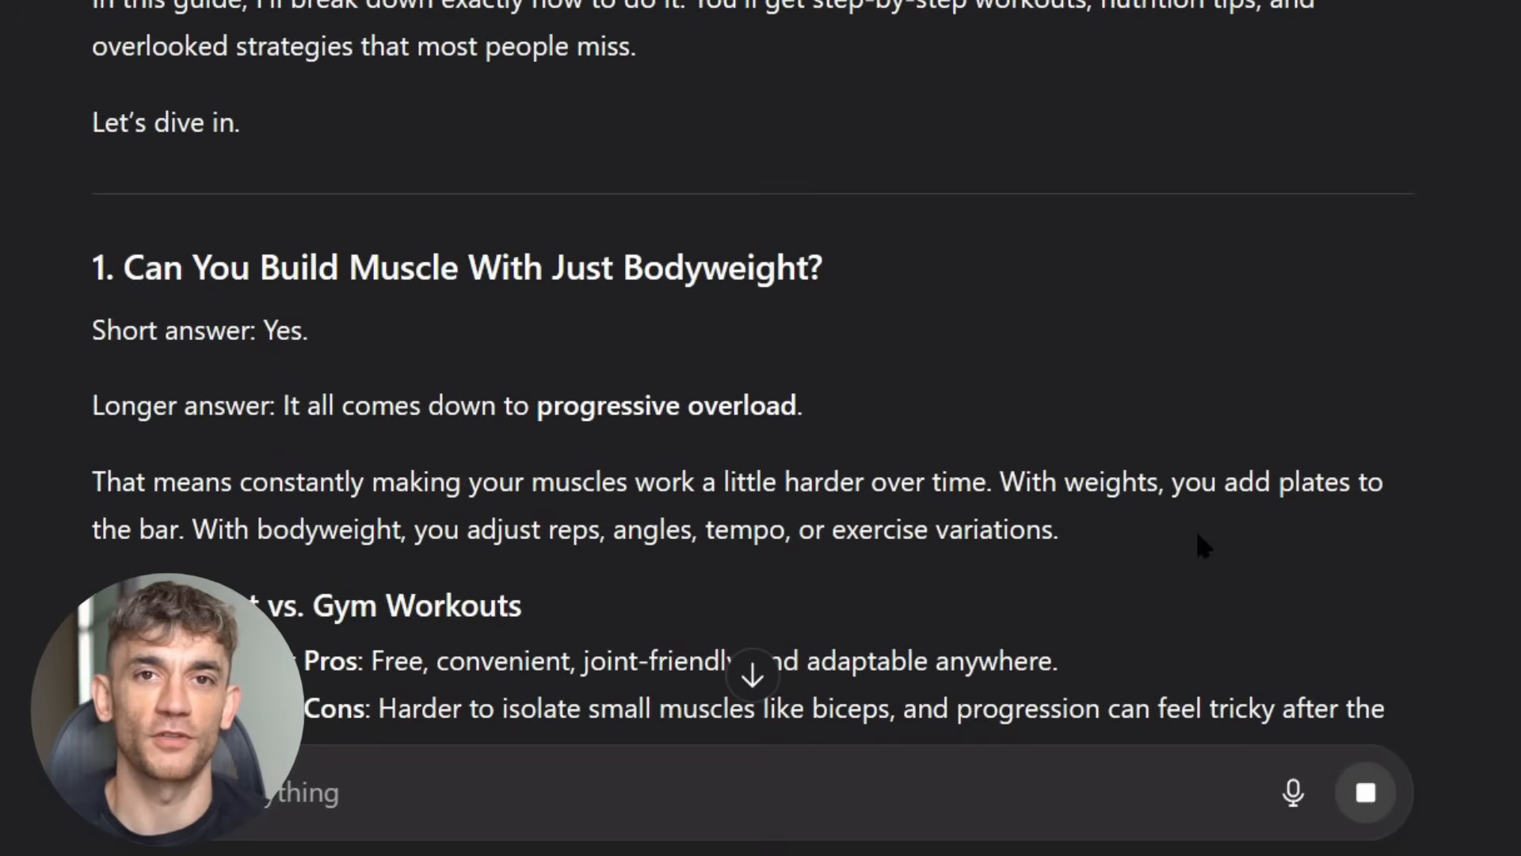
scroll(down, 3)
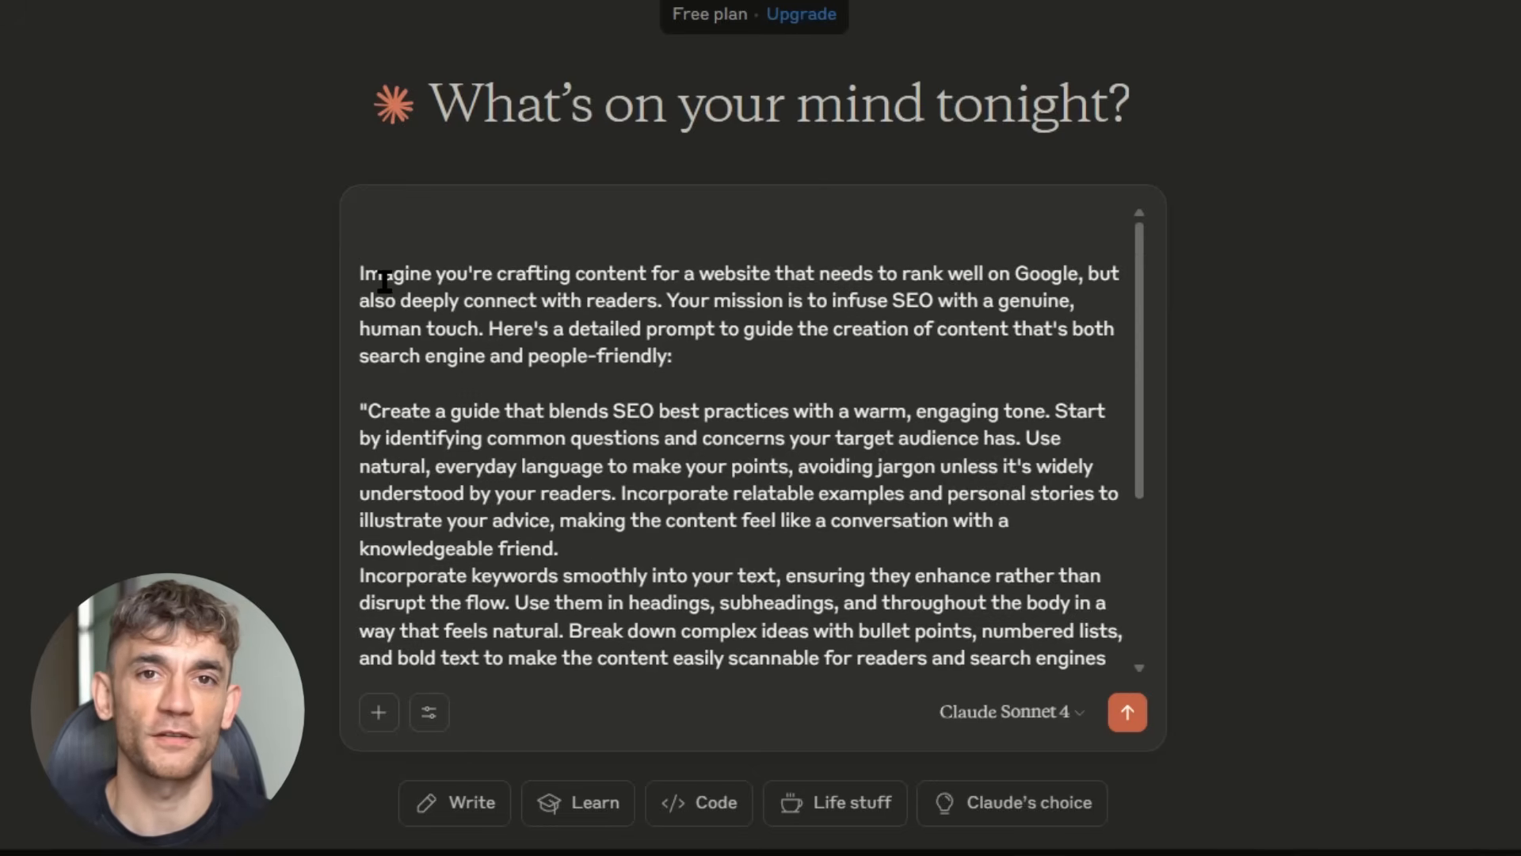
Step: Add 'Keyword: Can cat eats bananas?' to the pasted SEO prompt and send it to Claude
text(Keyword =)
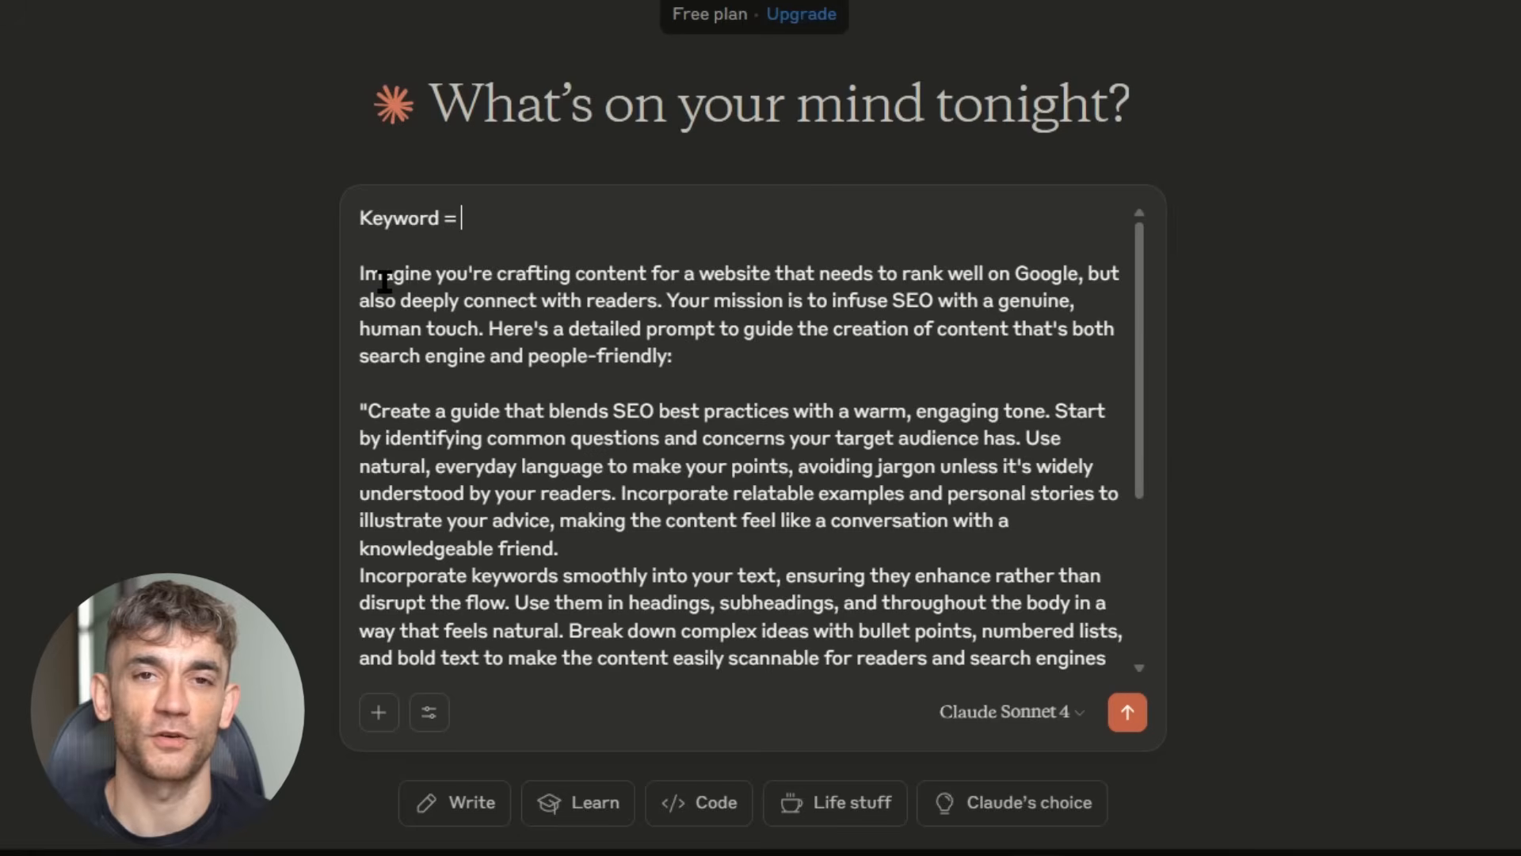
text(Can cat)
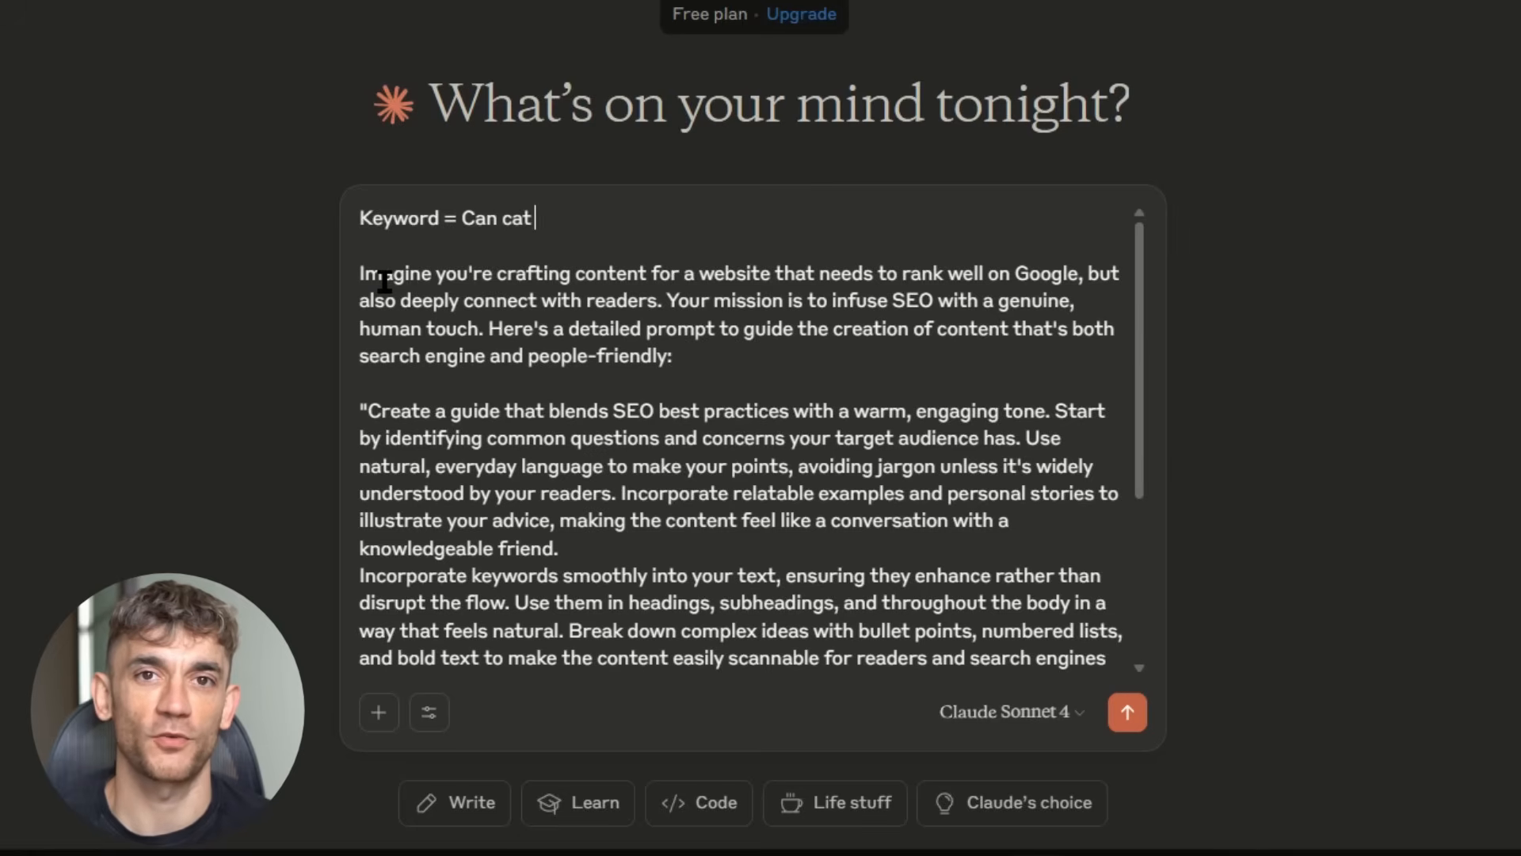
text(eats ba)
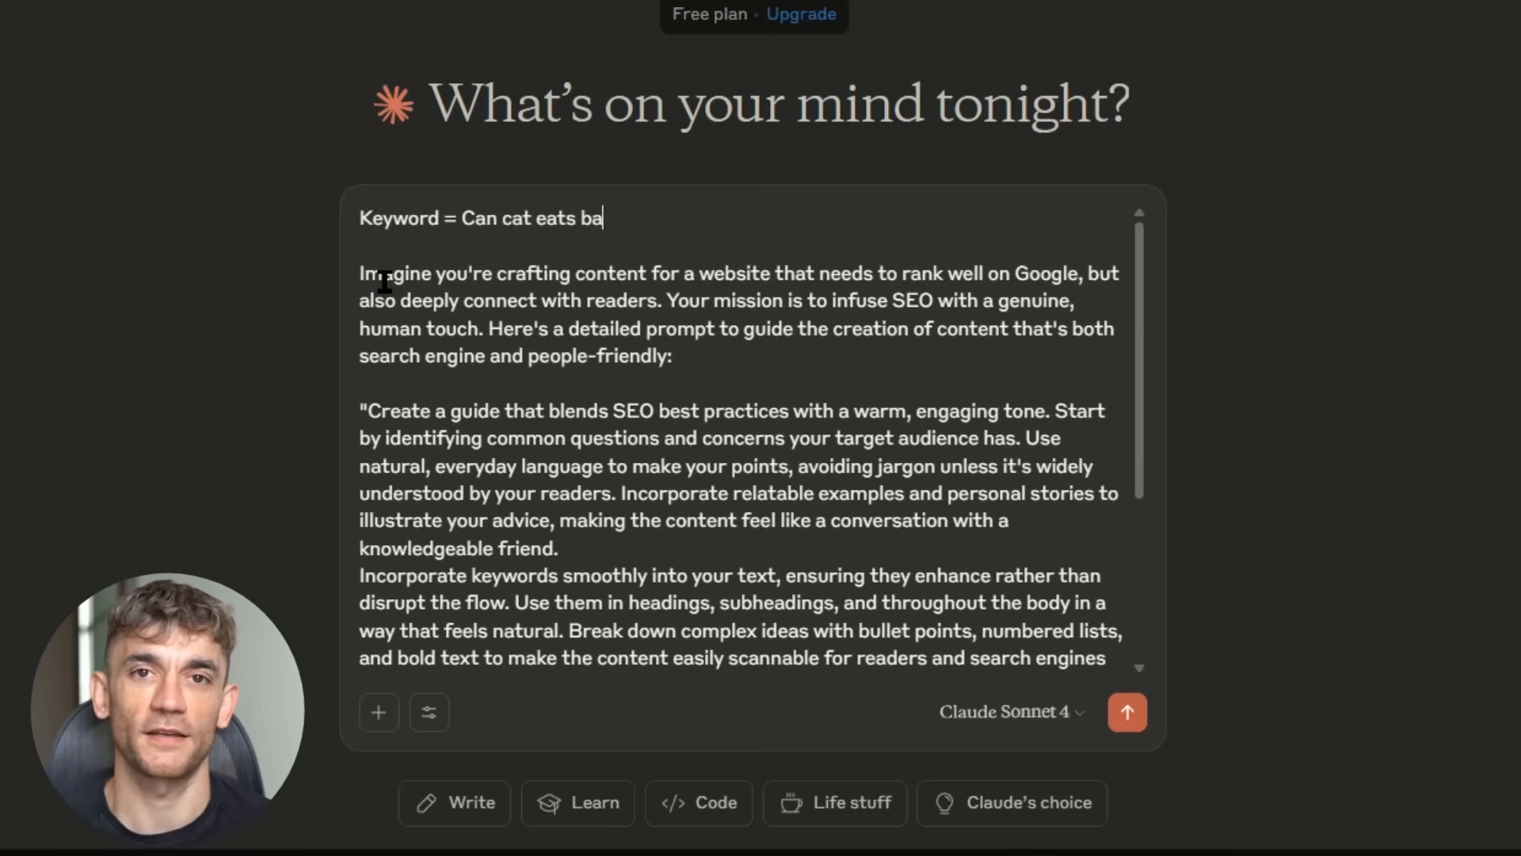
text(nanas?)
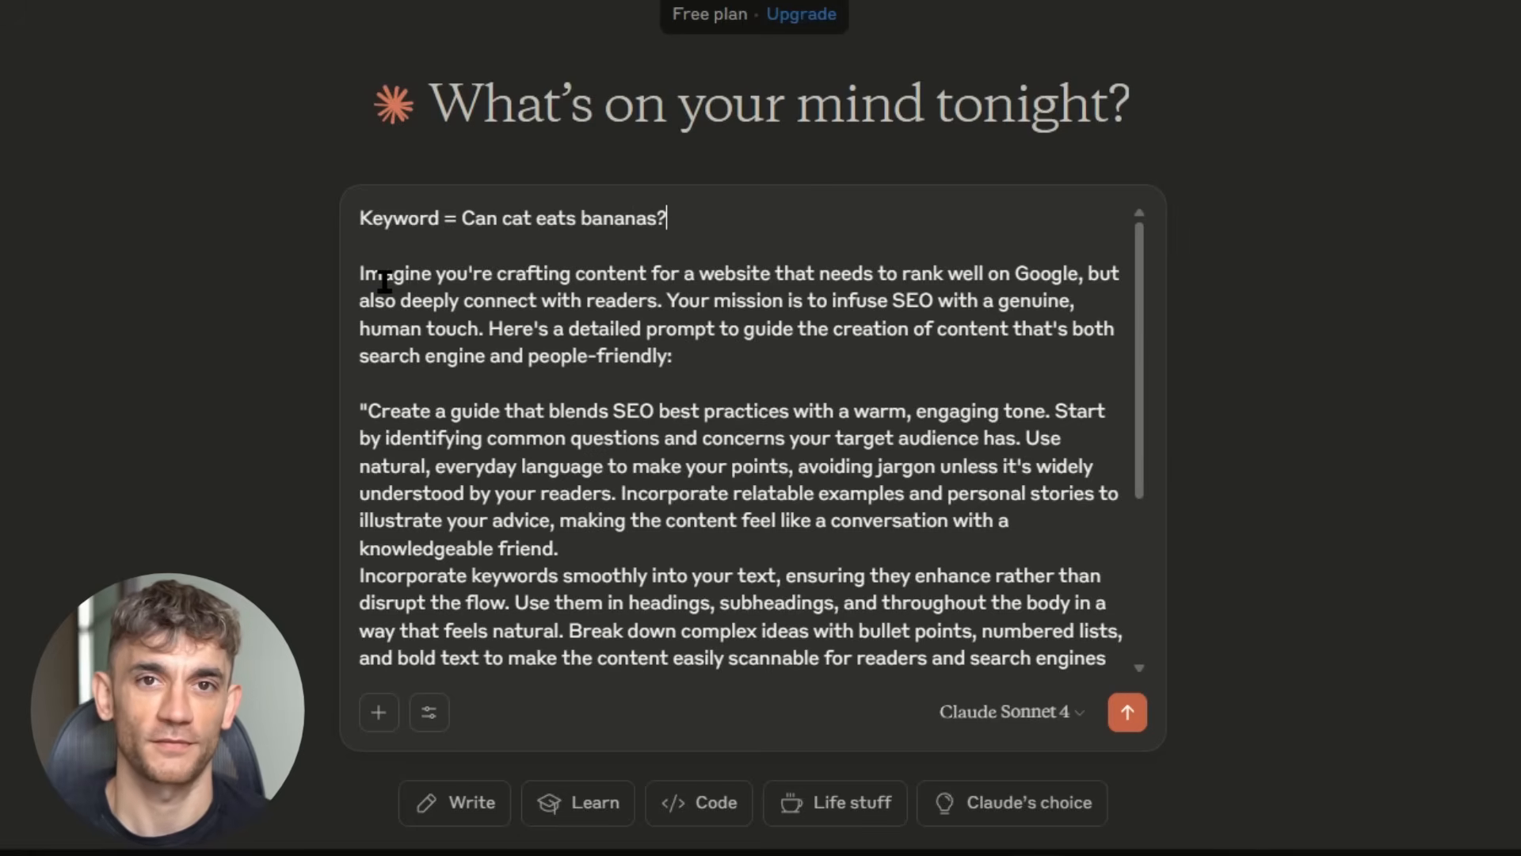
scroll(down, 3)
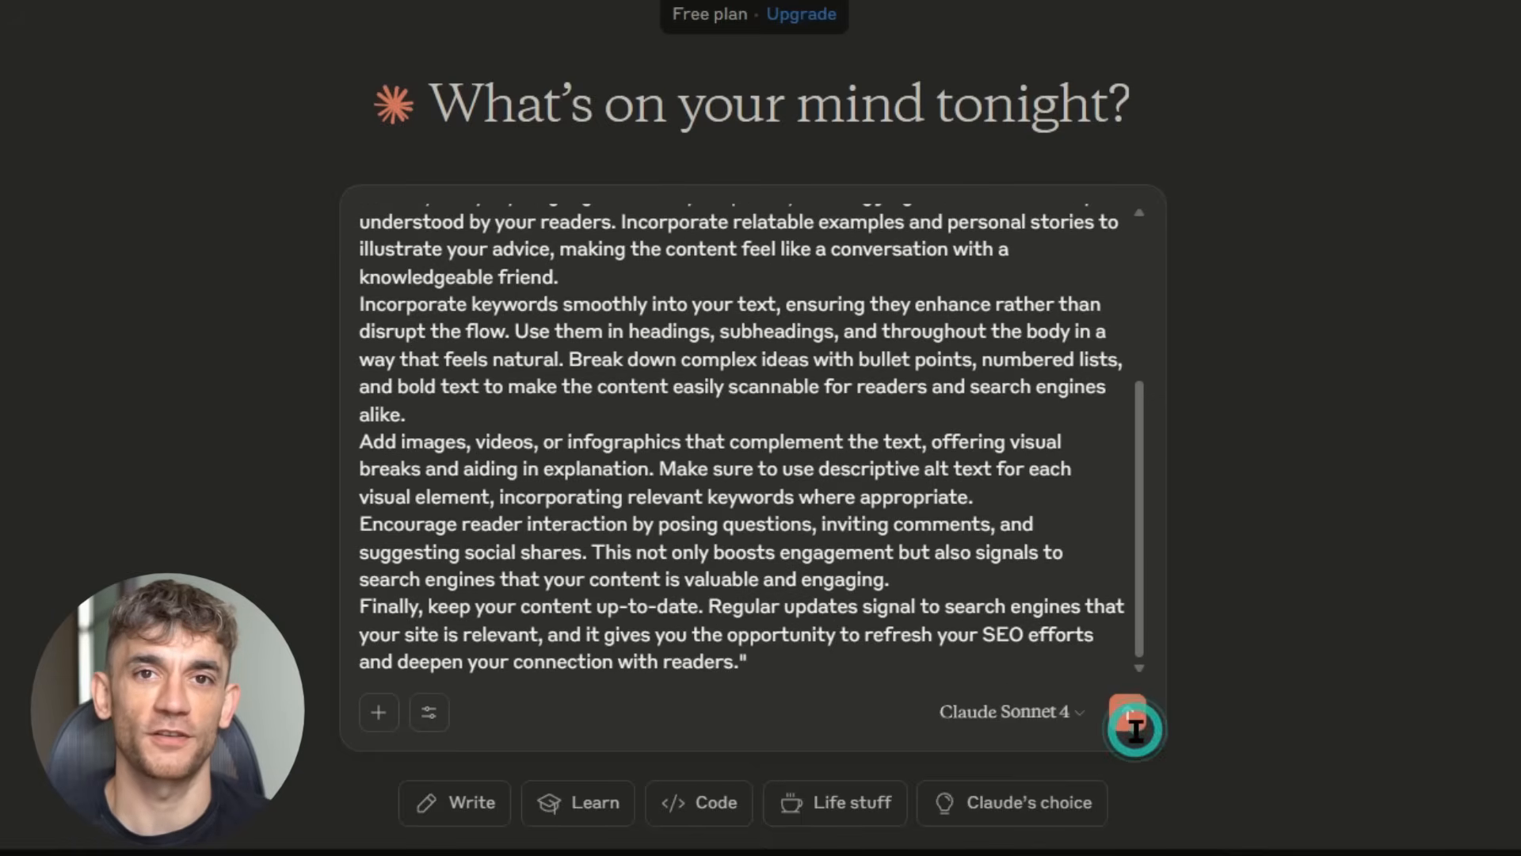
click(1133, 728)
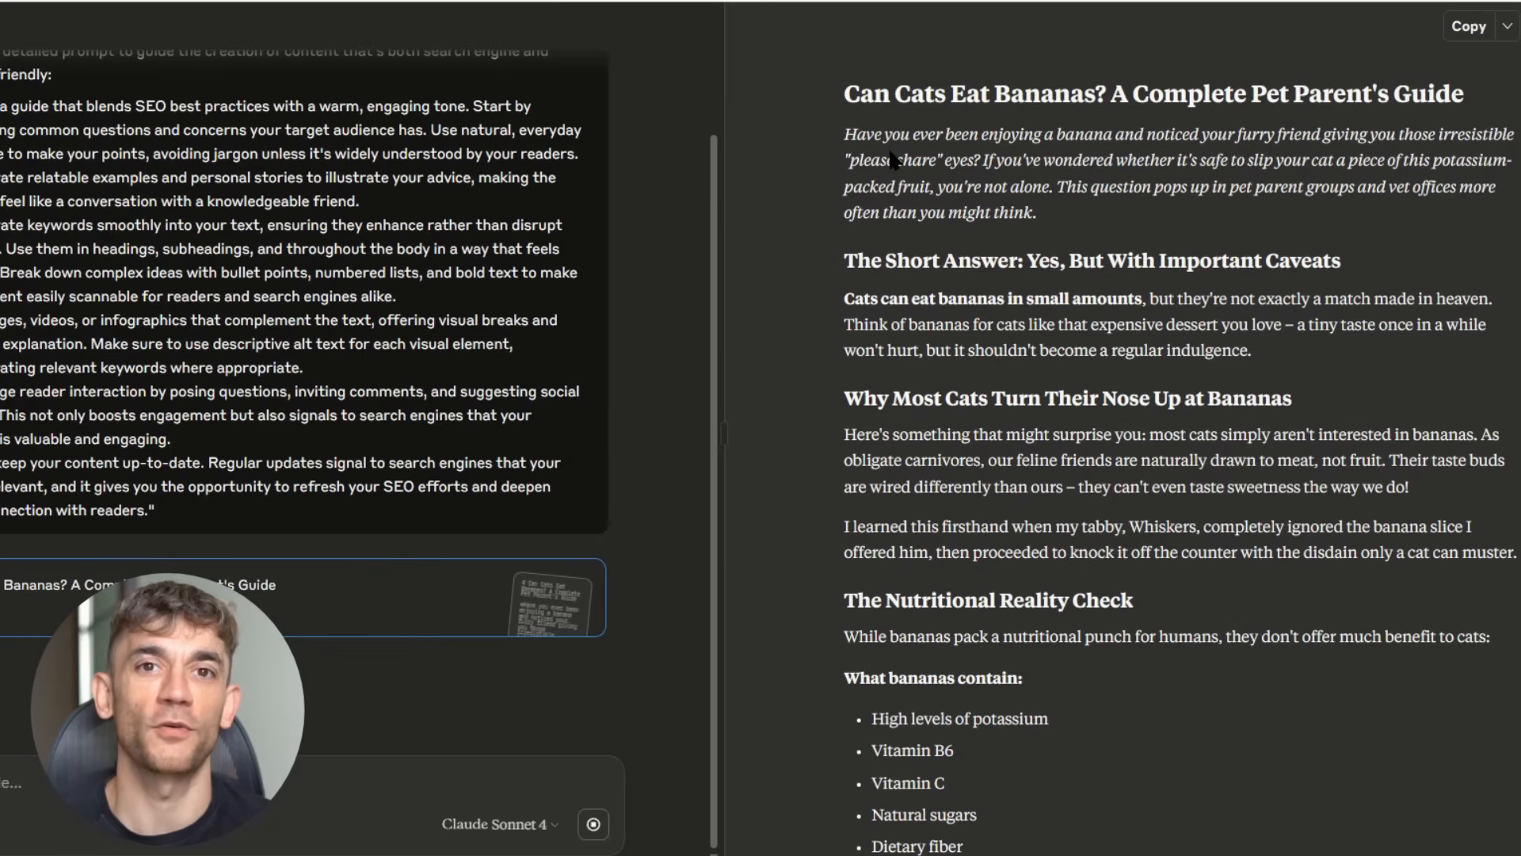
Step: Highlight the opening sentences of Claude's Can Cats Eat Bananas? pet parent's guide
drag(844, 133, 1239, 133)
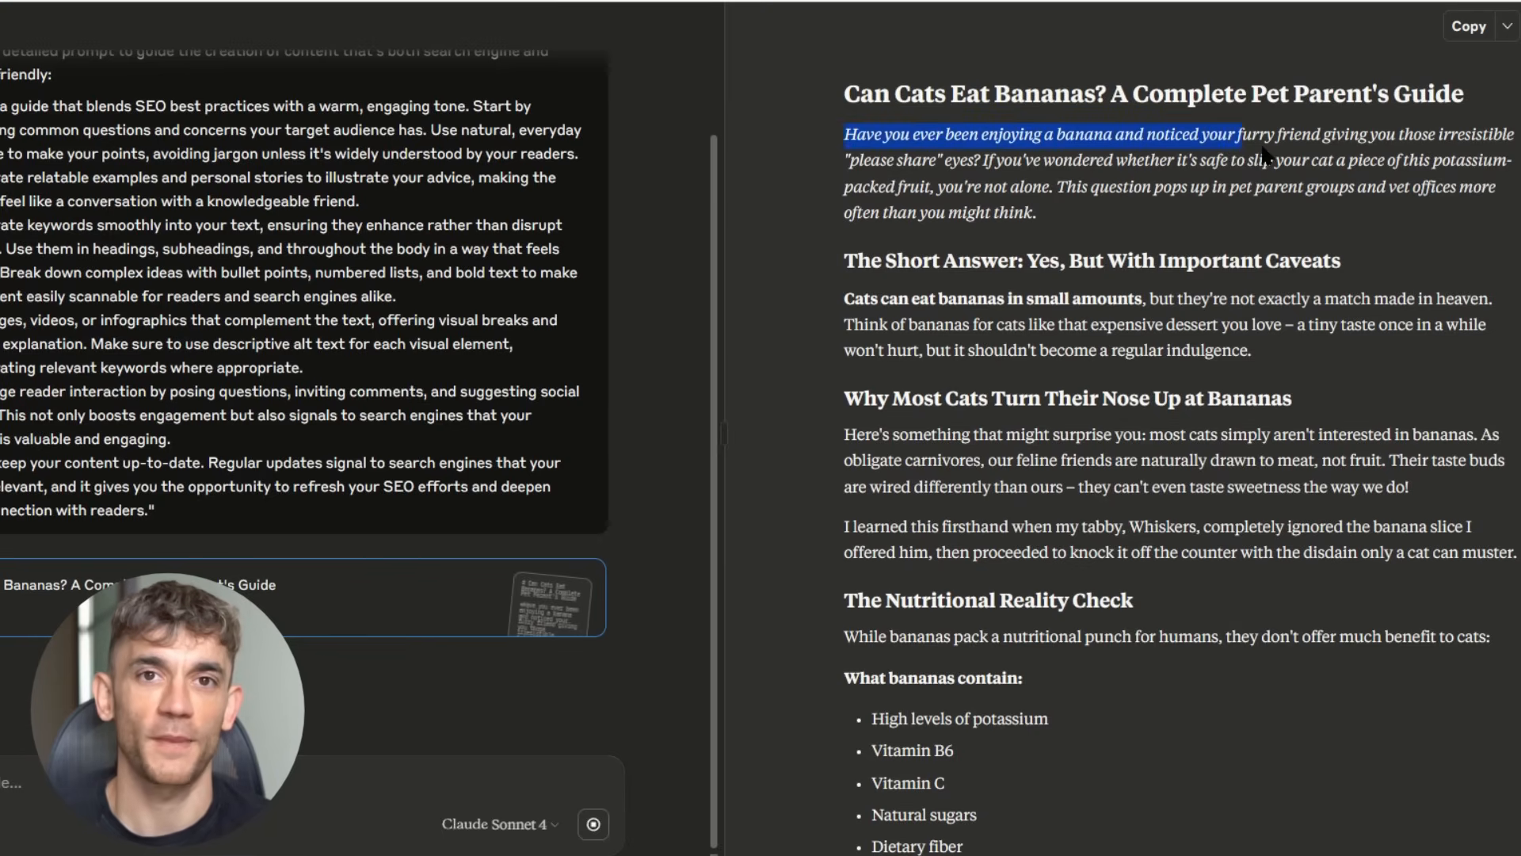
drag(1265, 136, 1035, 212)
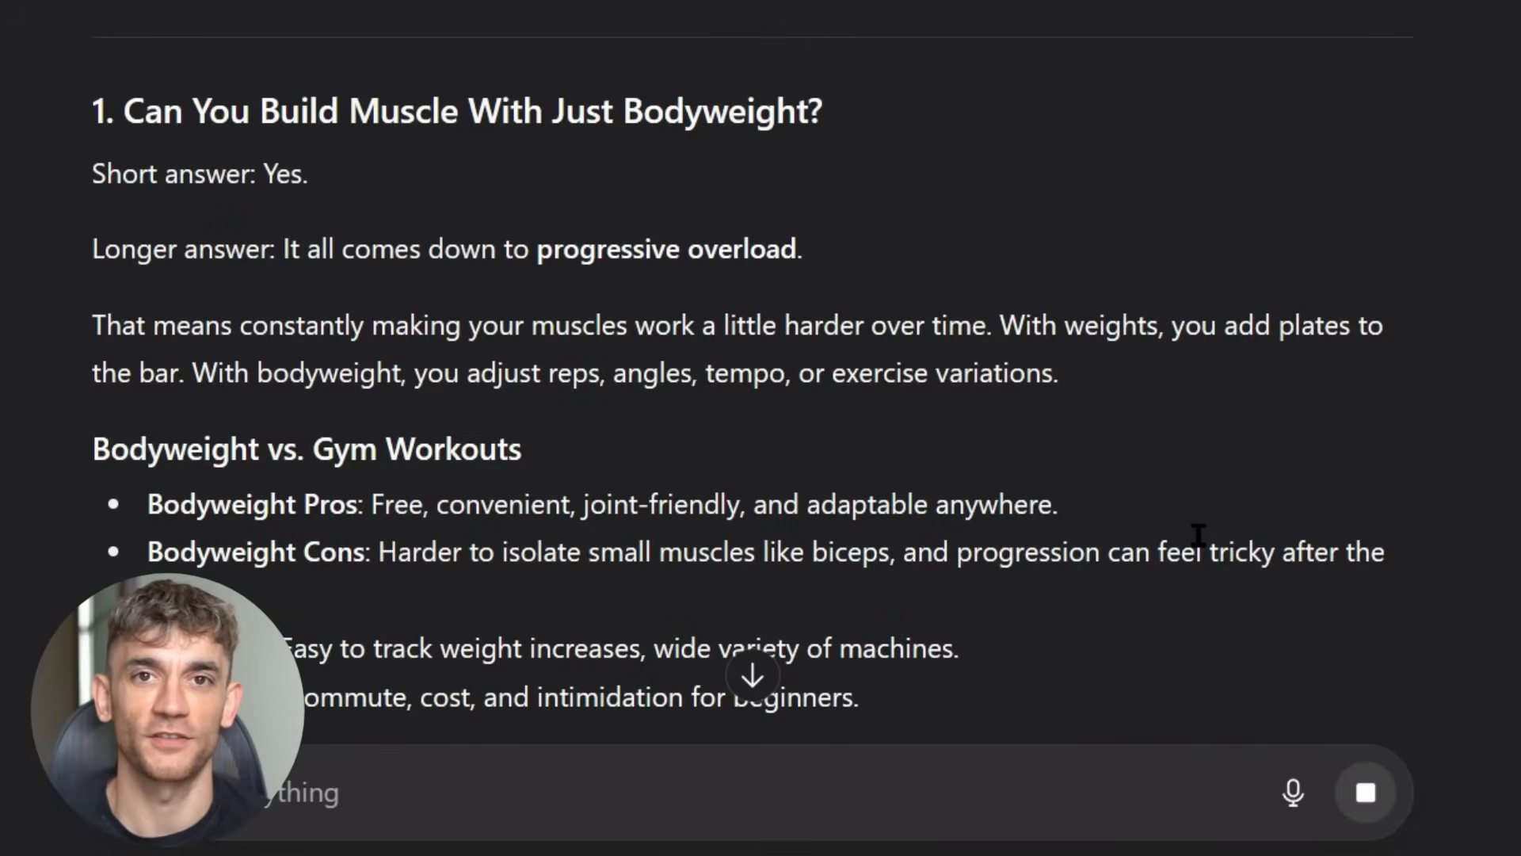
scroll(down, 3)
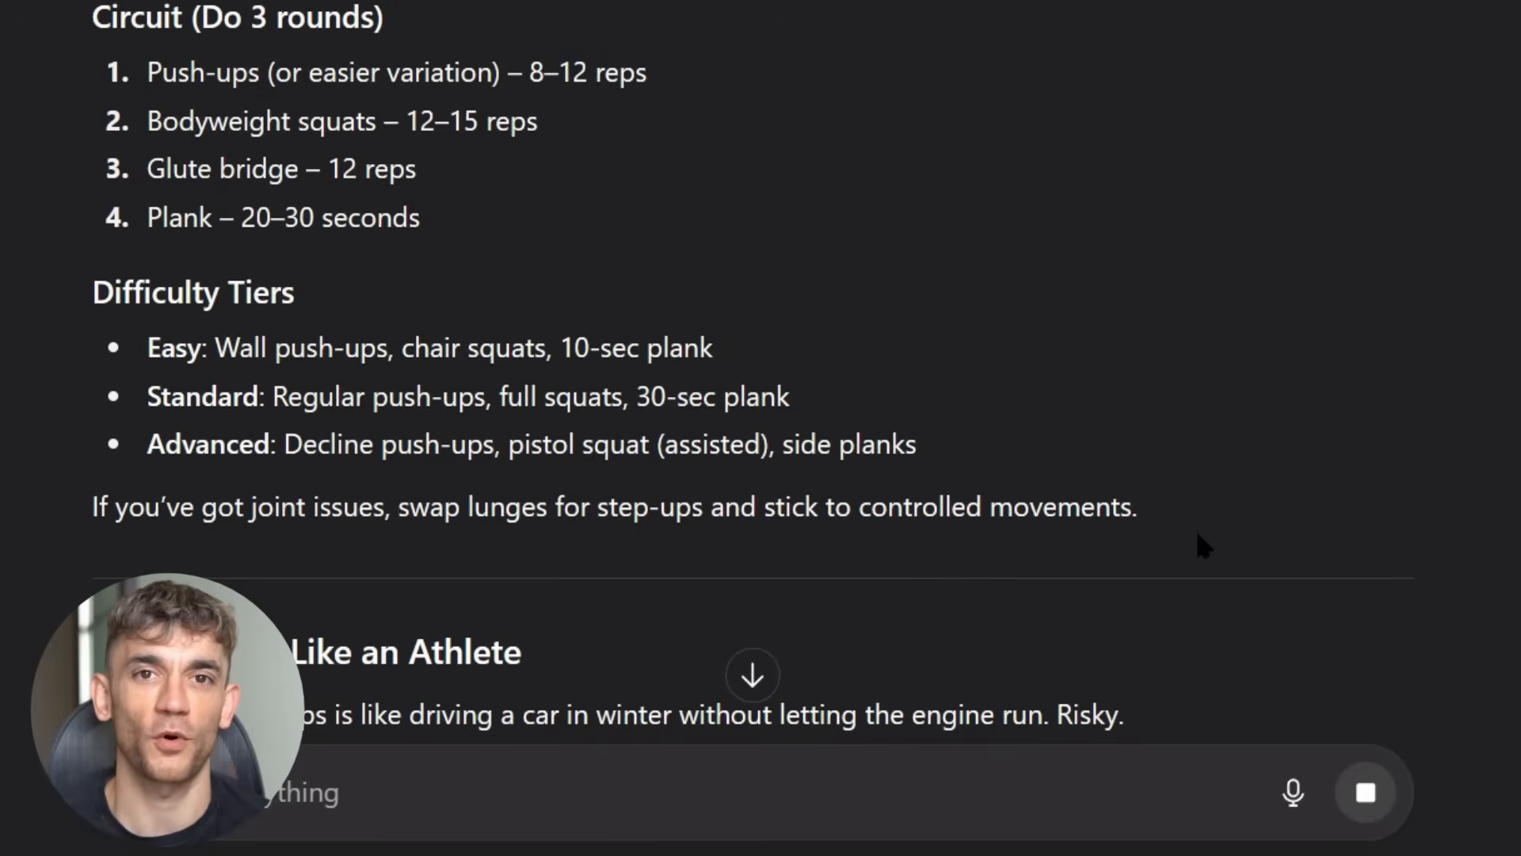
scroll(down, 3)
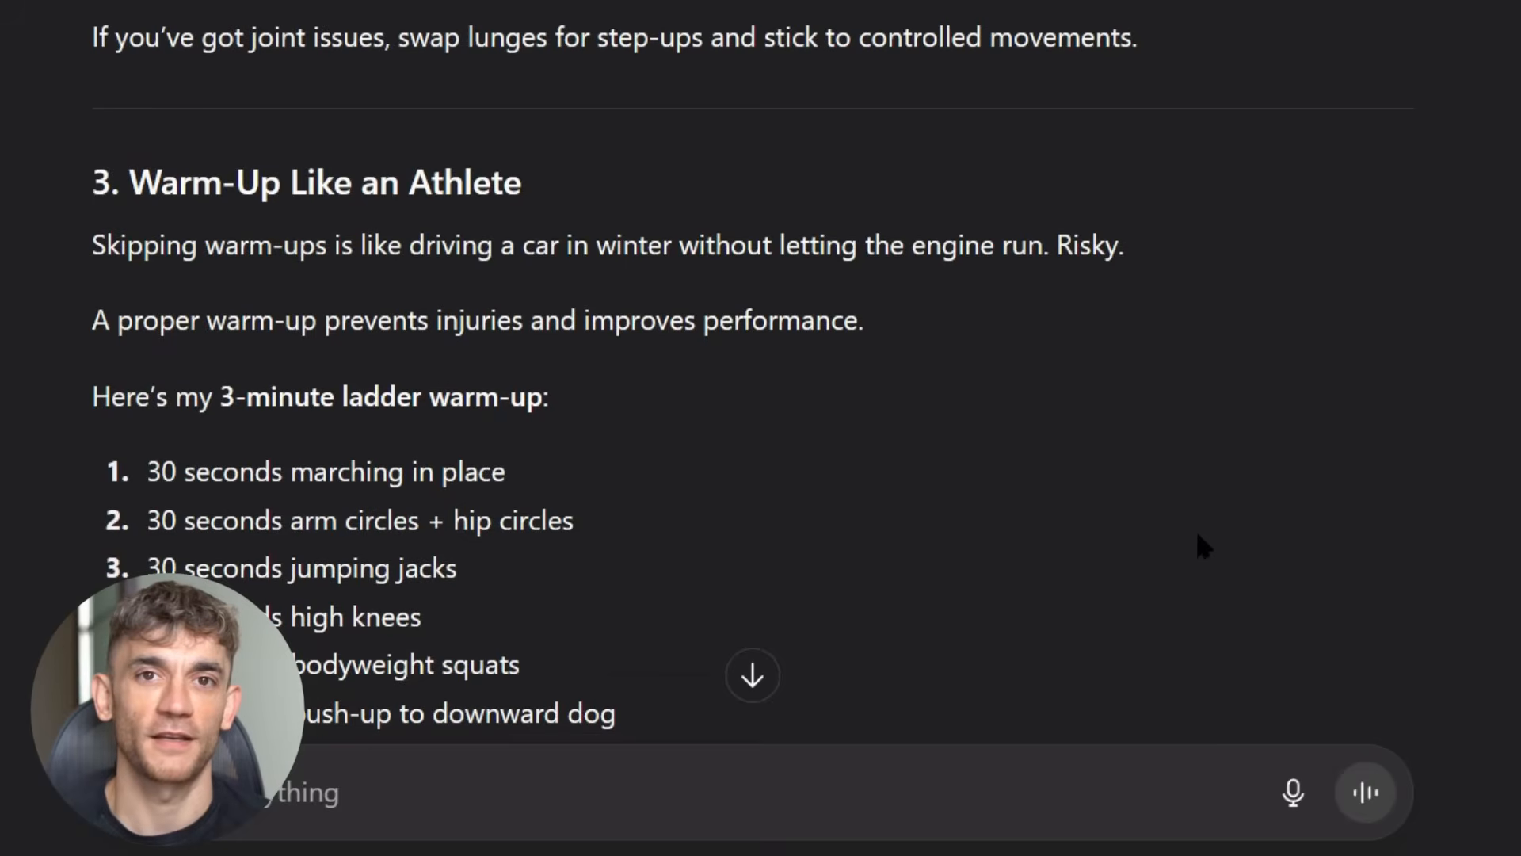
scroll(down, 3)
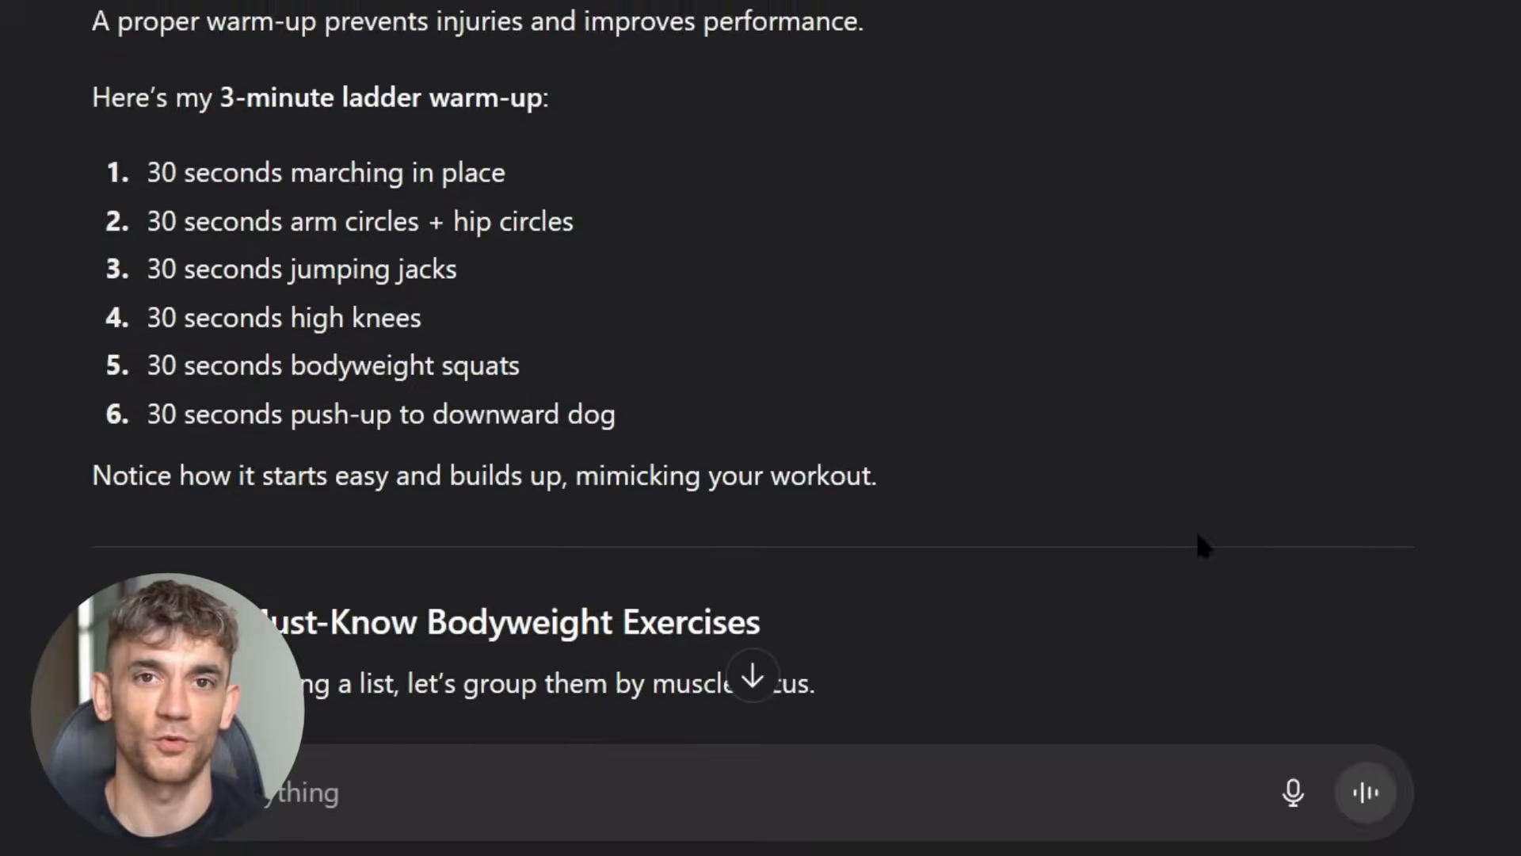
scroll(down, 3)
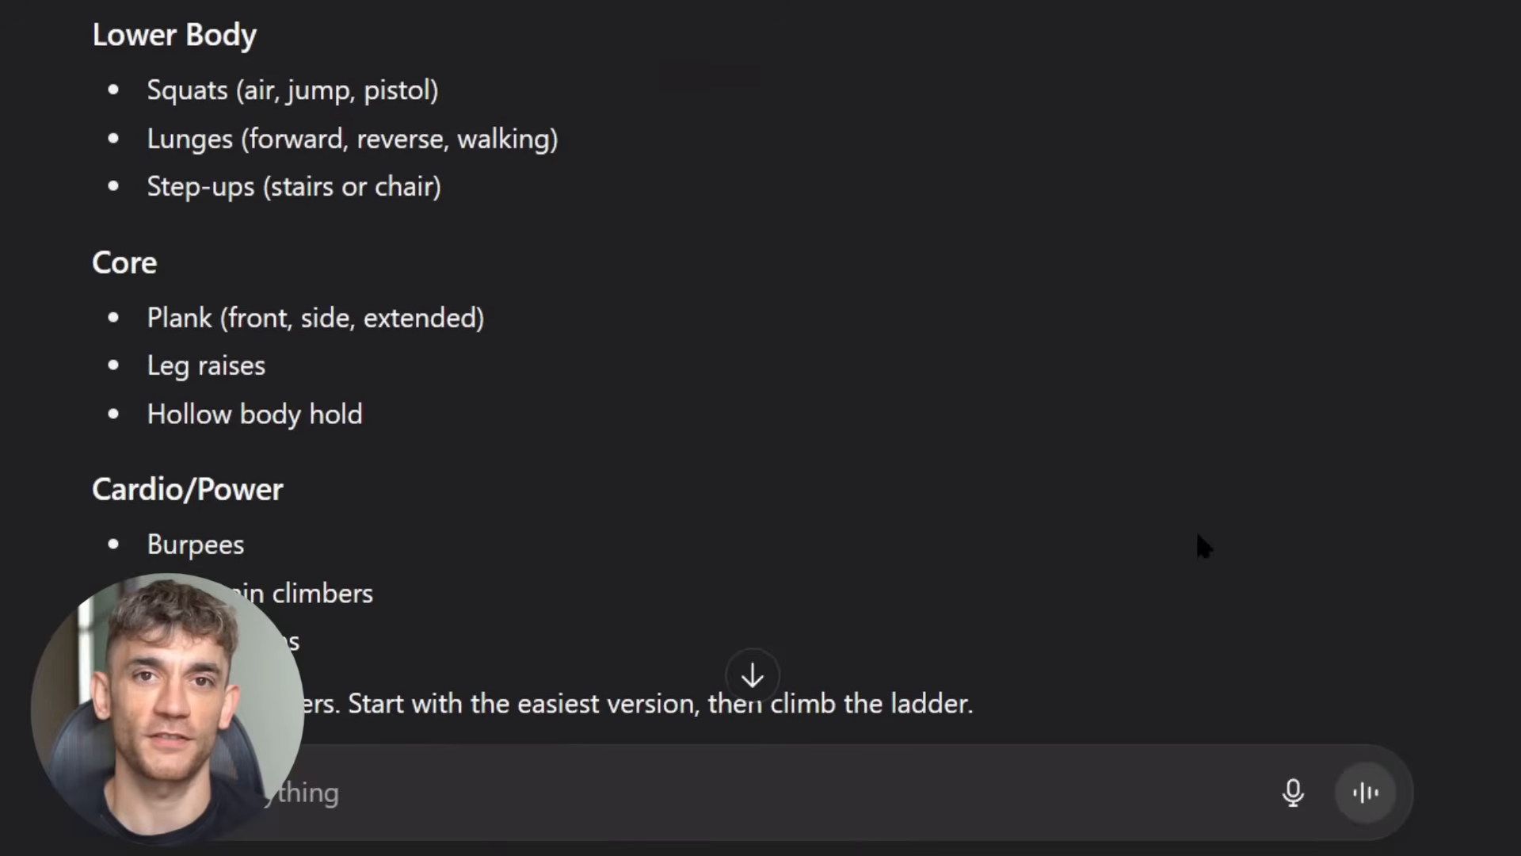
scroll(down, 3)
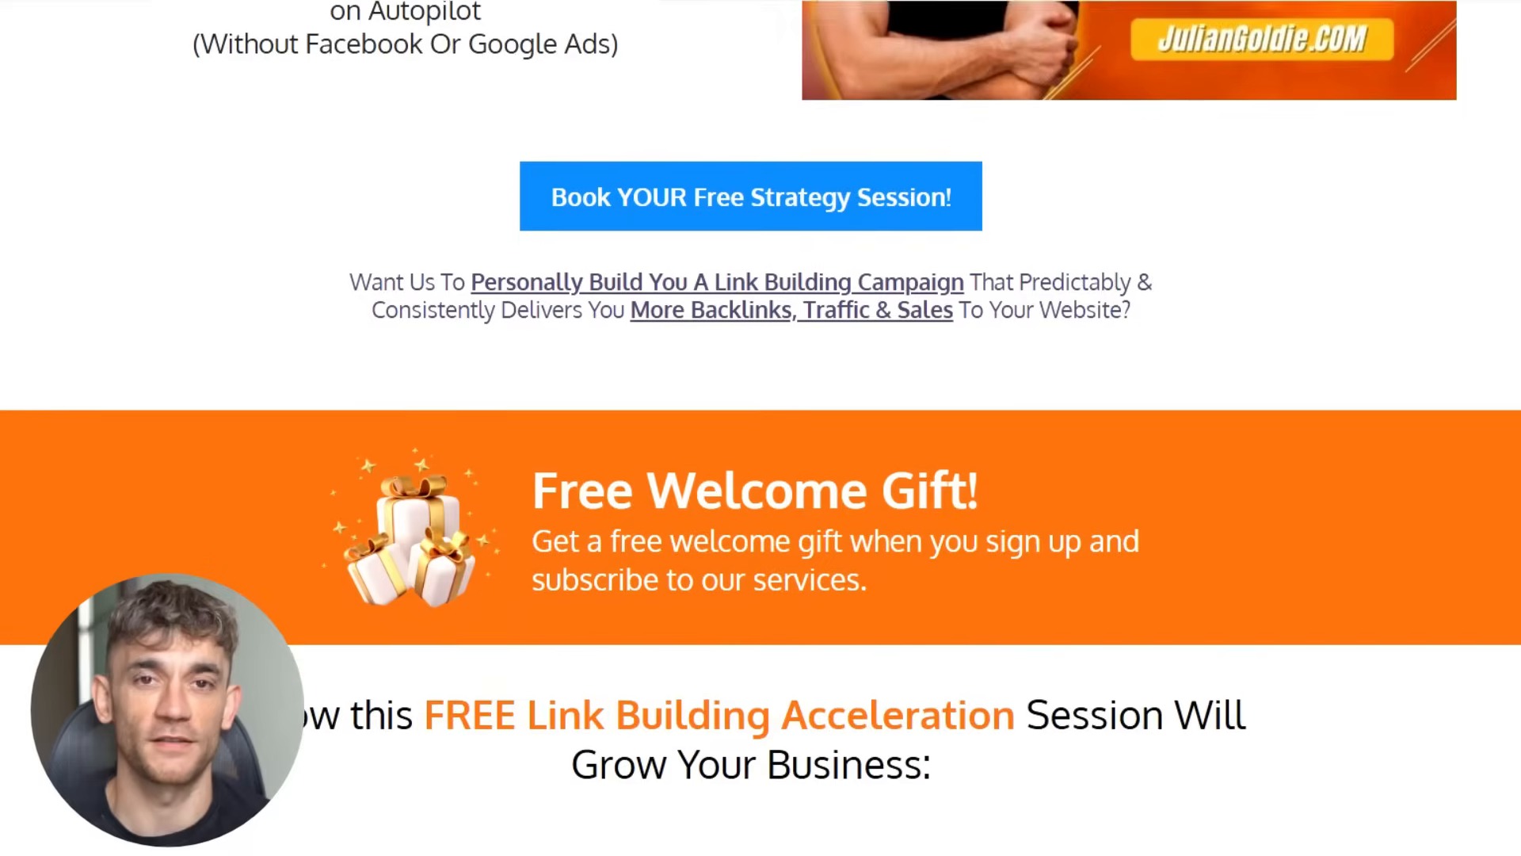
scroll(down, 3)
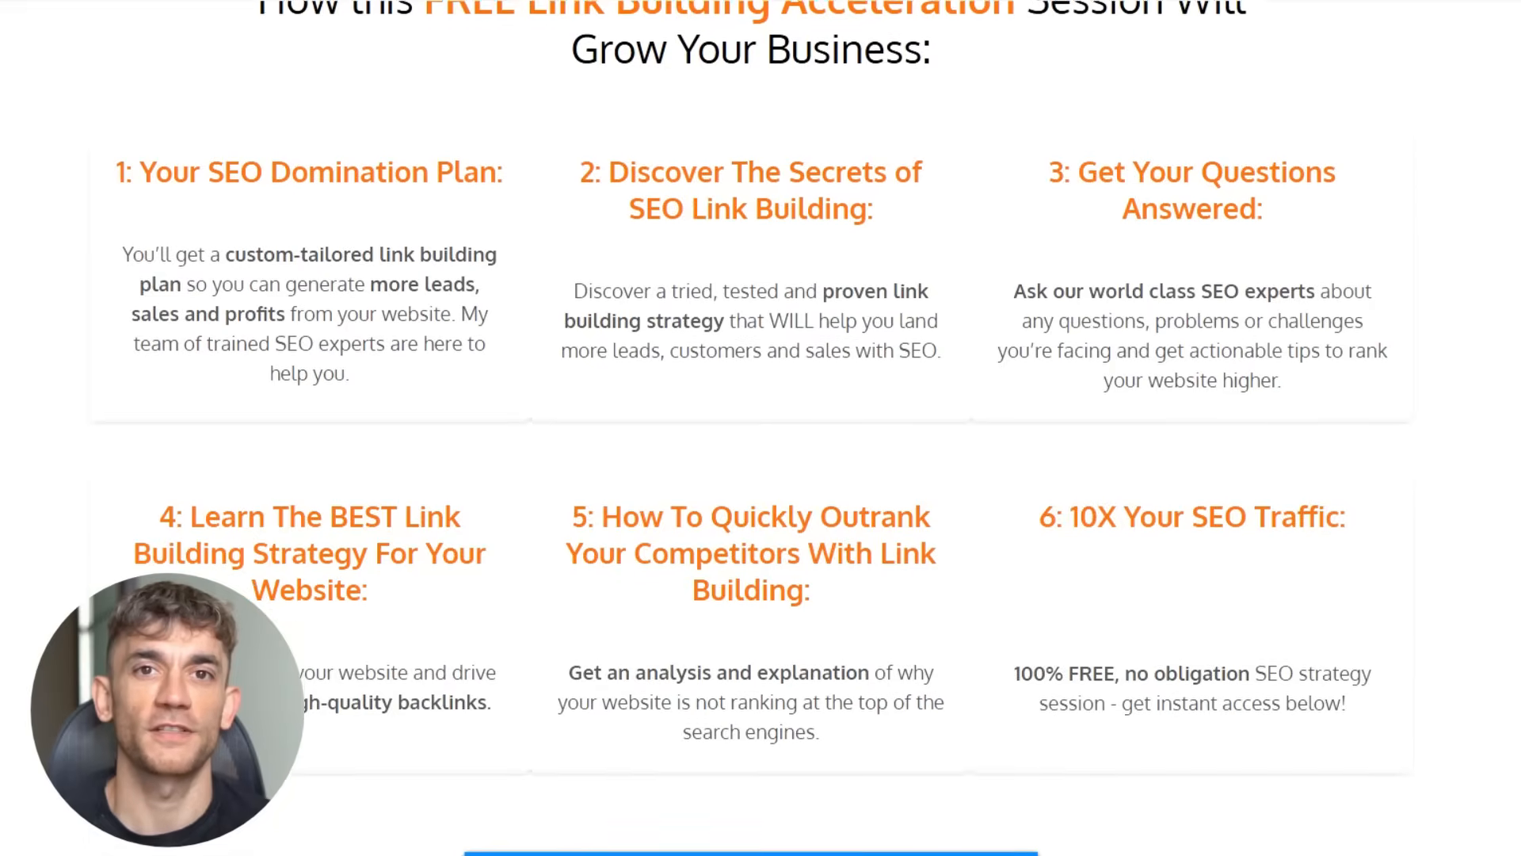
scroll(down, 3)
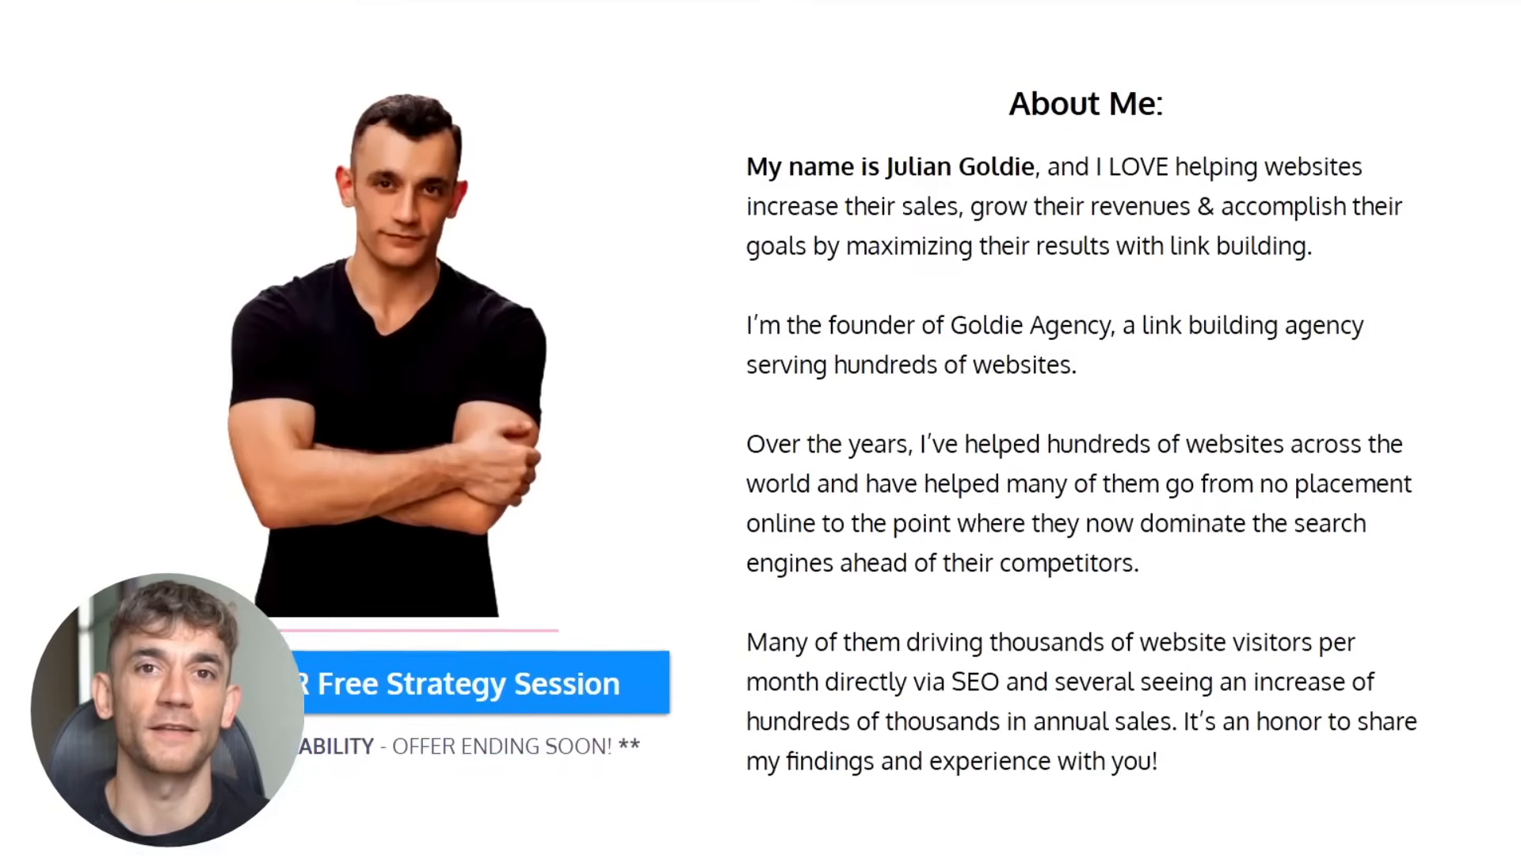
scroll(down, 3)
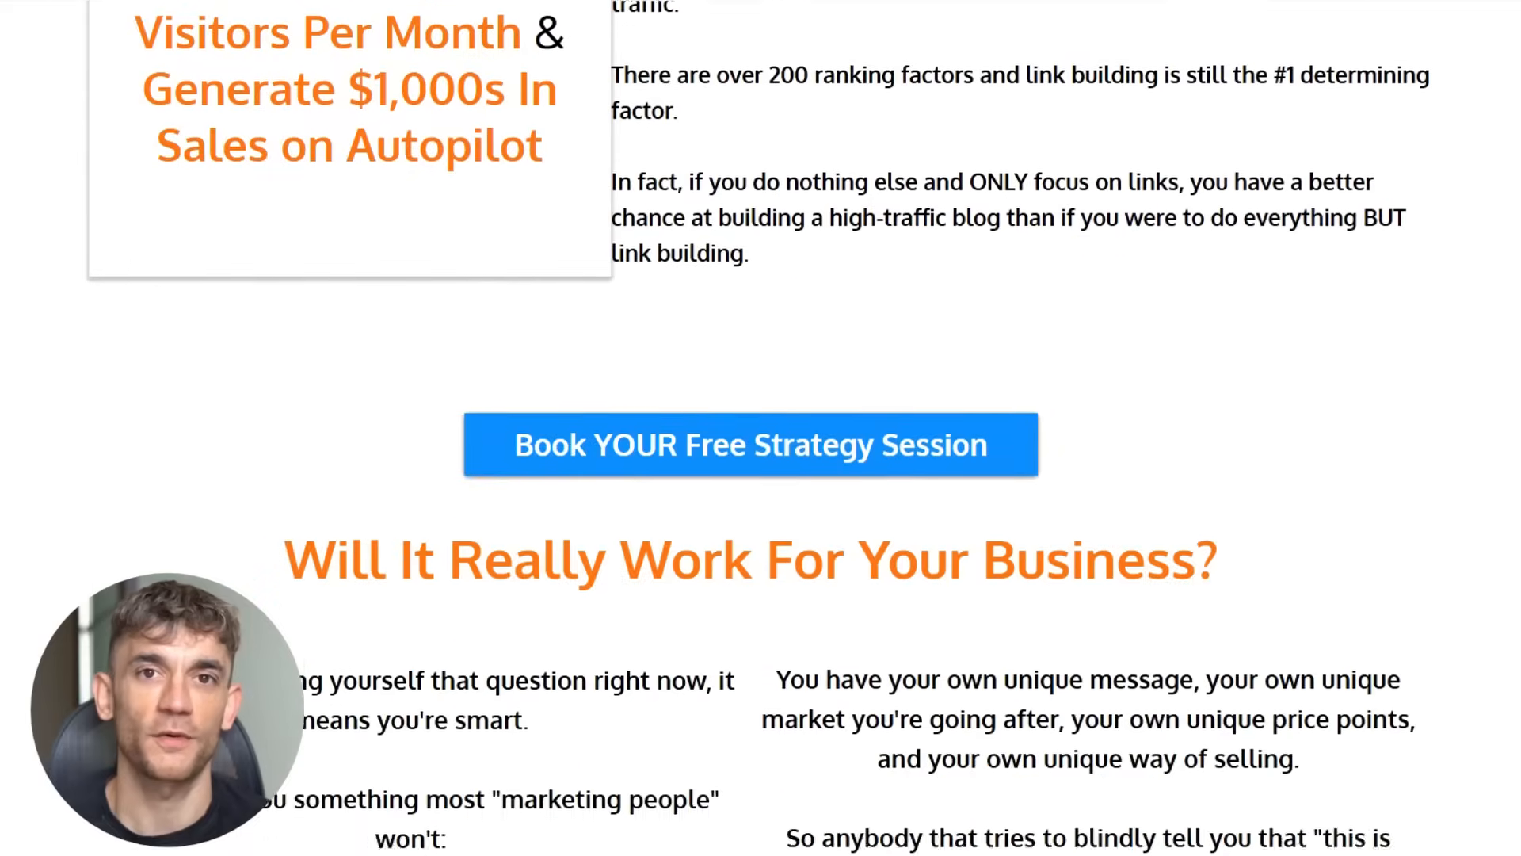
scroll(down, 3)
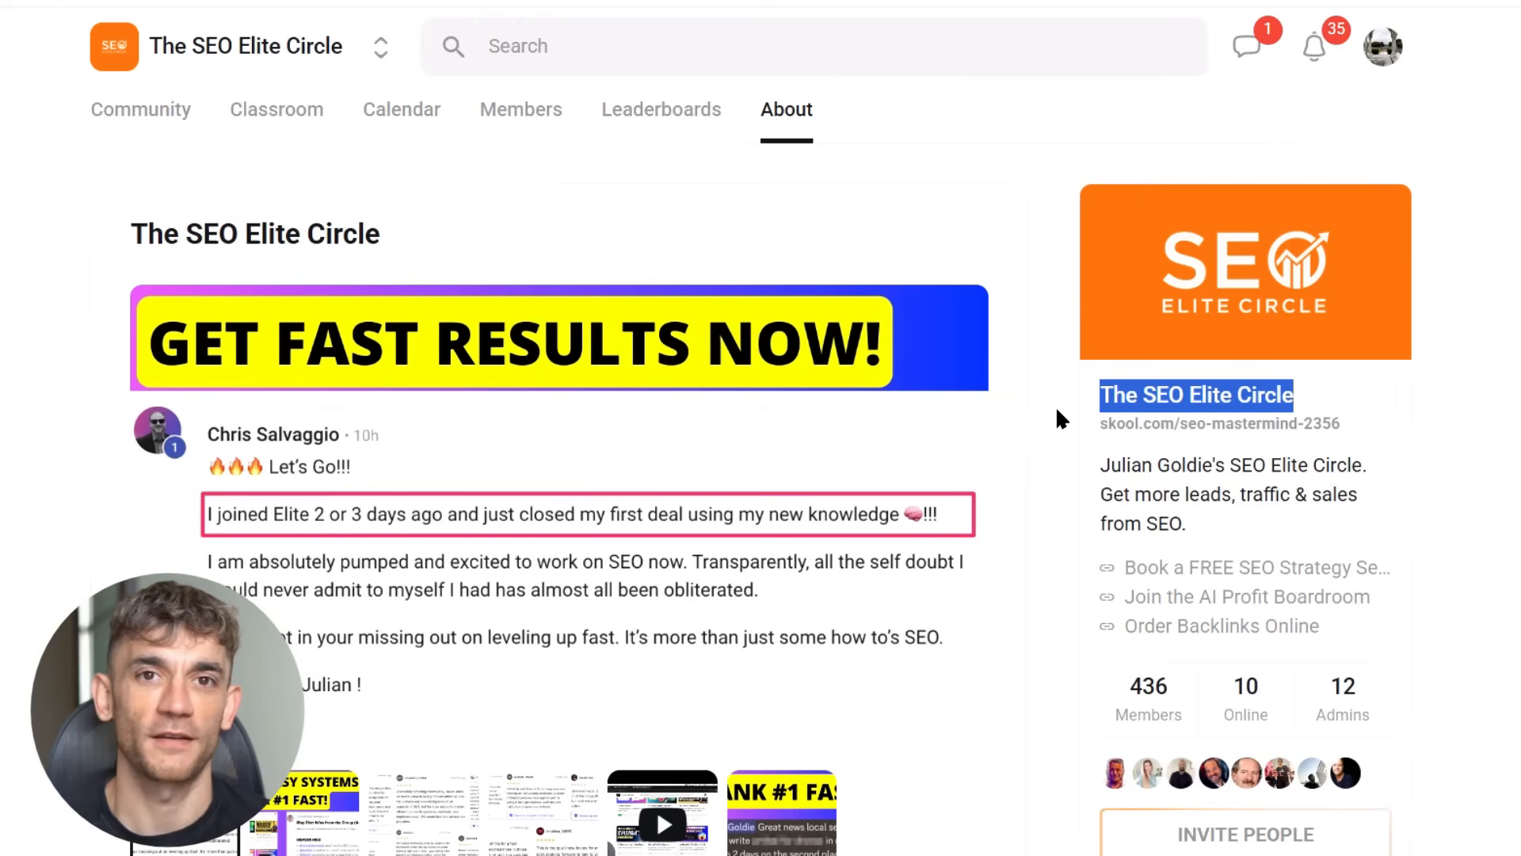
scroll(down, 3)
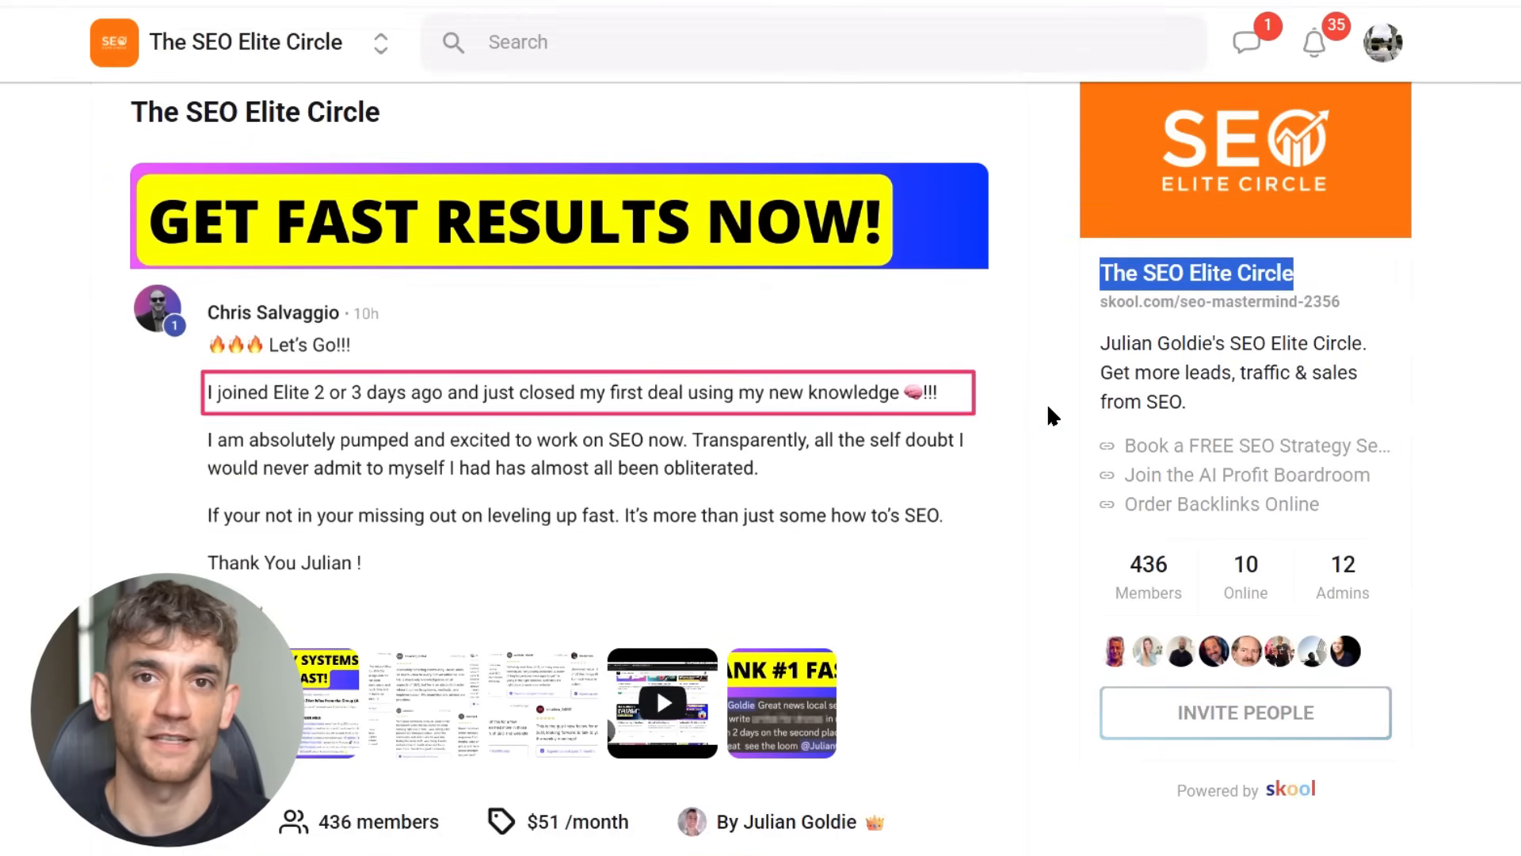
scroll(down, 3)
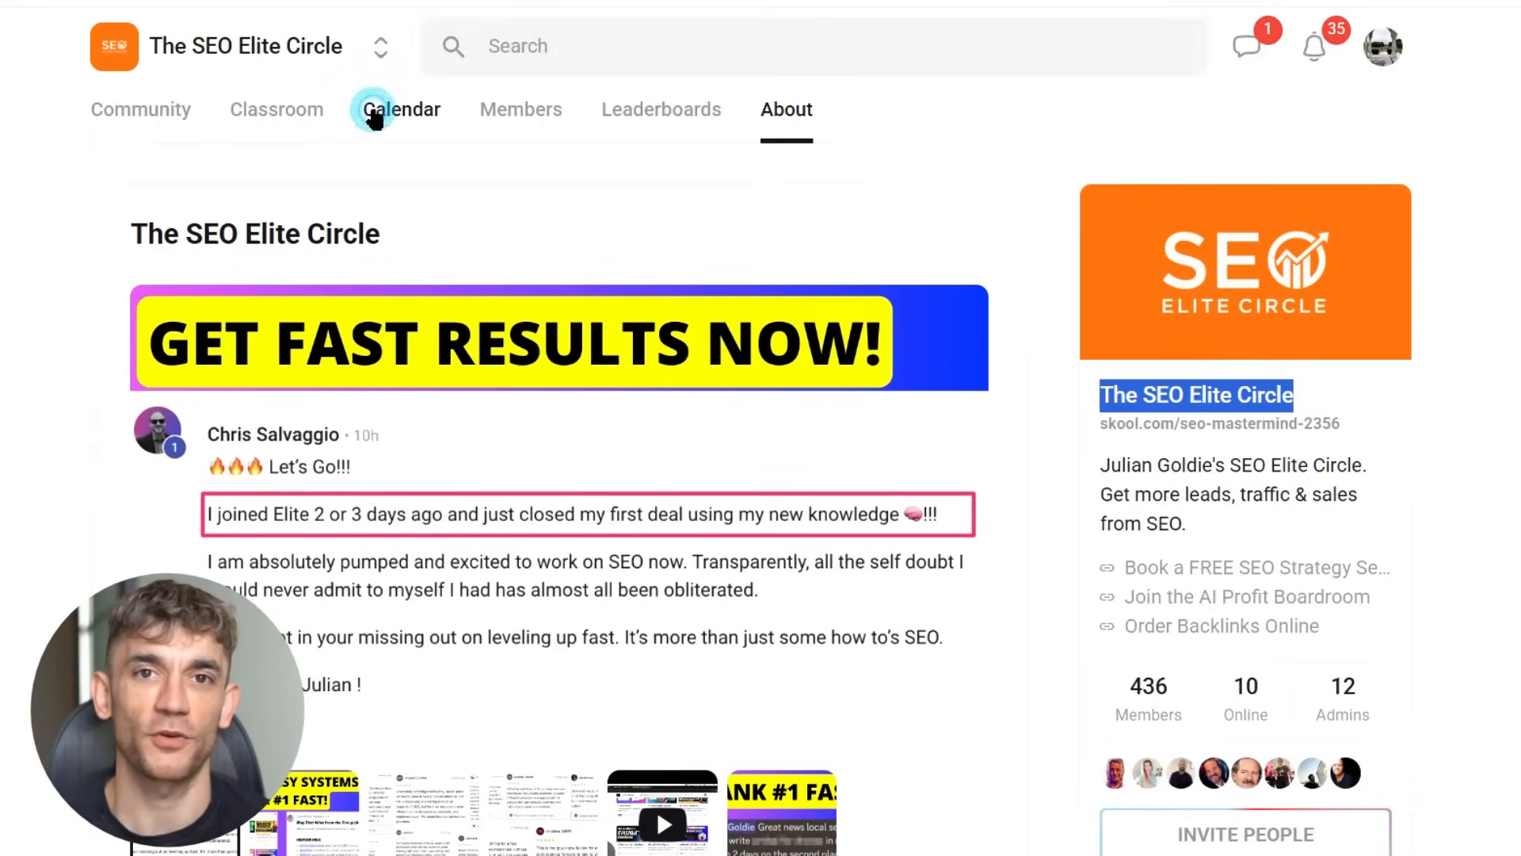
Step: View the July 2025 Calendar listing the weekly Wednesday Q&A sessions
click(401, 110)
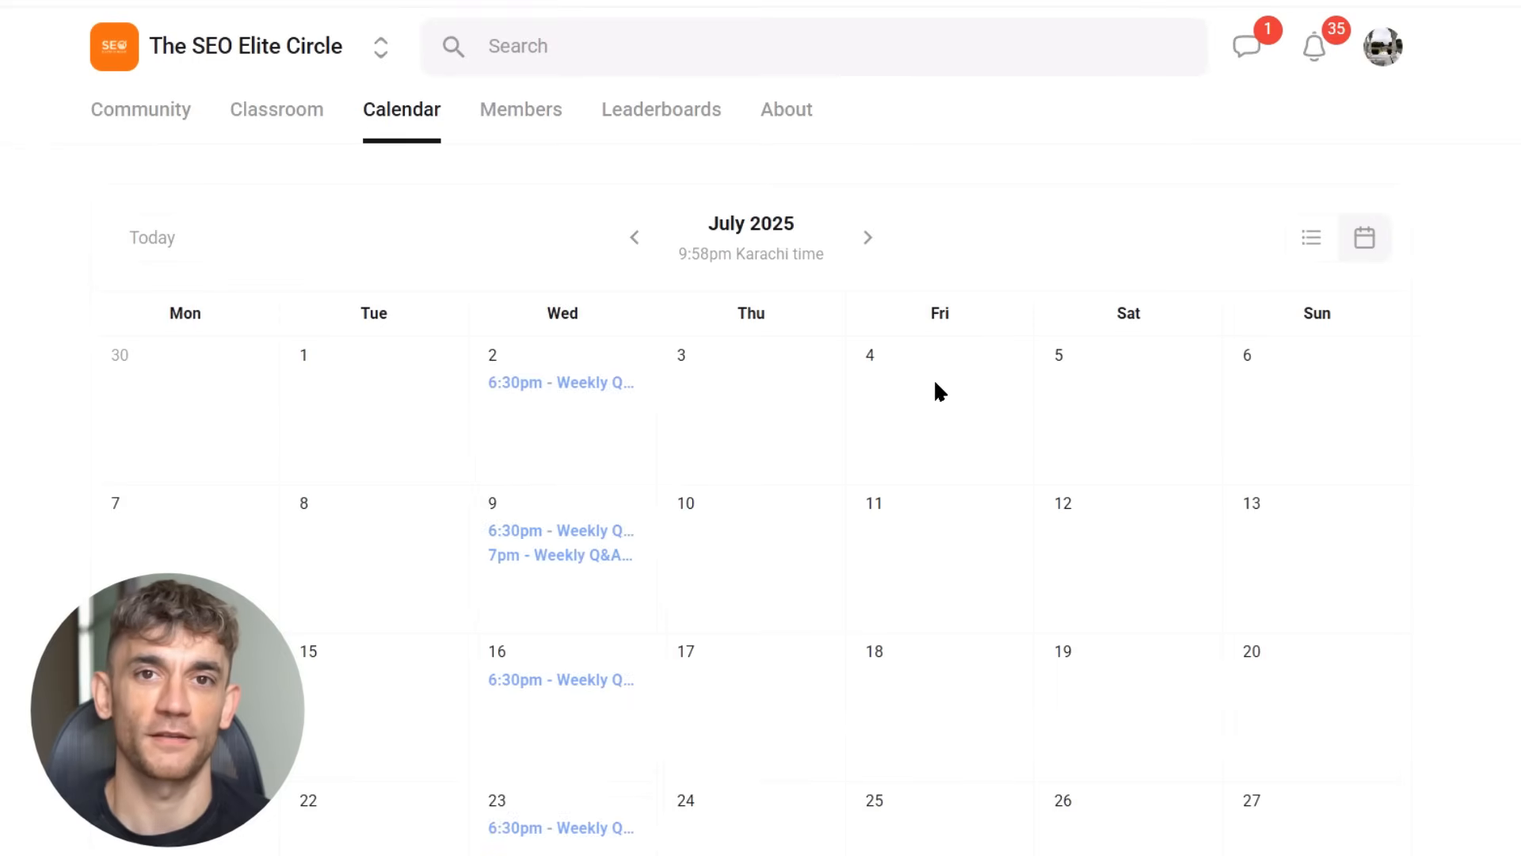
scroll(down, 3)
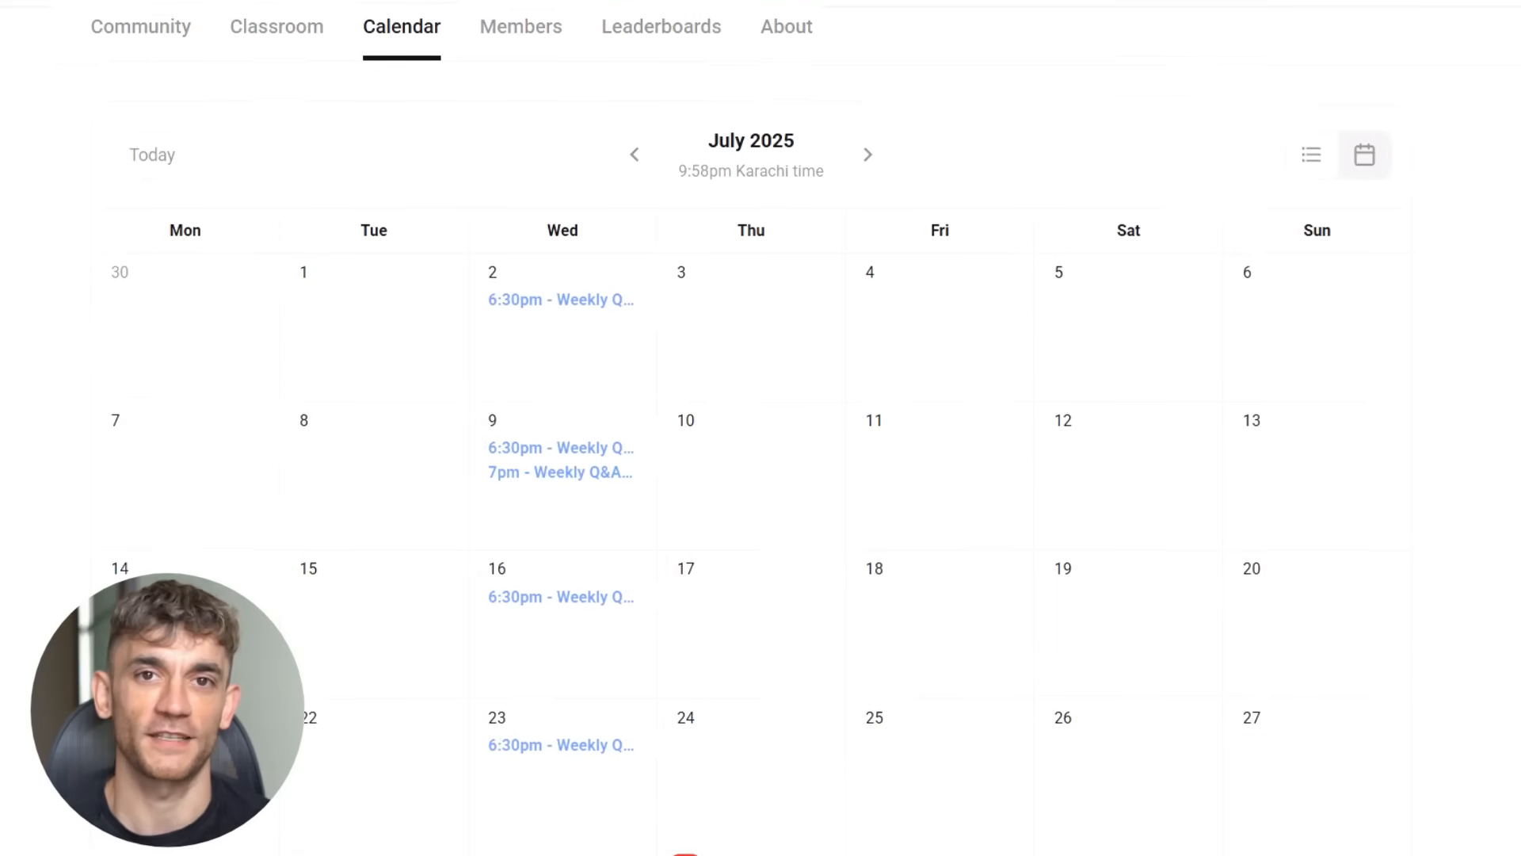
scroll(down, 3)
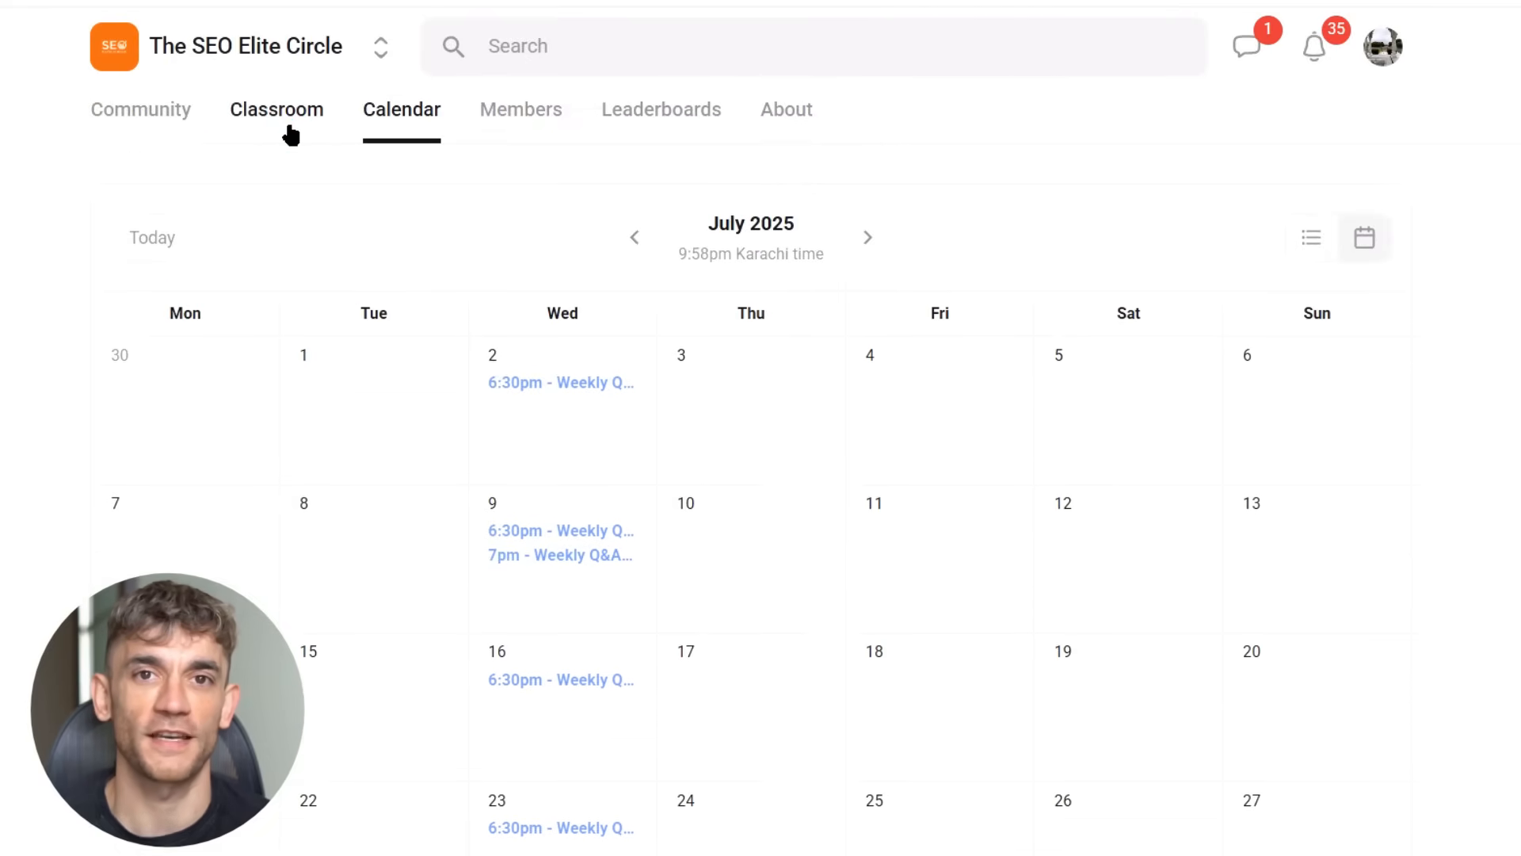
Step: Browse the Classroom course library from SEO Mastermind and AI SEO Systems to Local SEO tutorials
click(276, 110)
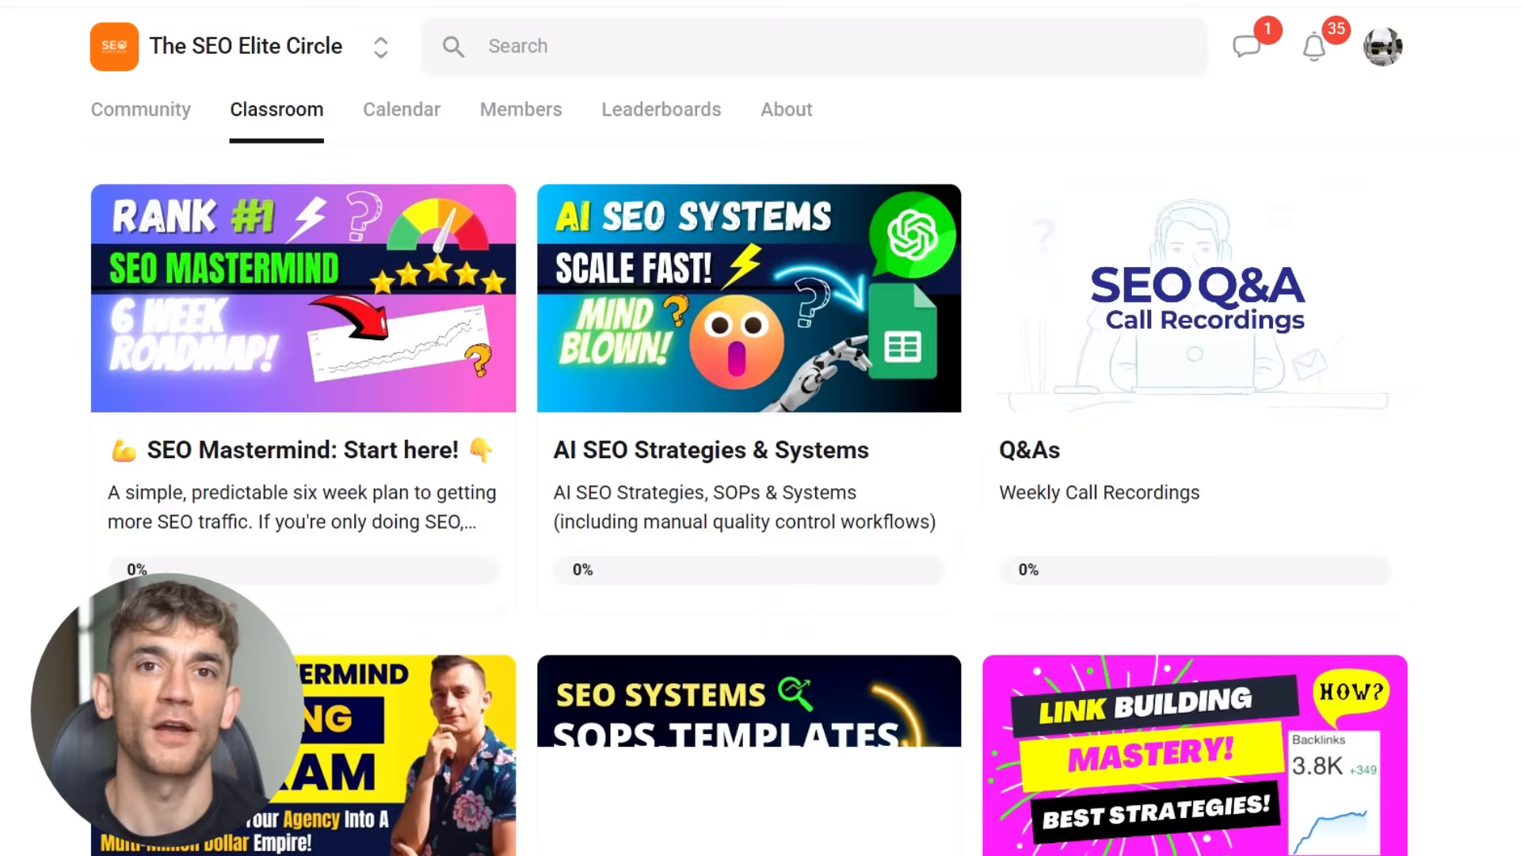
scroll(down, 3)
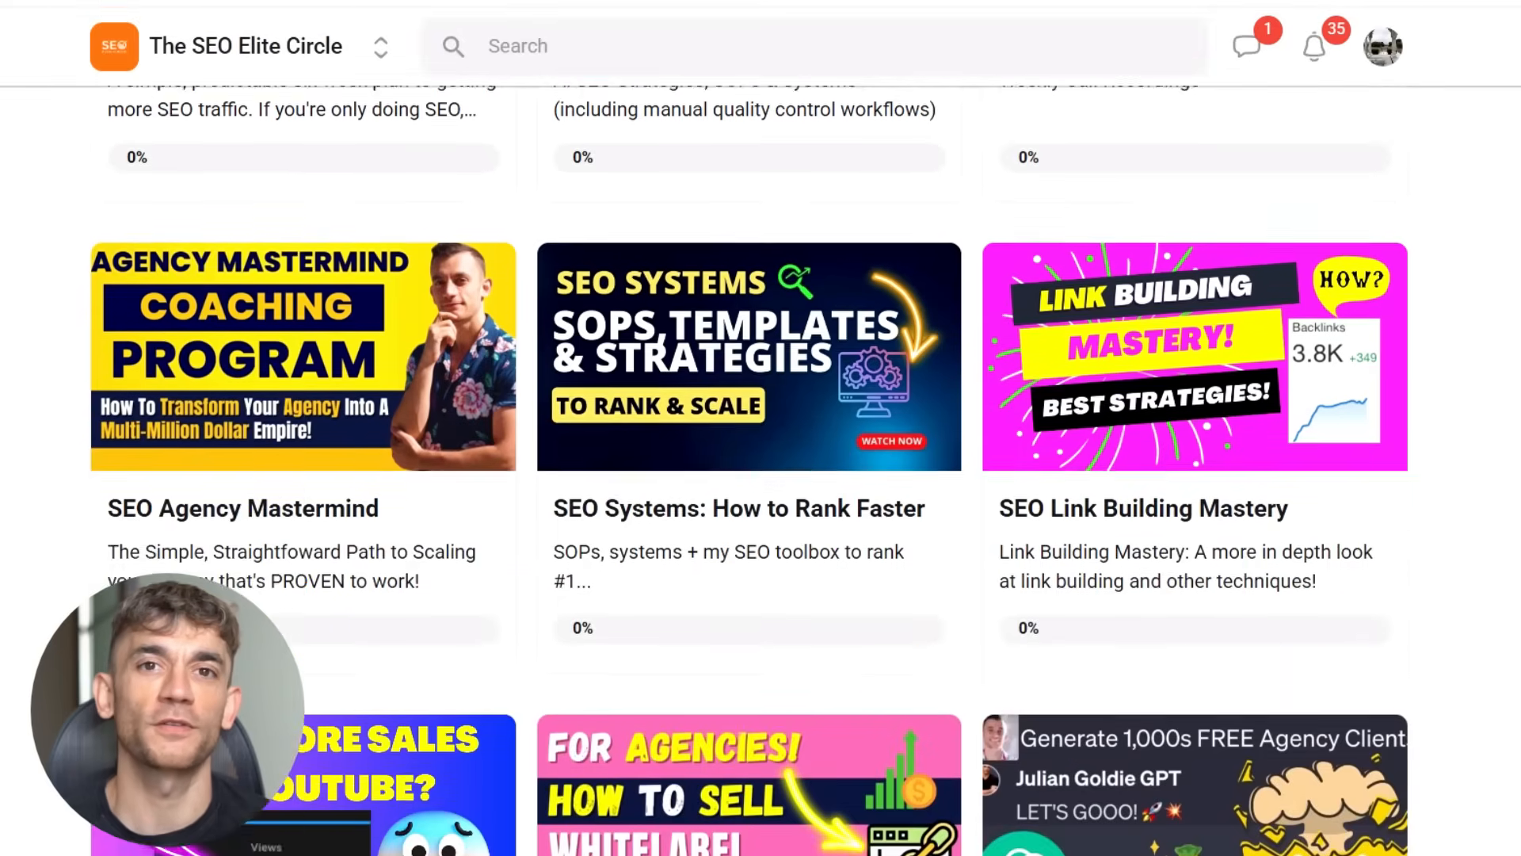
scroll(down, 3)
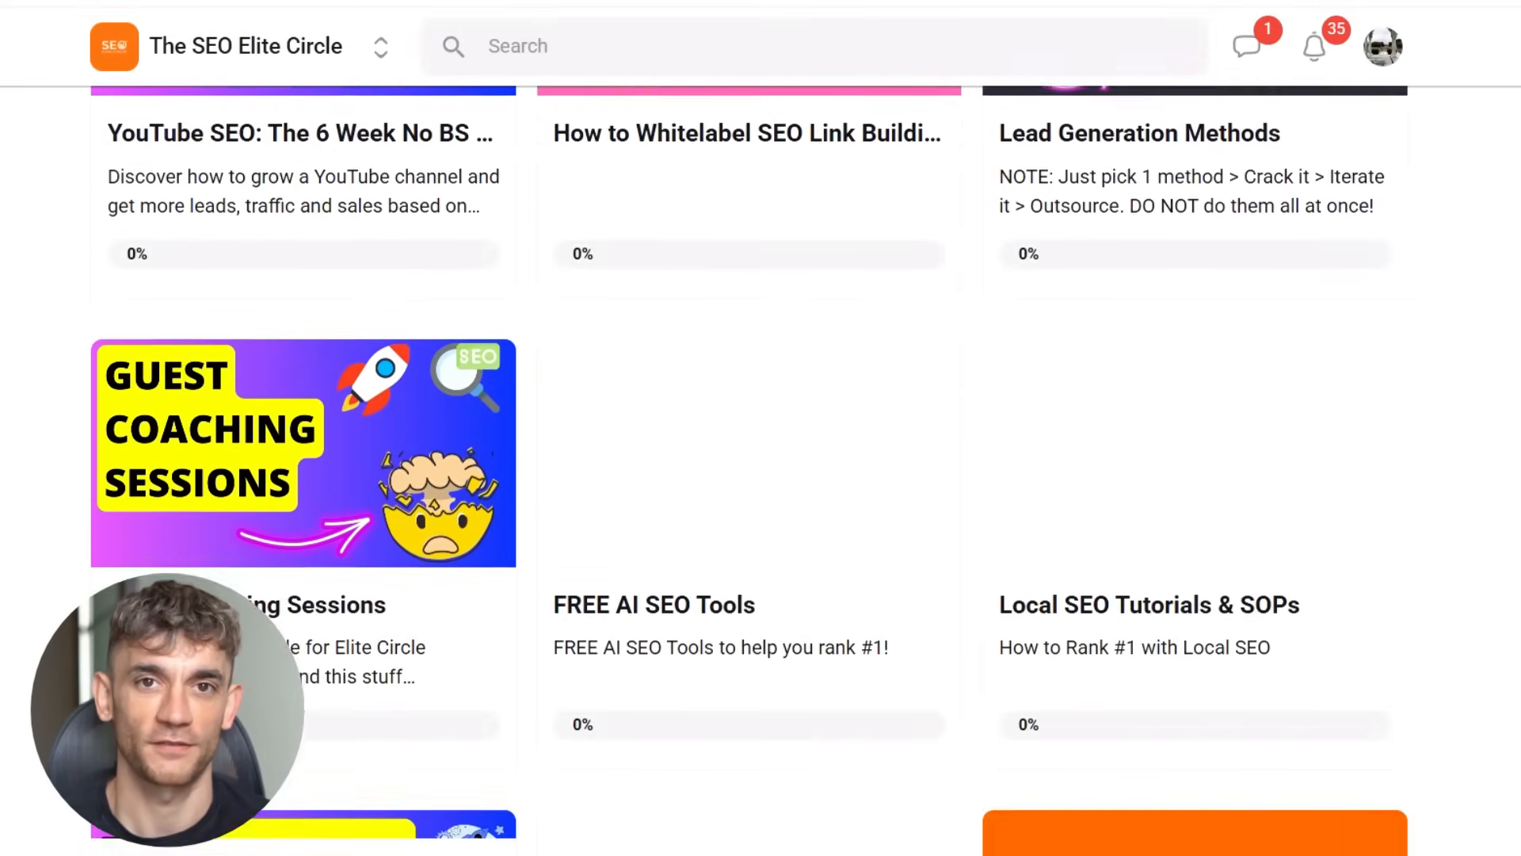
scroll(down, 3)
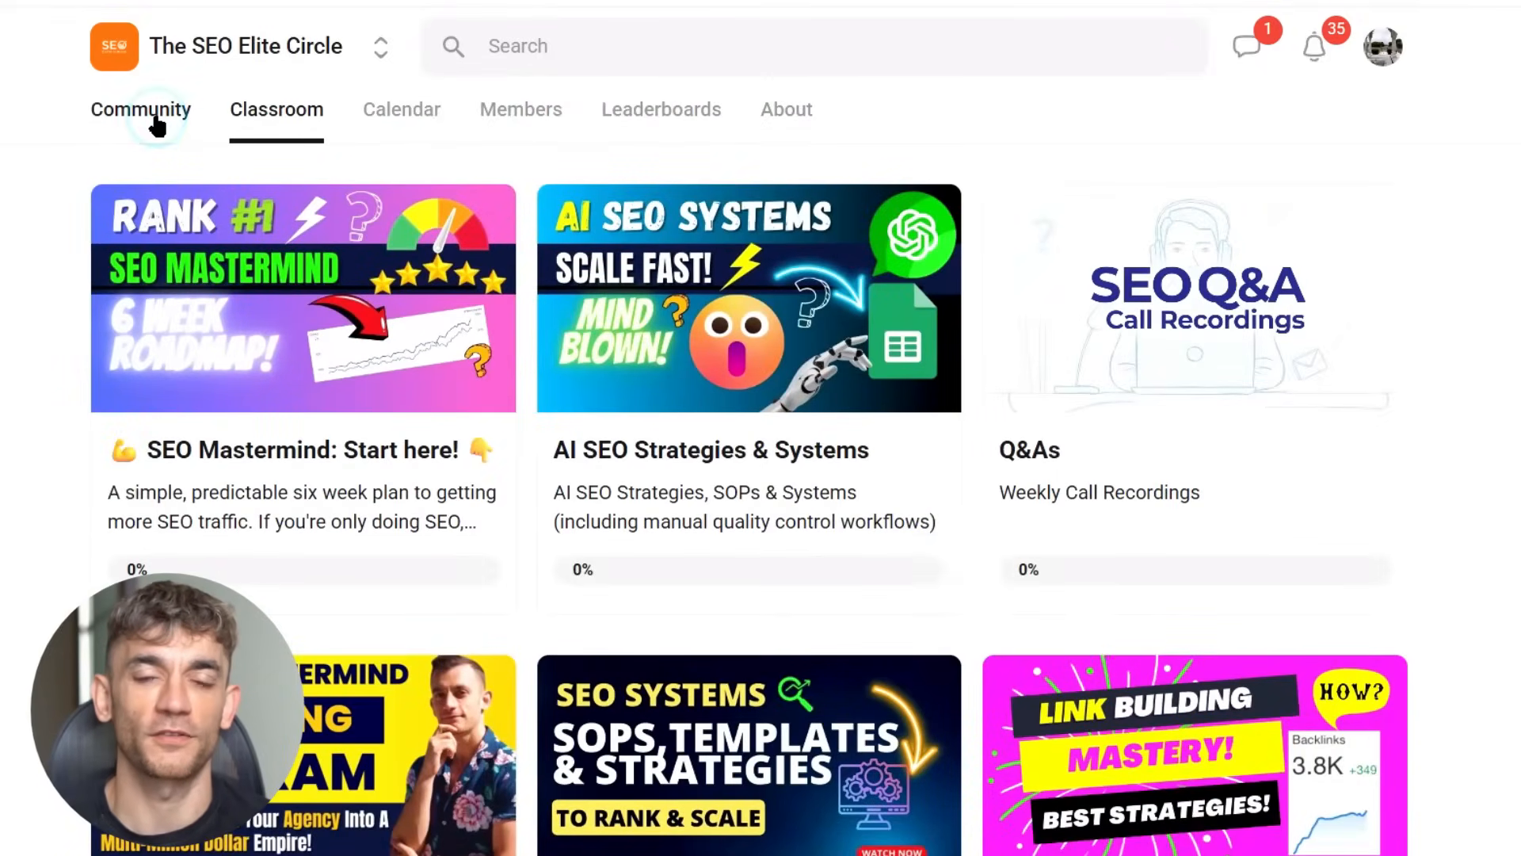
Step: Browse the Community feed past pinned posts into discussions on retargeting, expired domains and WordPress
click(140, 109)
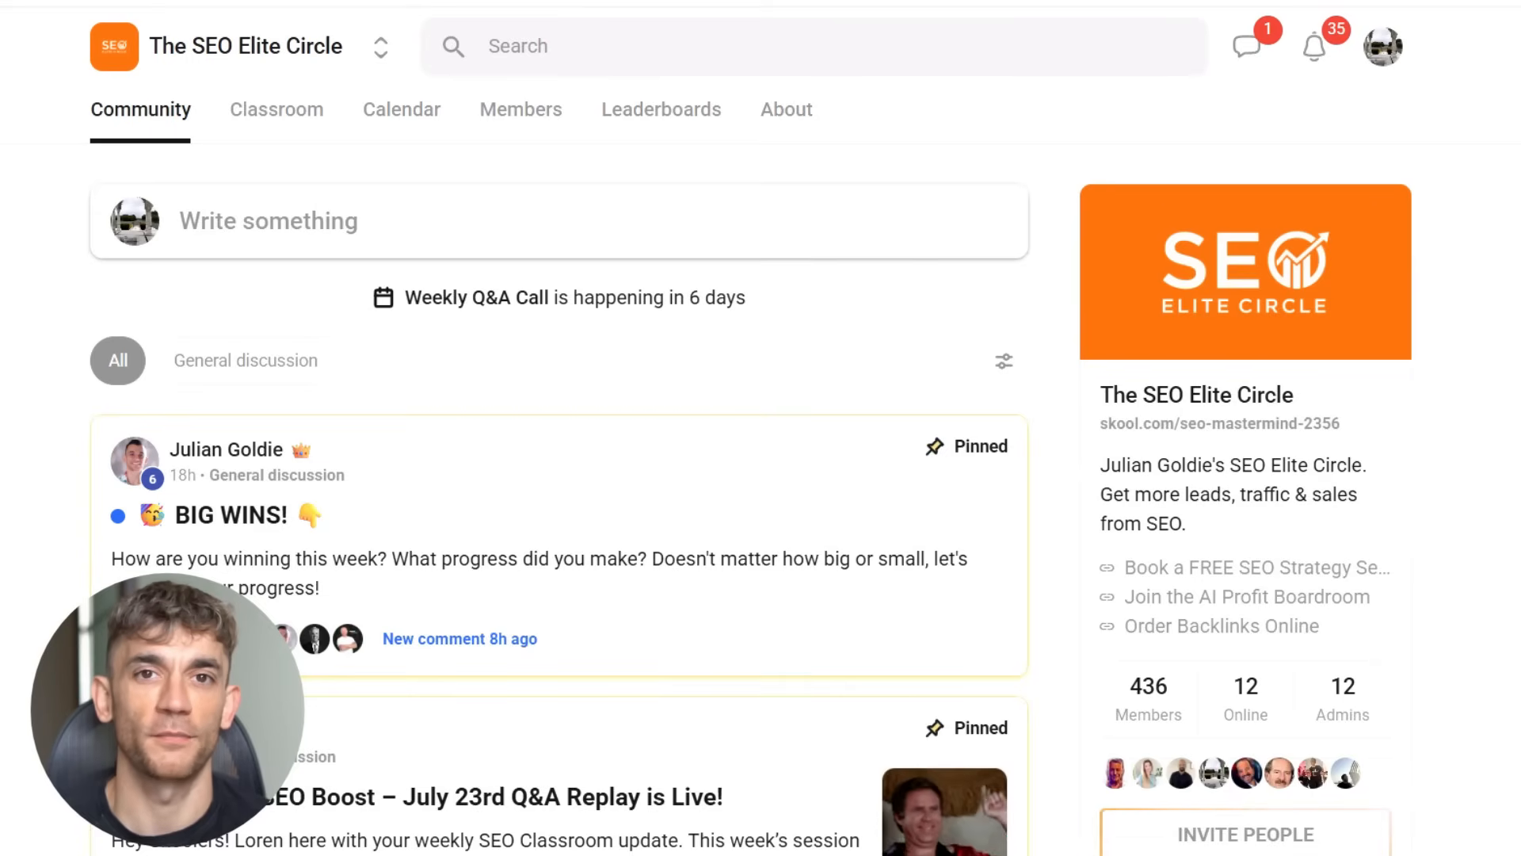
scroll(down, 3)
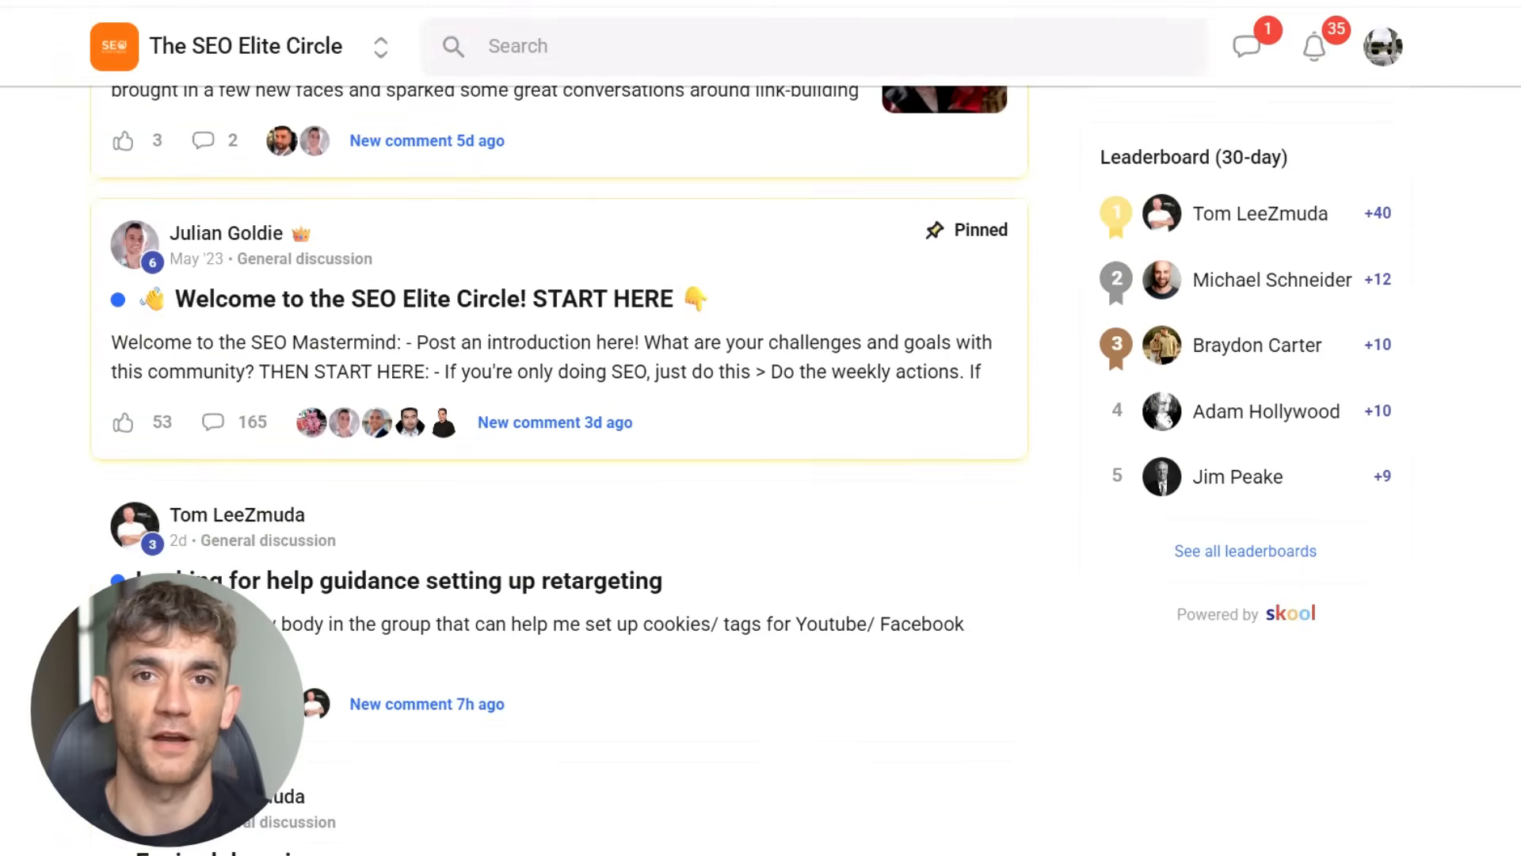
scroll(down, 3)
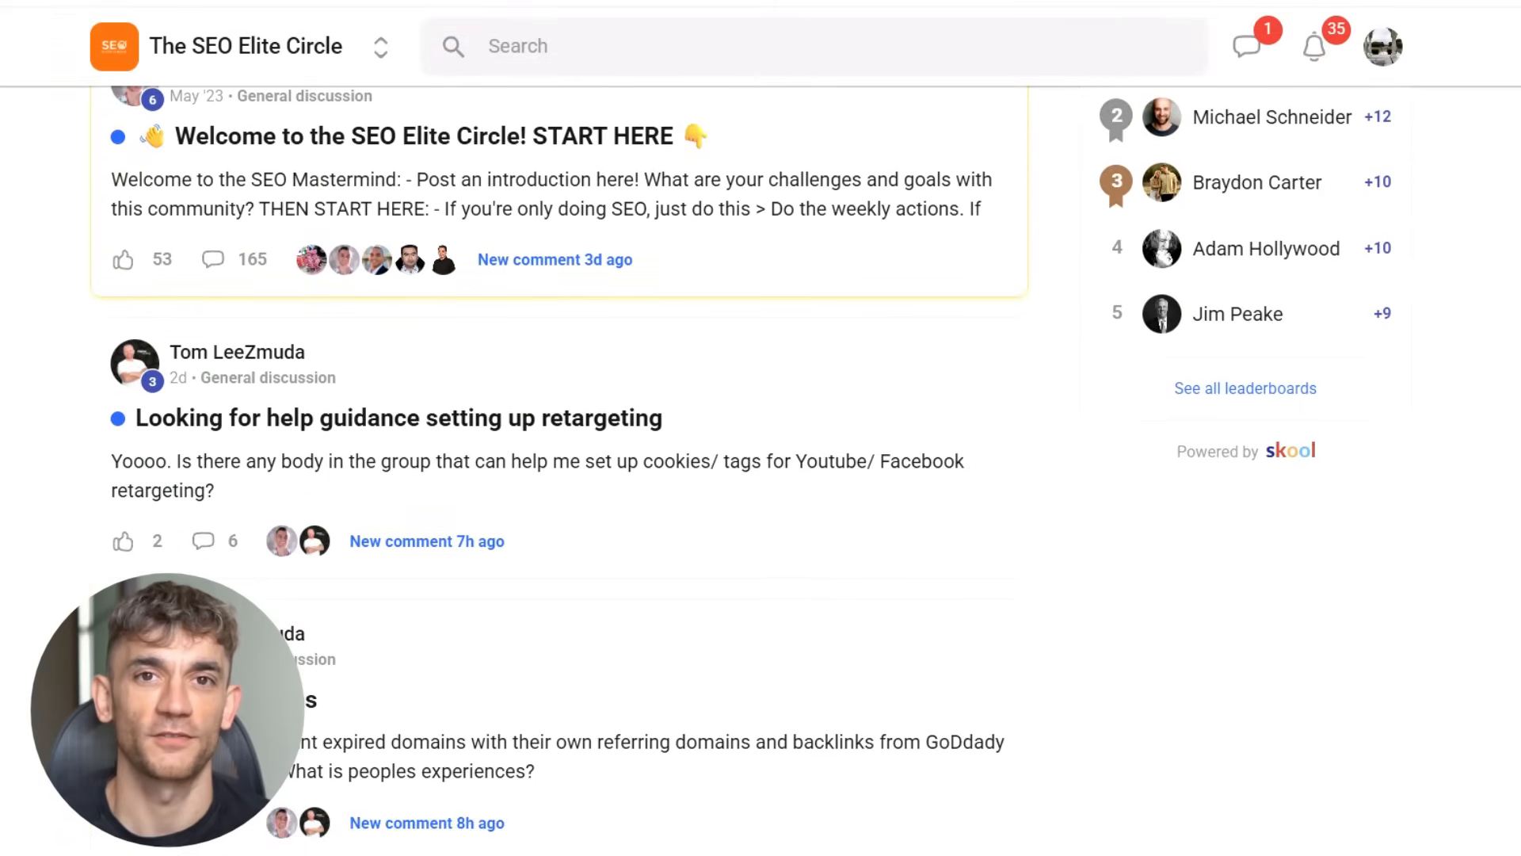
scroll(down, 3)
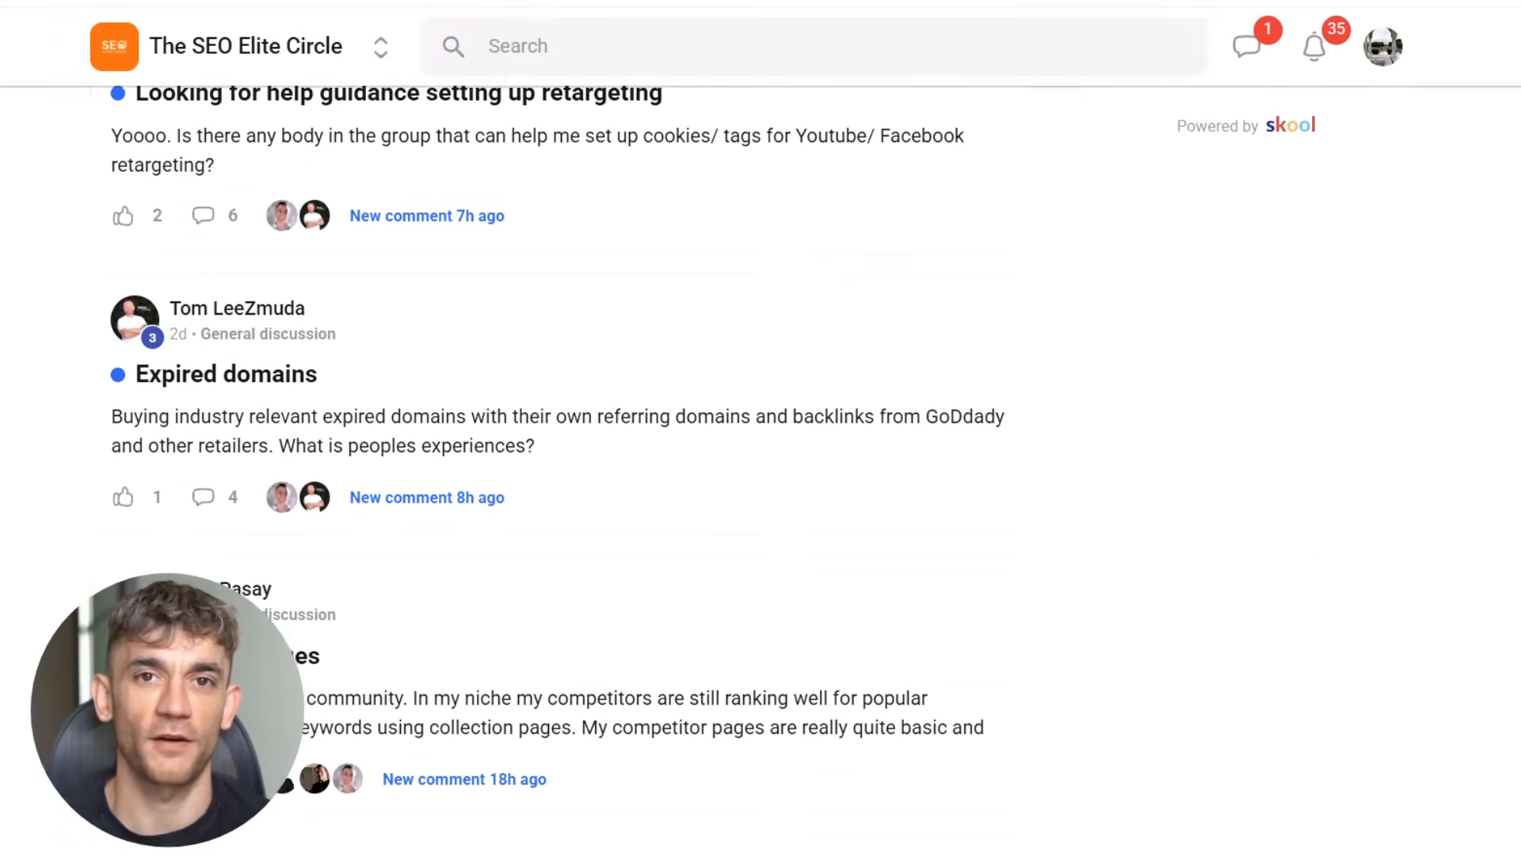
scroll(down, 3)
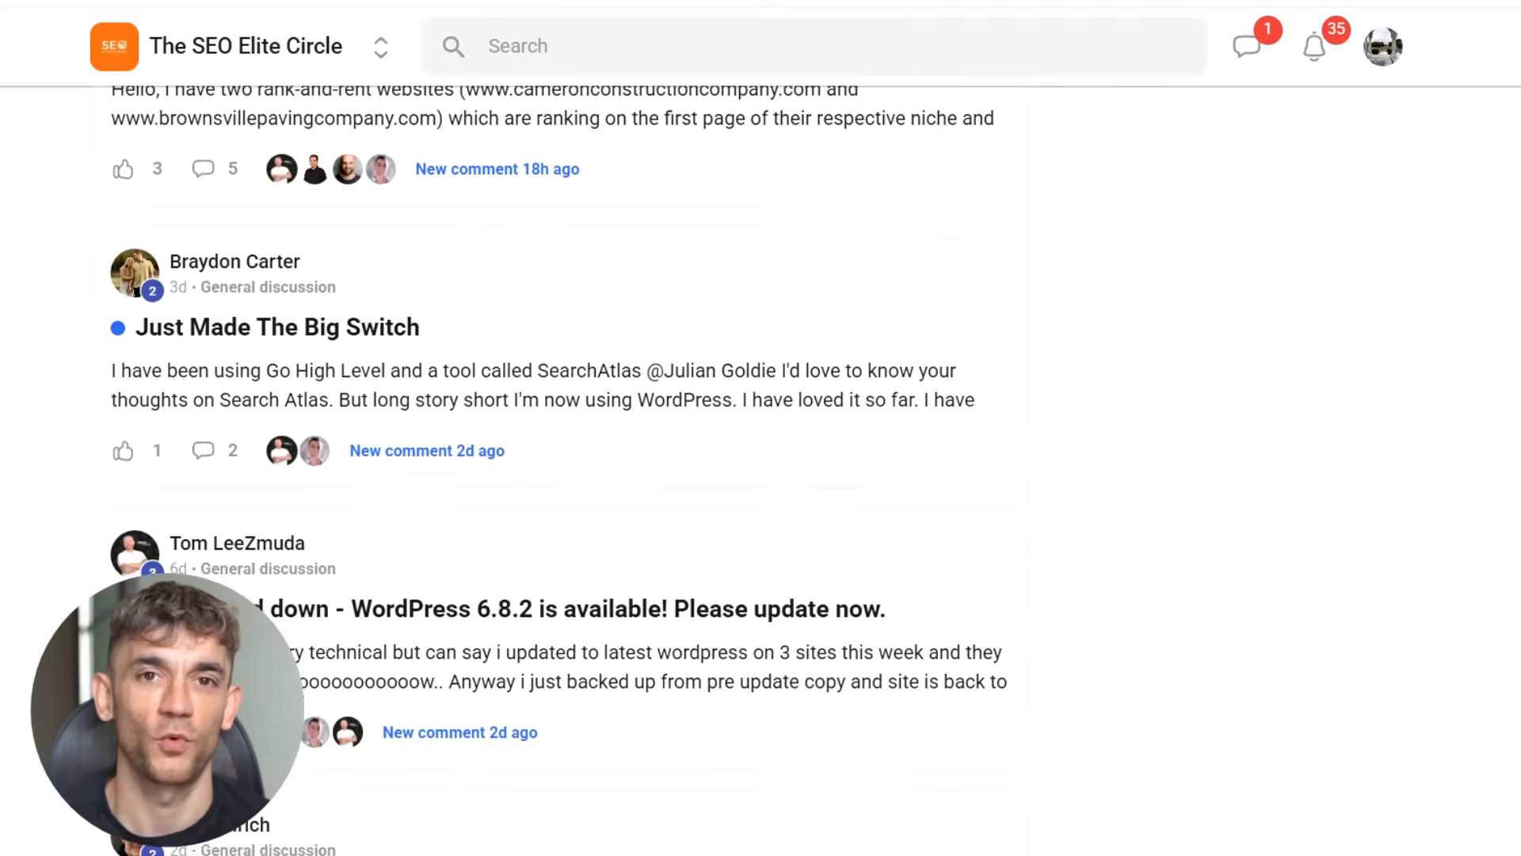
scroll(down, 3)
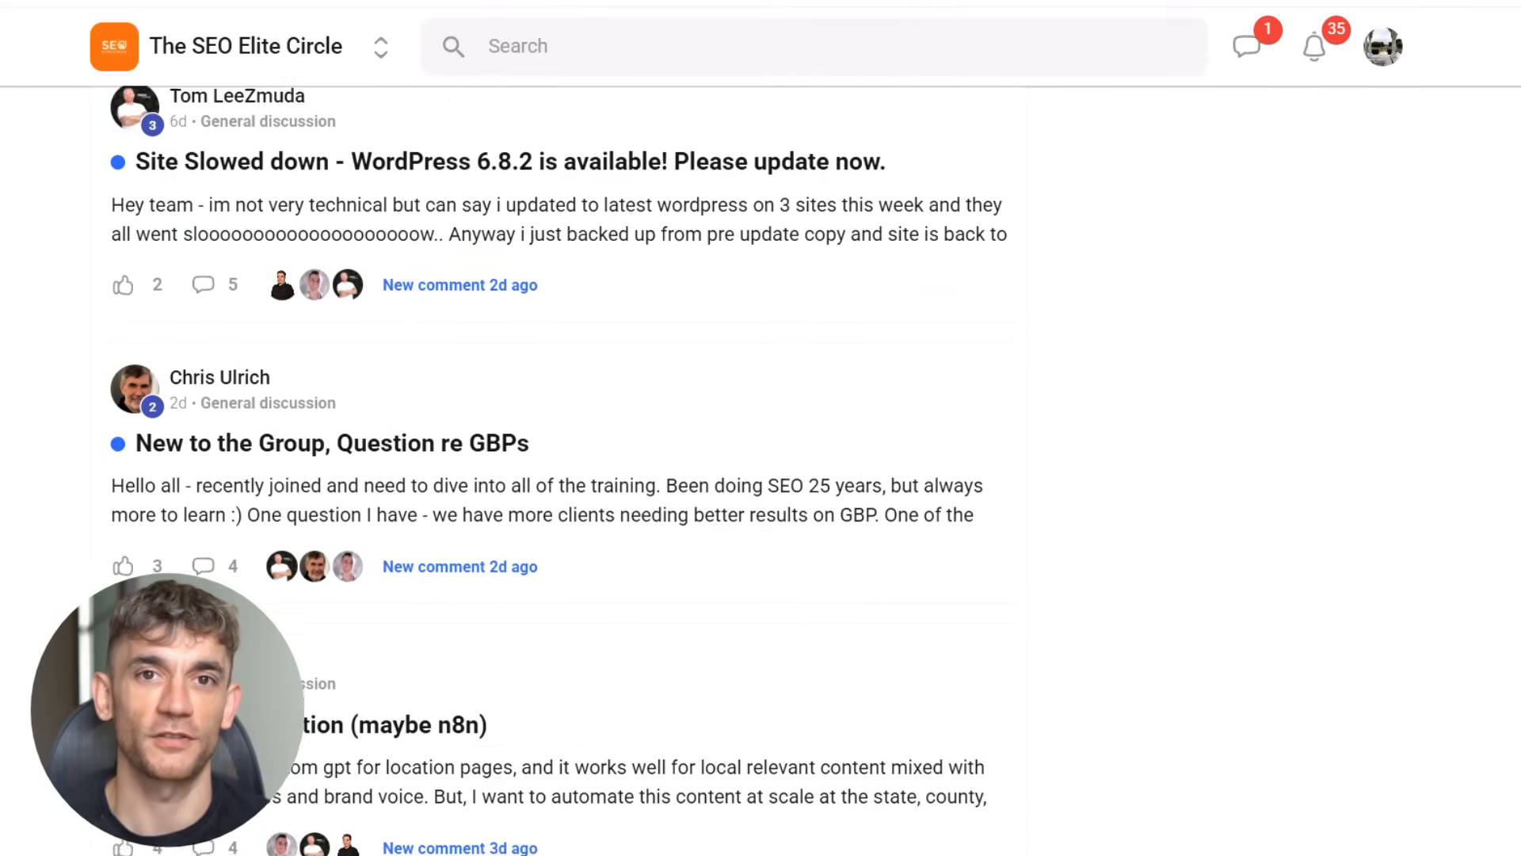